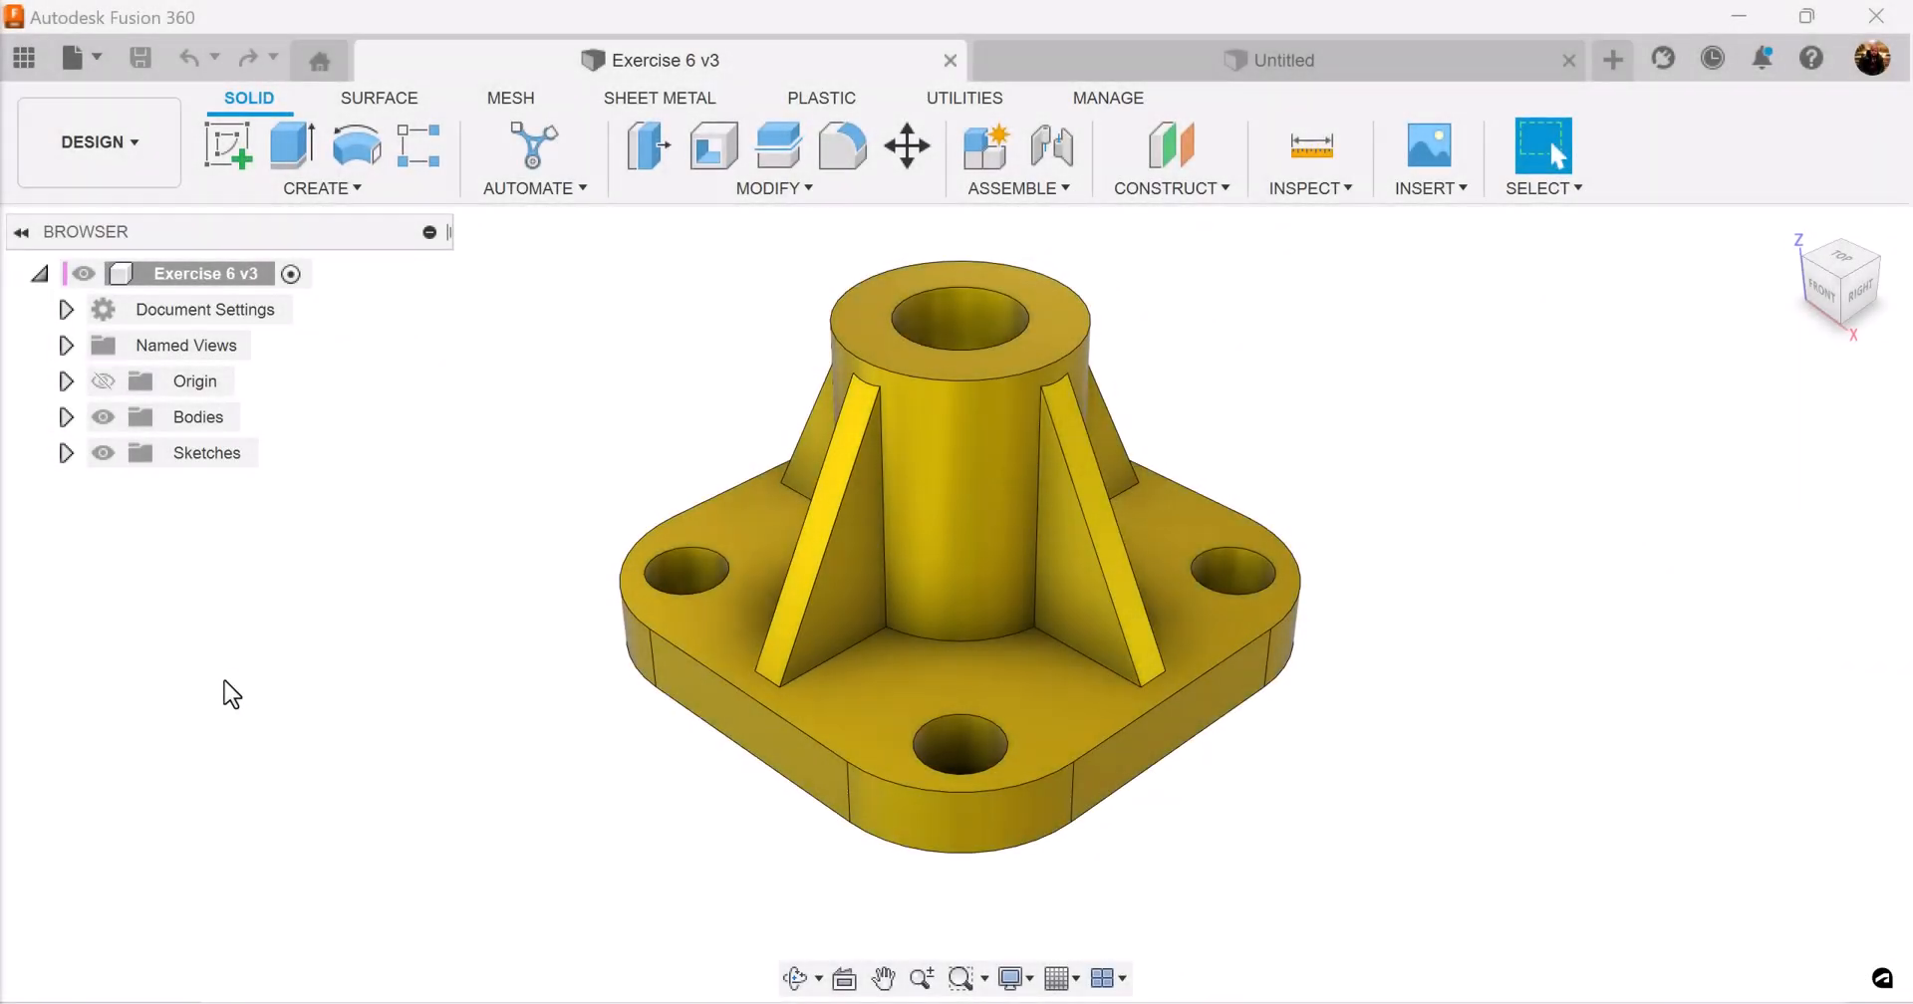
pyautogui.moveTo(1508, 789)
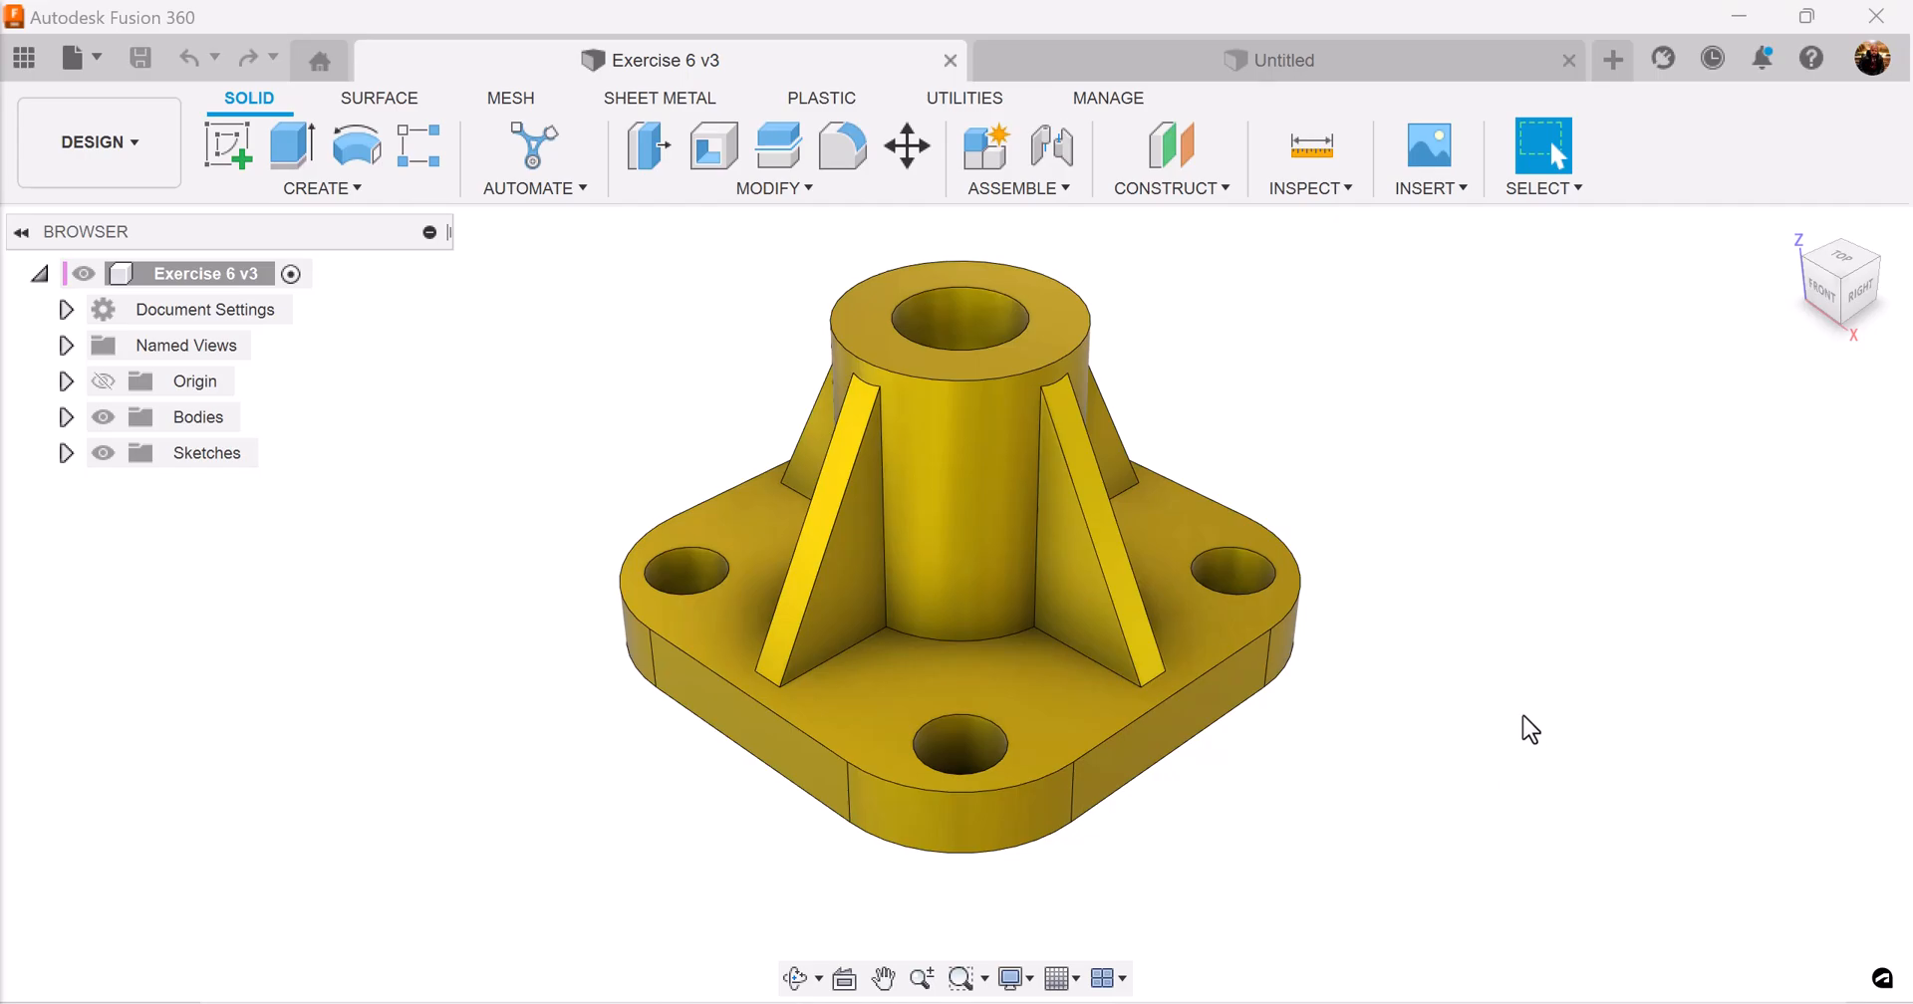
pyautogui.moveTo(1486, 665)
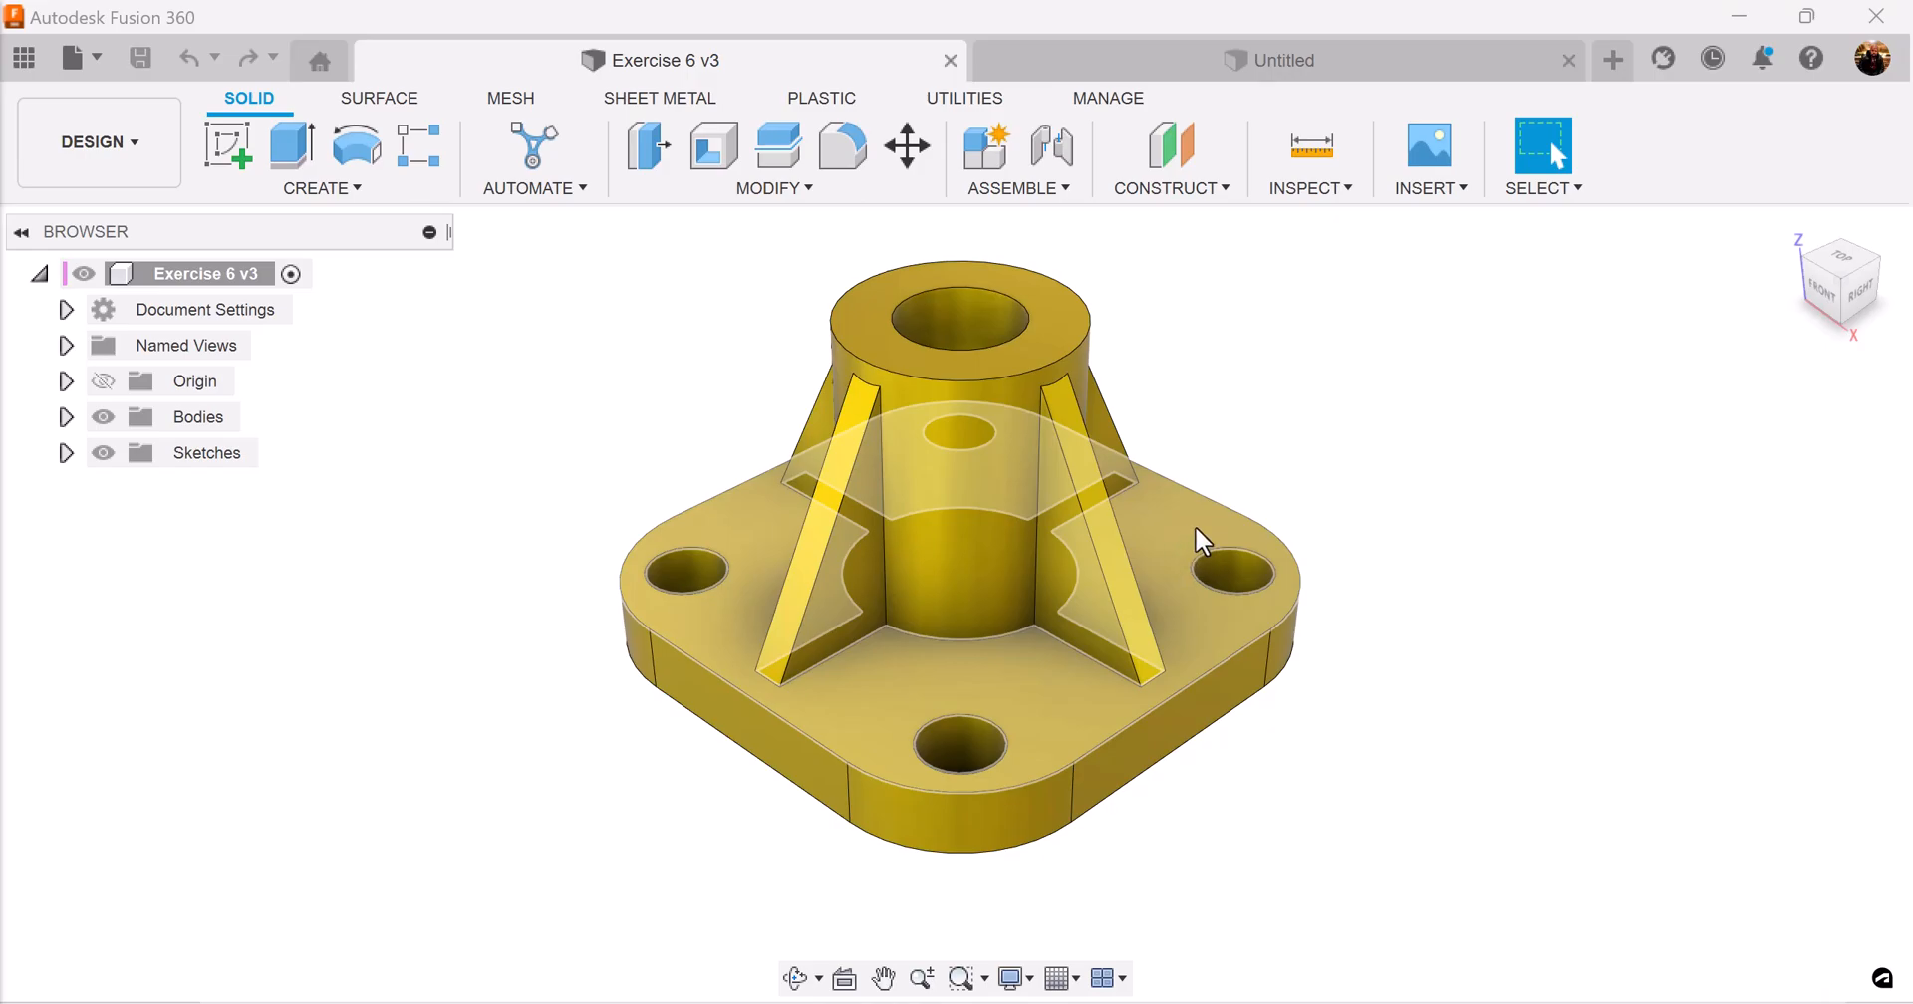
# Switch from the Exercise 6 v3 reference model to the blank untitled design
pyautogui.click(1283, 60)
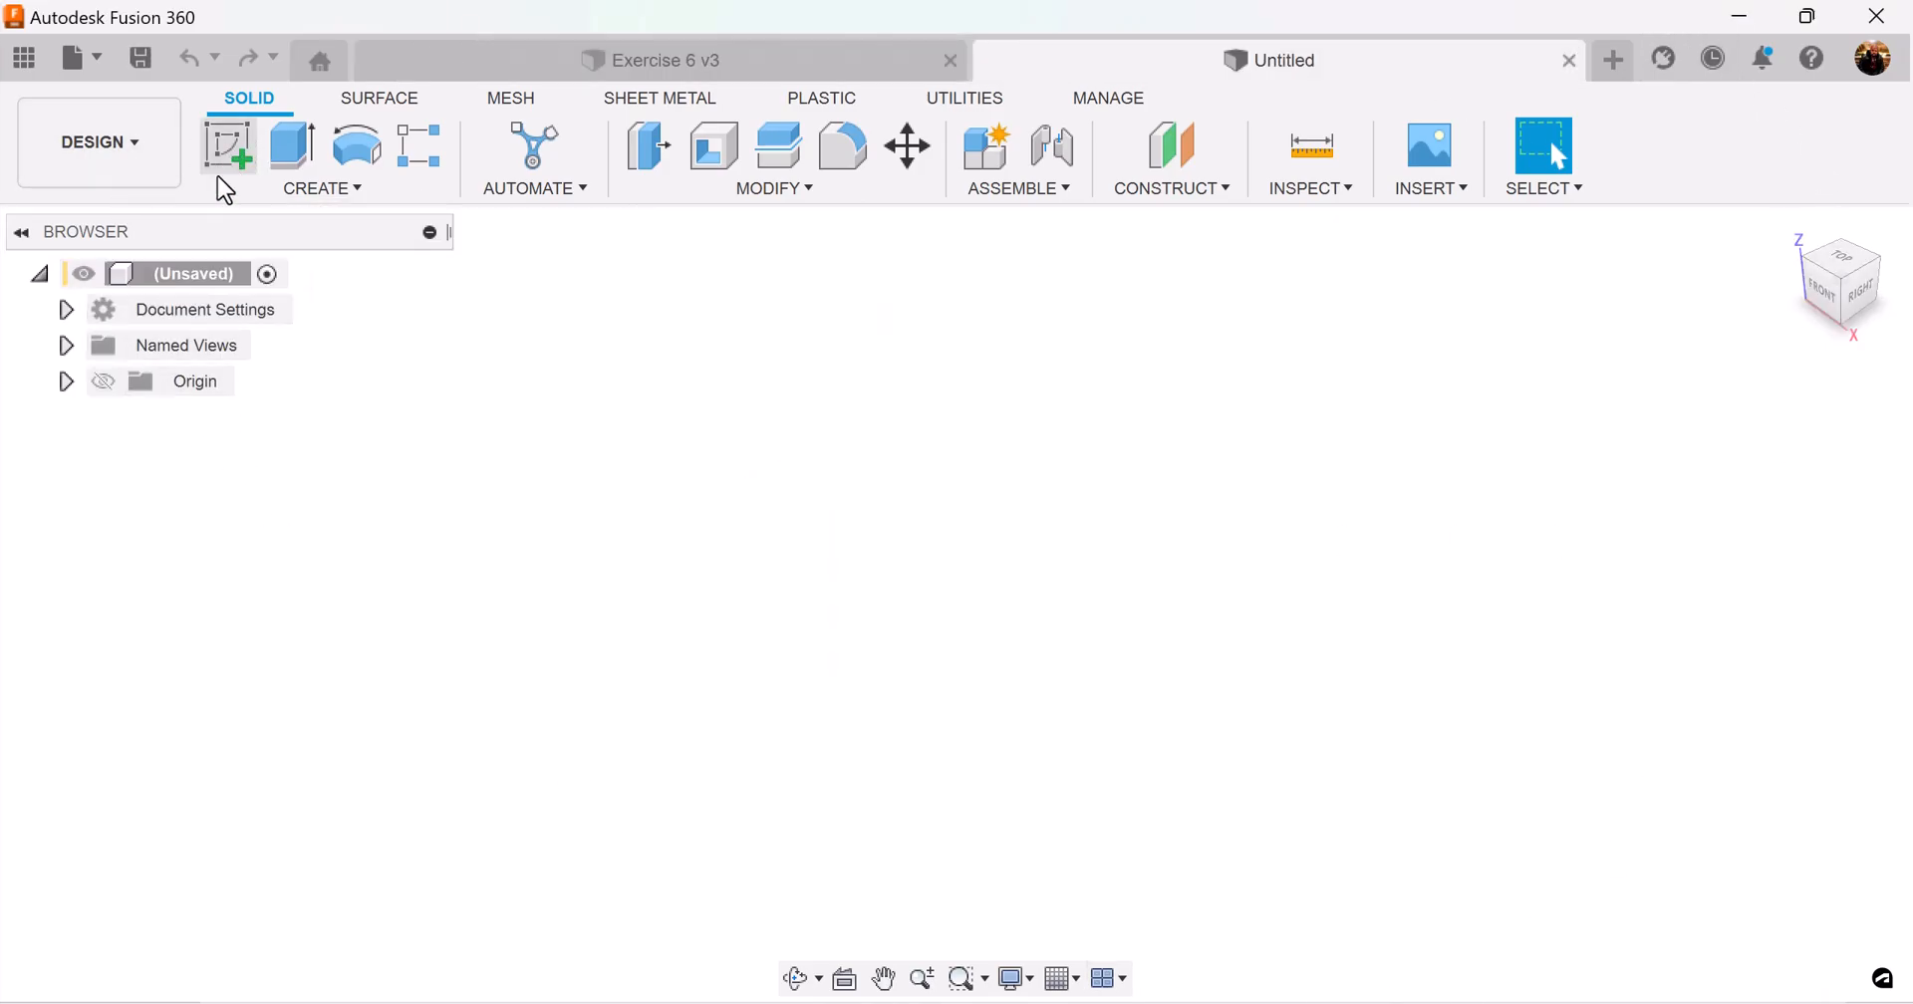
# Create Component1 and start a sketch on the horizontal plane
pyautogui.click(983, 146)
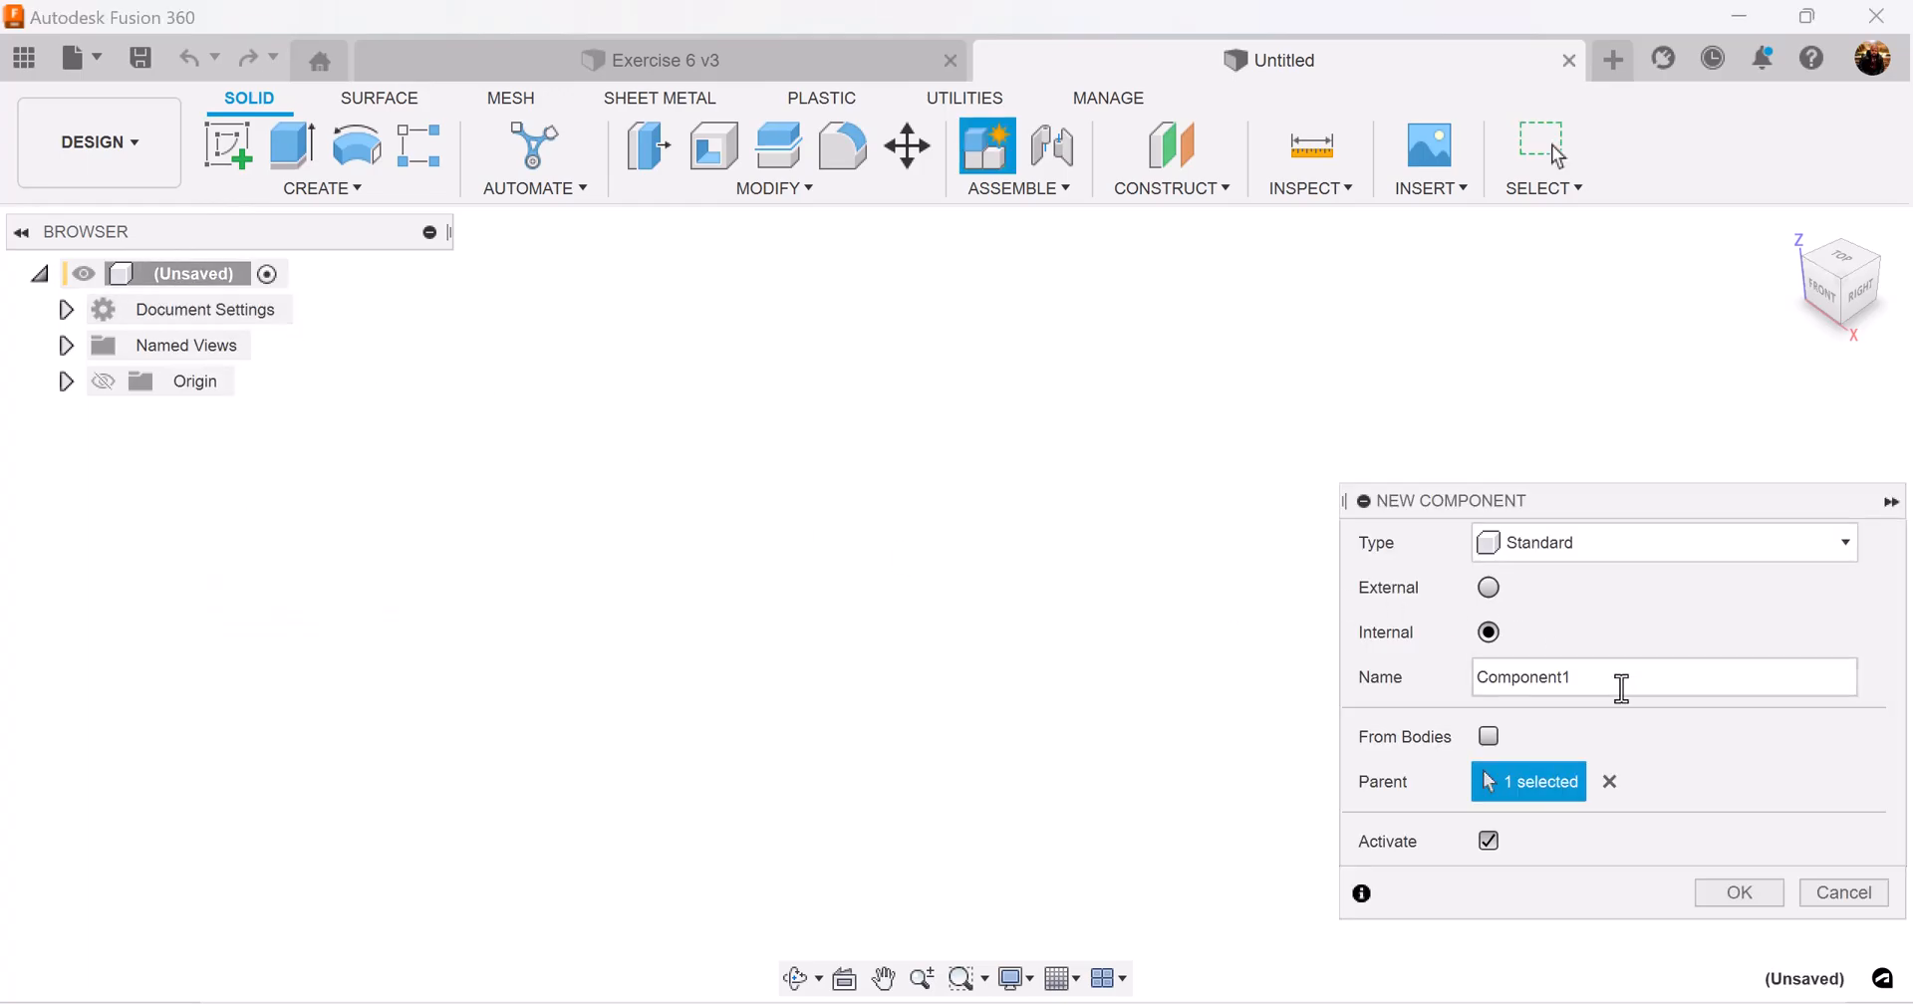
pyautogui.click(1737, 892)
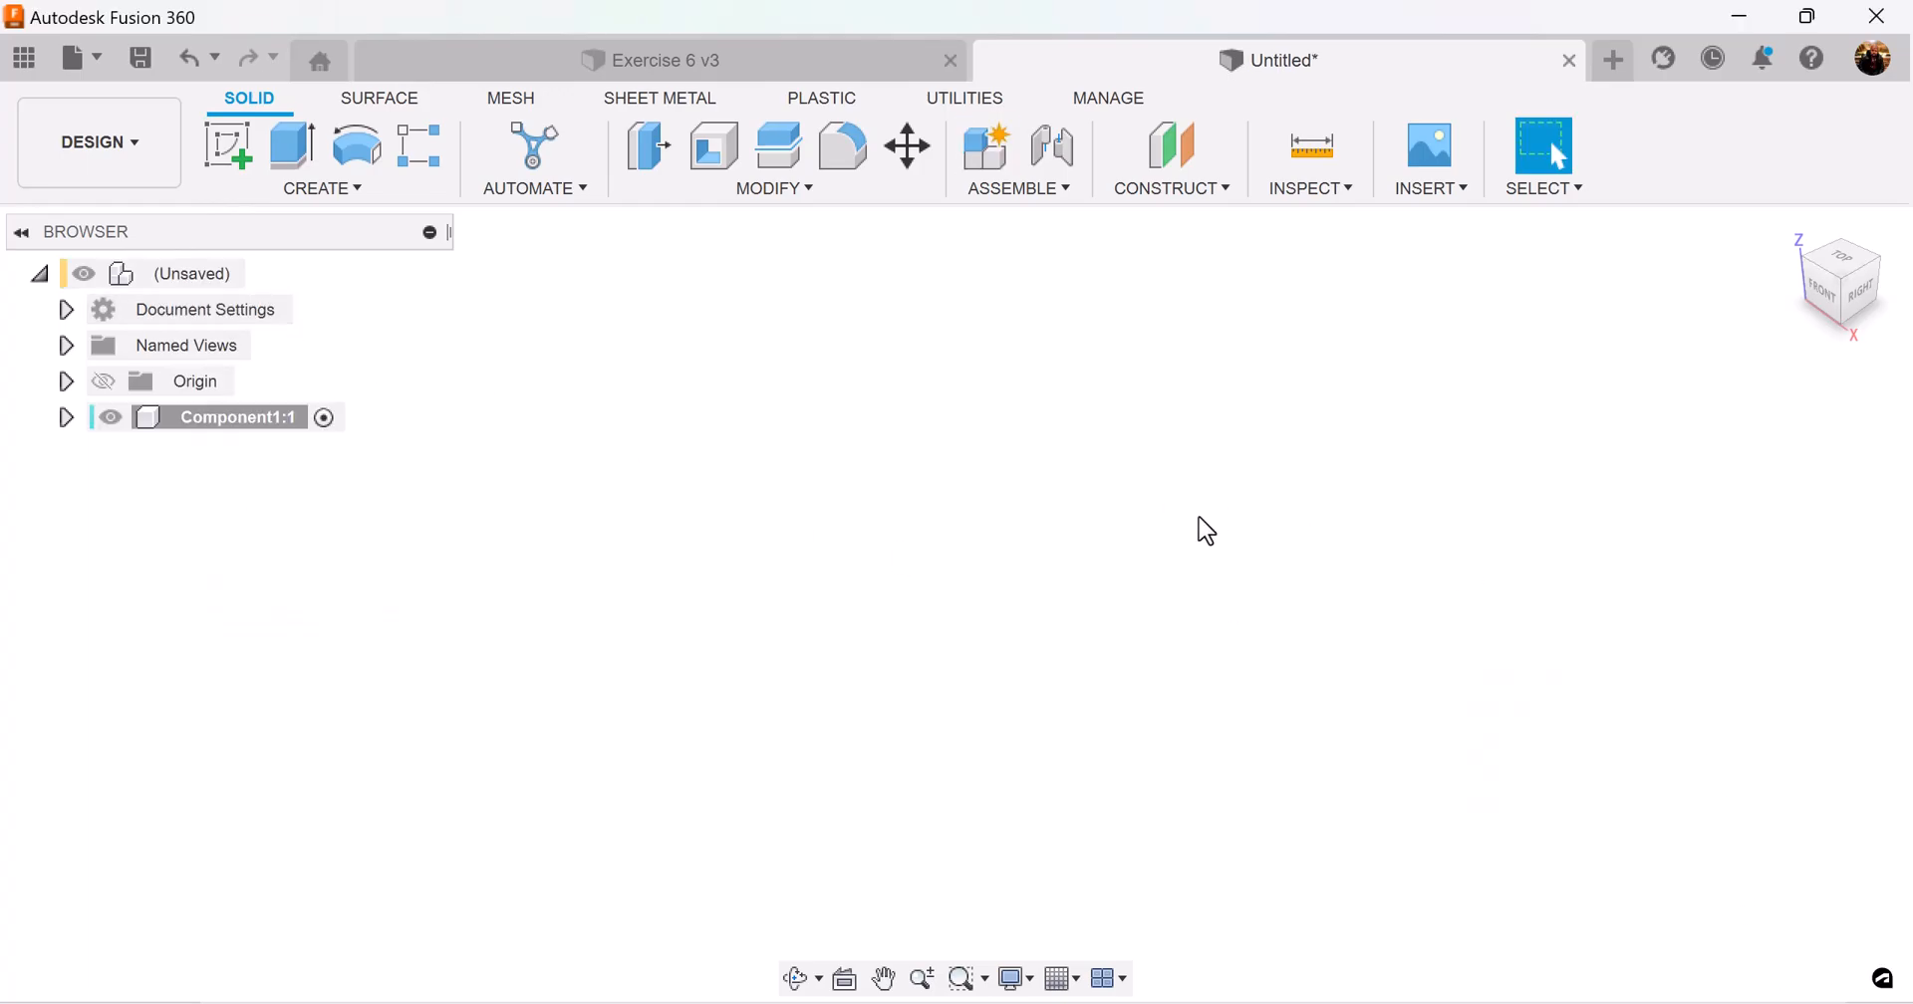
pyautogui.click(228, 146)
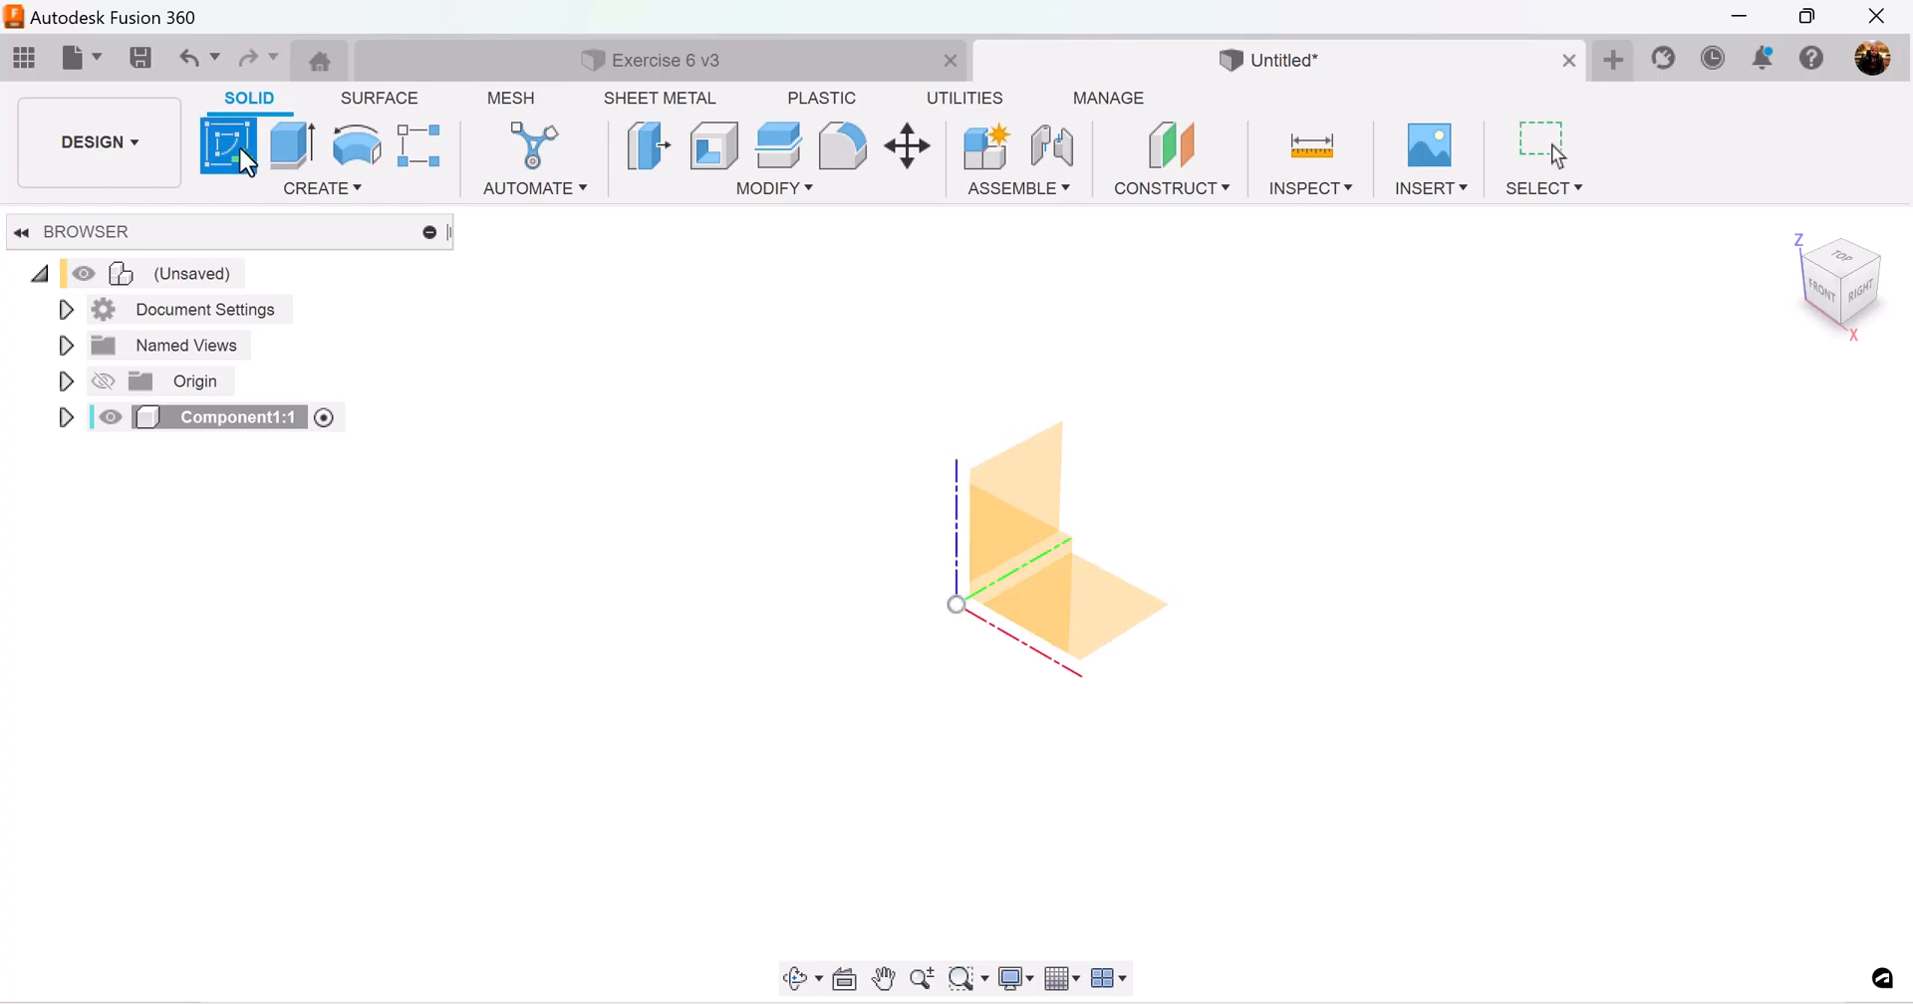
pyautogui.click(225, 145)
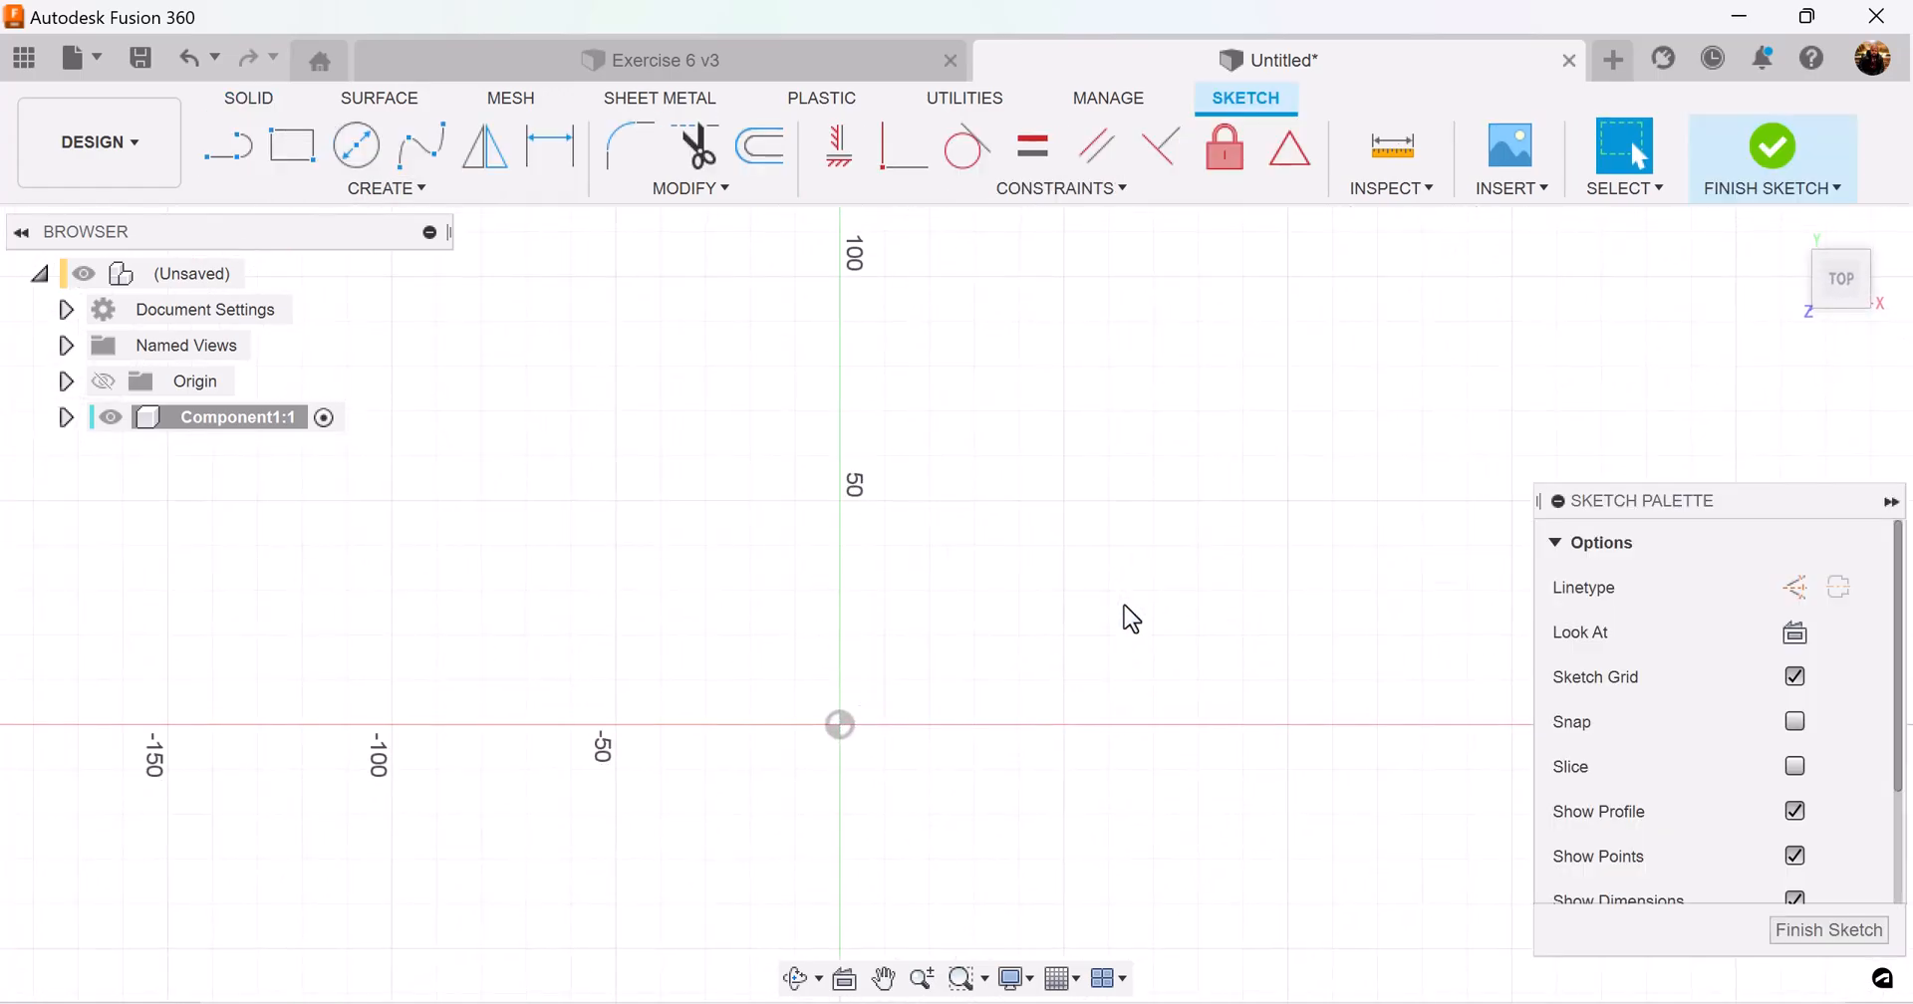
# Draw a centre rectangle (square) outward from the origin
pyautogui.click(384, 187)
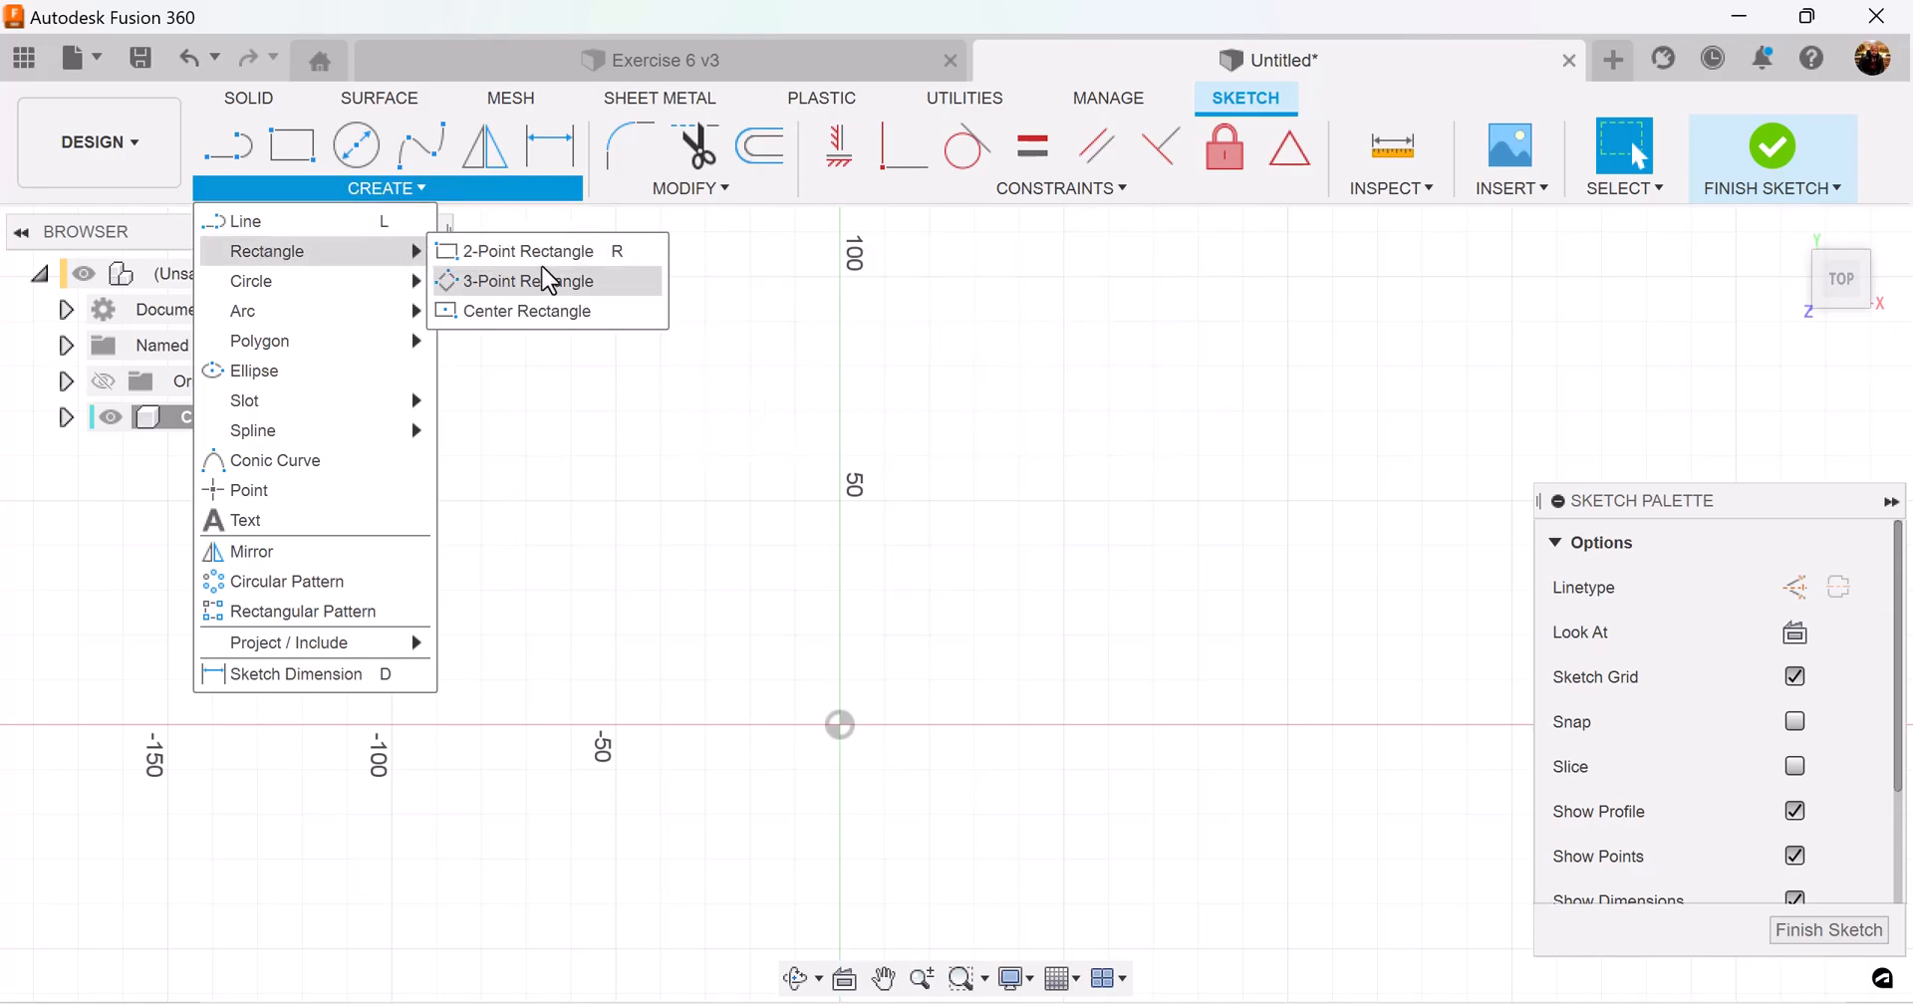
pyautogui.click(530, 251)
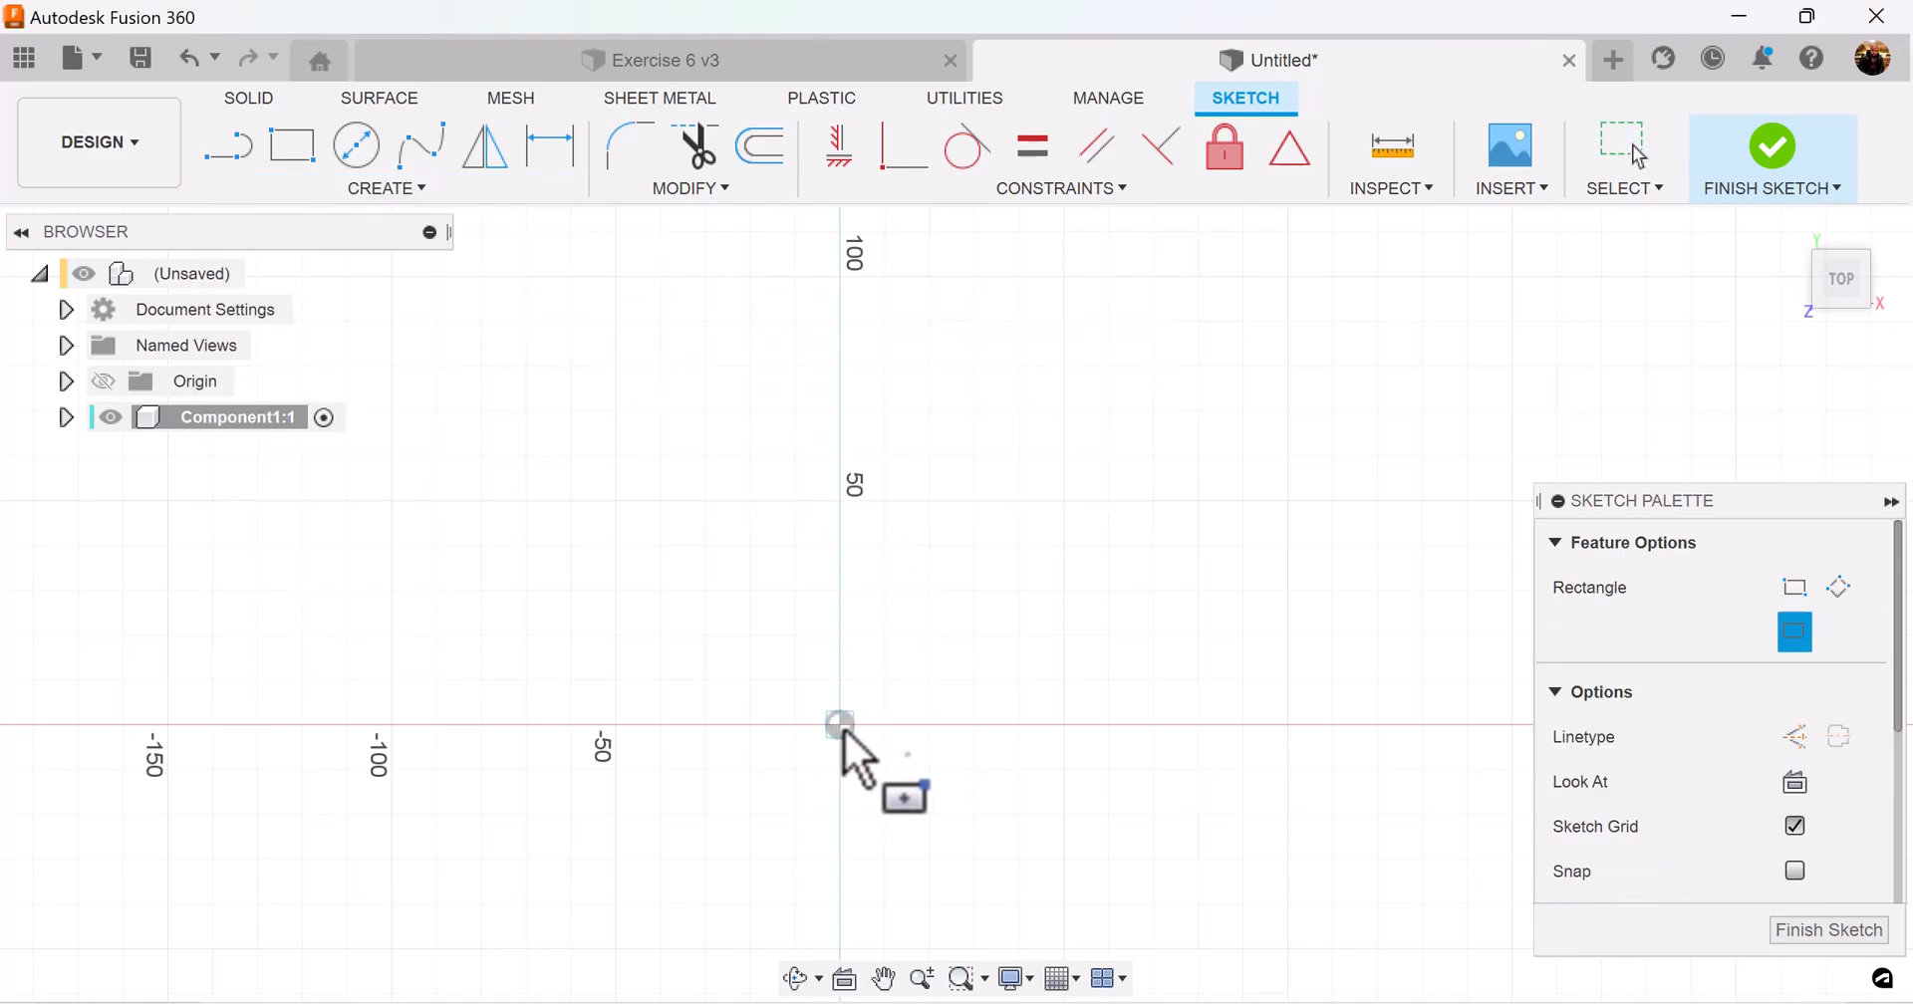
pyautogui.moveTo(839, 725); pyautogui.dragTo(994, 580)
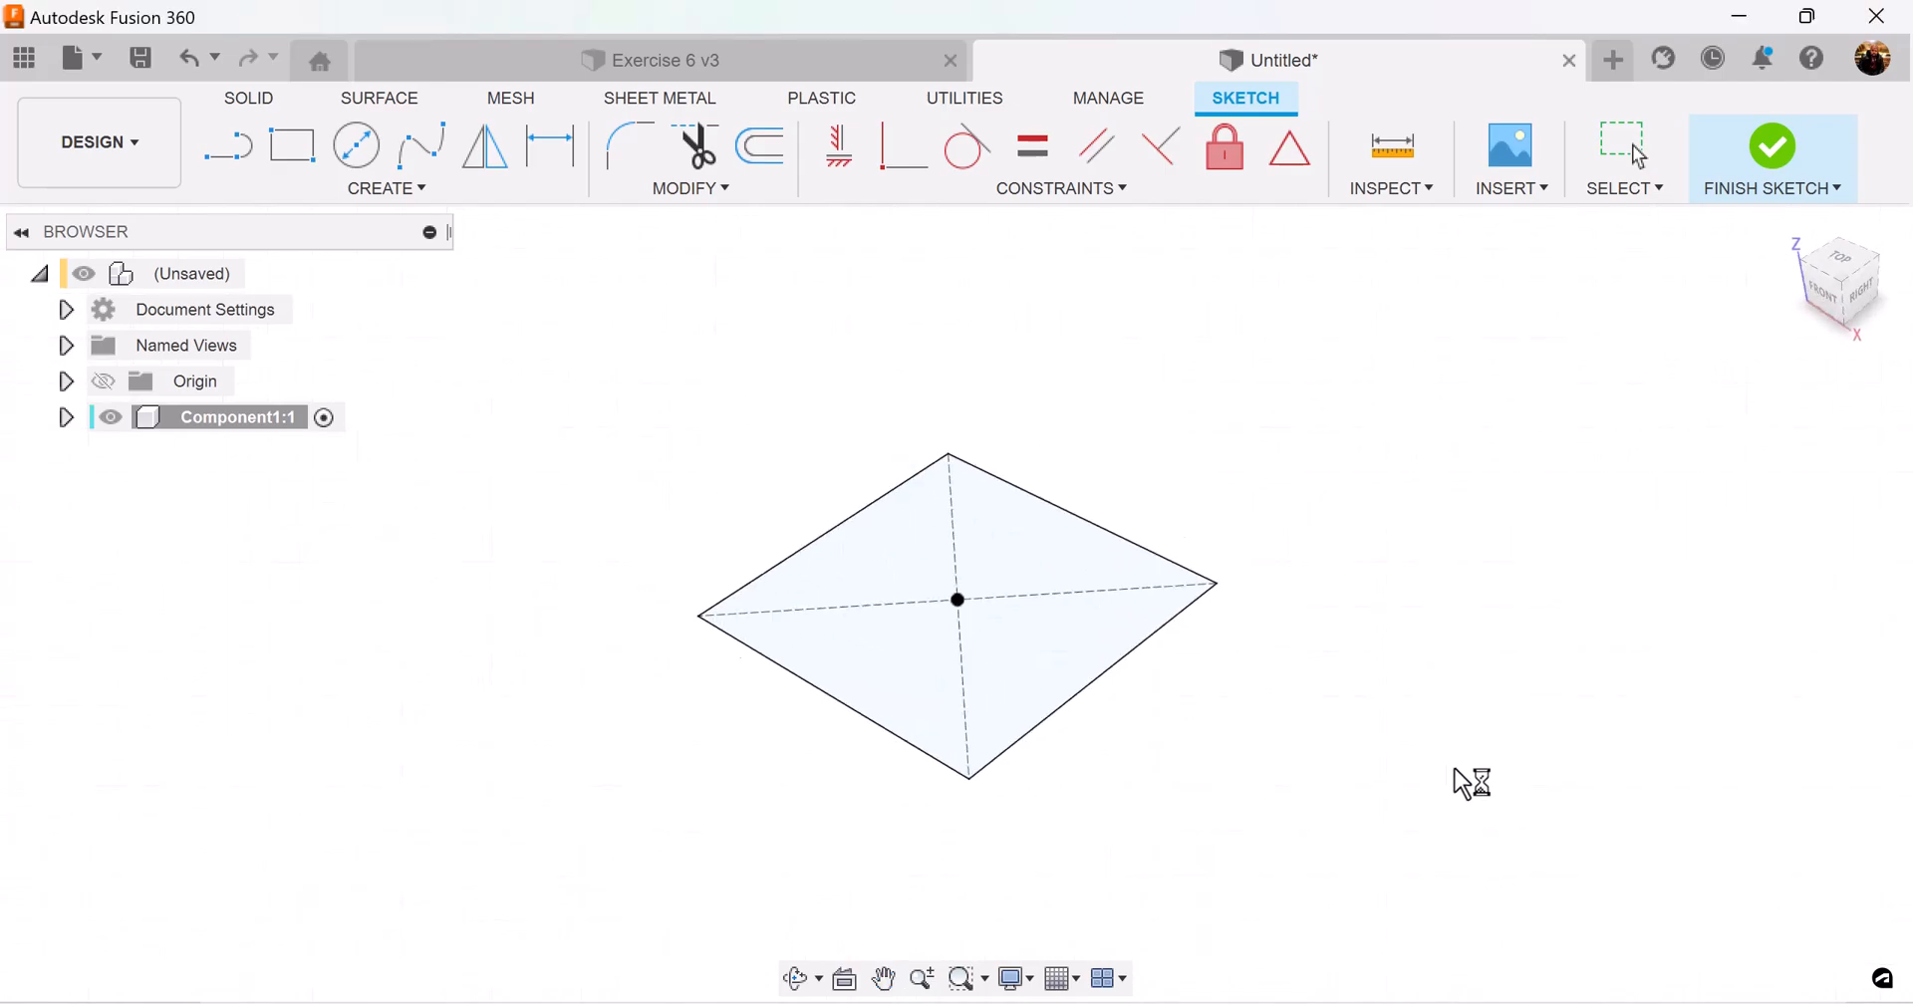
# Finish the sketch and extrude the square profile into a thin plate
pyautogui.click(1772, 146)
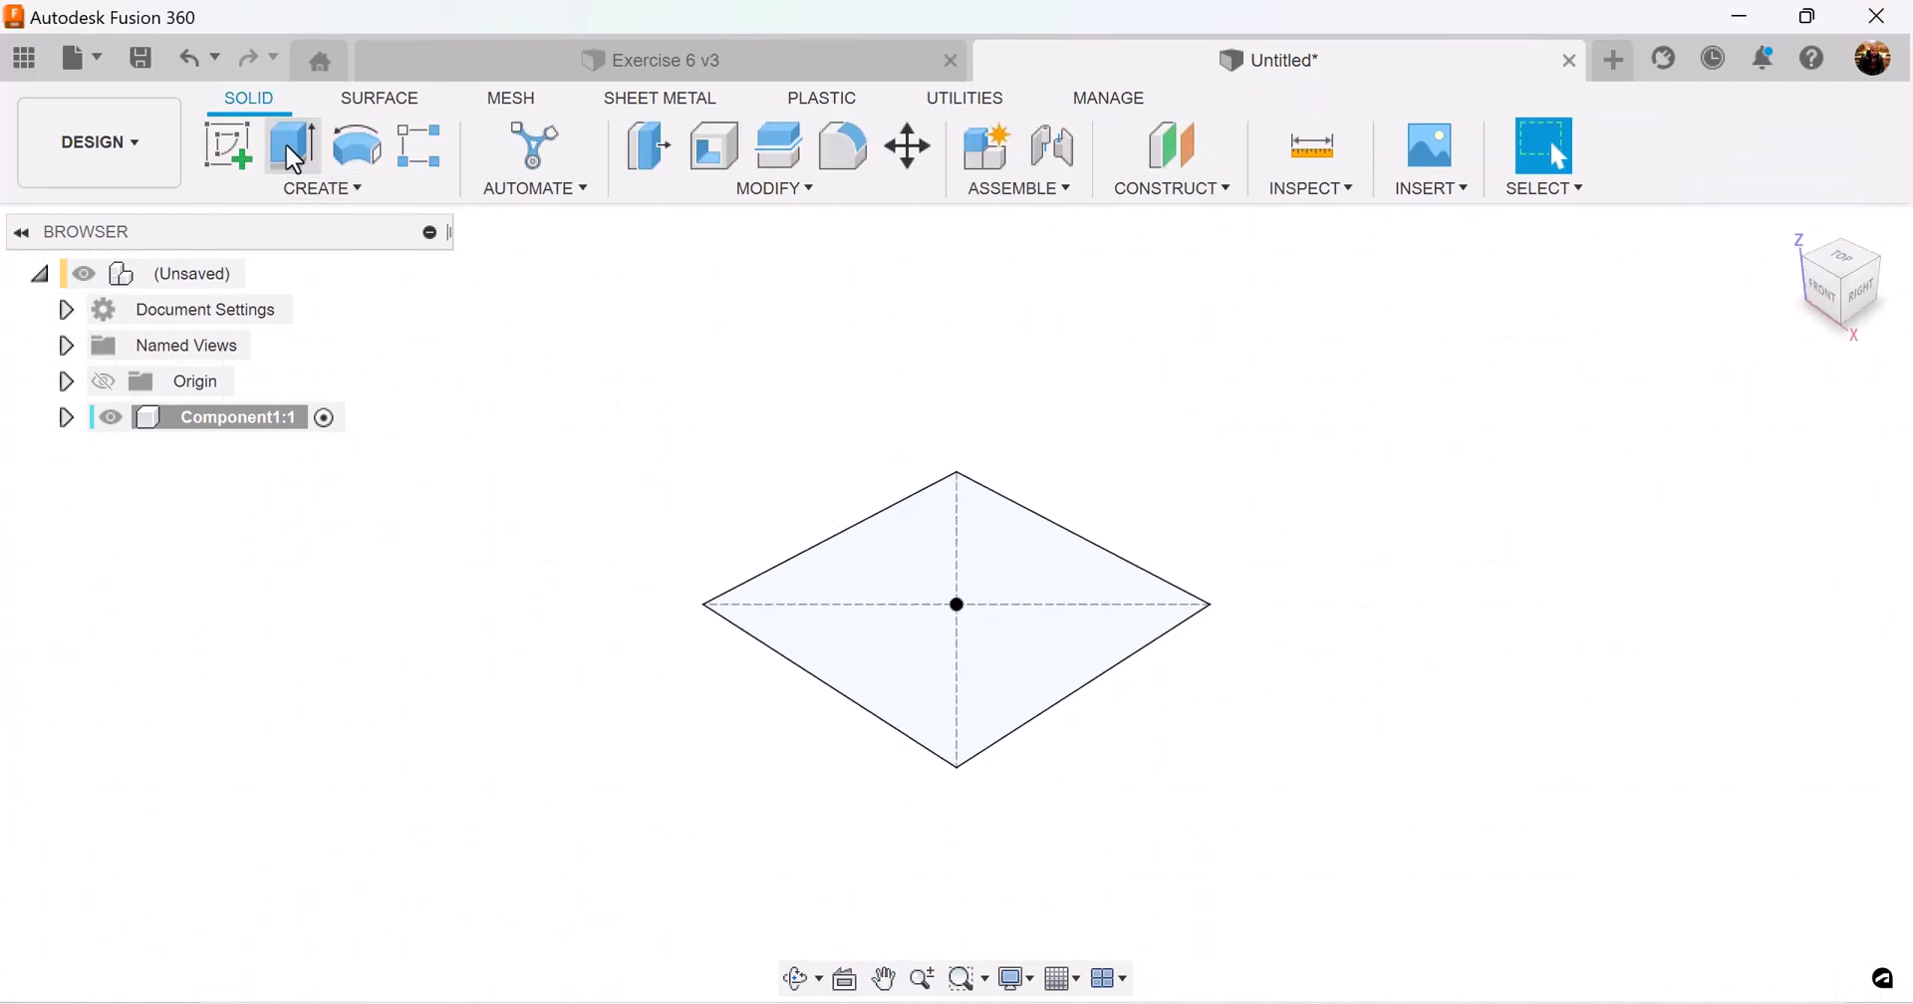
pyautogui.click(291, 145)
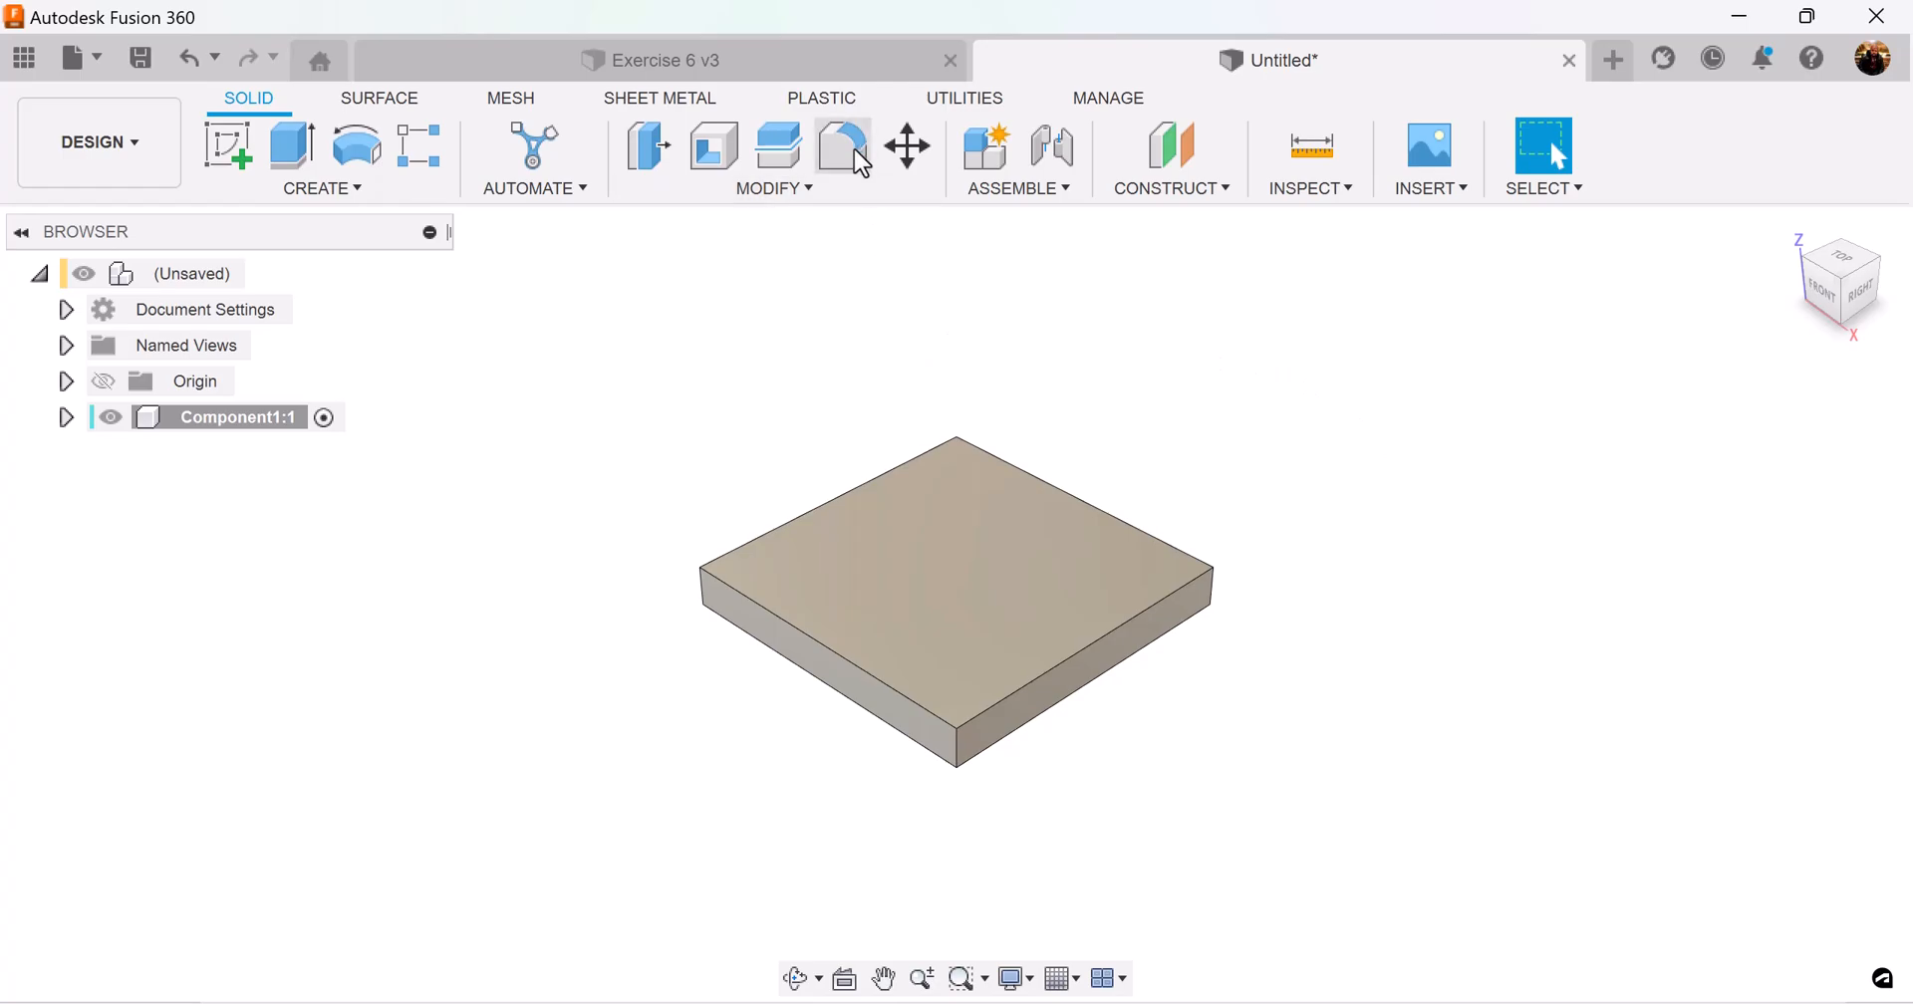
# Fillet the plate's four vertical corner edges with a 20 mm radius
pyautogui.click(841, 146)
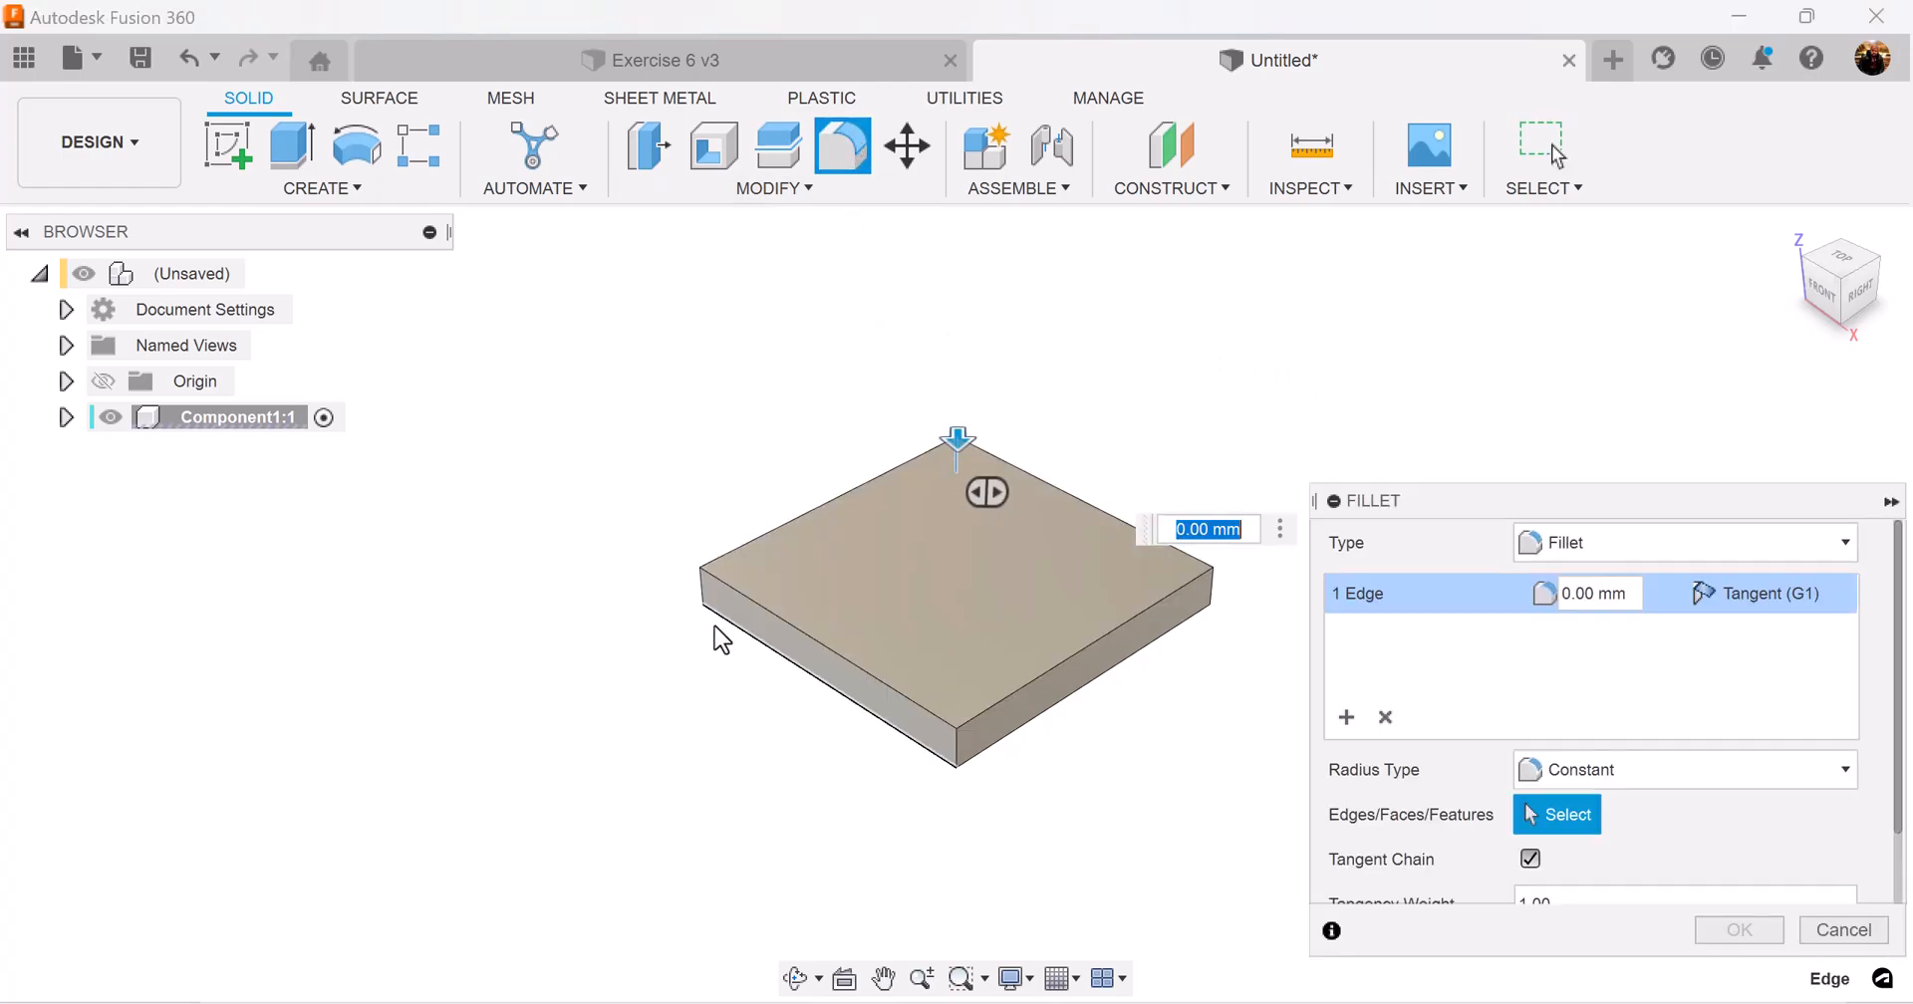
pyautogui.click(731, 598)
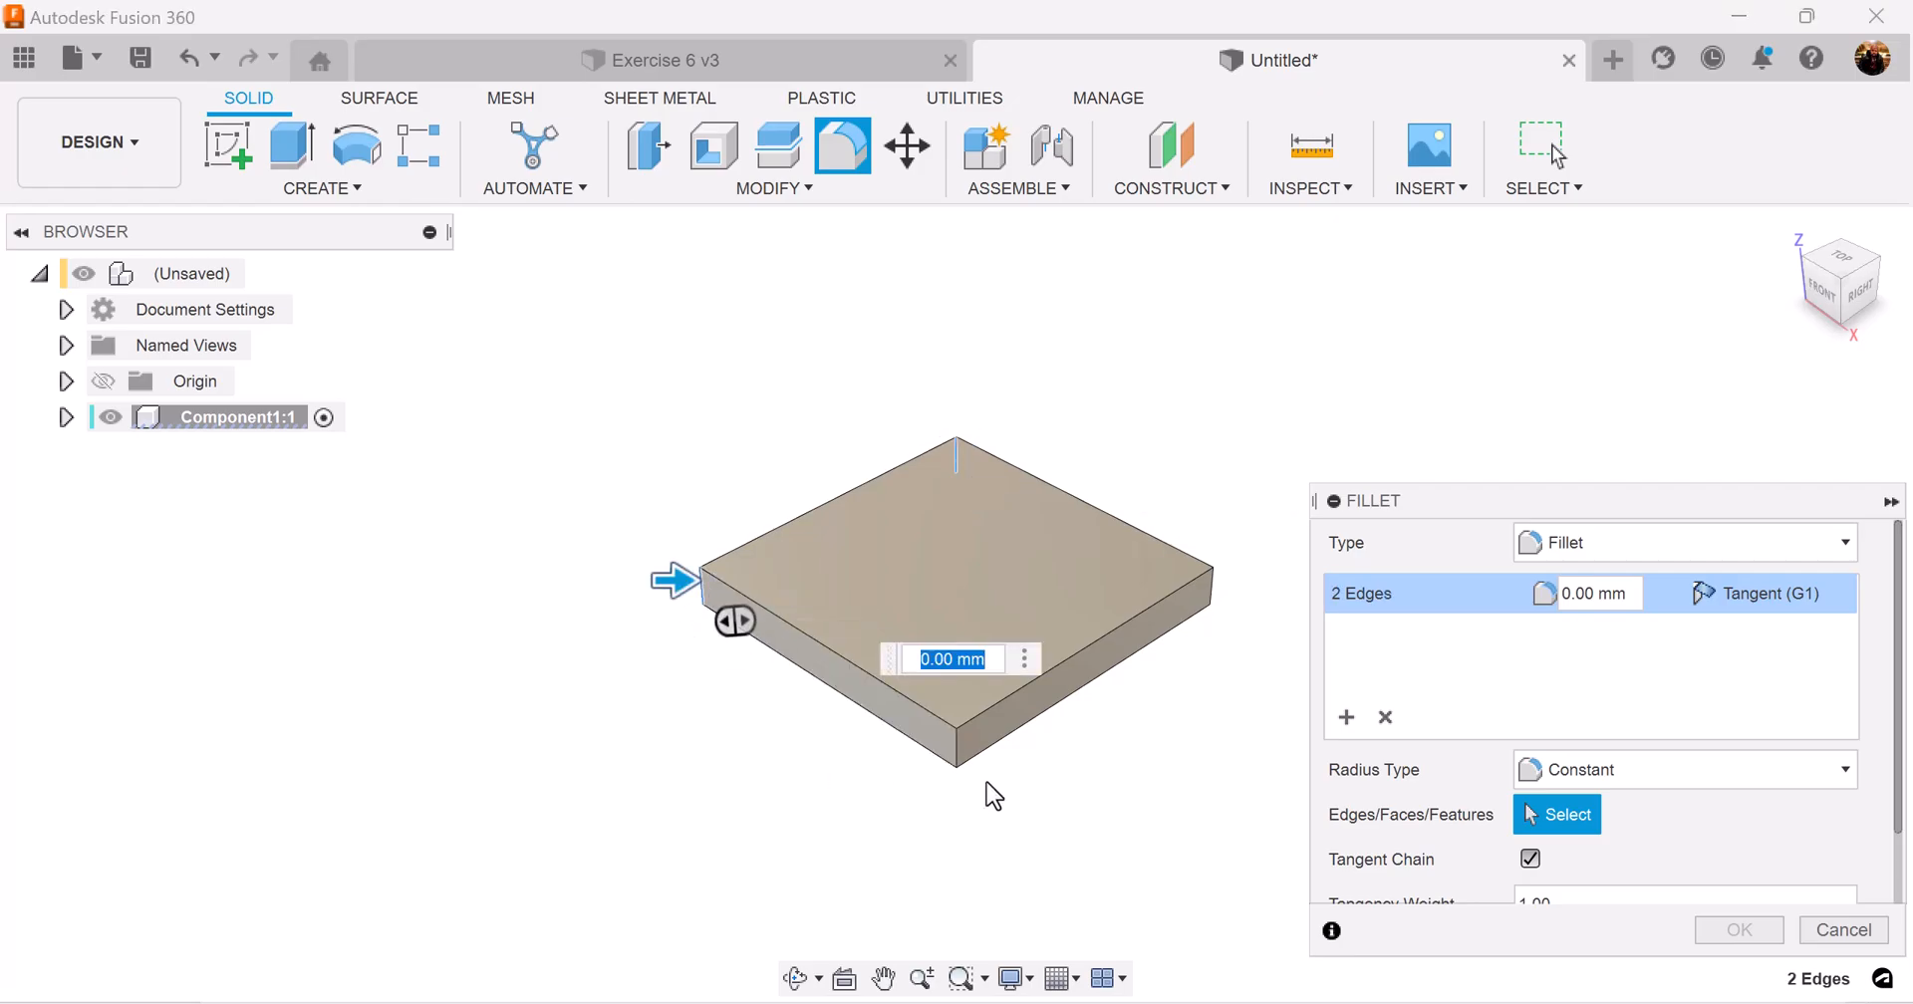
pyautogui.click(1216, 597)
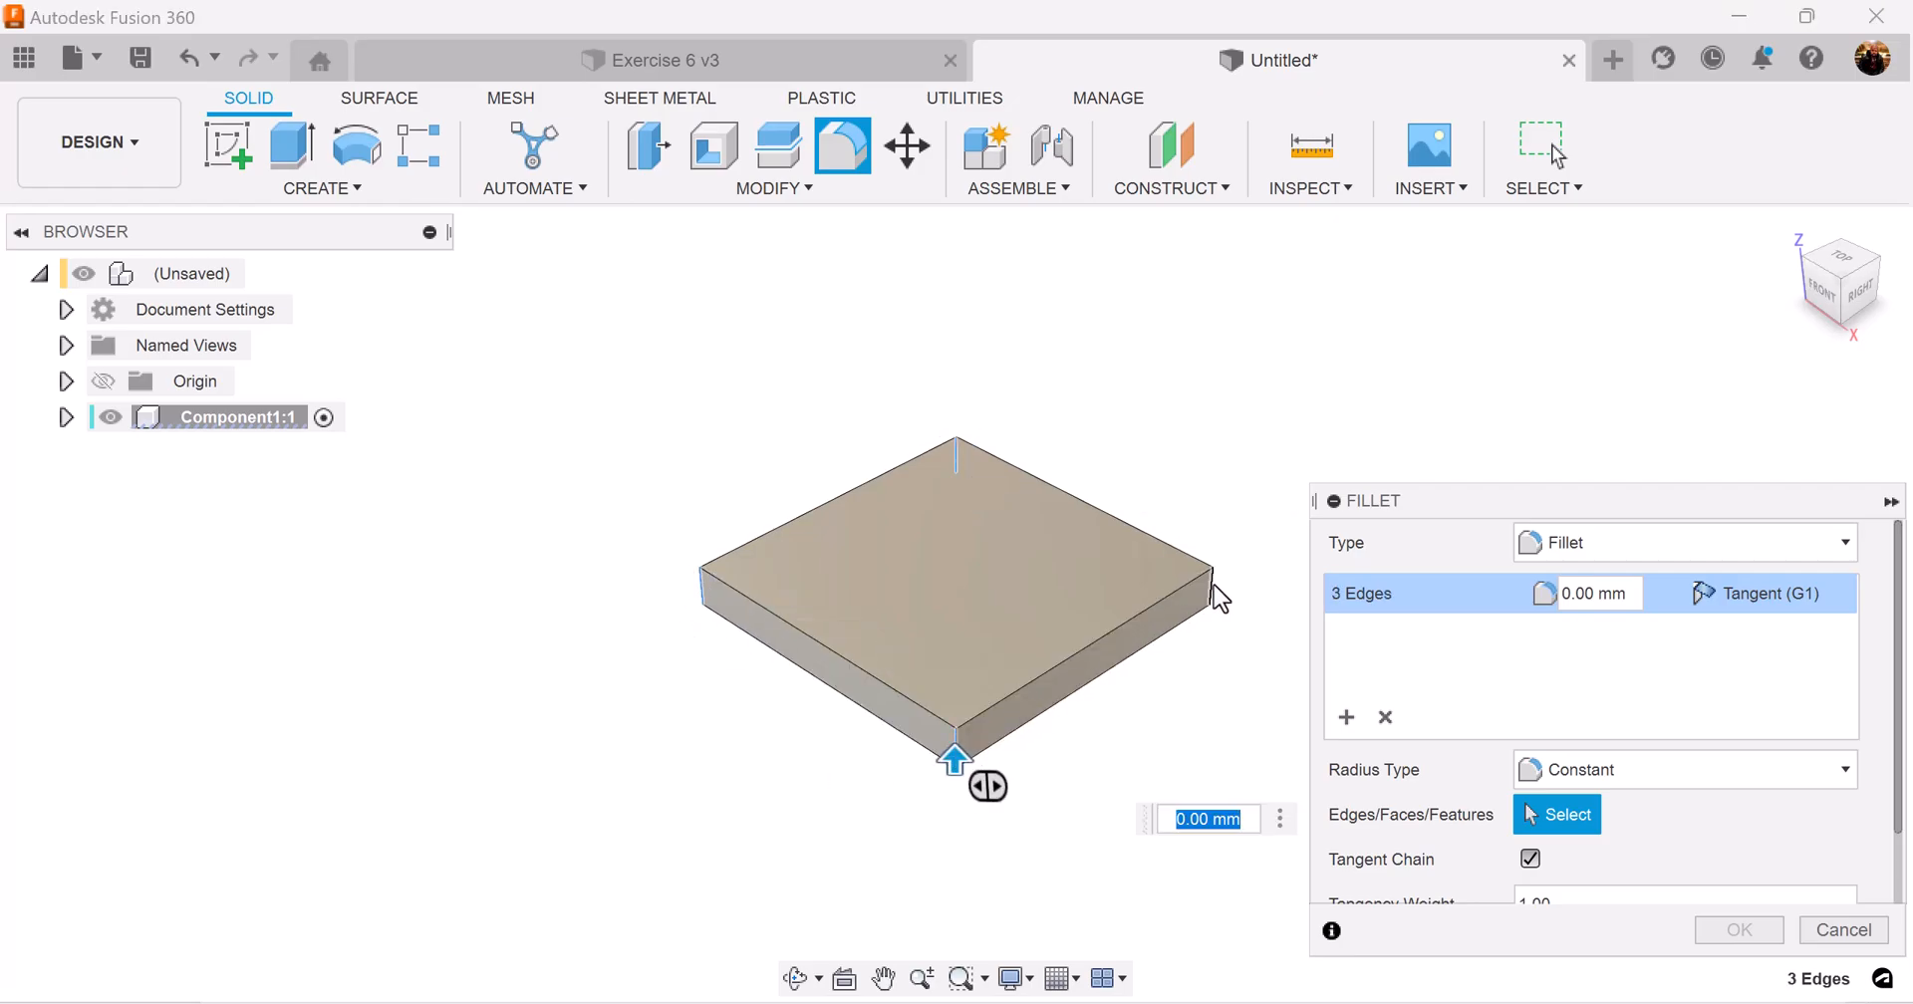
pyautogui.click(1215, 596)
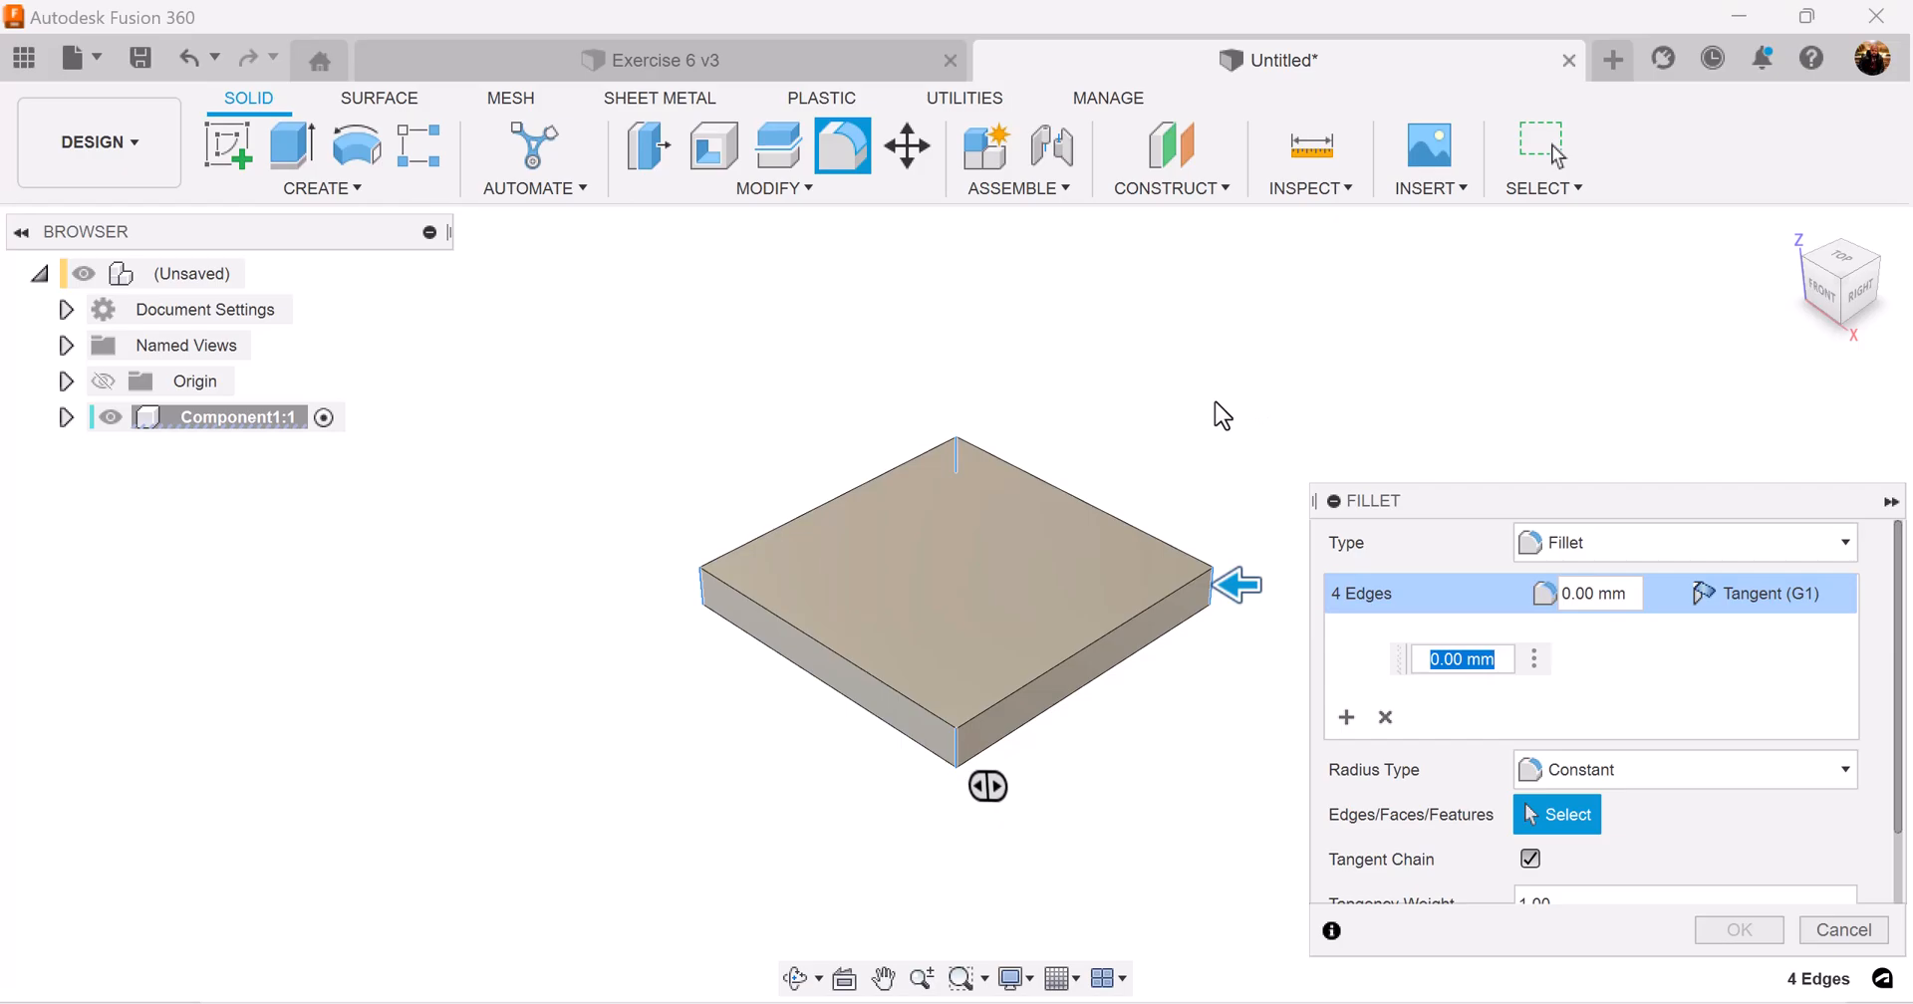
pyautogui.write('20')
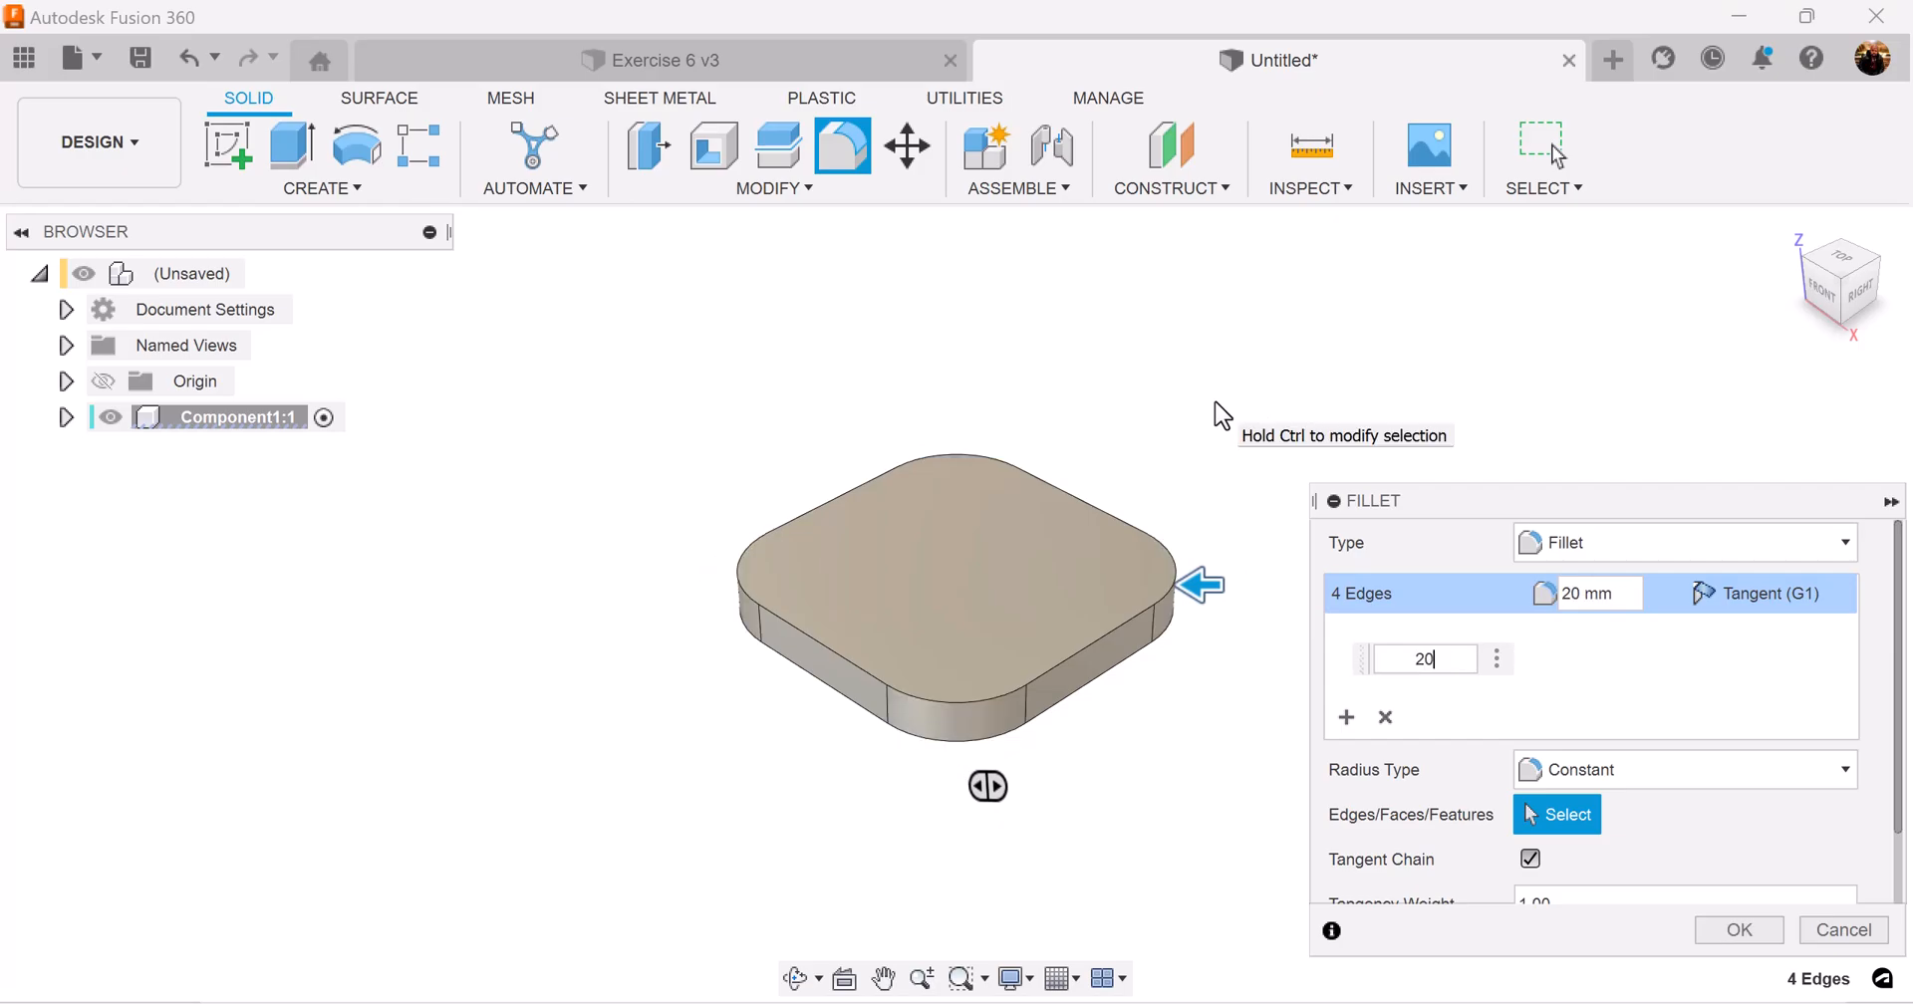
pyautogui.moveTo(1760, 624)
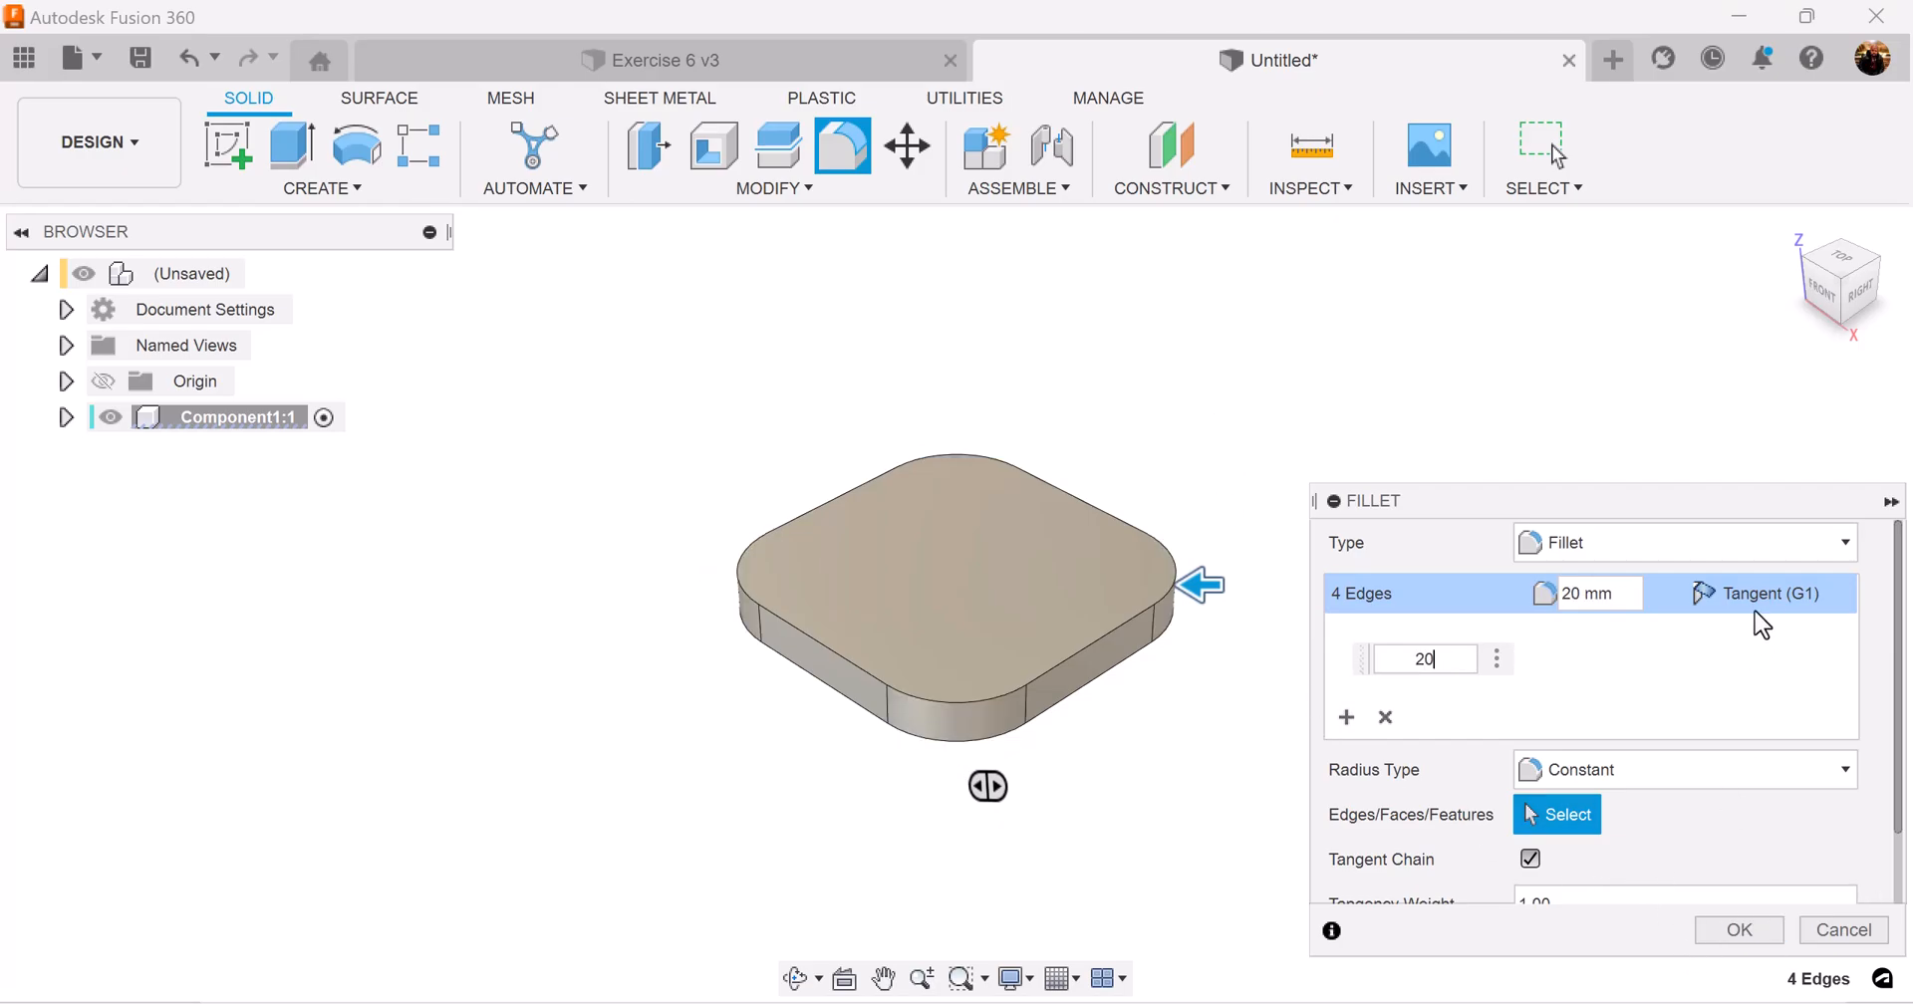
pyautogui.click(1738, 931)
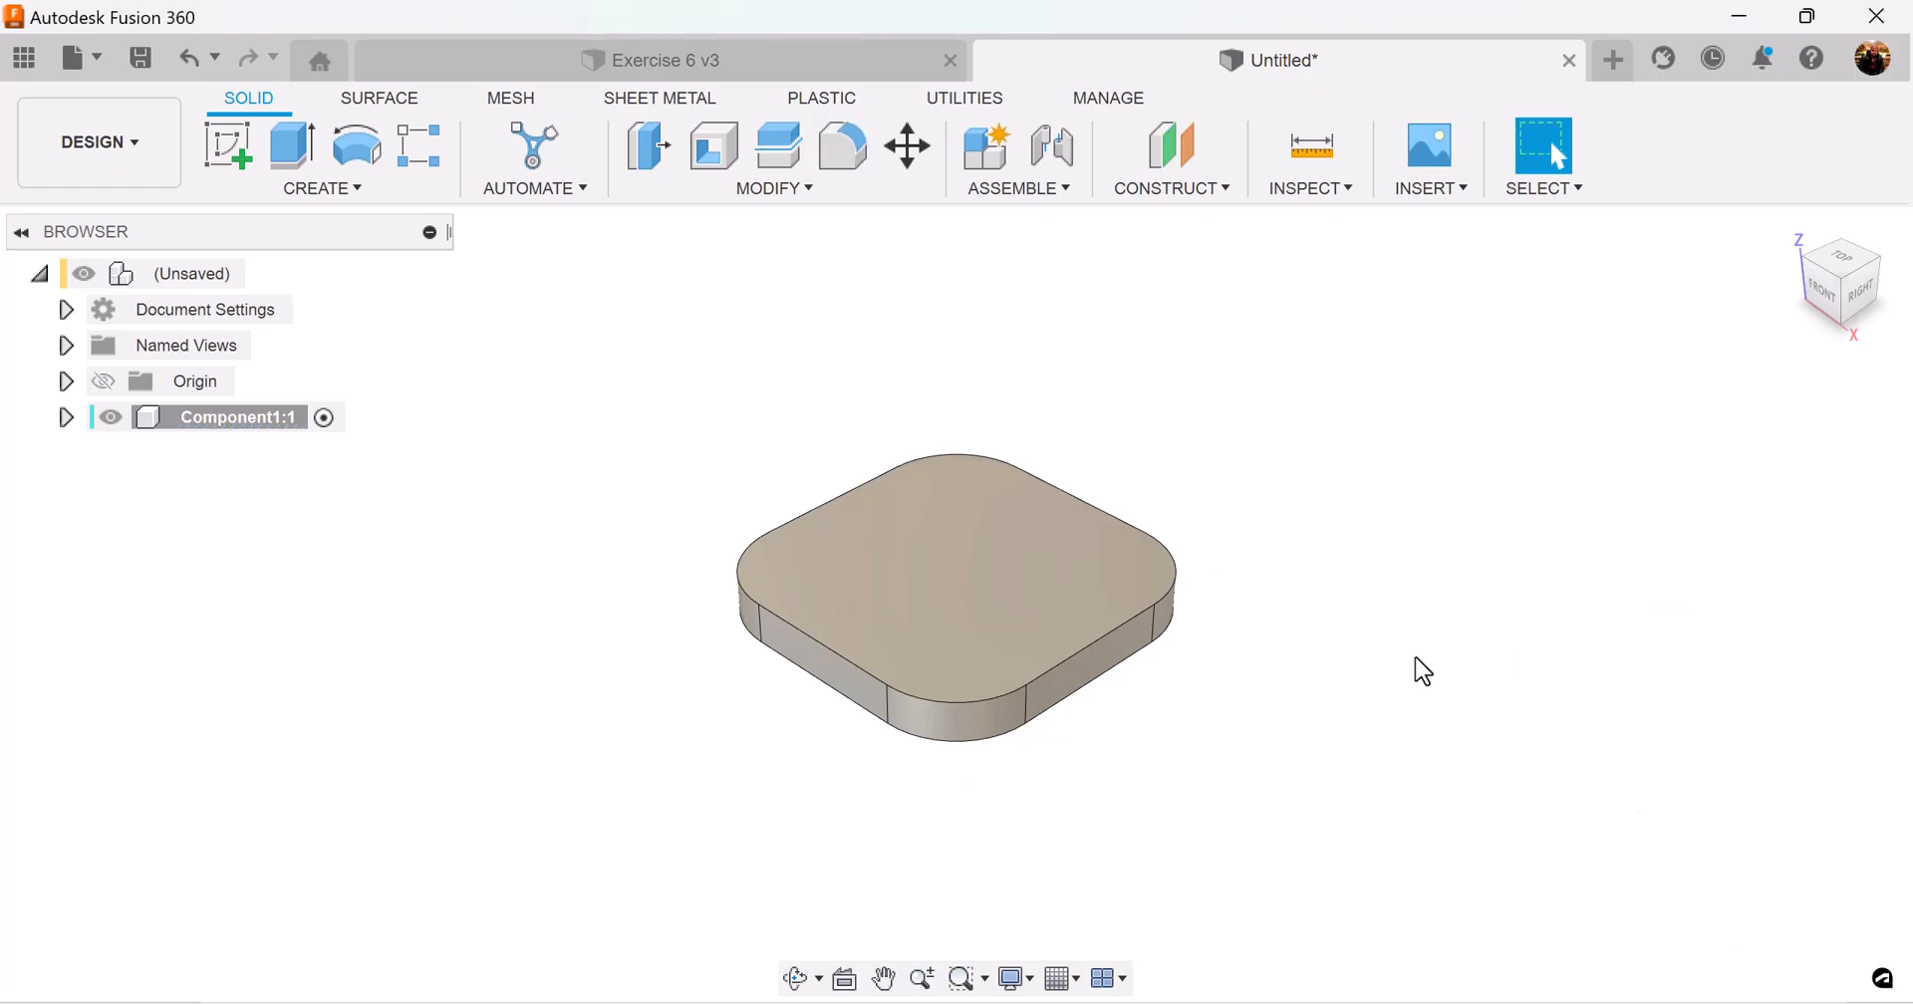
pyautogui.moveTo(227, 146)
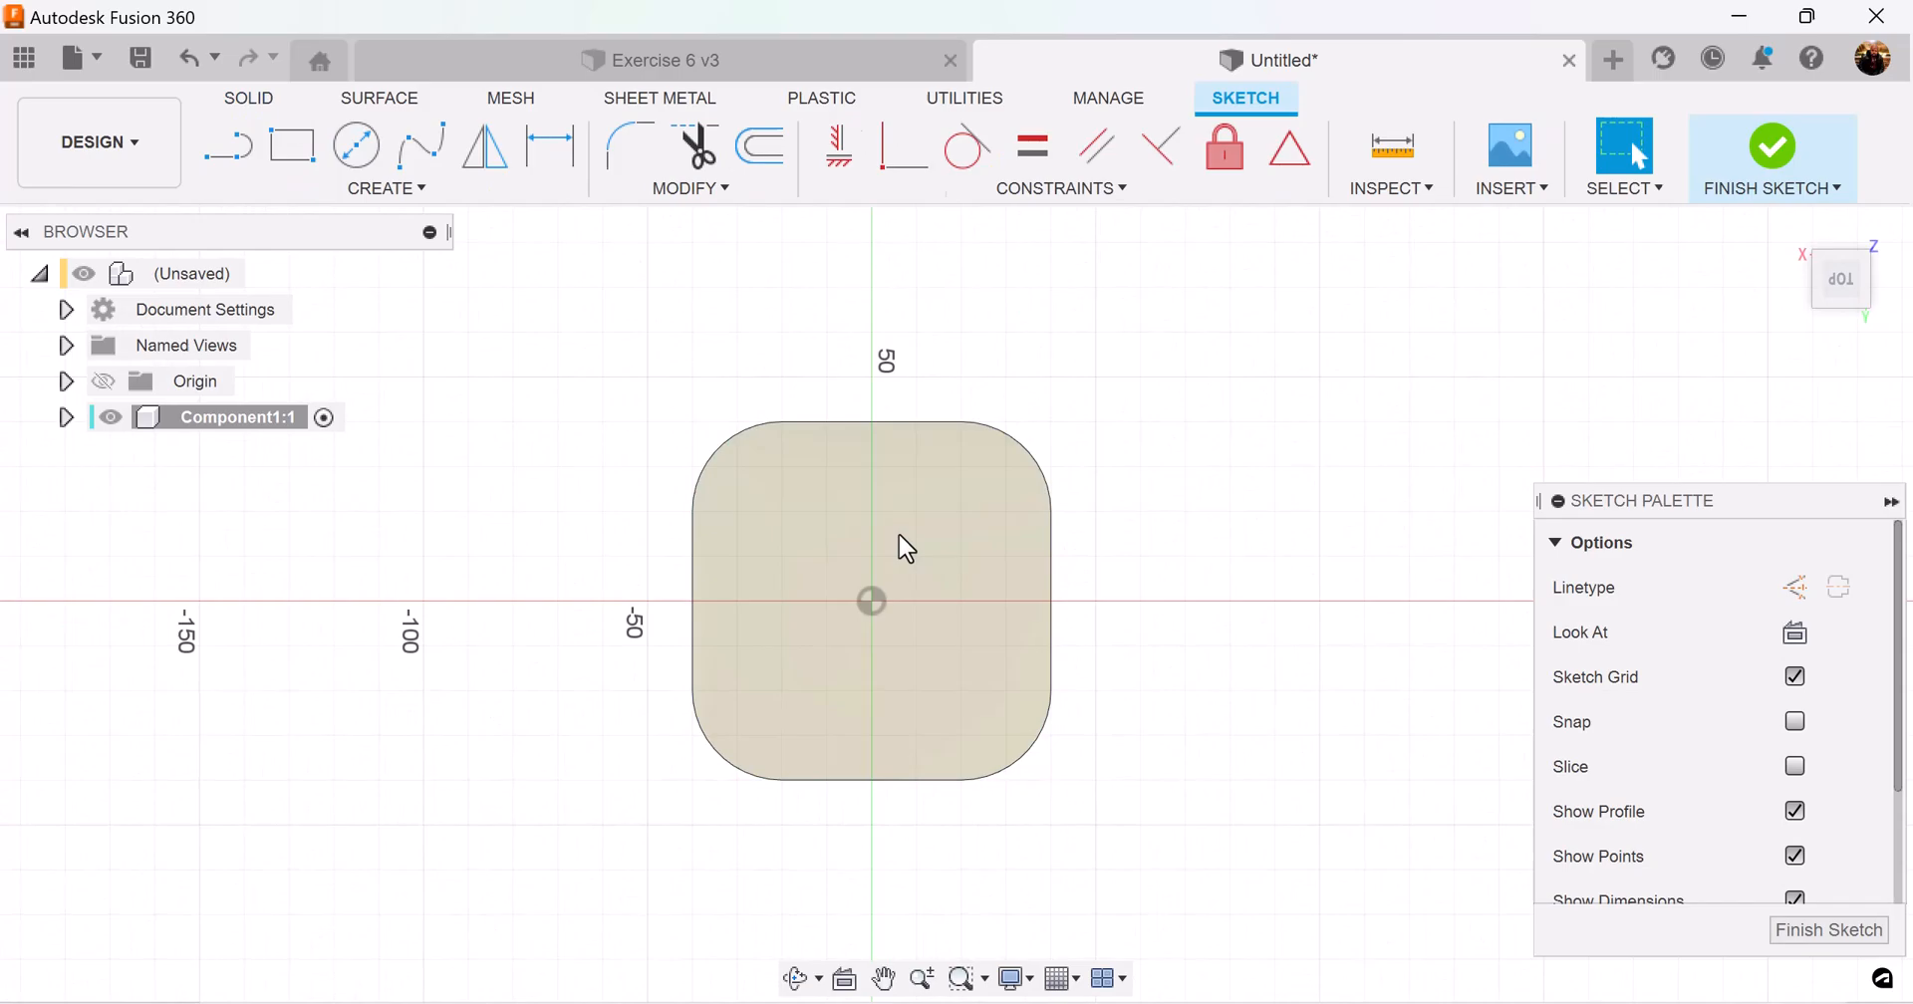
pyautogui.moveTo(357, 145)
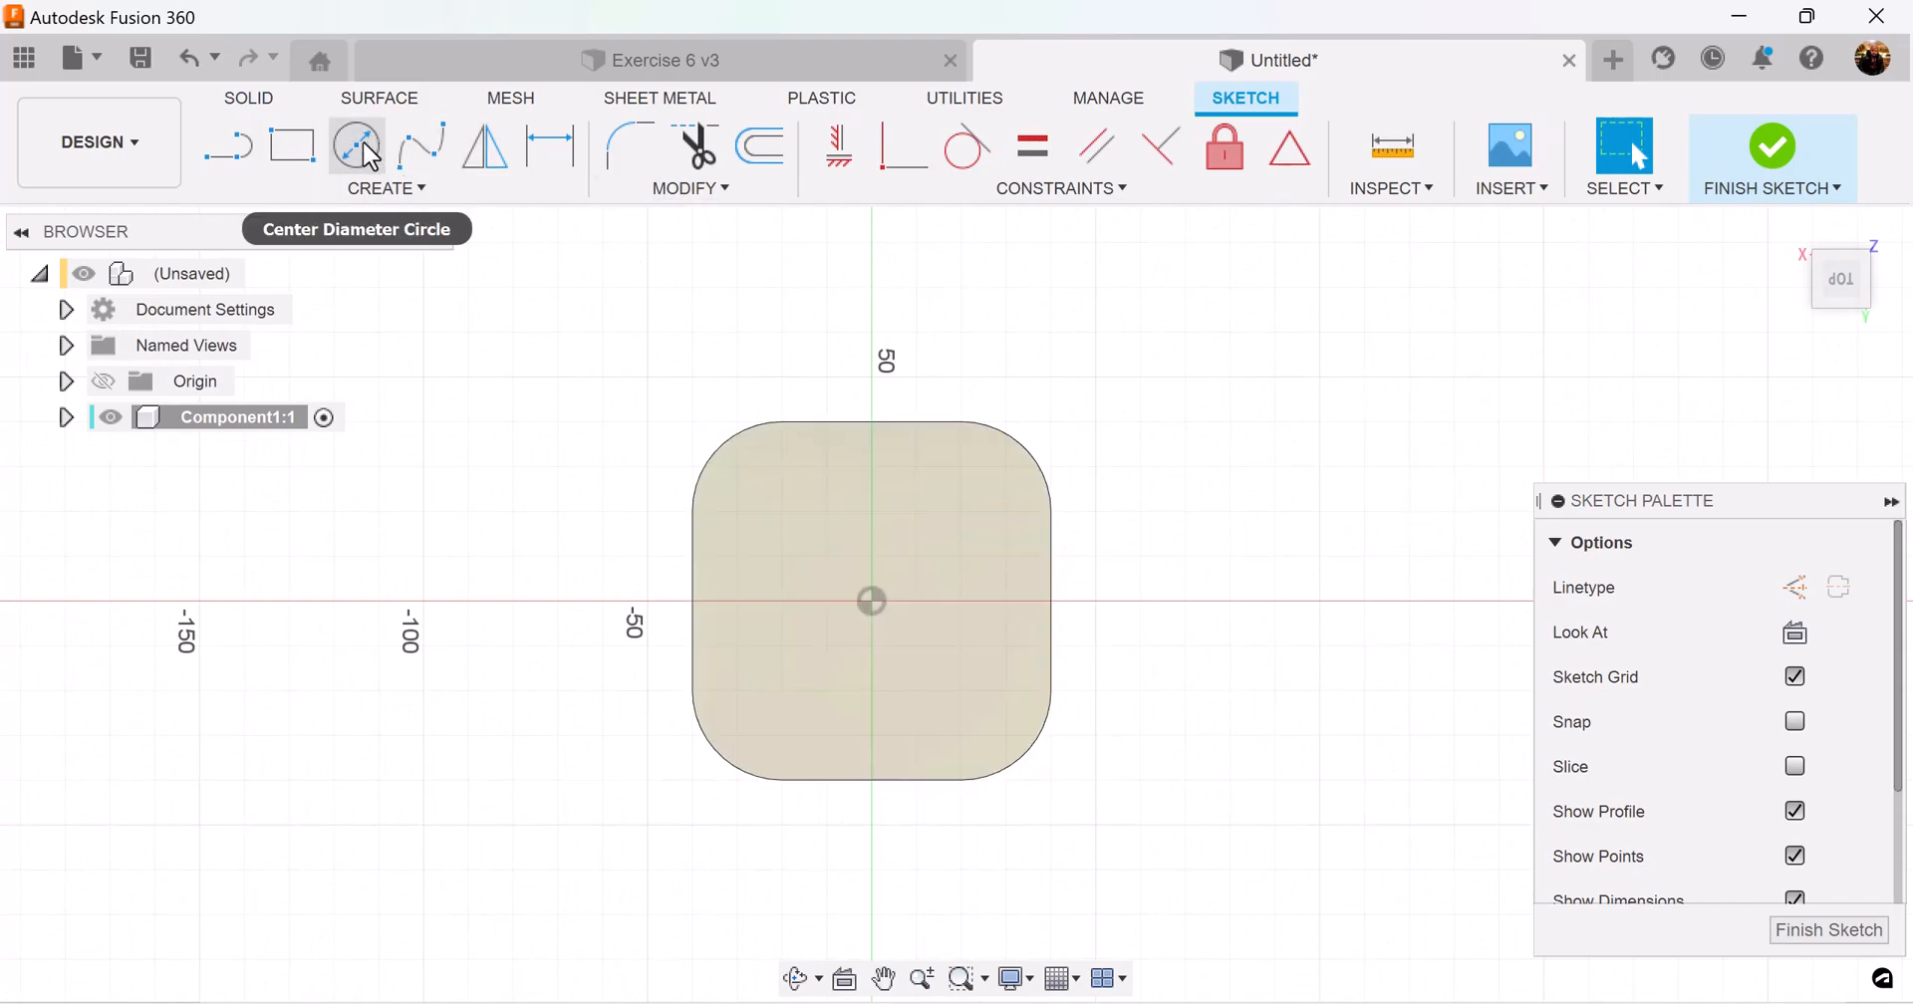
# Place a circle near the top-left corner and dimension its diameter to 12 mm
pyautogui.click(357, 146)
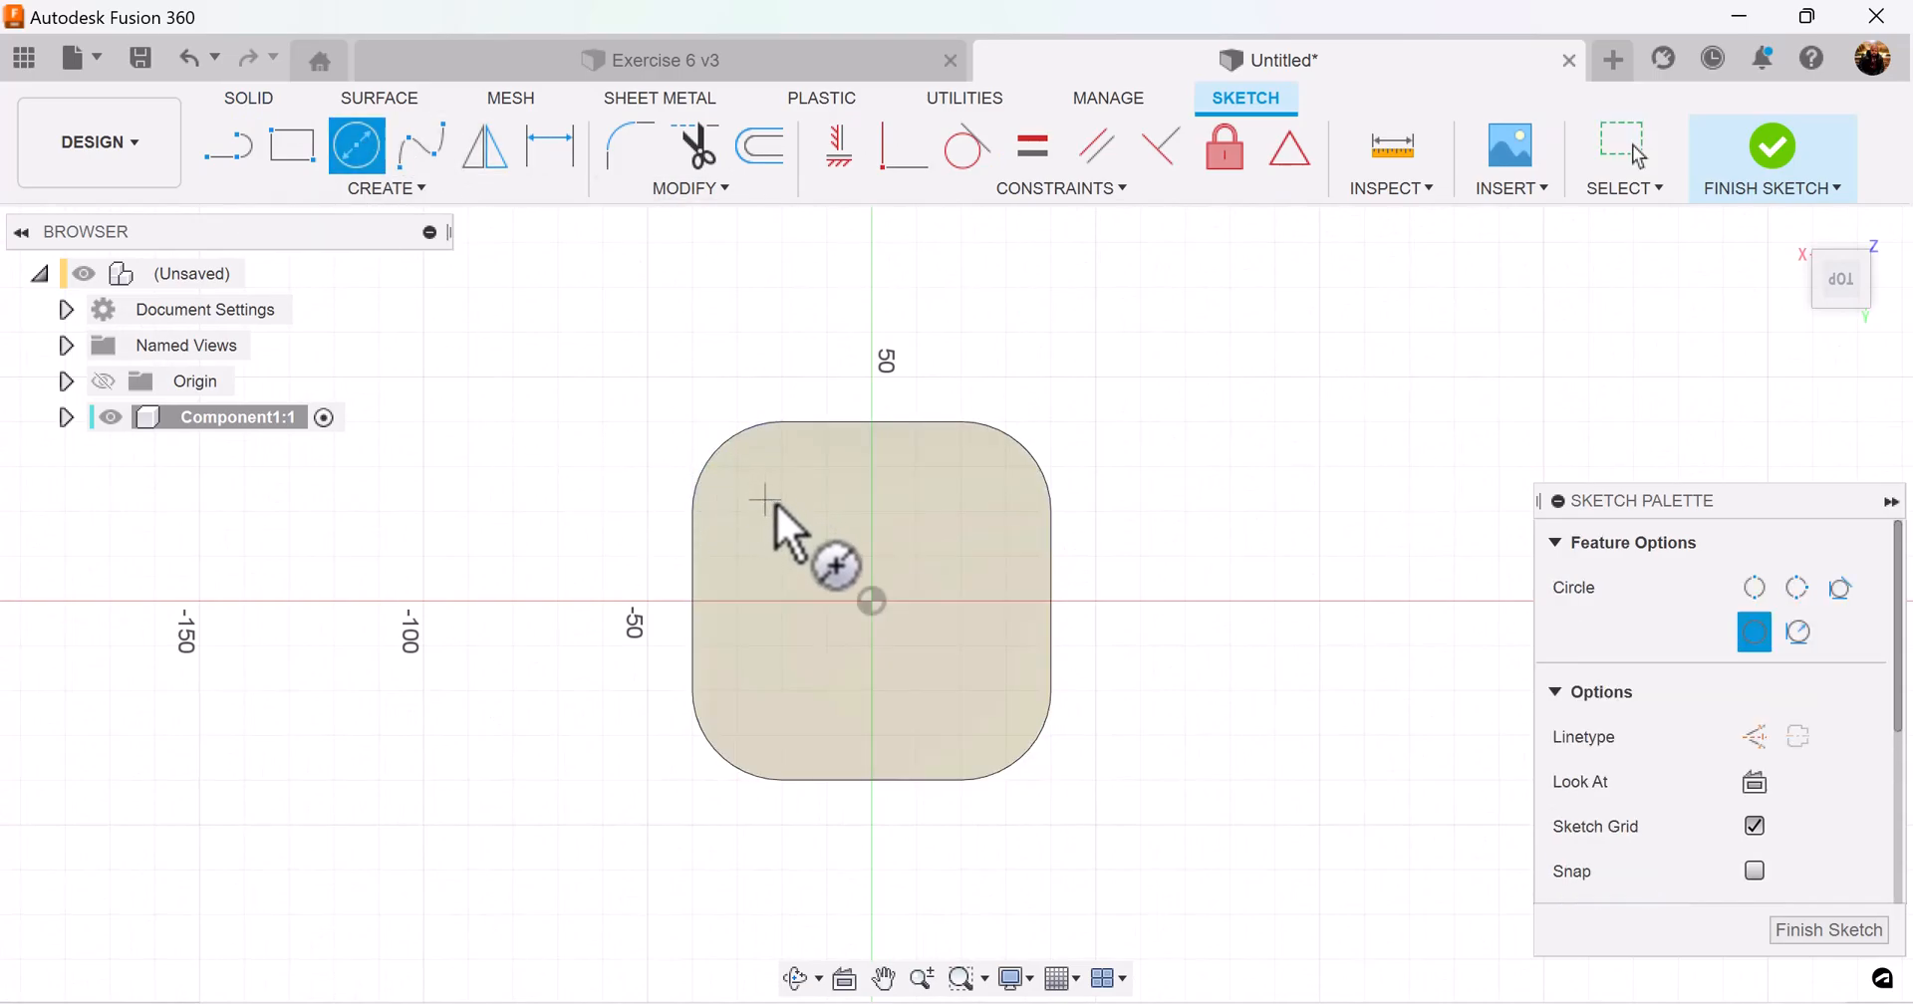
pyautogui.click(765, 502)
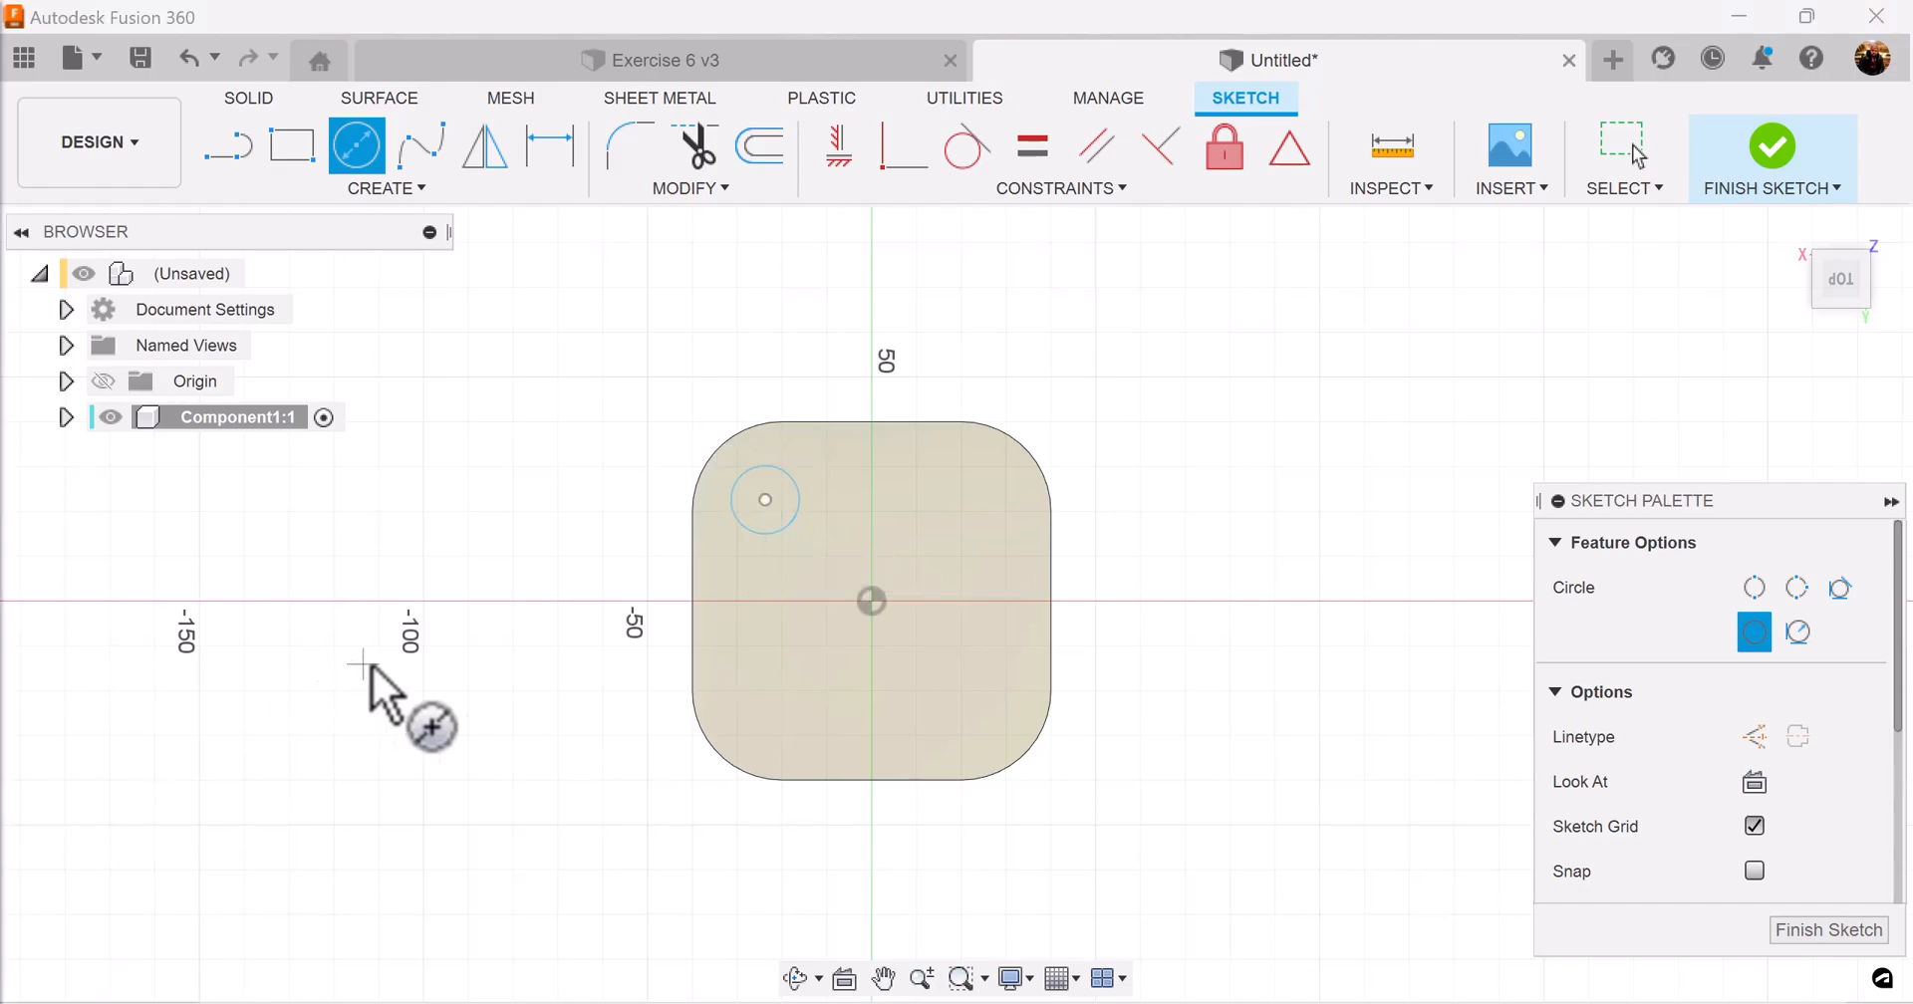
pyautogui.click(550, 146)
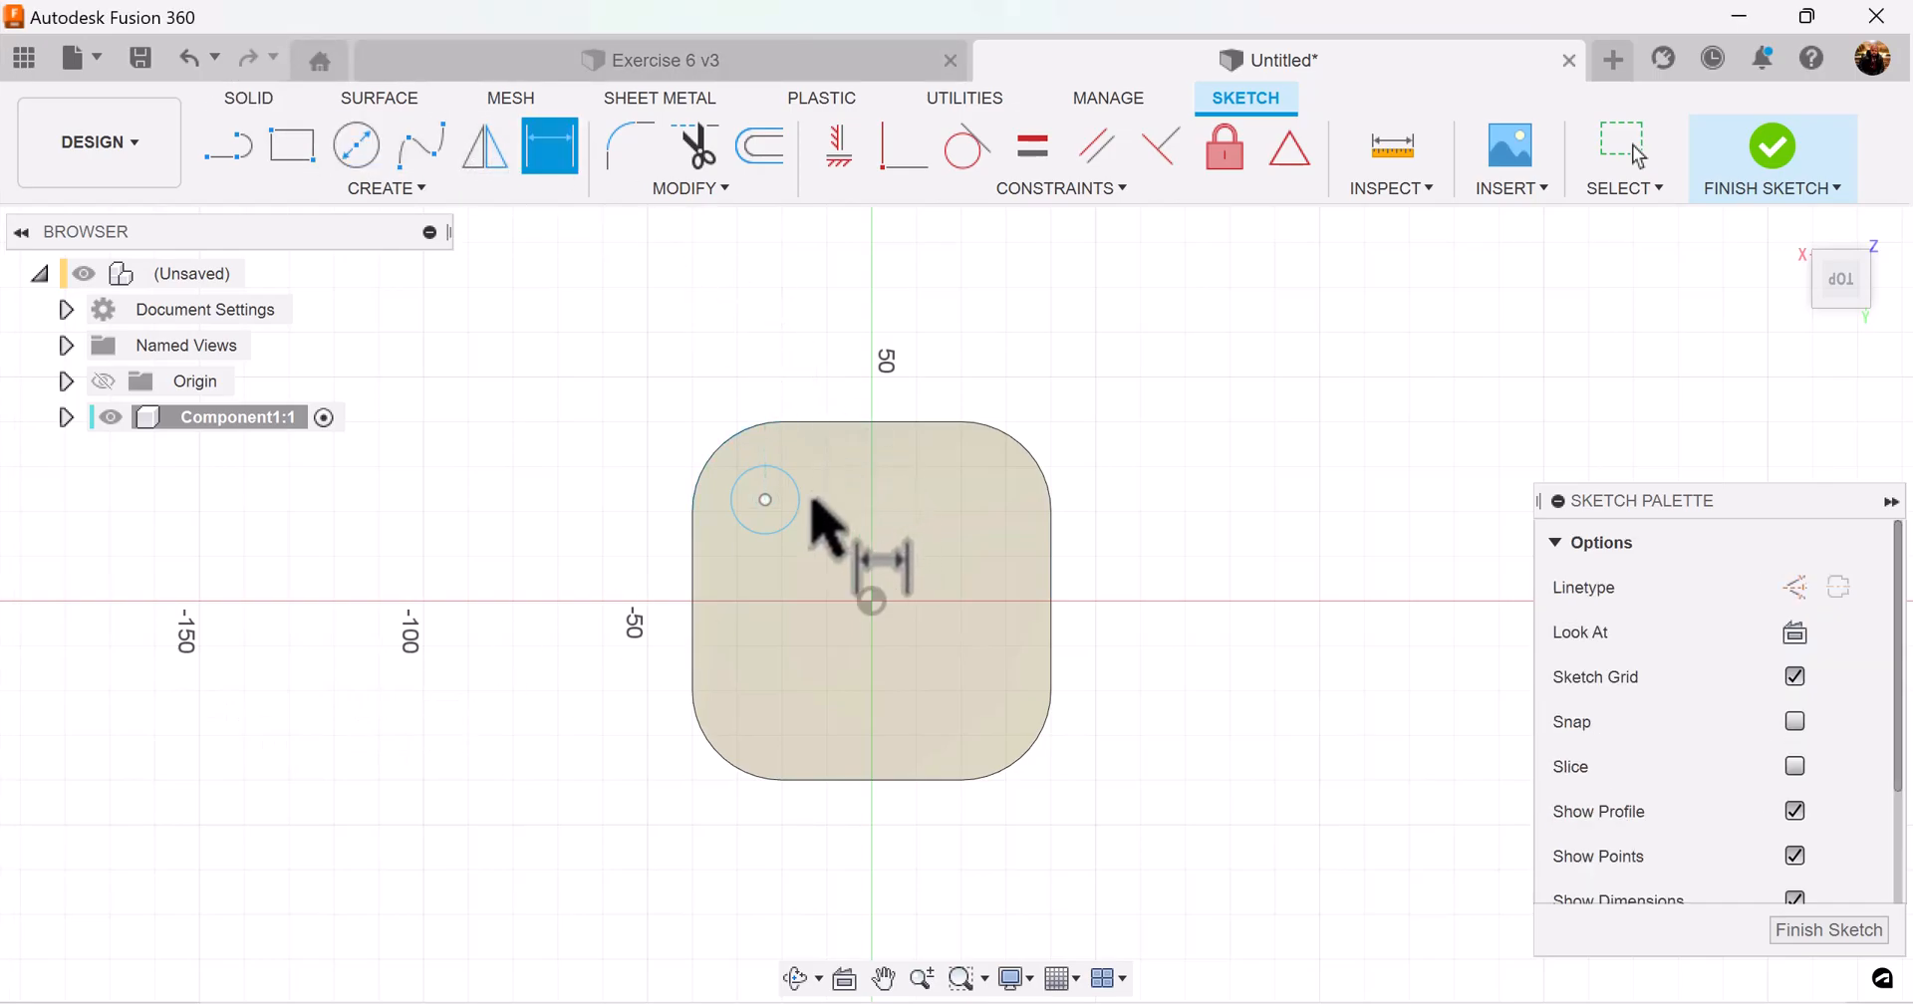
pyautogui.click(765, 501)
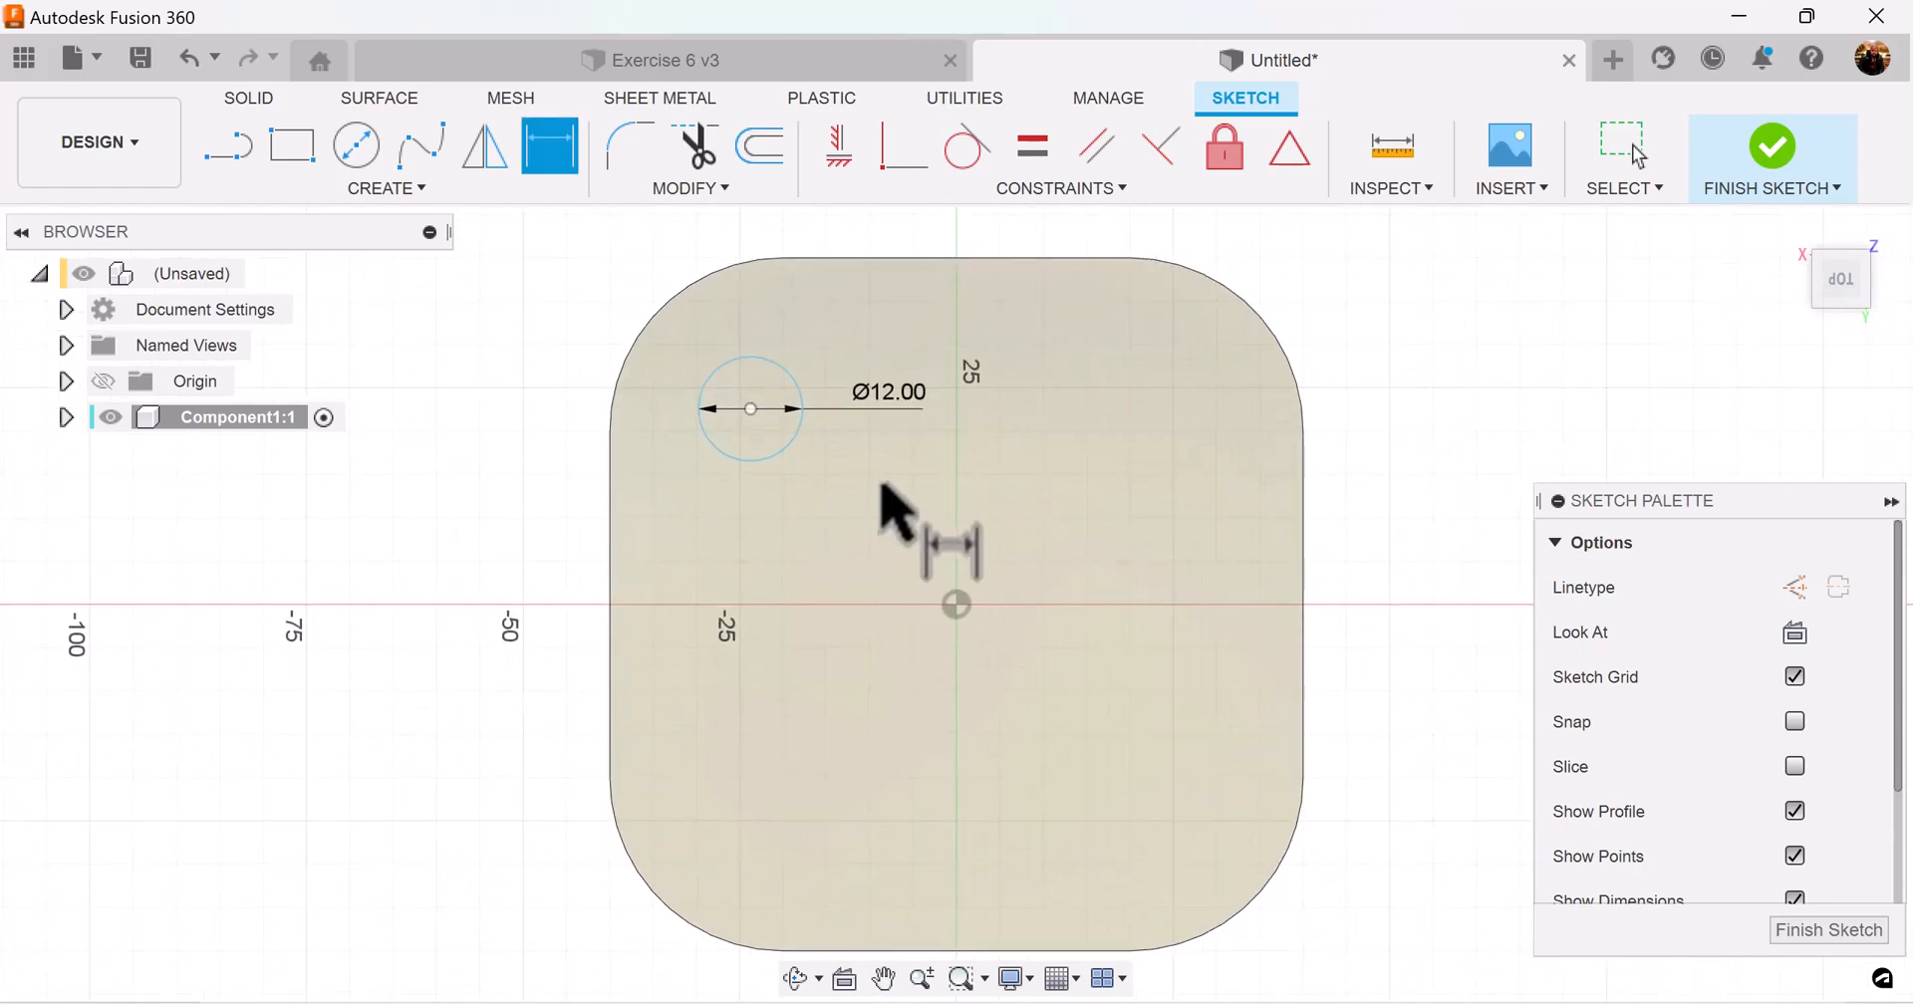
pyautogui.moveTo(550, 145)
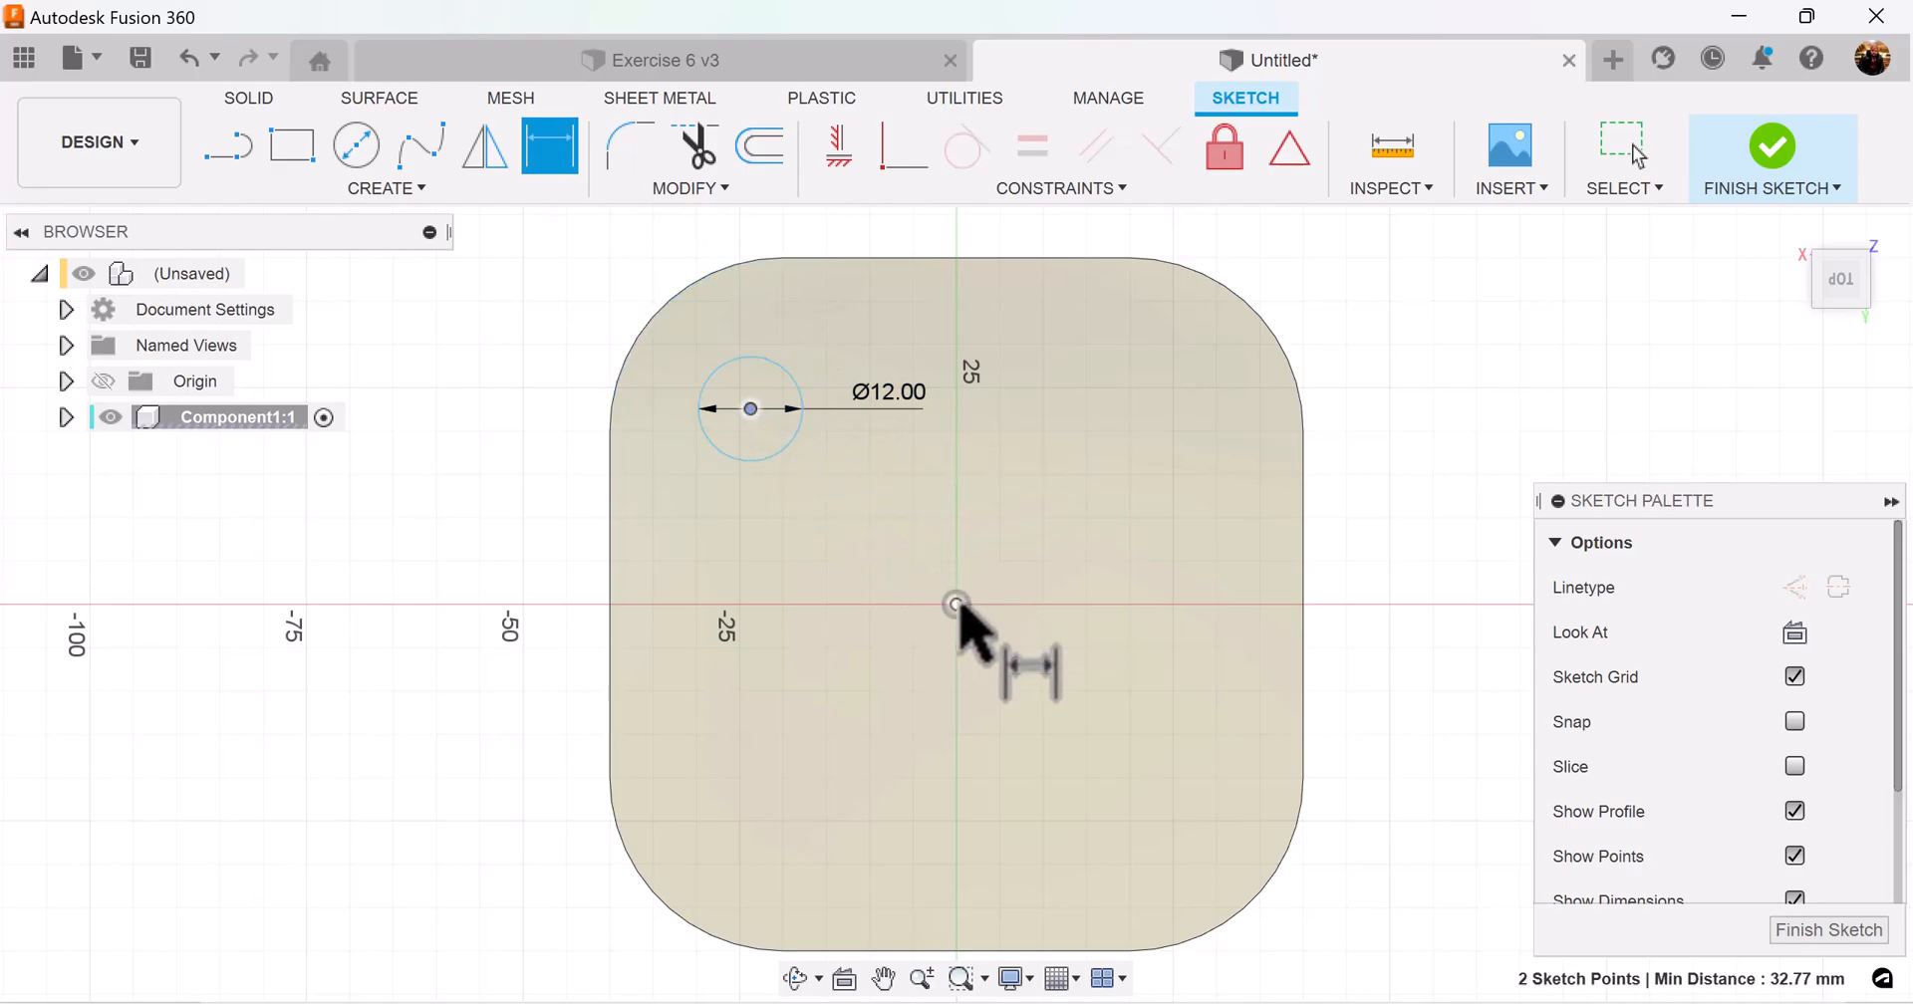
# Offset the circle's centre 27.5 mm vertically and horizontally from the origin
pyautogui.click(954, 604)
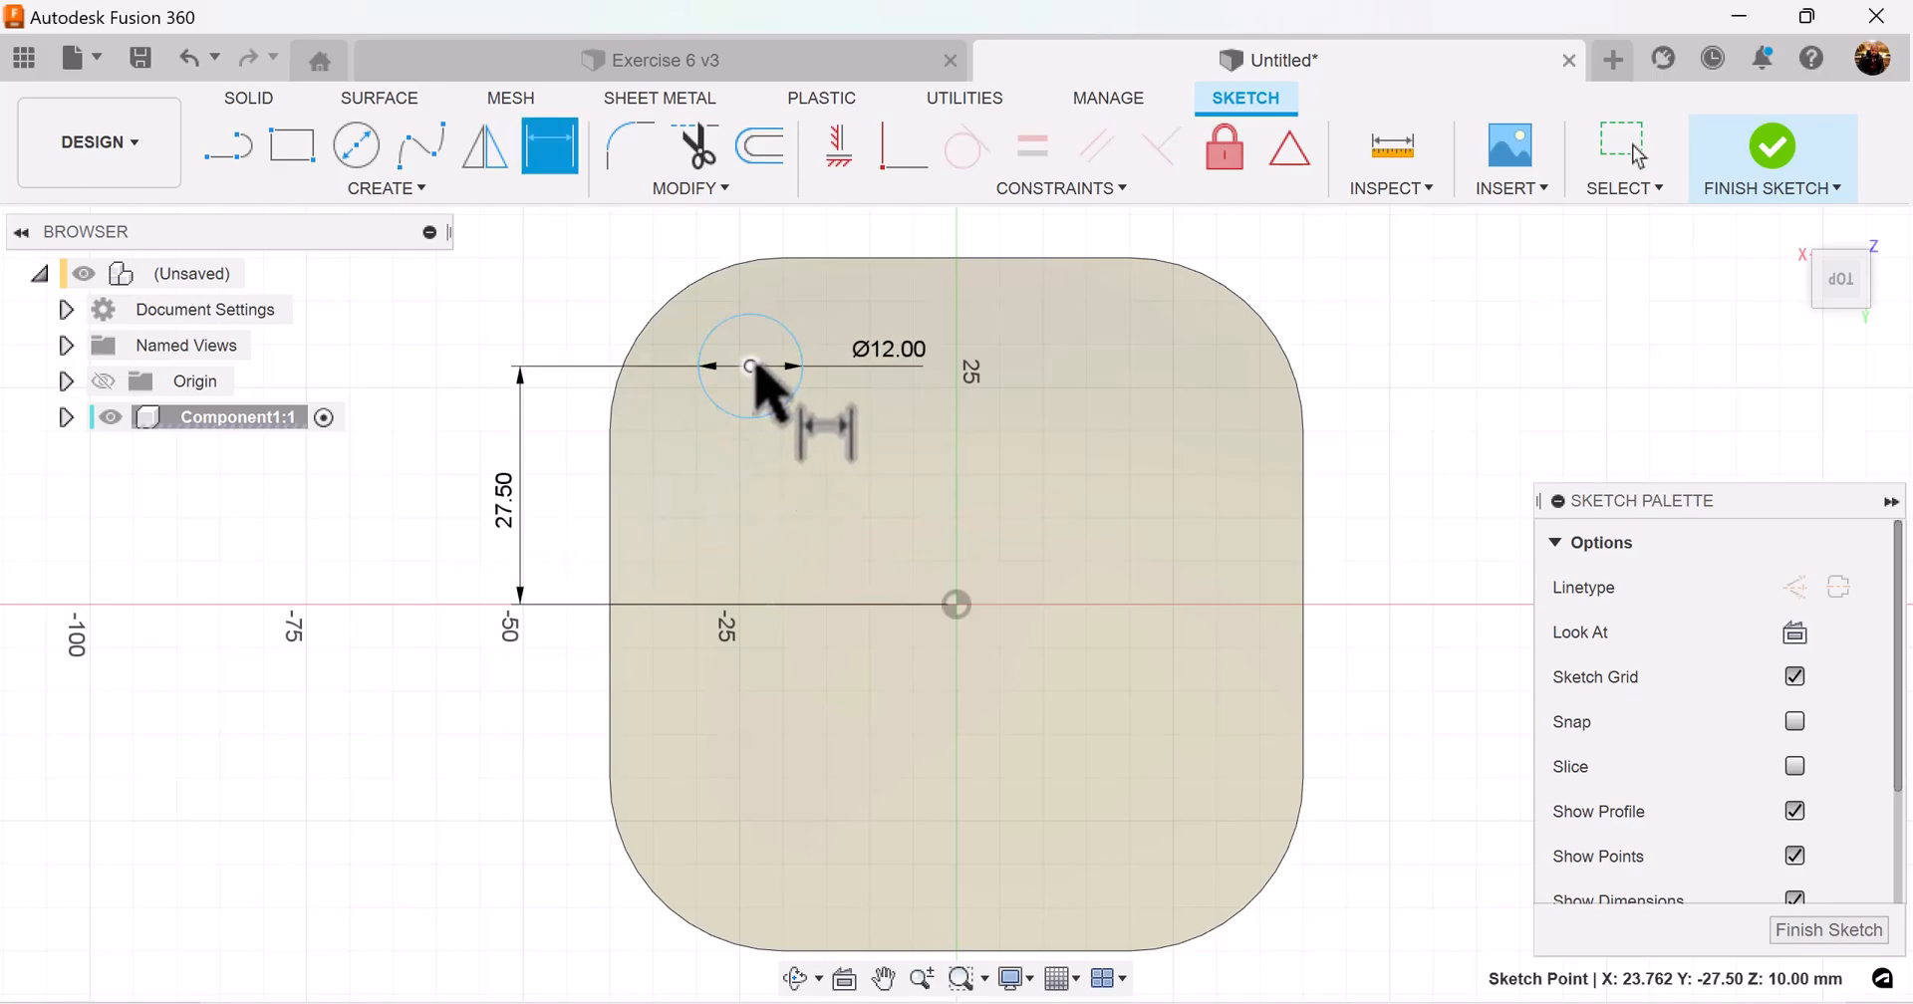
pyautogui.click(751, 367)
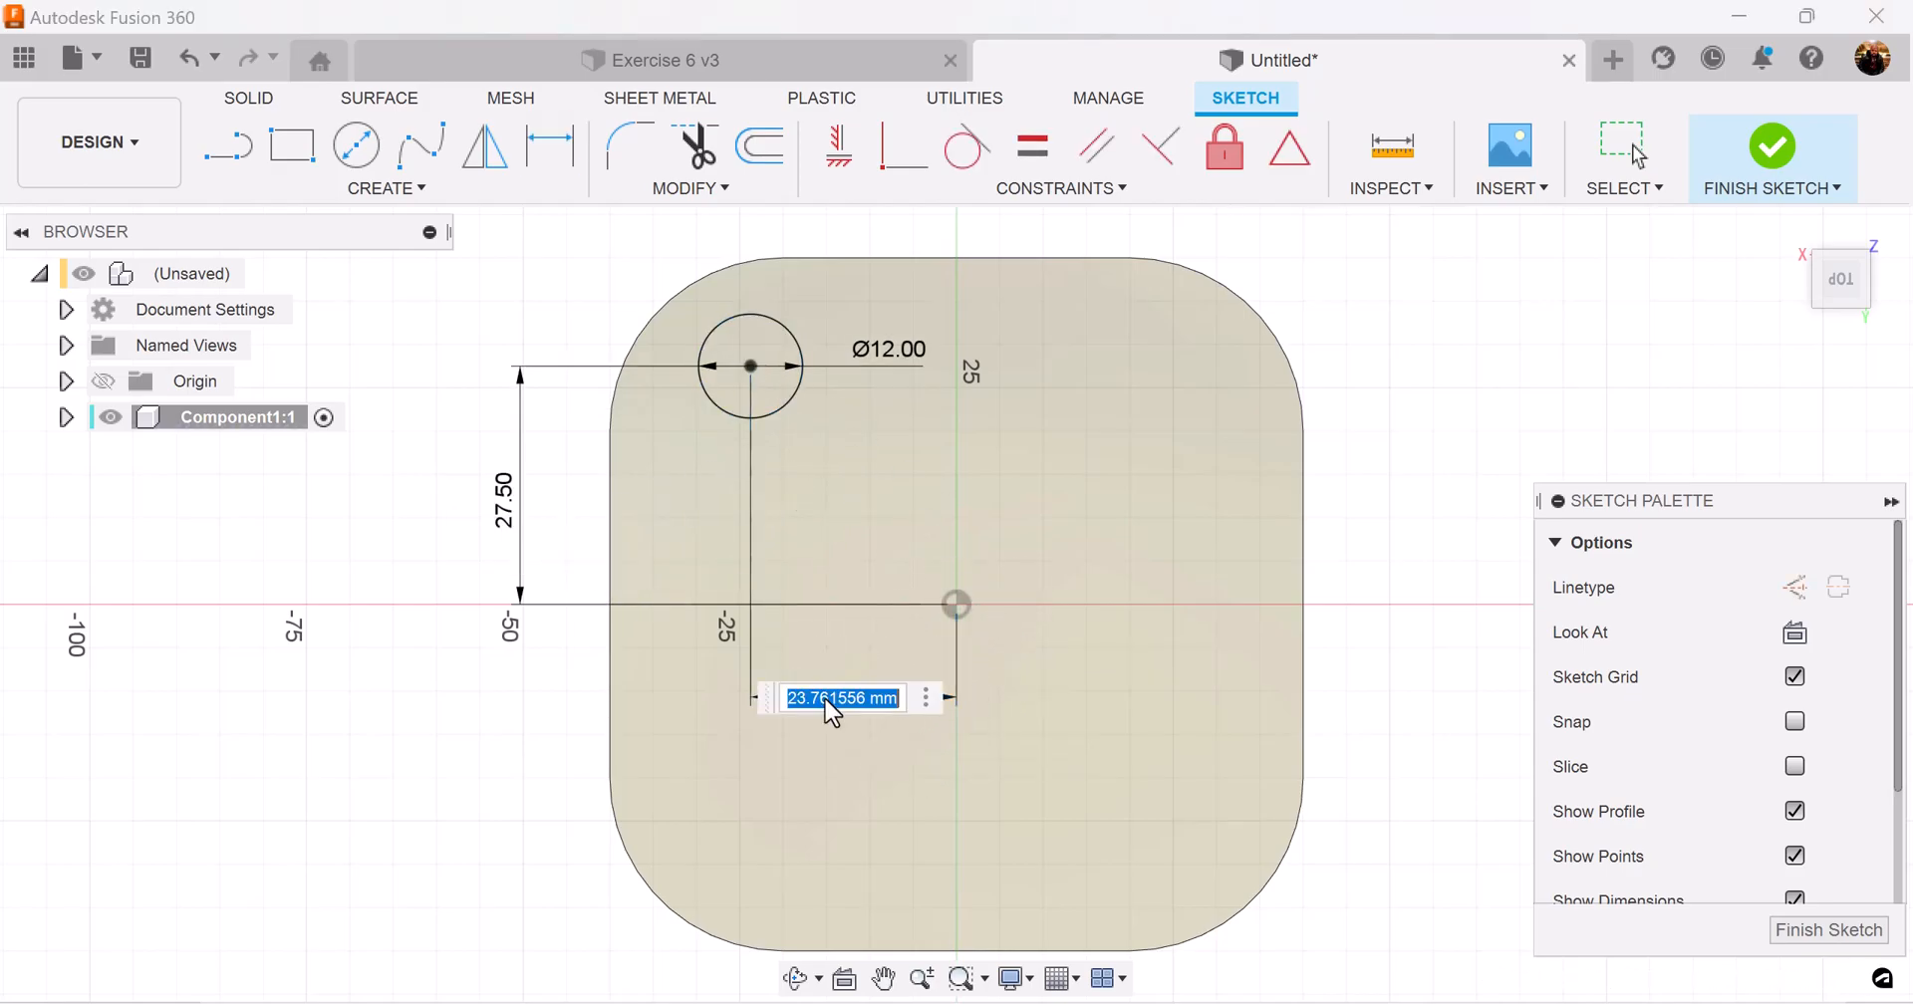
pyautogui.write('27.5')
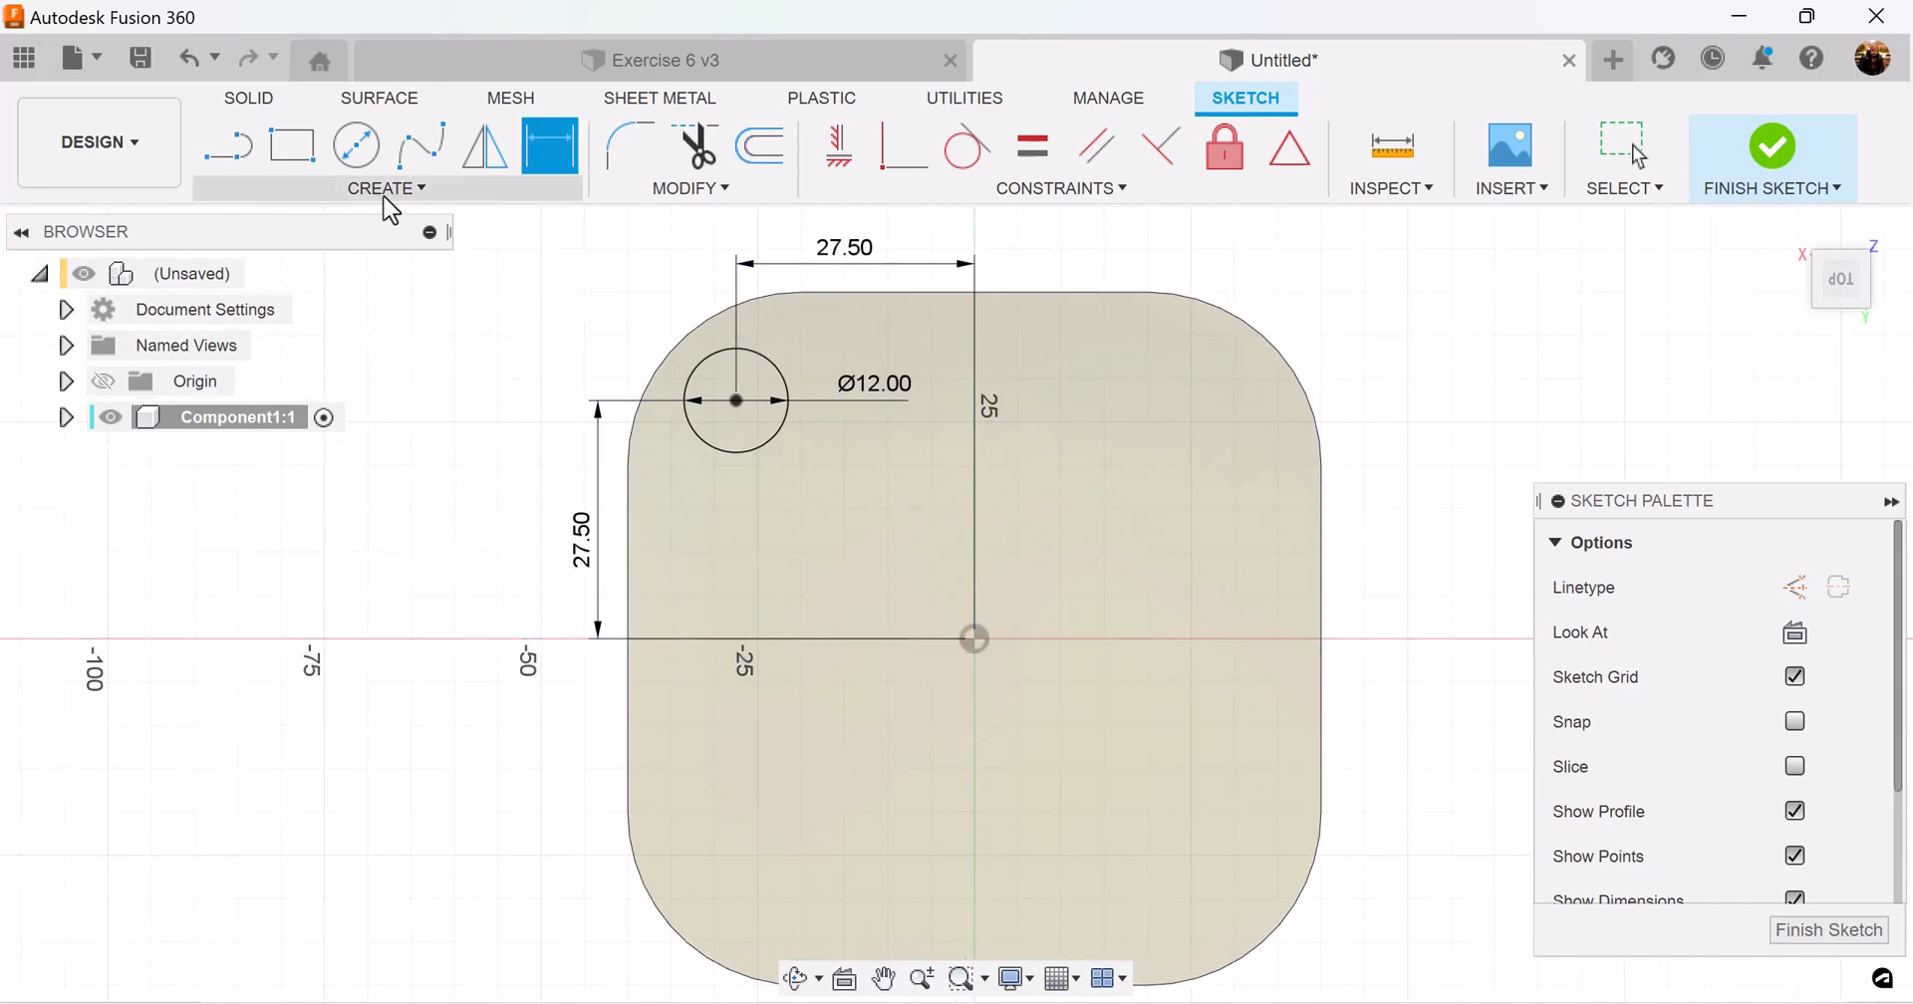
# Start a rectangular sketch pattern of the corner circle spread across the plate
pyautogui.click(385, 187)
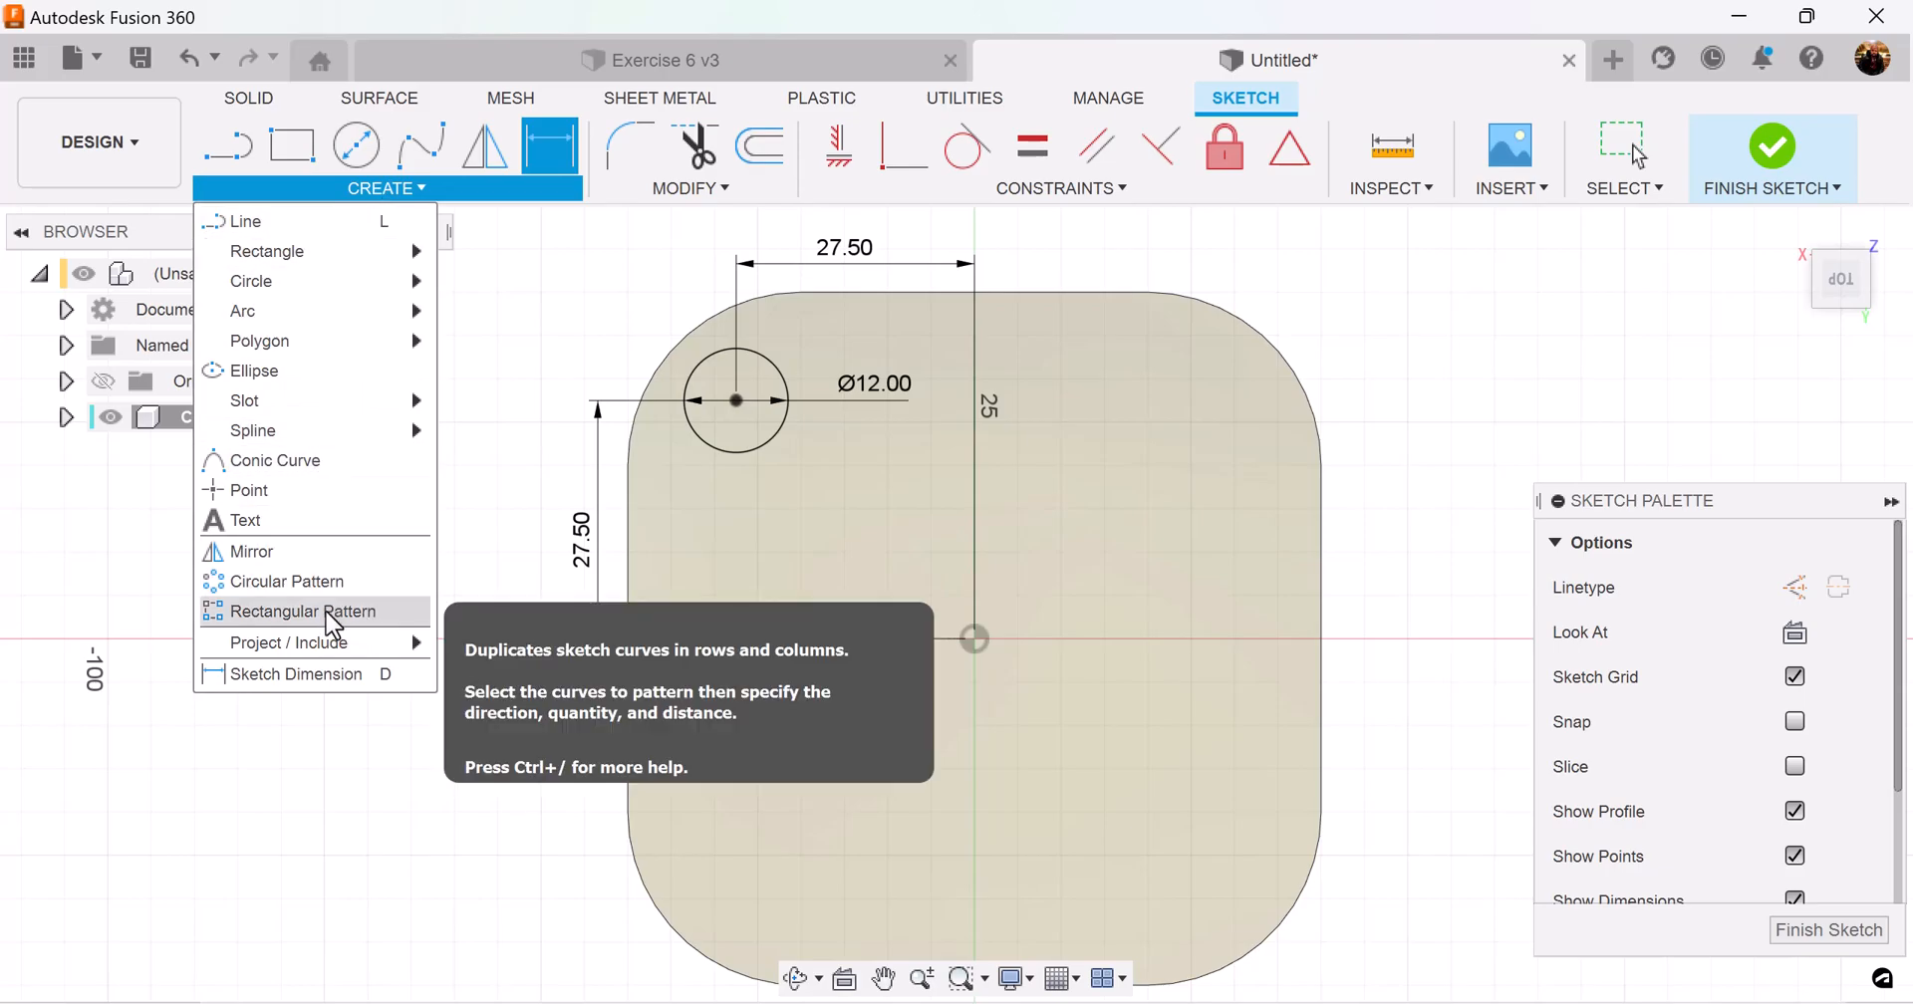
pyautogui.click(301, 612)
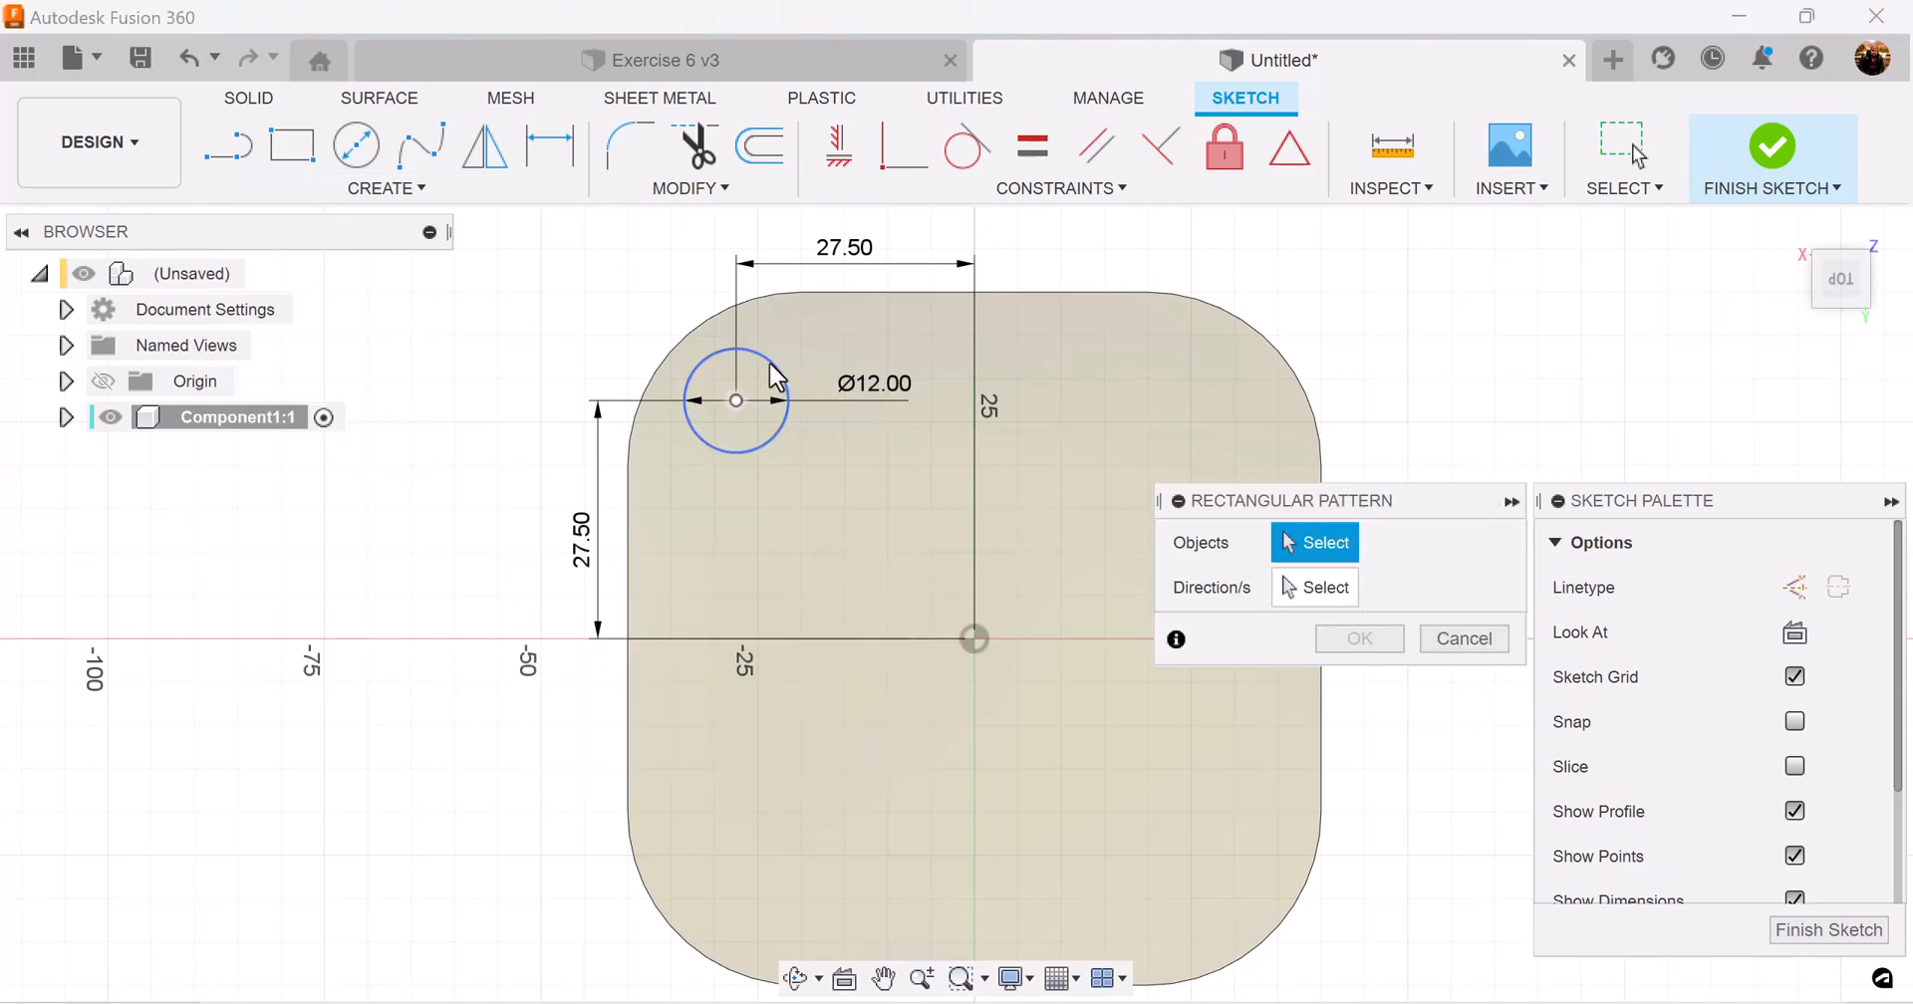
pyautogui.click(735, 401)
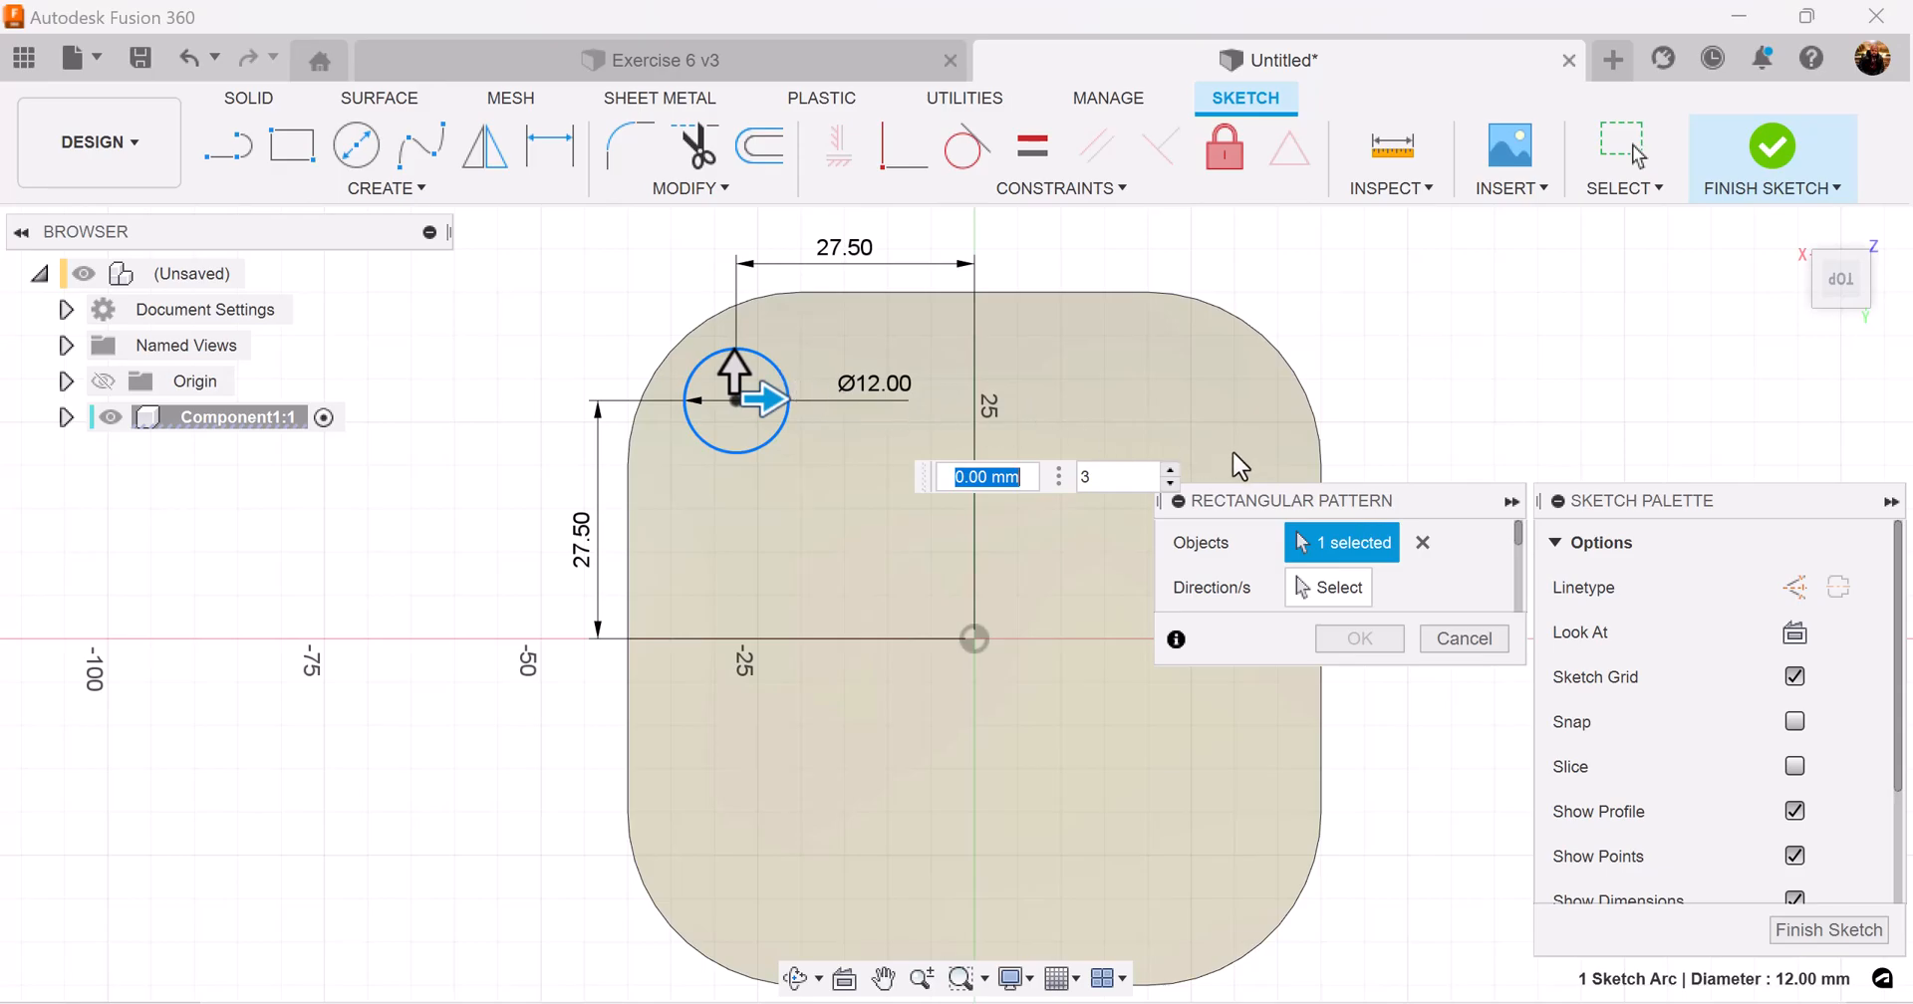
pyautogui.moveTo(769, 401); pyautogui.dragTo(1042, 400)
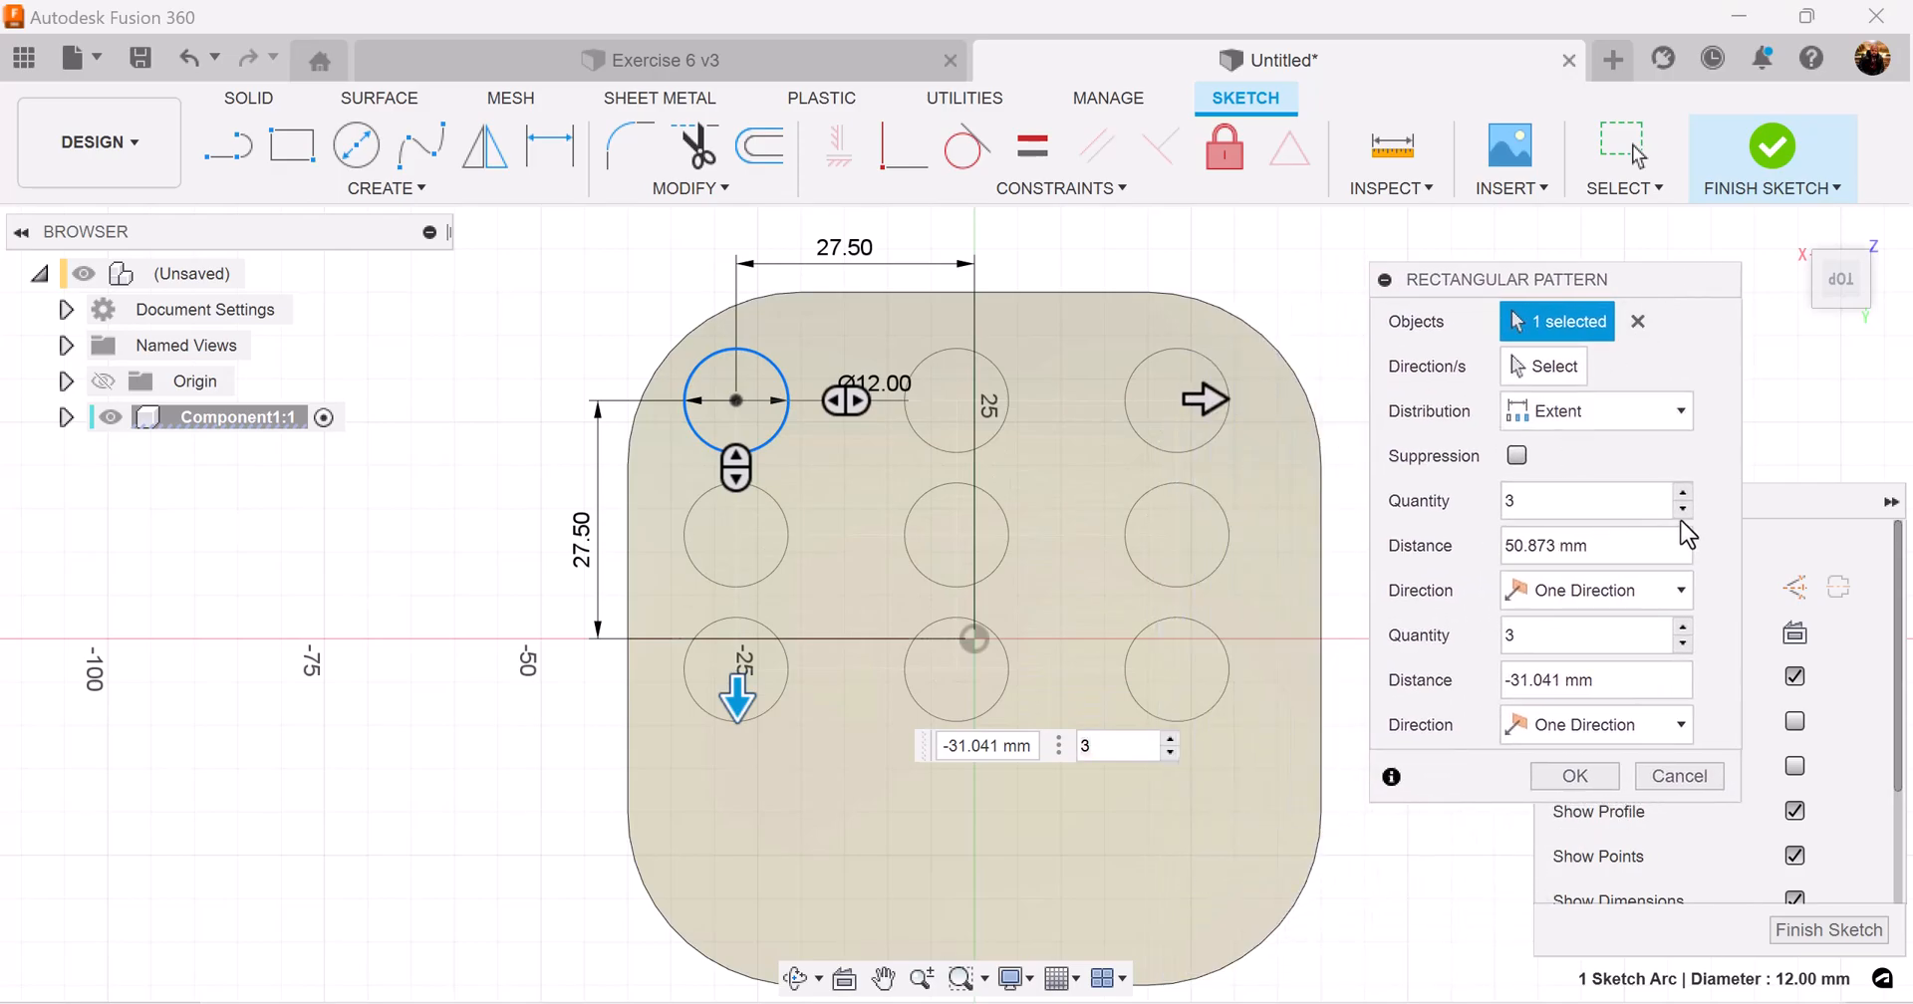
# Set the pattern to 2 by 2 copies spaced 55 and -55 mm, giving four holes
pyautogui.click(1686, 644)
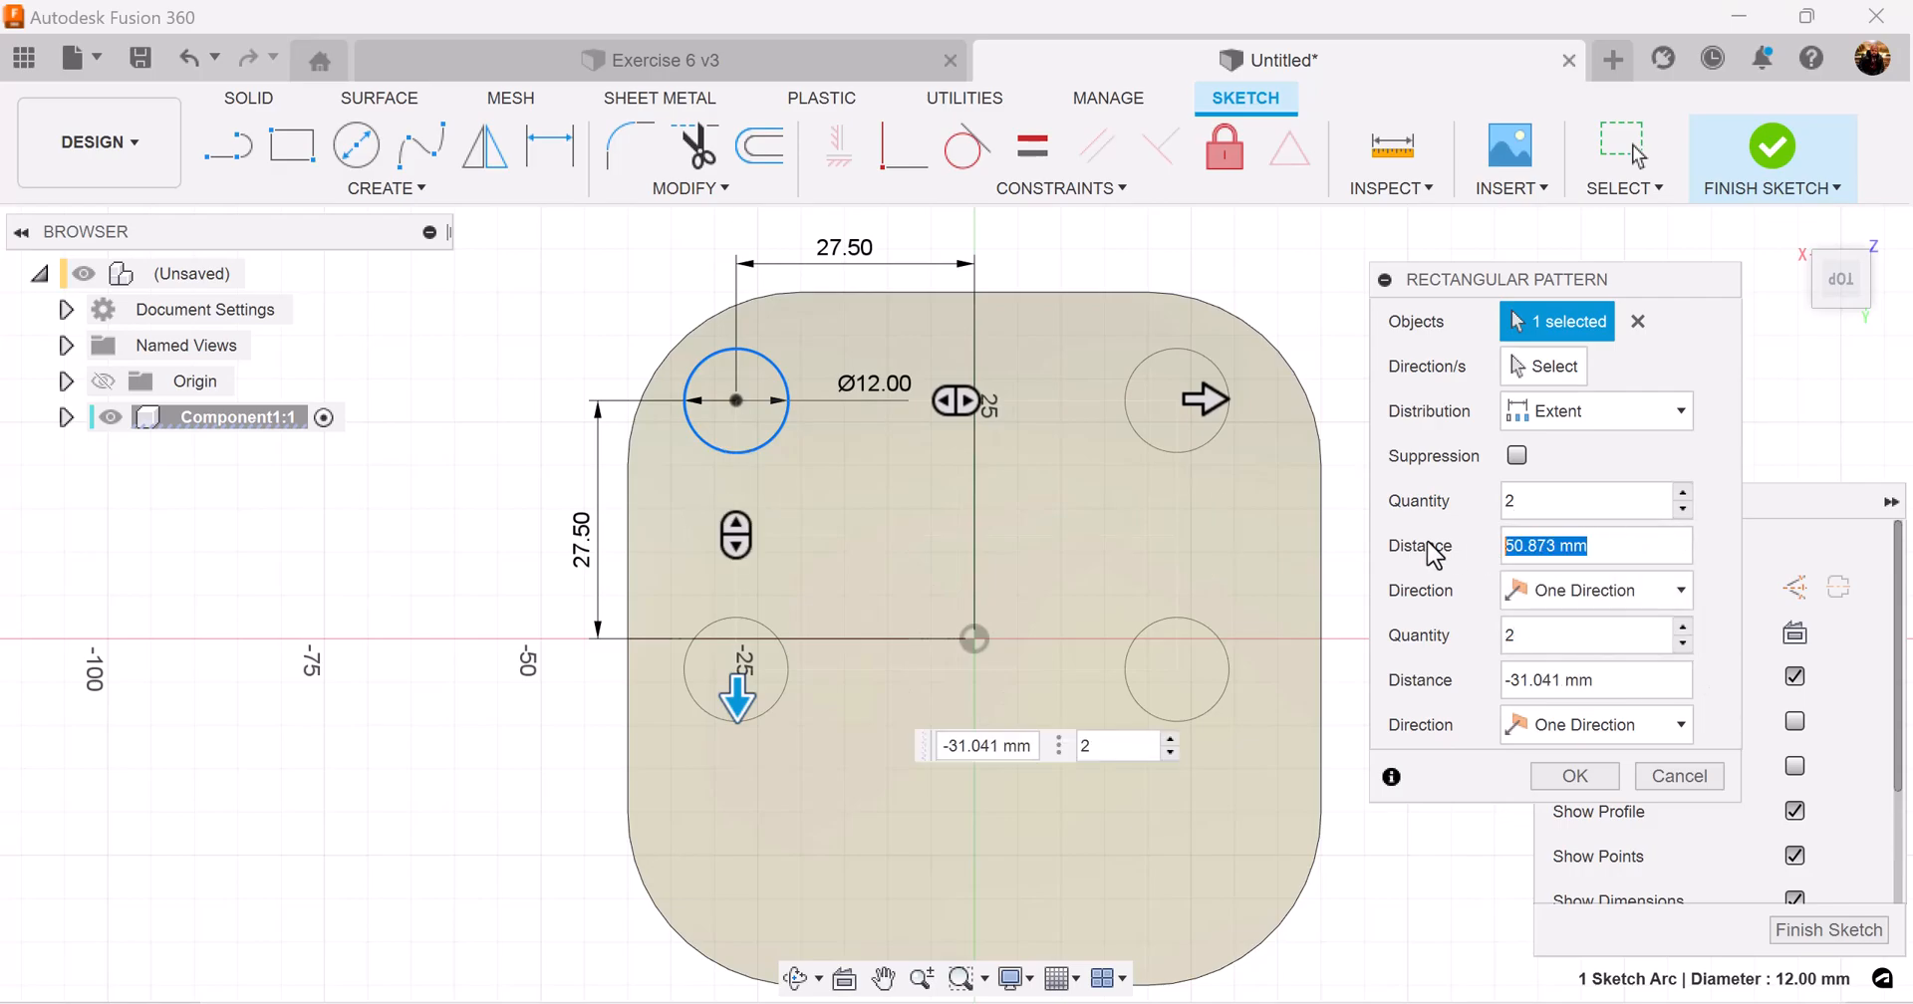
pyautogui.write('55')
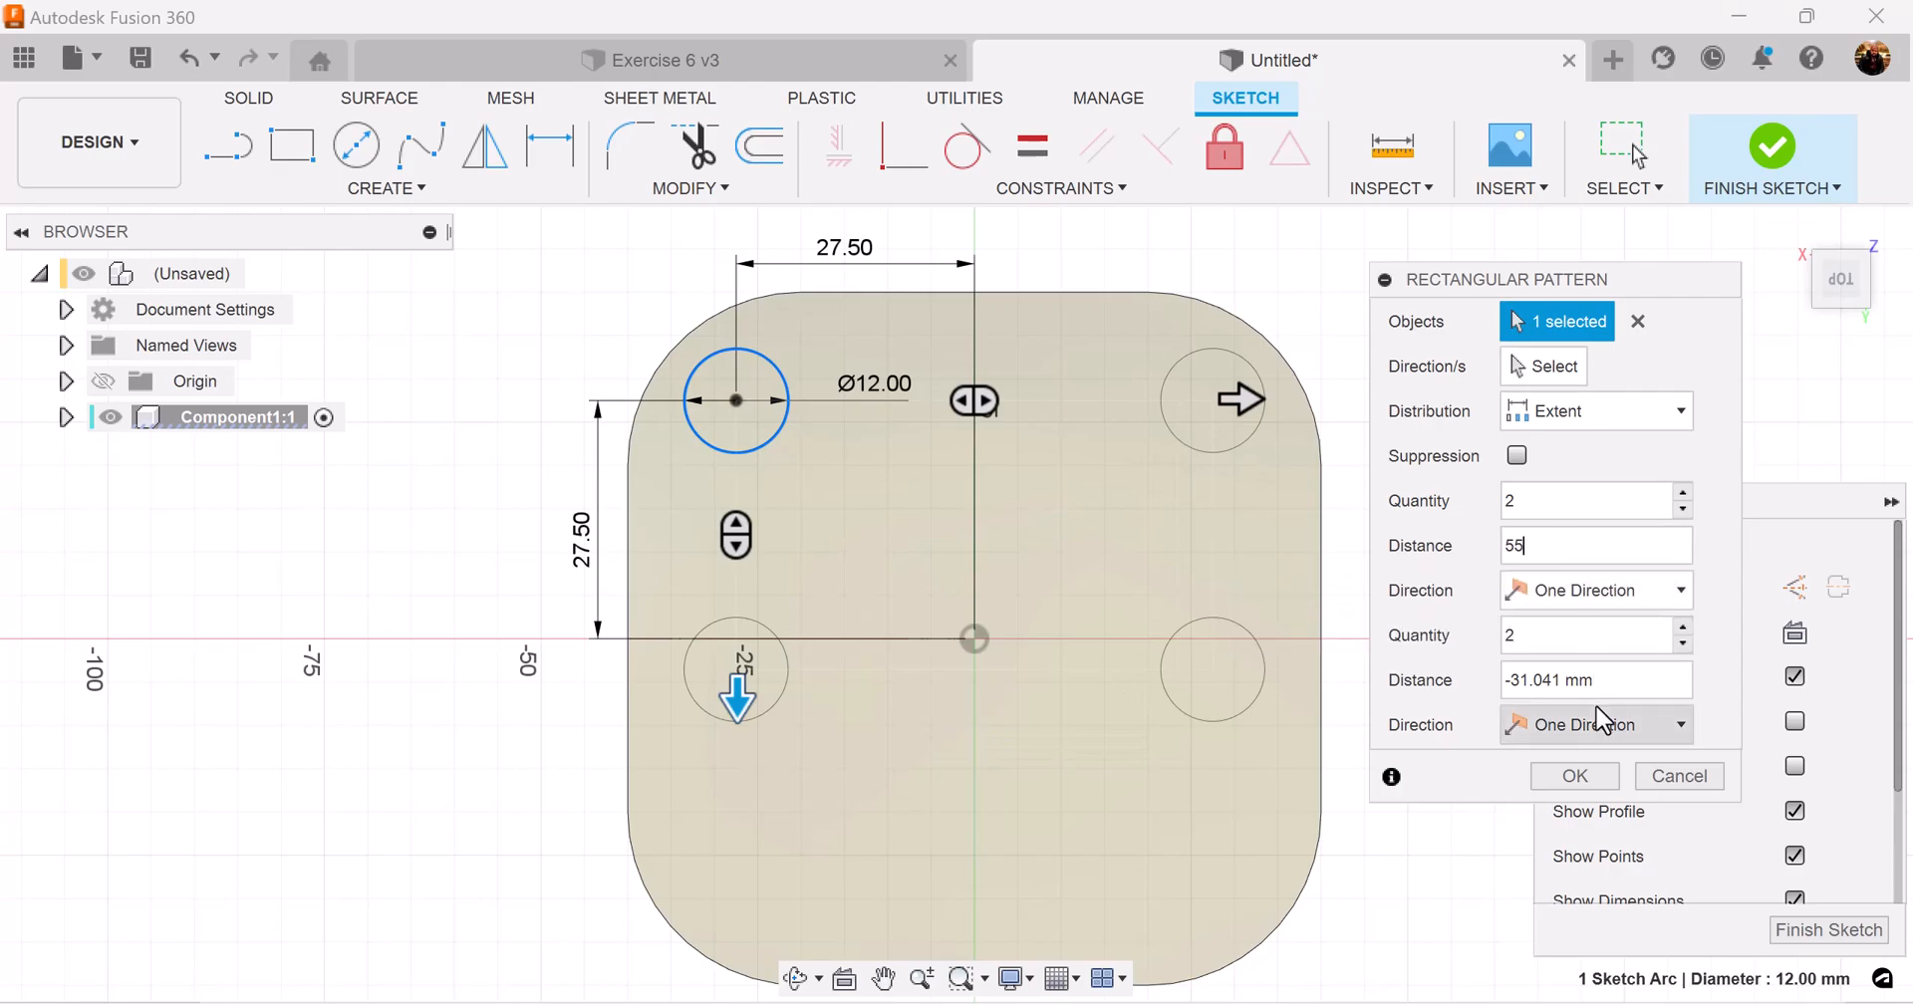
pyautogui.click(1594, 680)
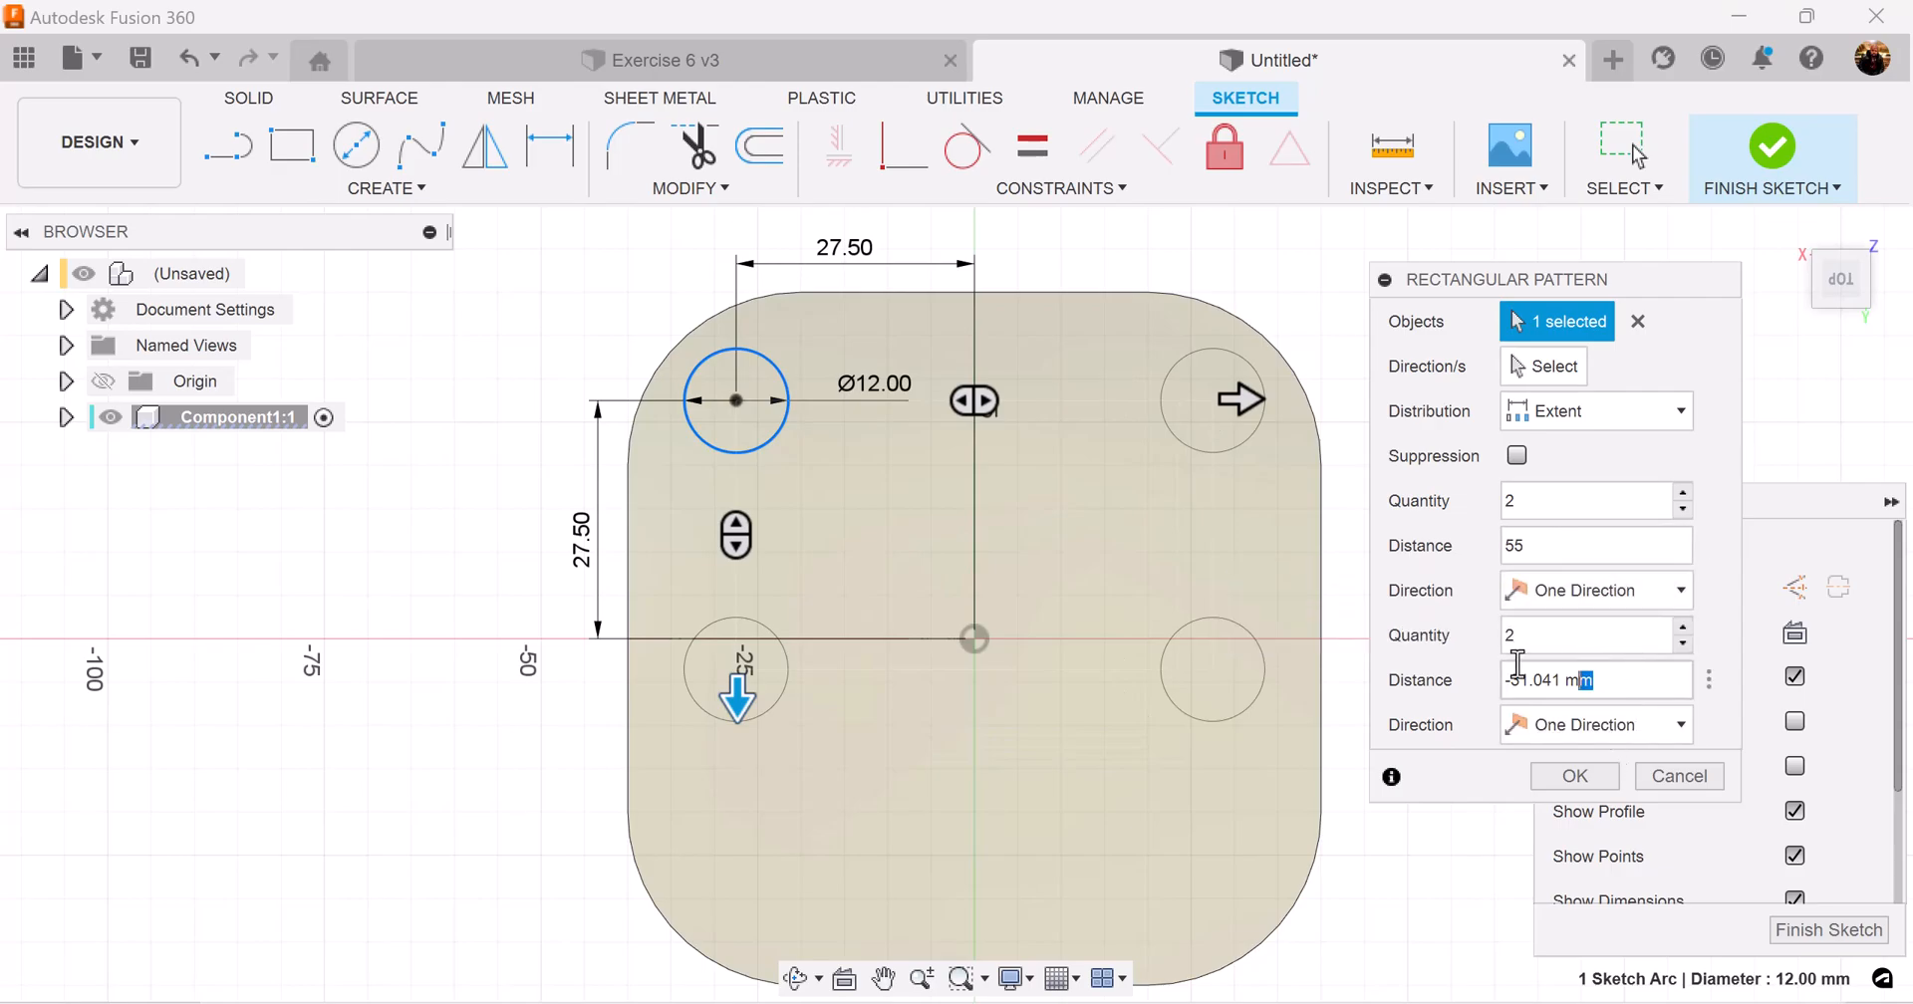
pyautogui.write('-55')
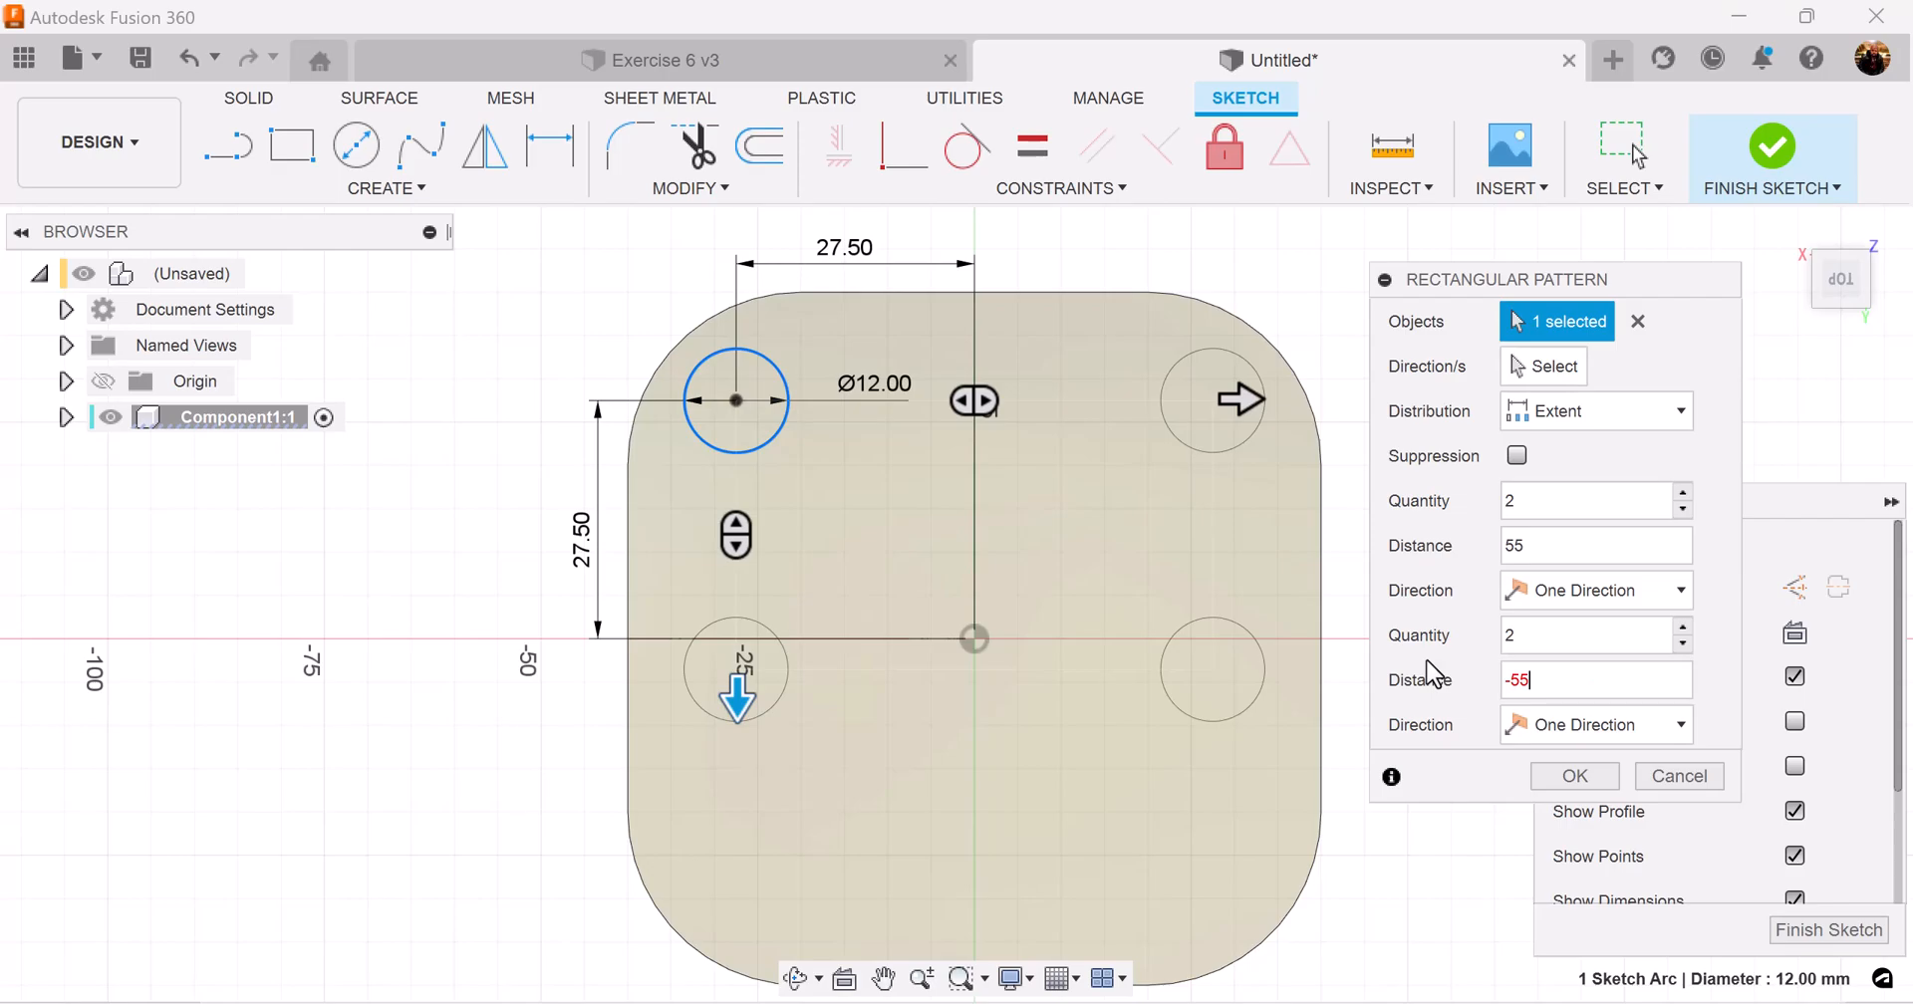
pyautogui.click(1575, 775)
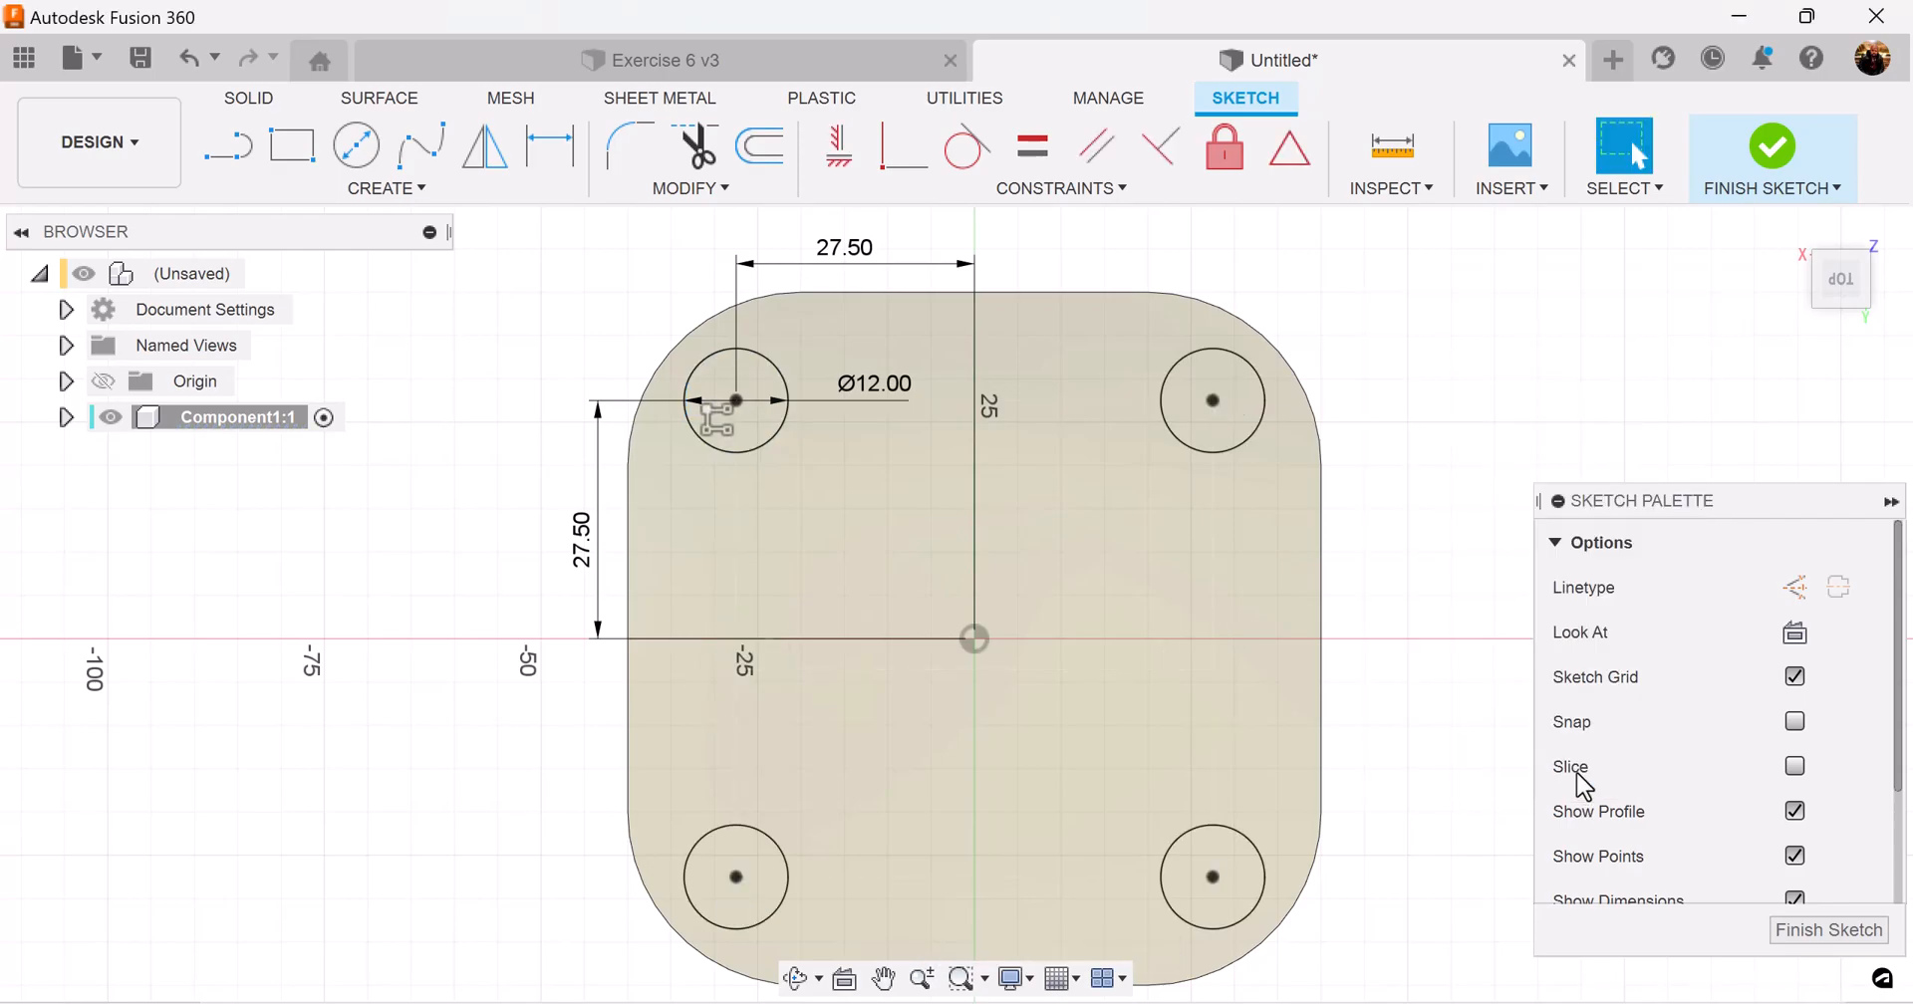
pyautogui.moveTo(1684, 988)
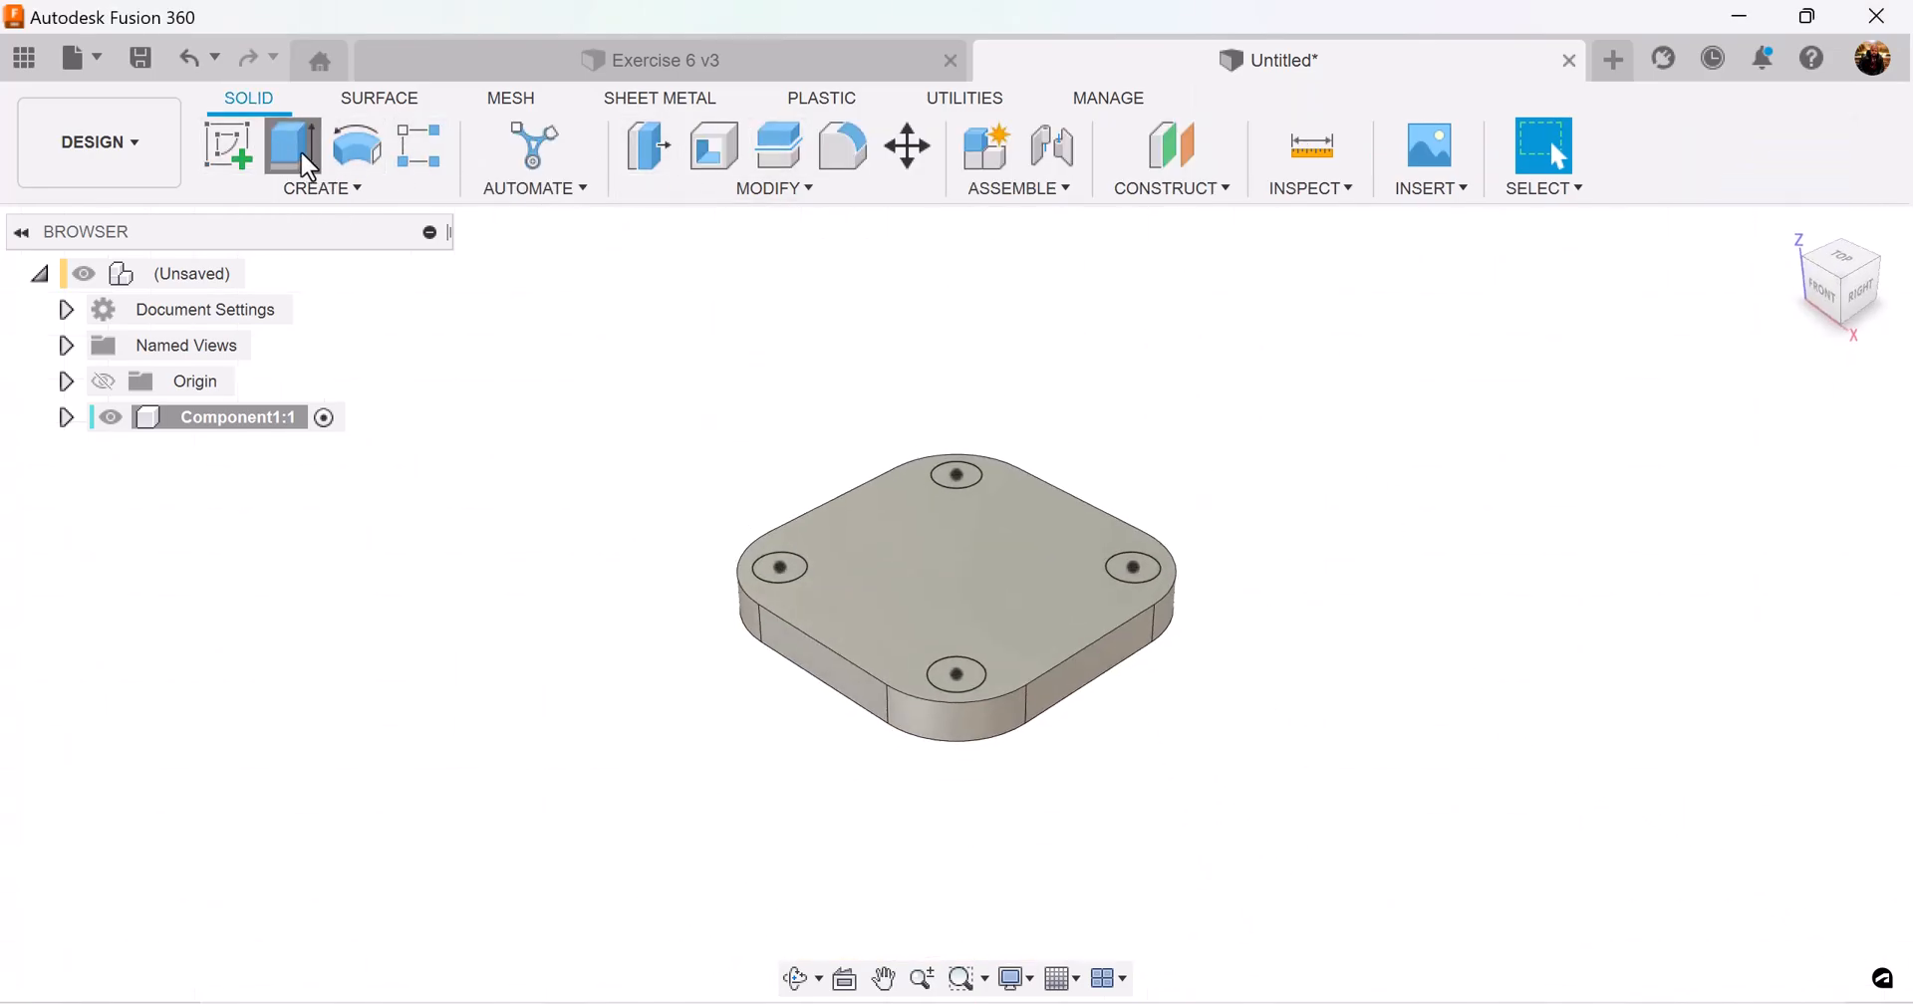
# Cut the four hole profiles through the plate to the bottom face, then view the Exercise 6 reference
pyautogui.click(291, 143)
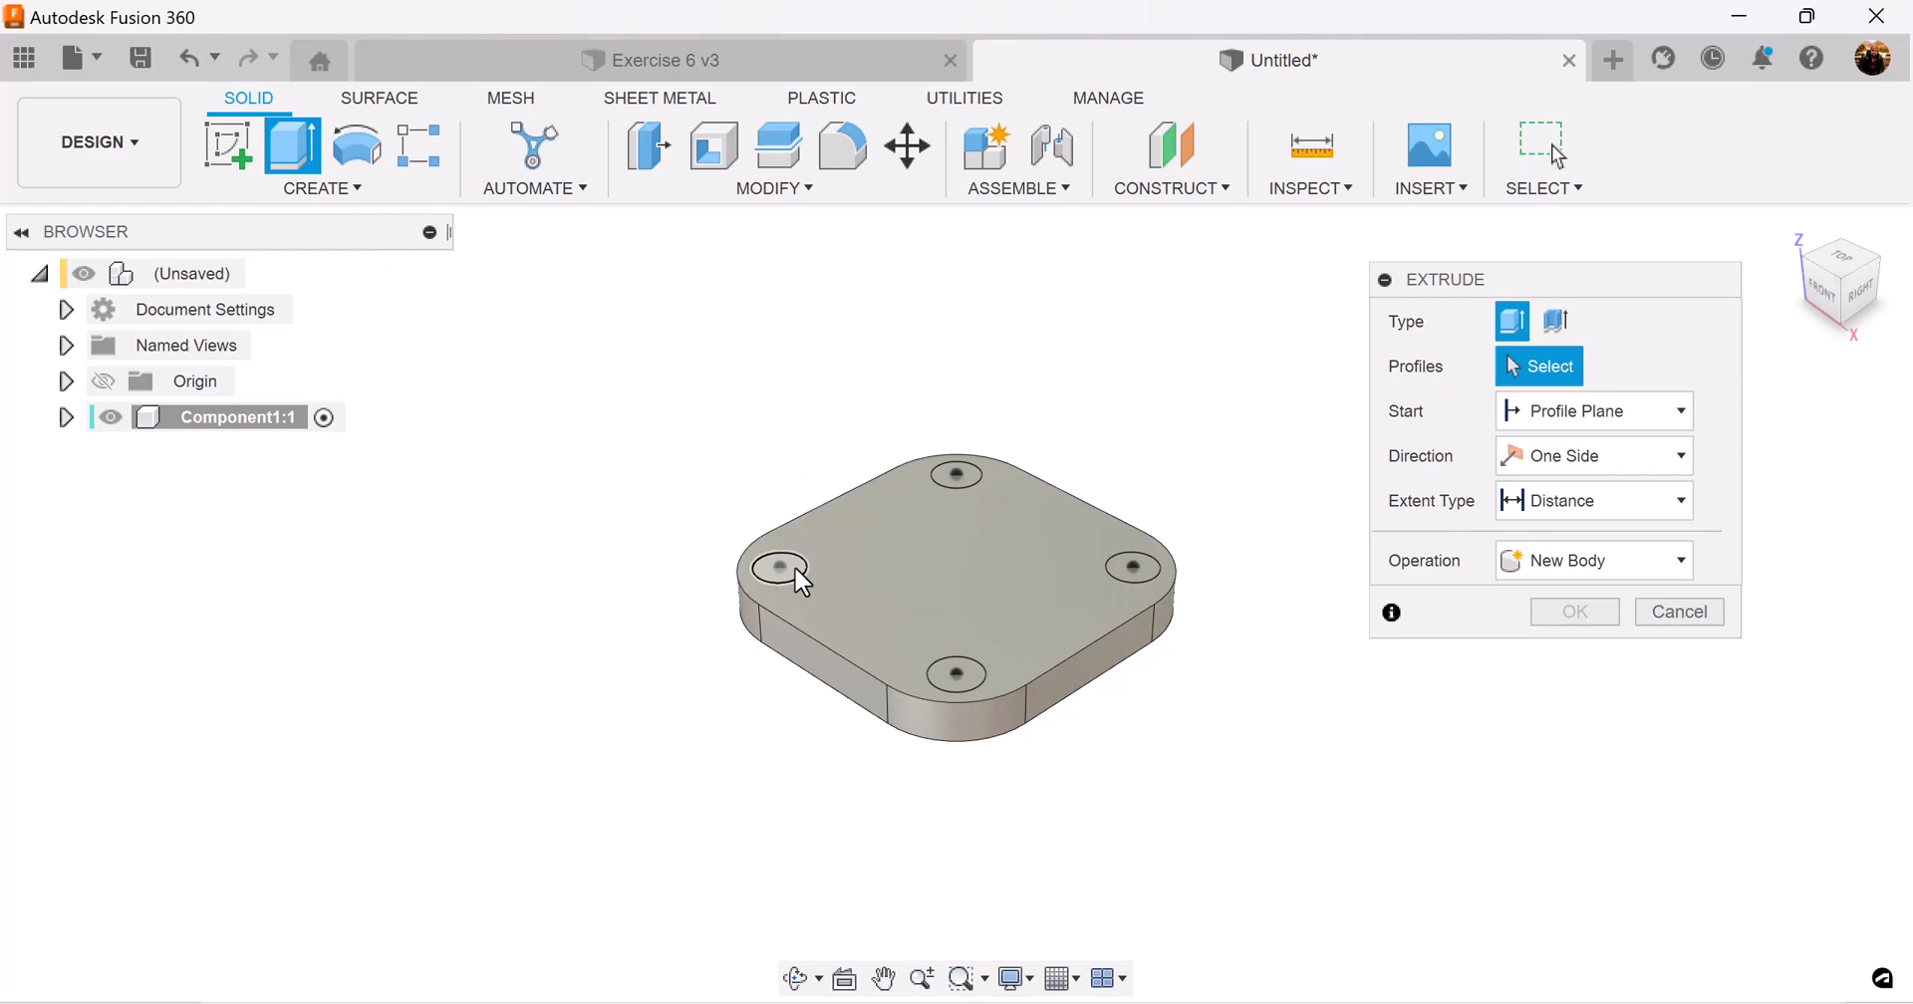
pyautogui.click(1128, 568)
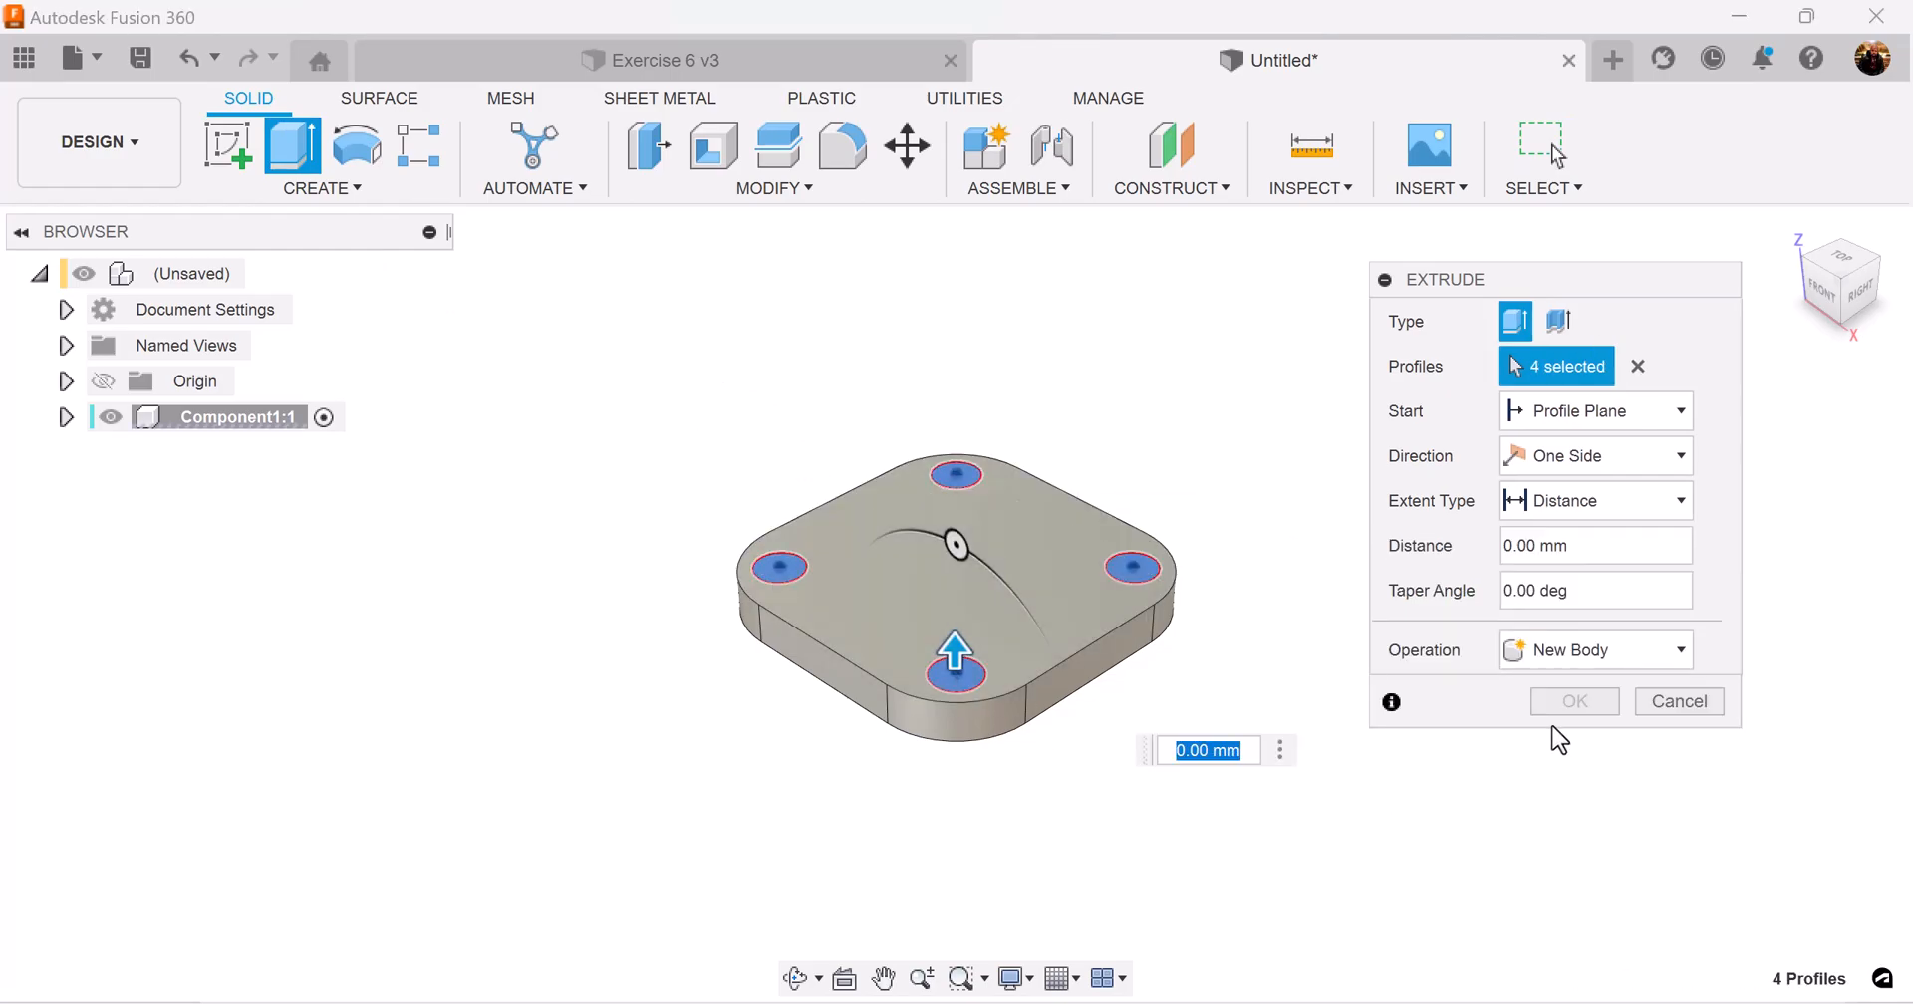
pyautogui.click(1678, 498)
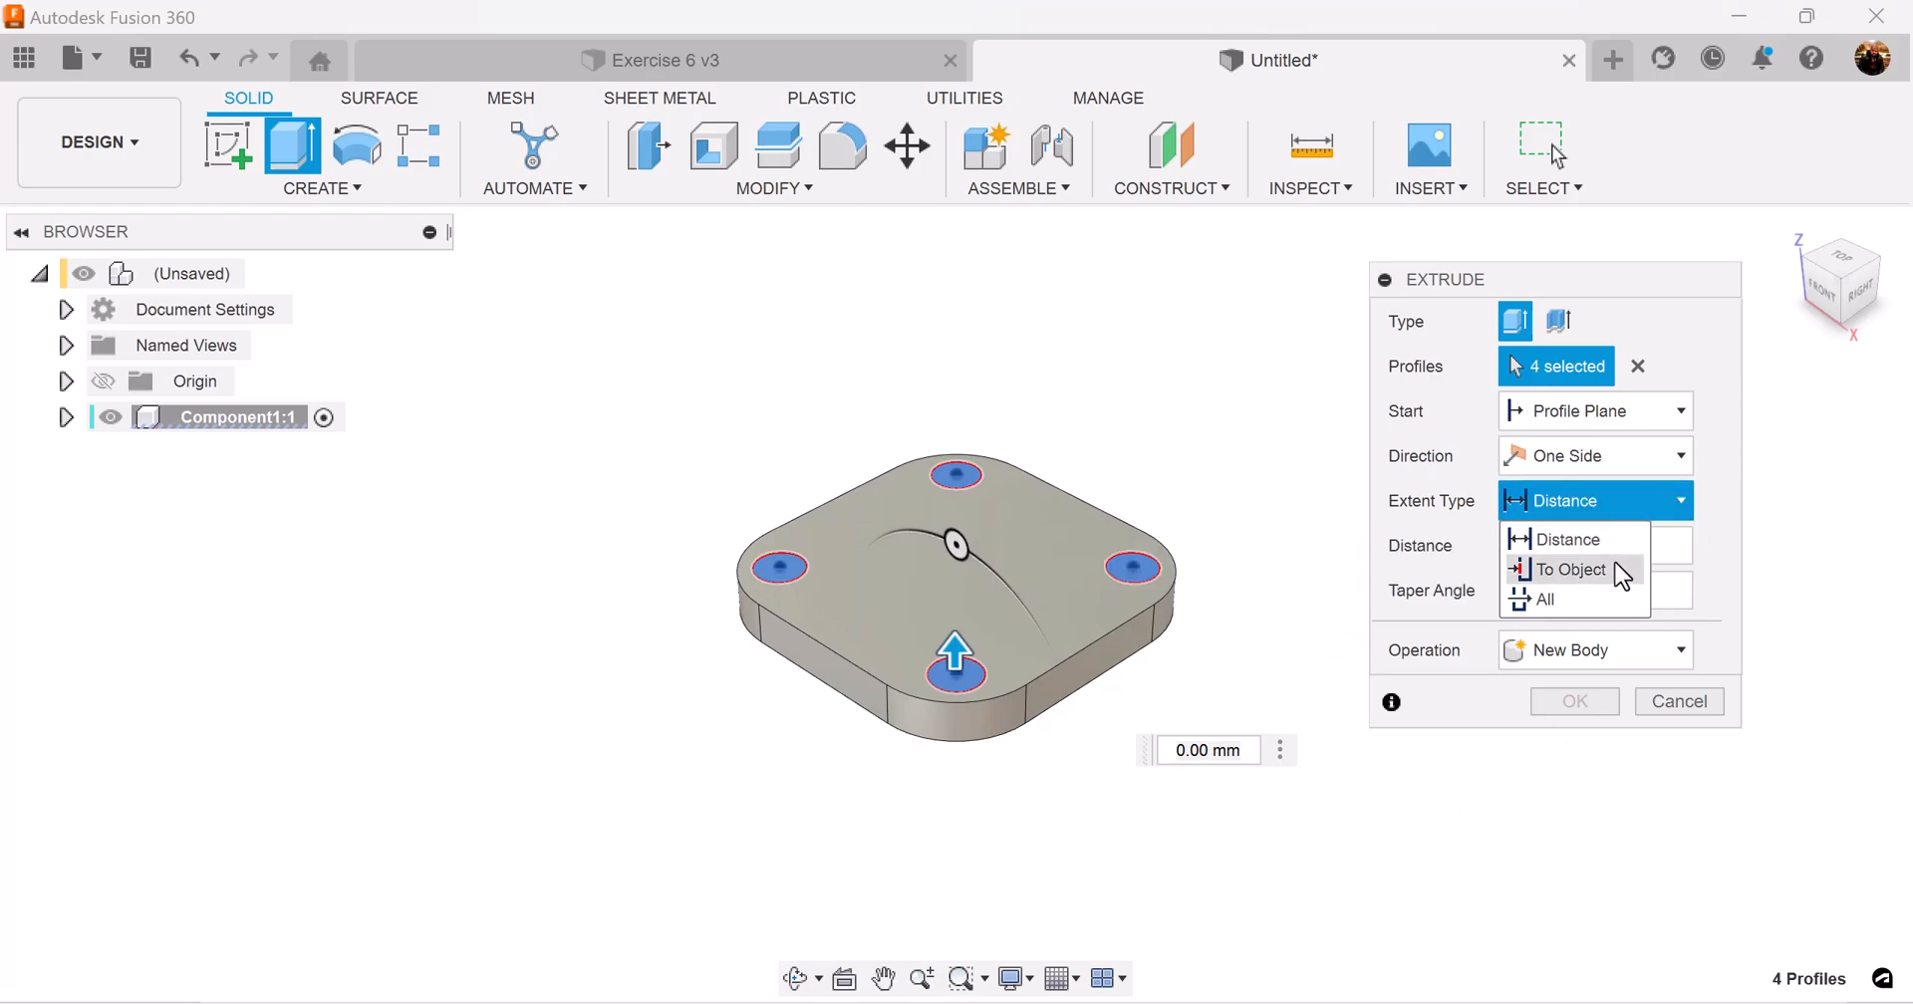
pyautogui.click(1572, 570)
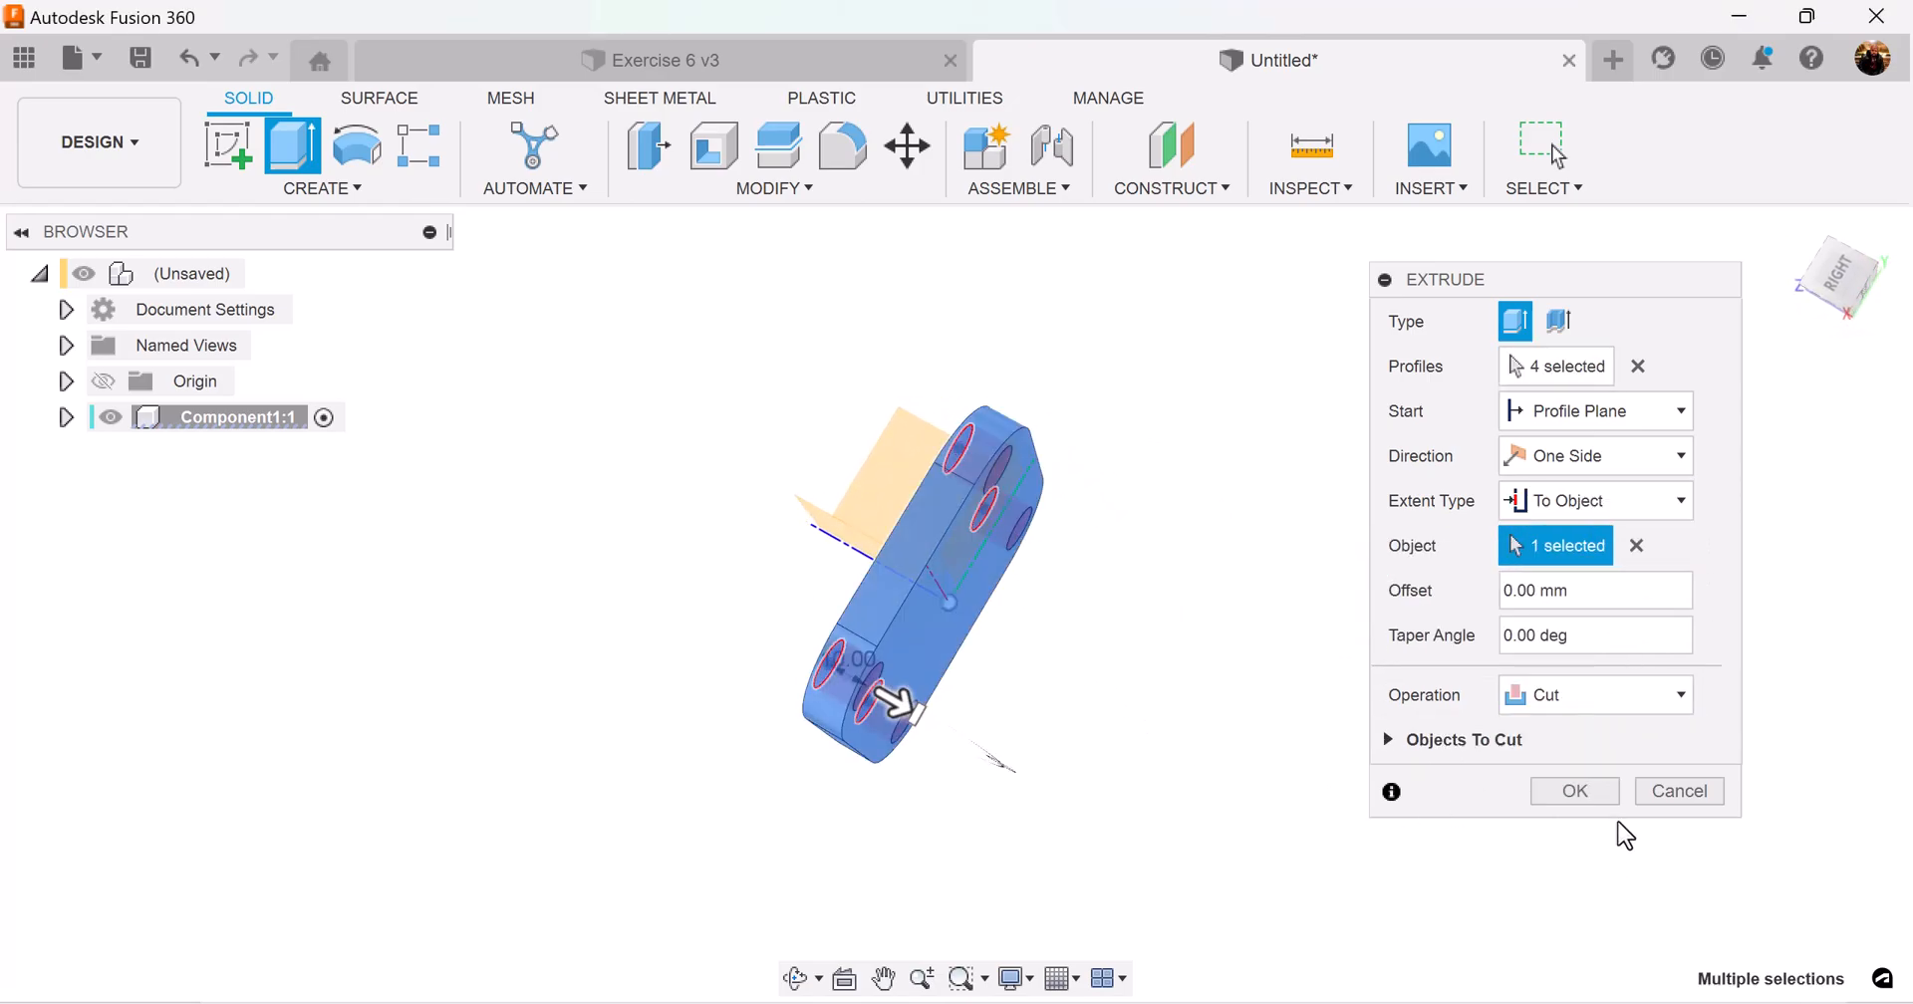
pyautogui.click(1574, 791)
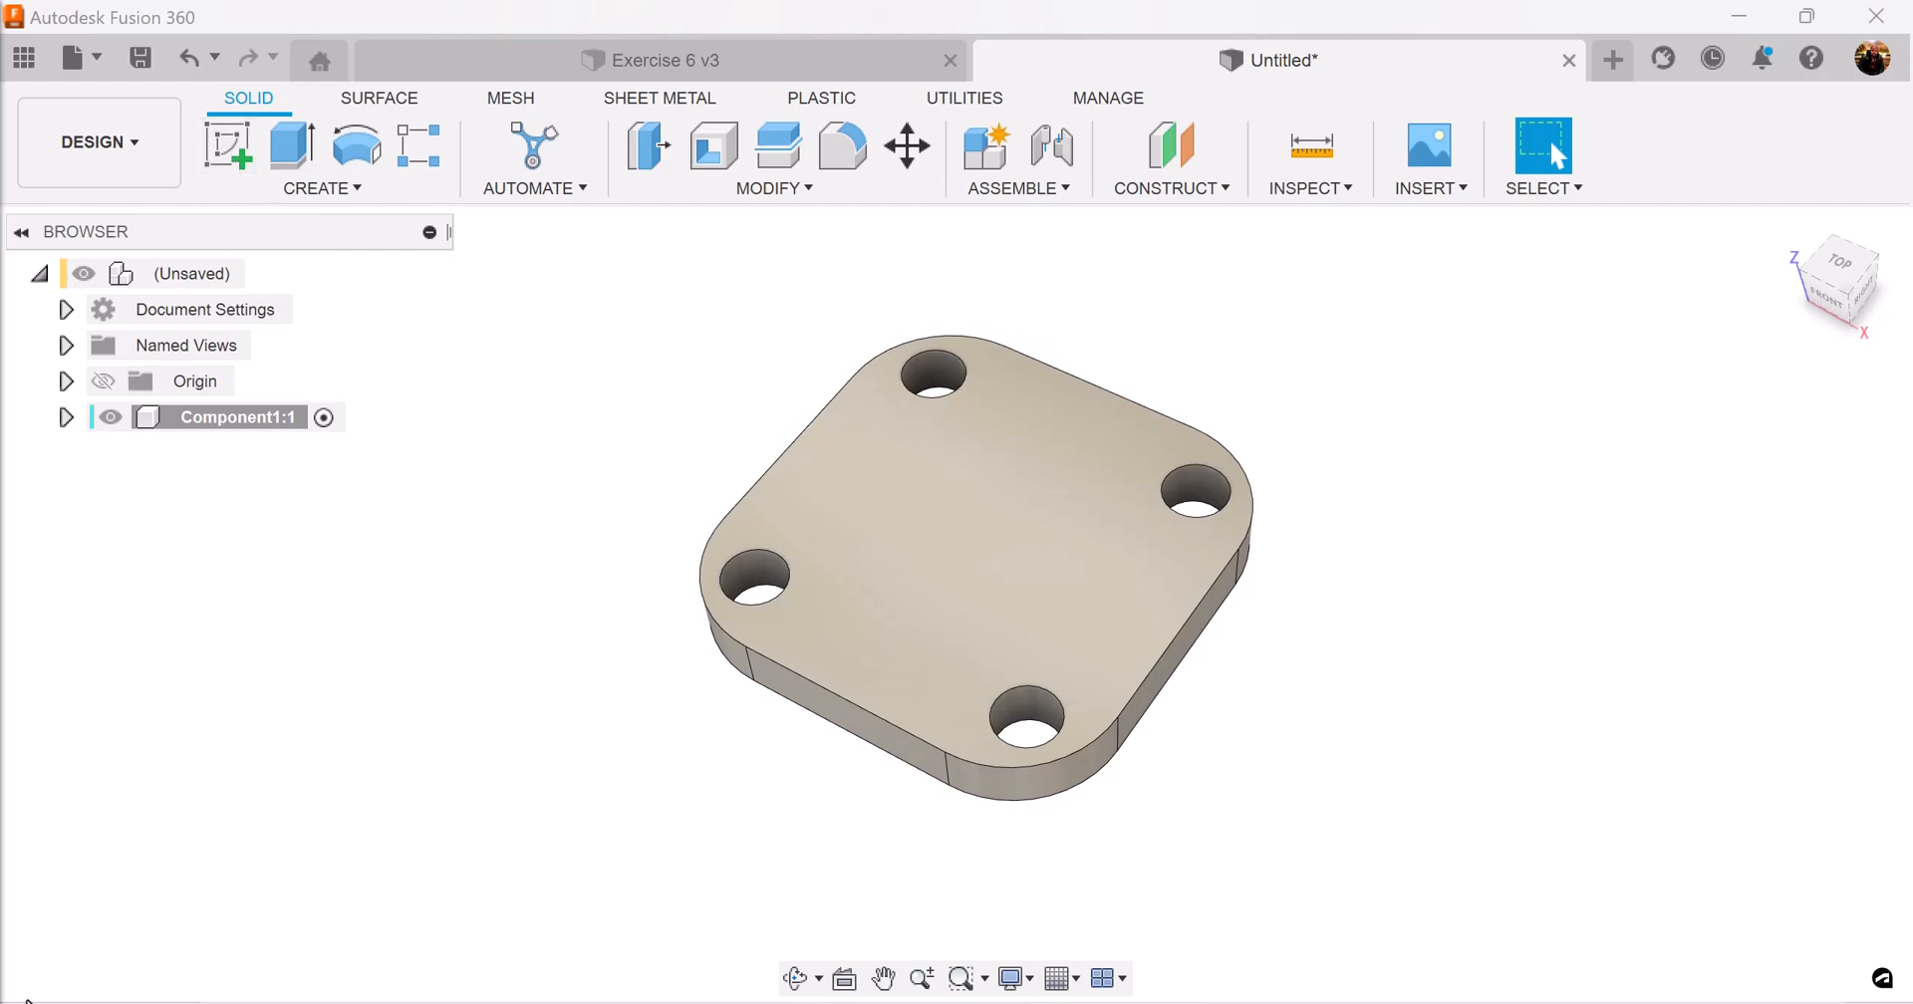
pyautogui.click(656, 59)
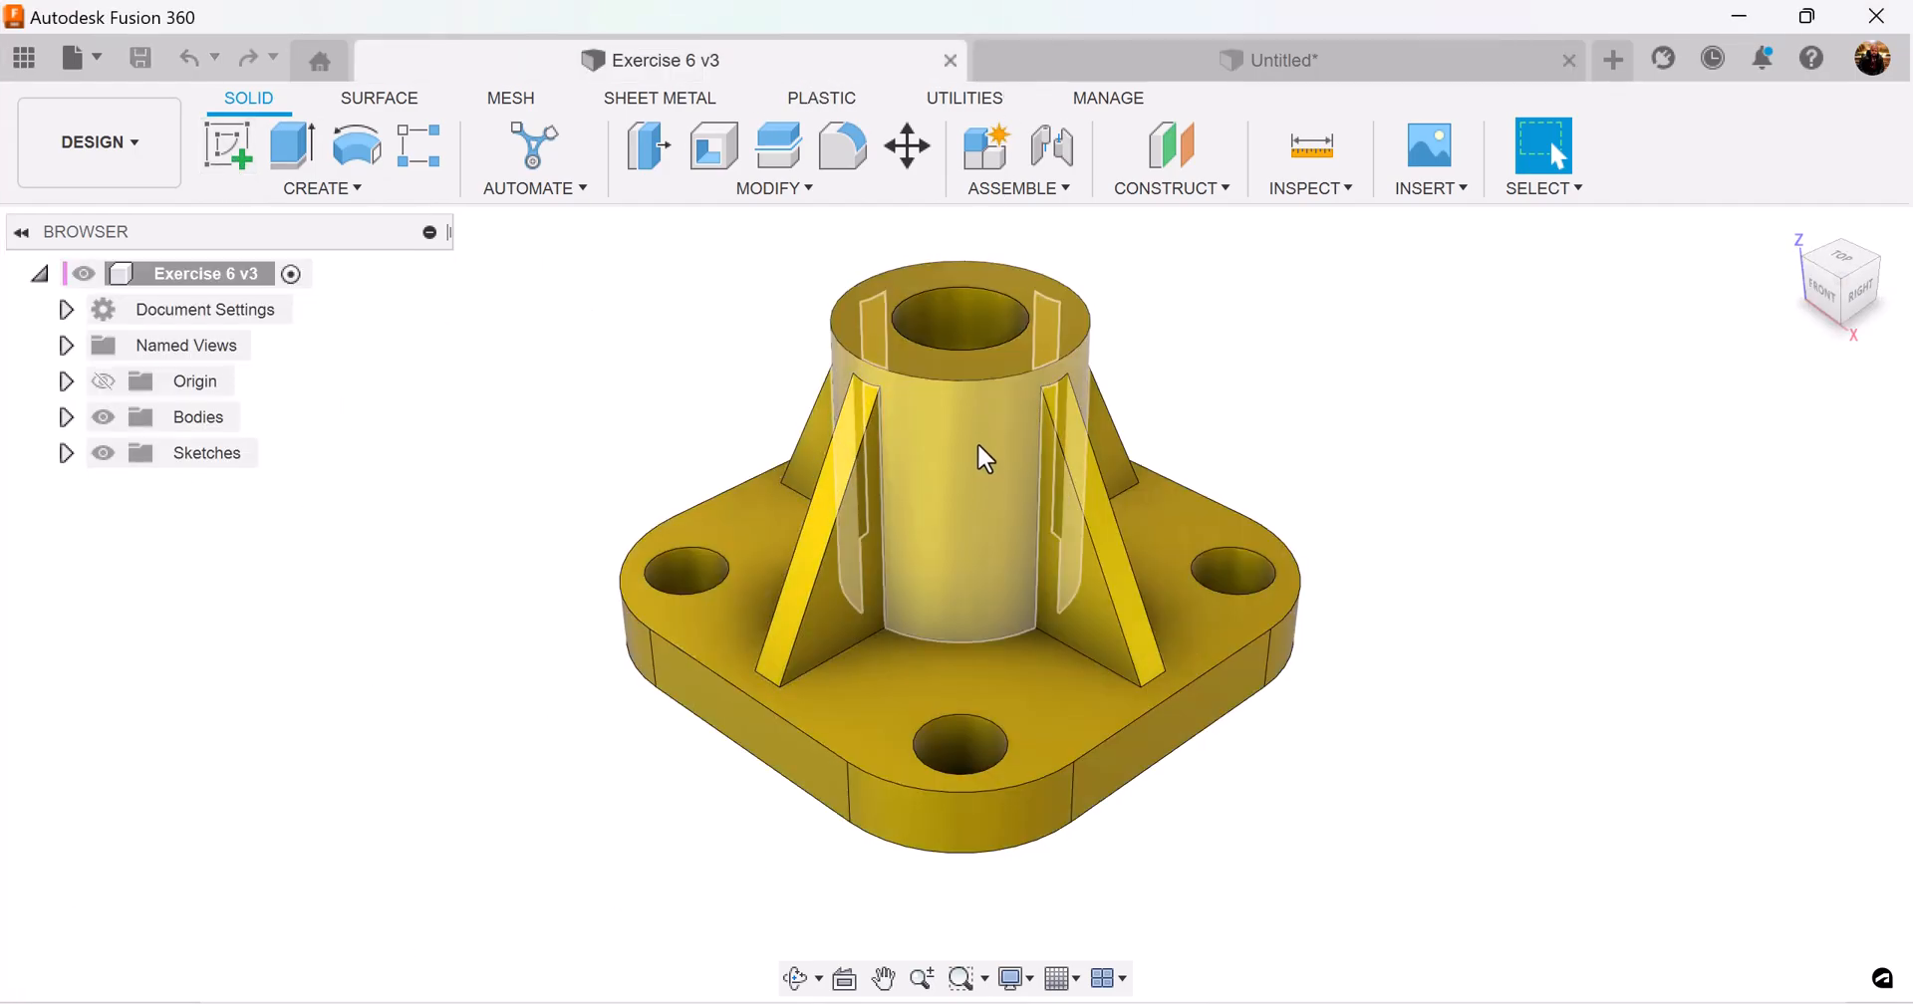
# On the plate's top face sketch concentric 18 mm and 32 mm circles at the origin and finish
pyautogui.click(1276, 60)
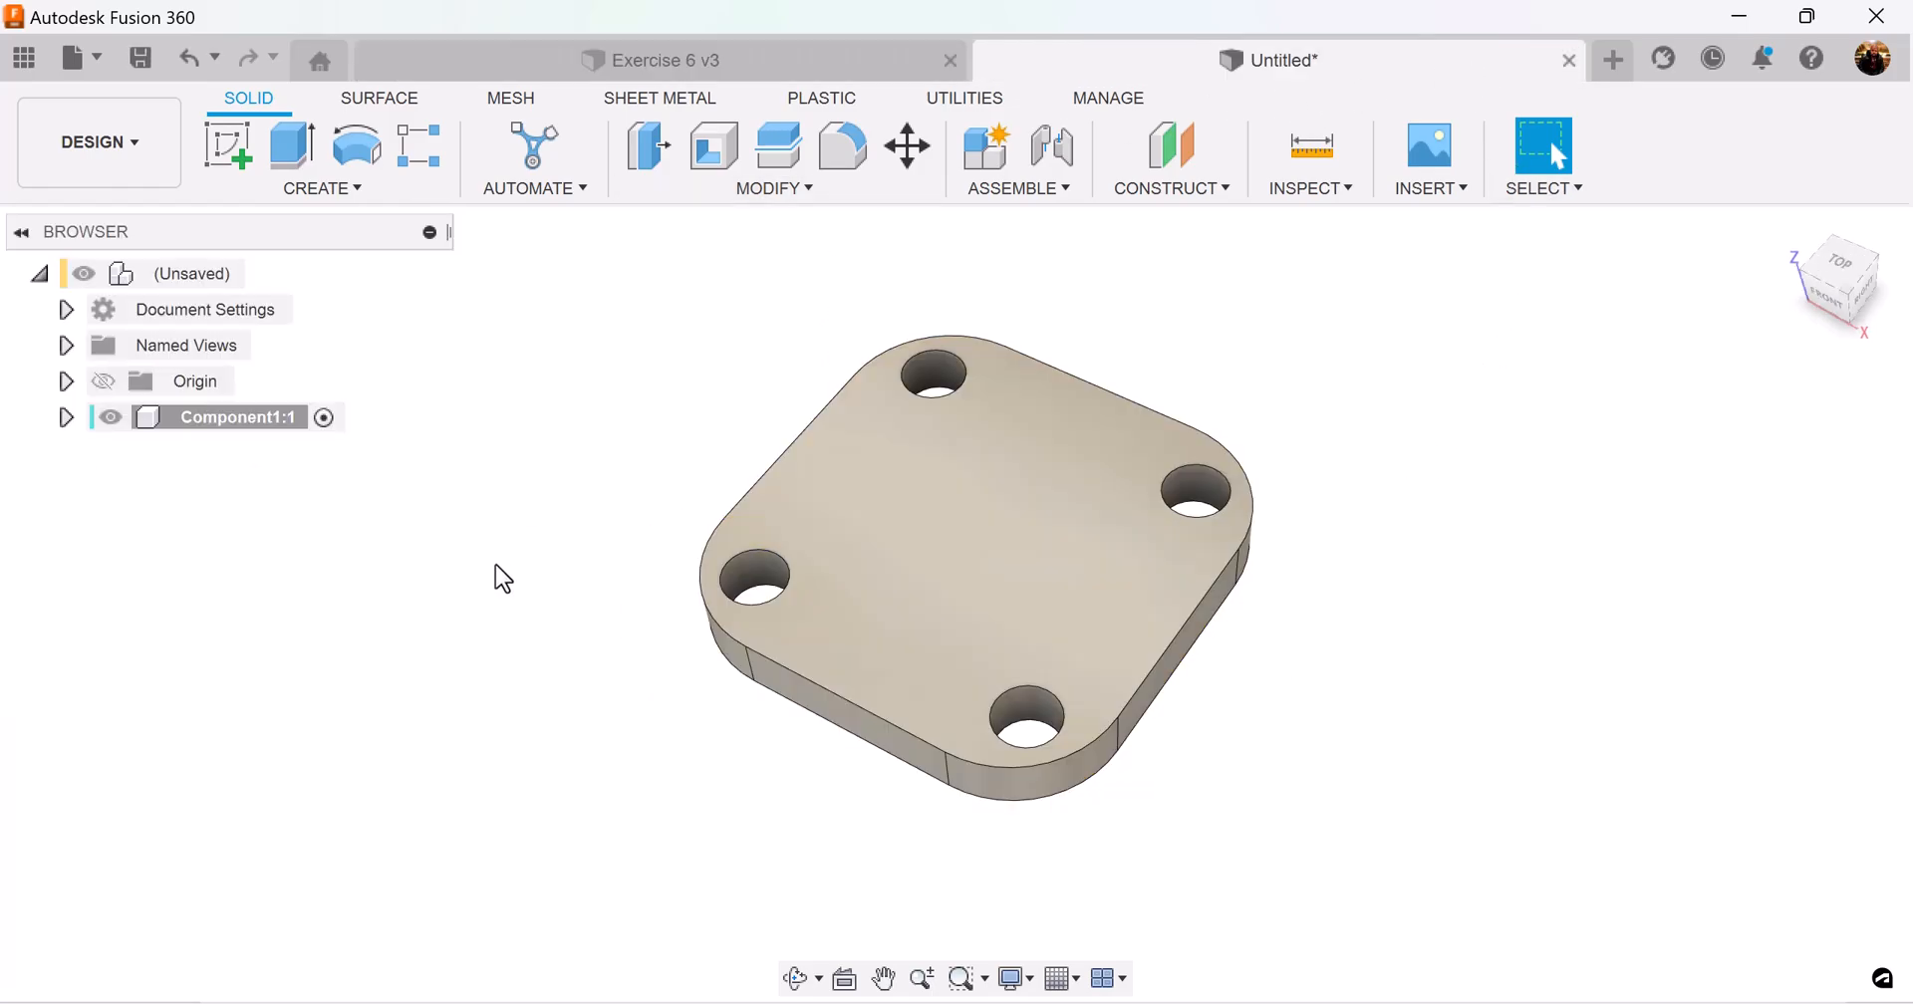
pyautogui.click(227, 144)
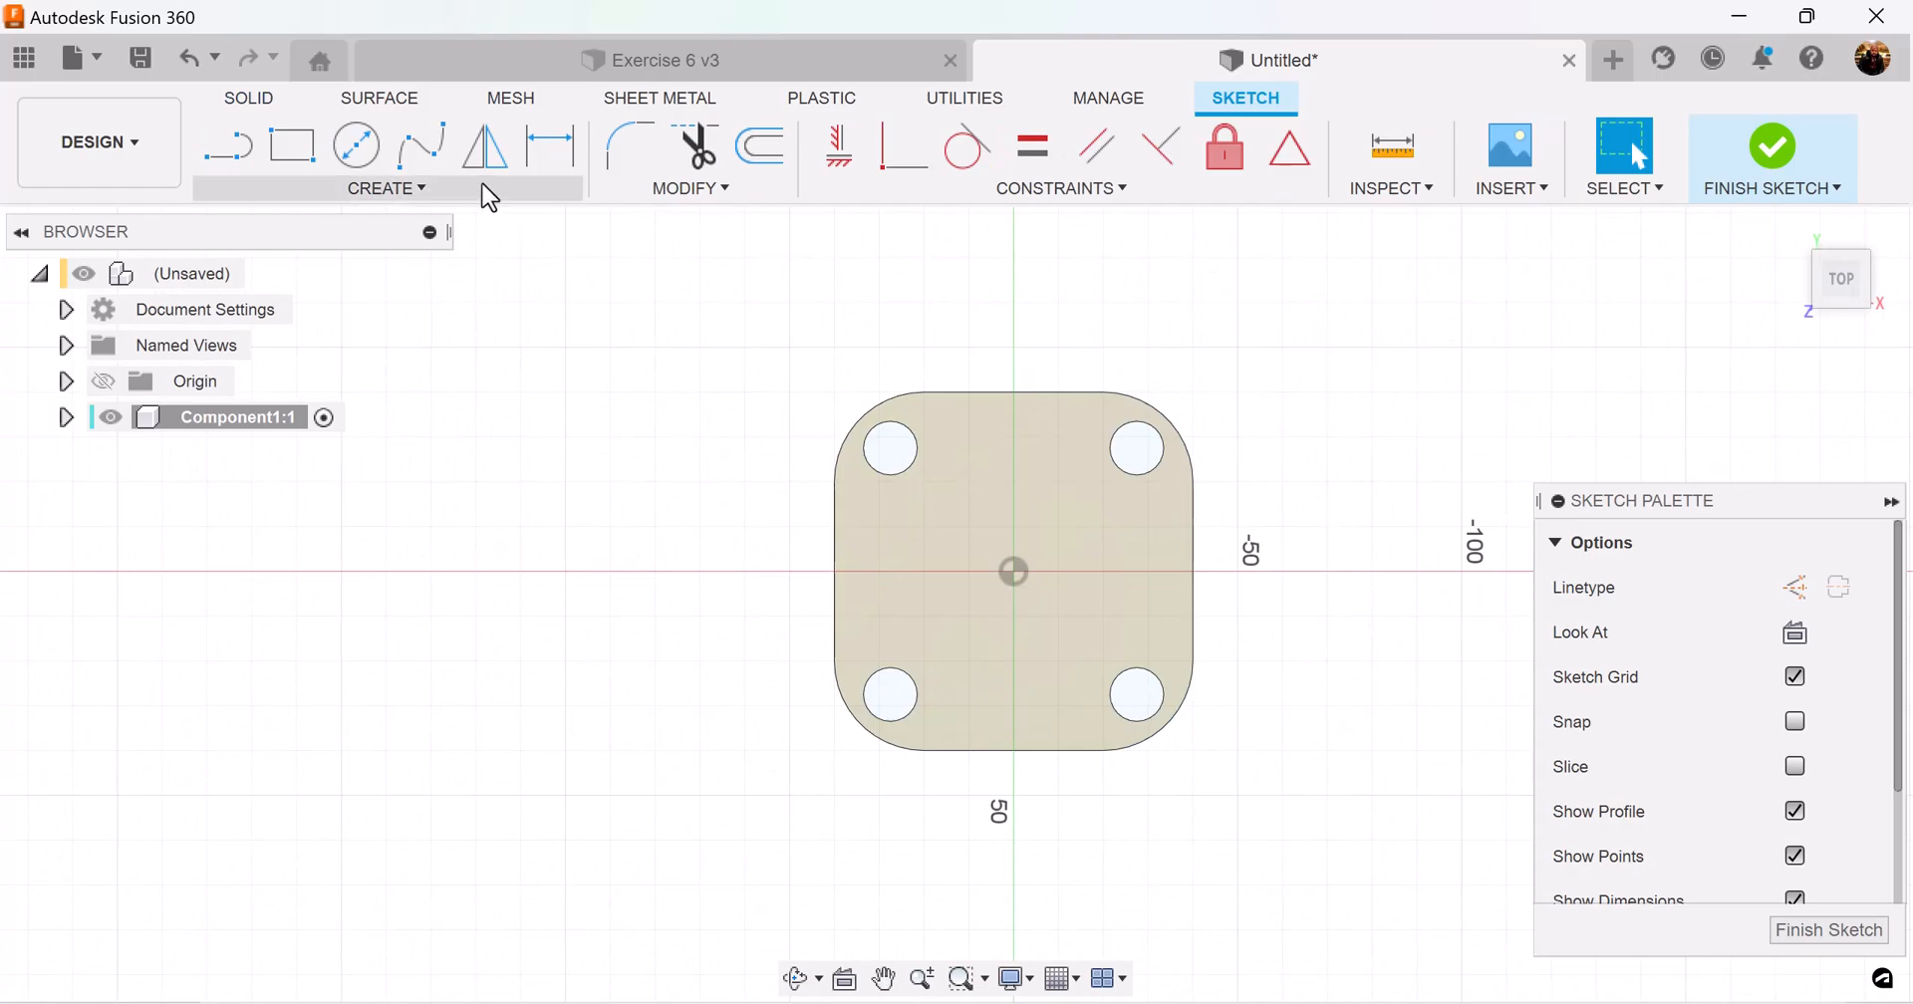
pyautogui.click(357, 145)
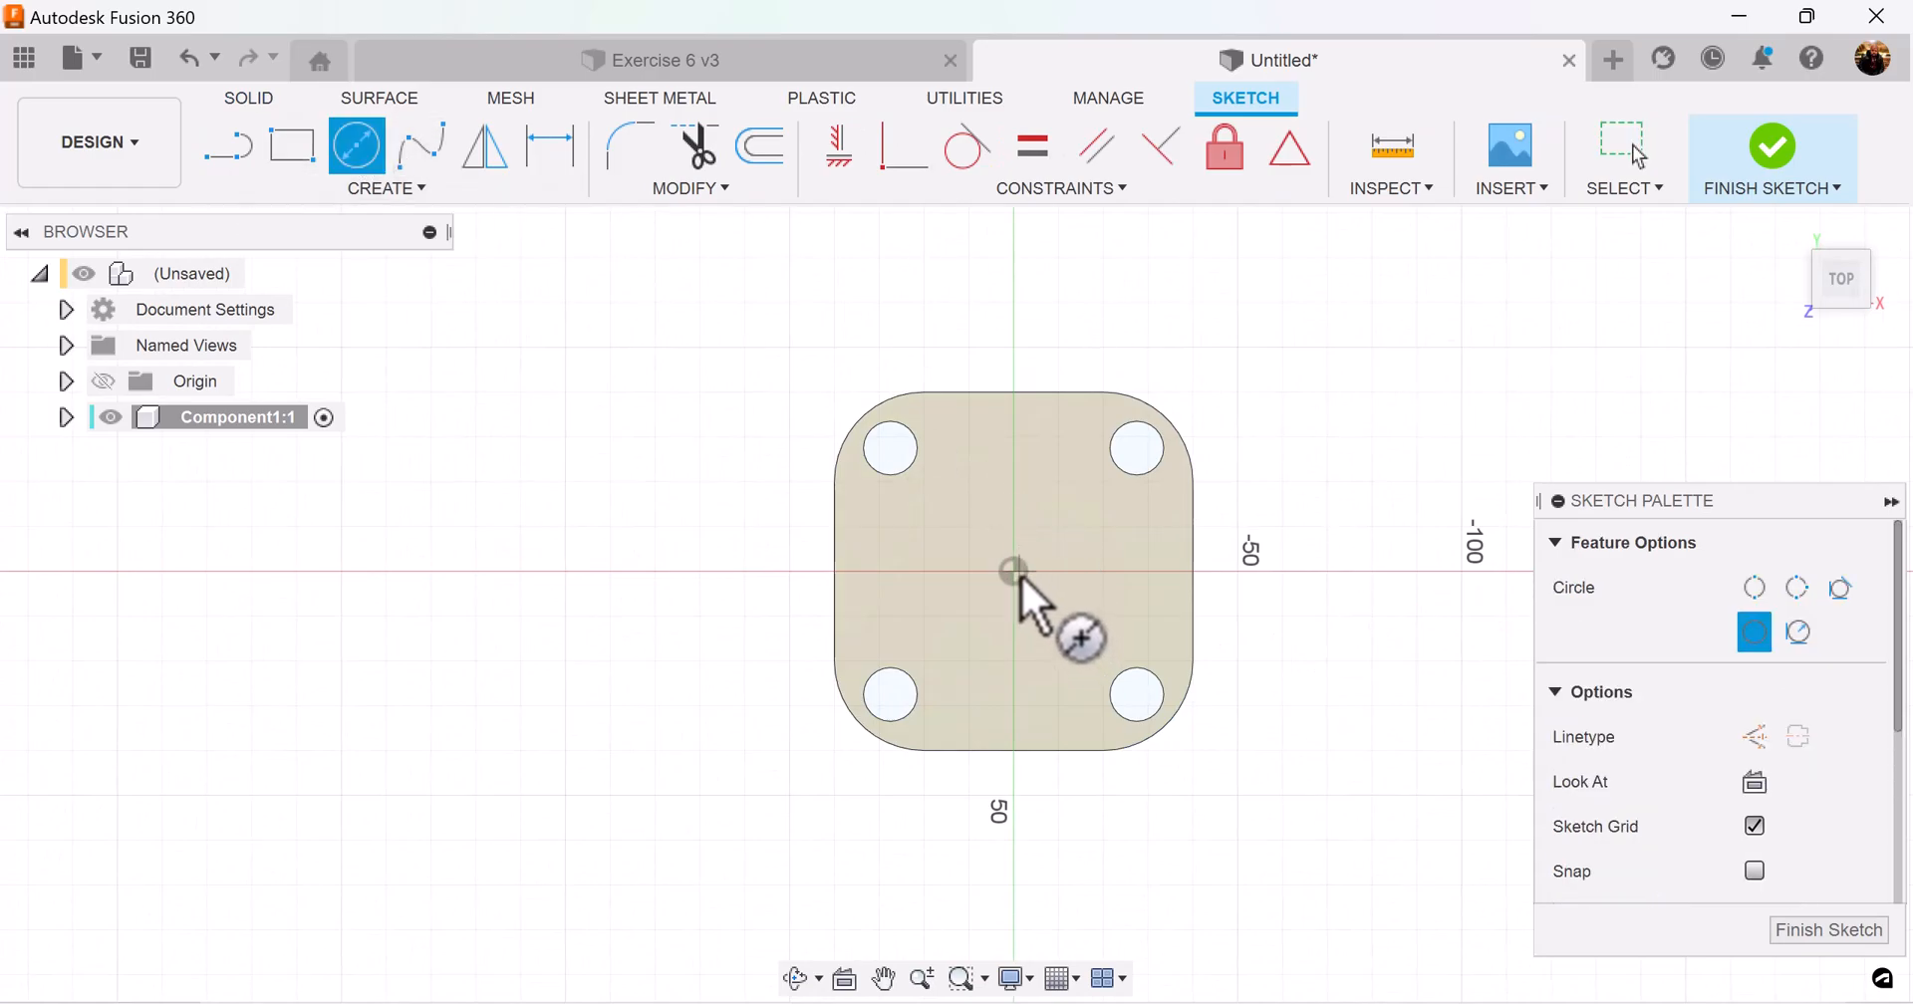
pyautogui.click(1012, 572)
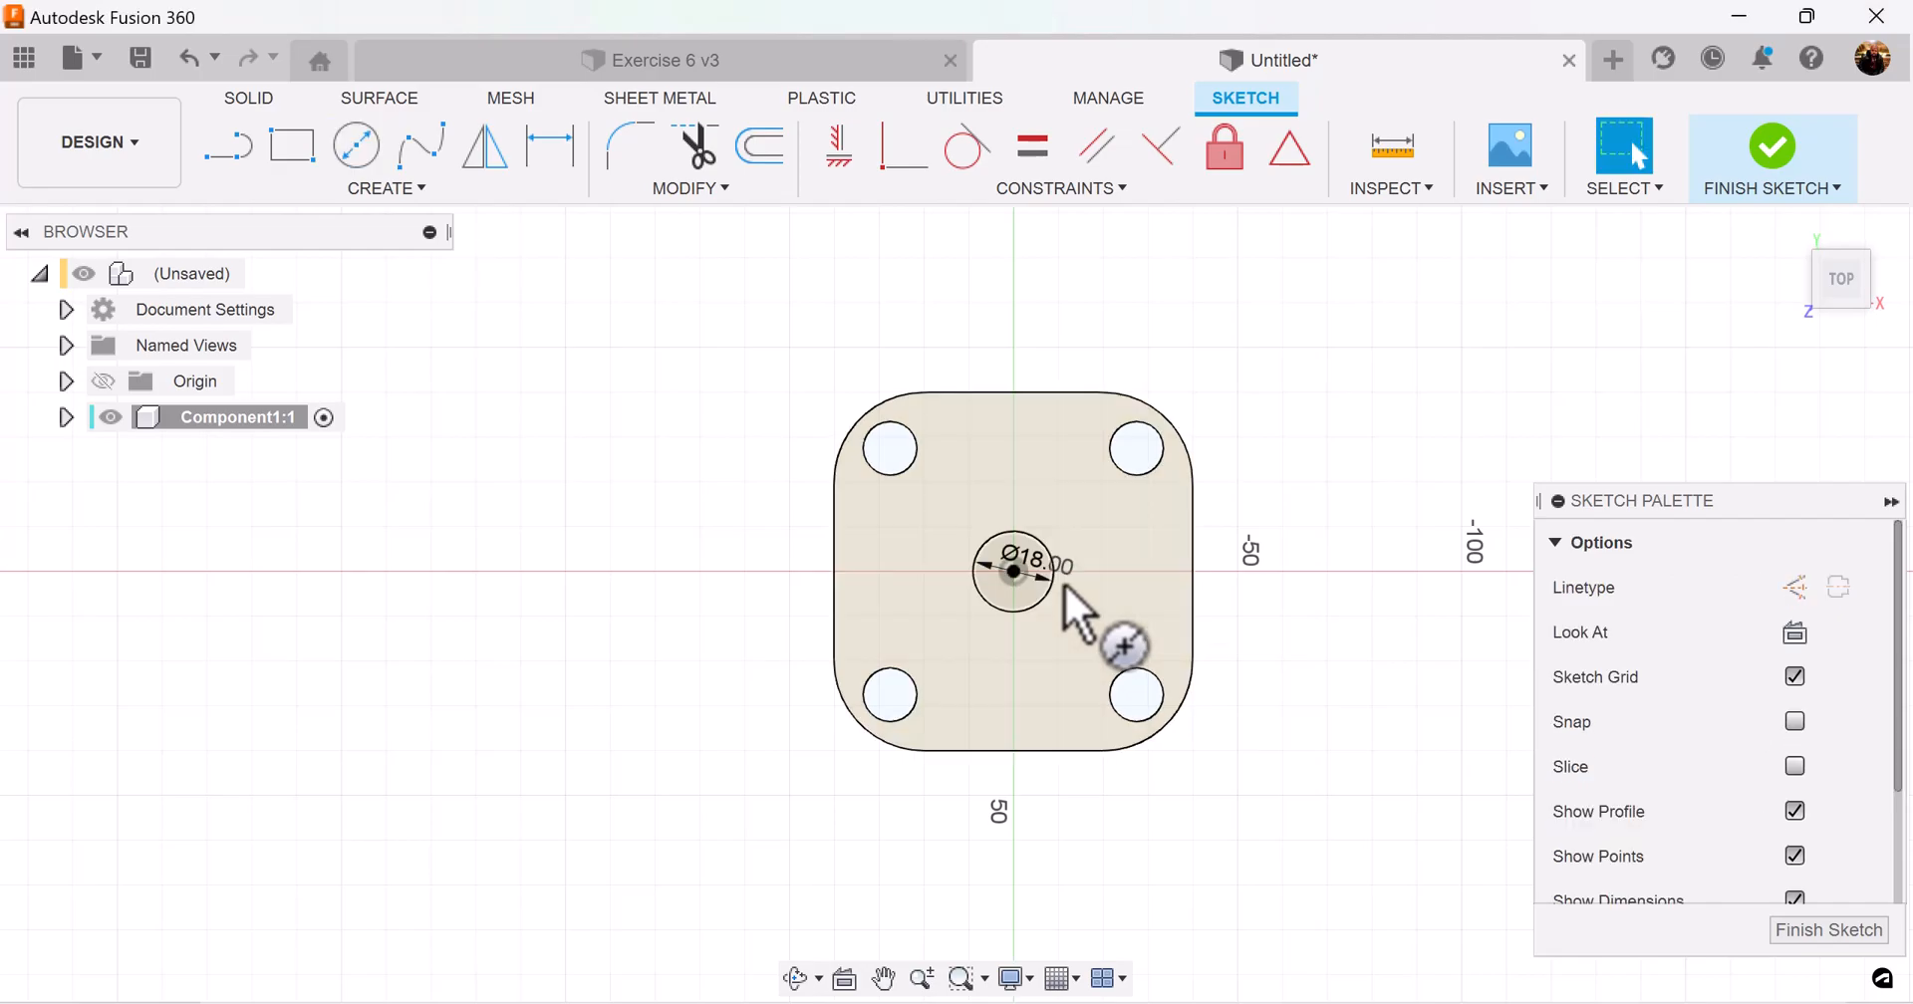
pyautogui.click(357, 145)
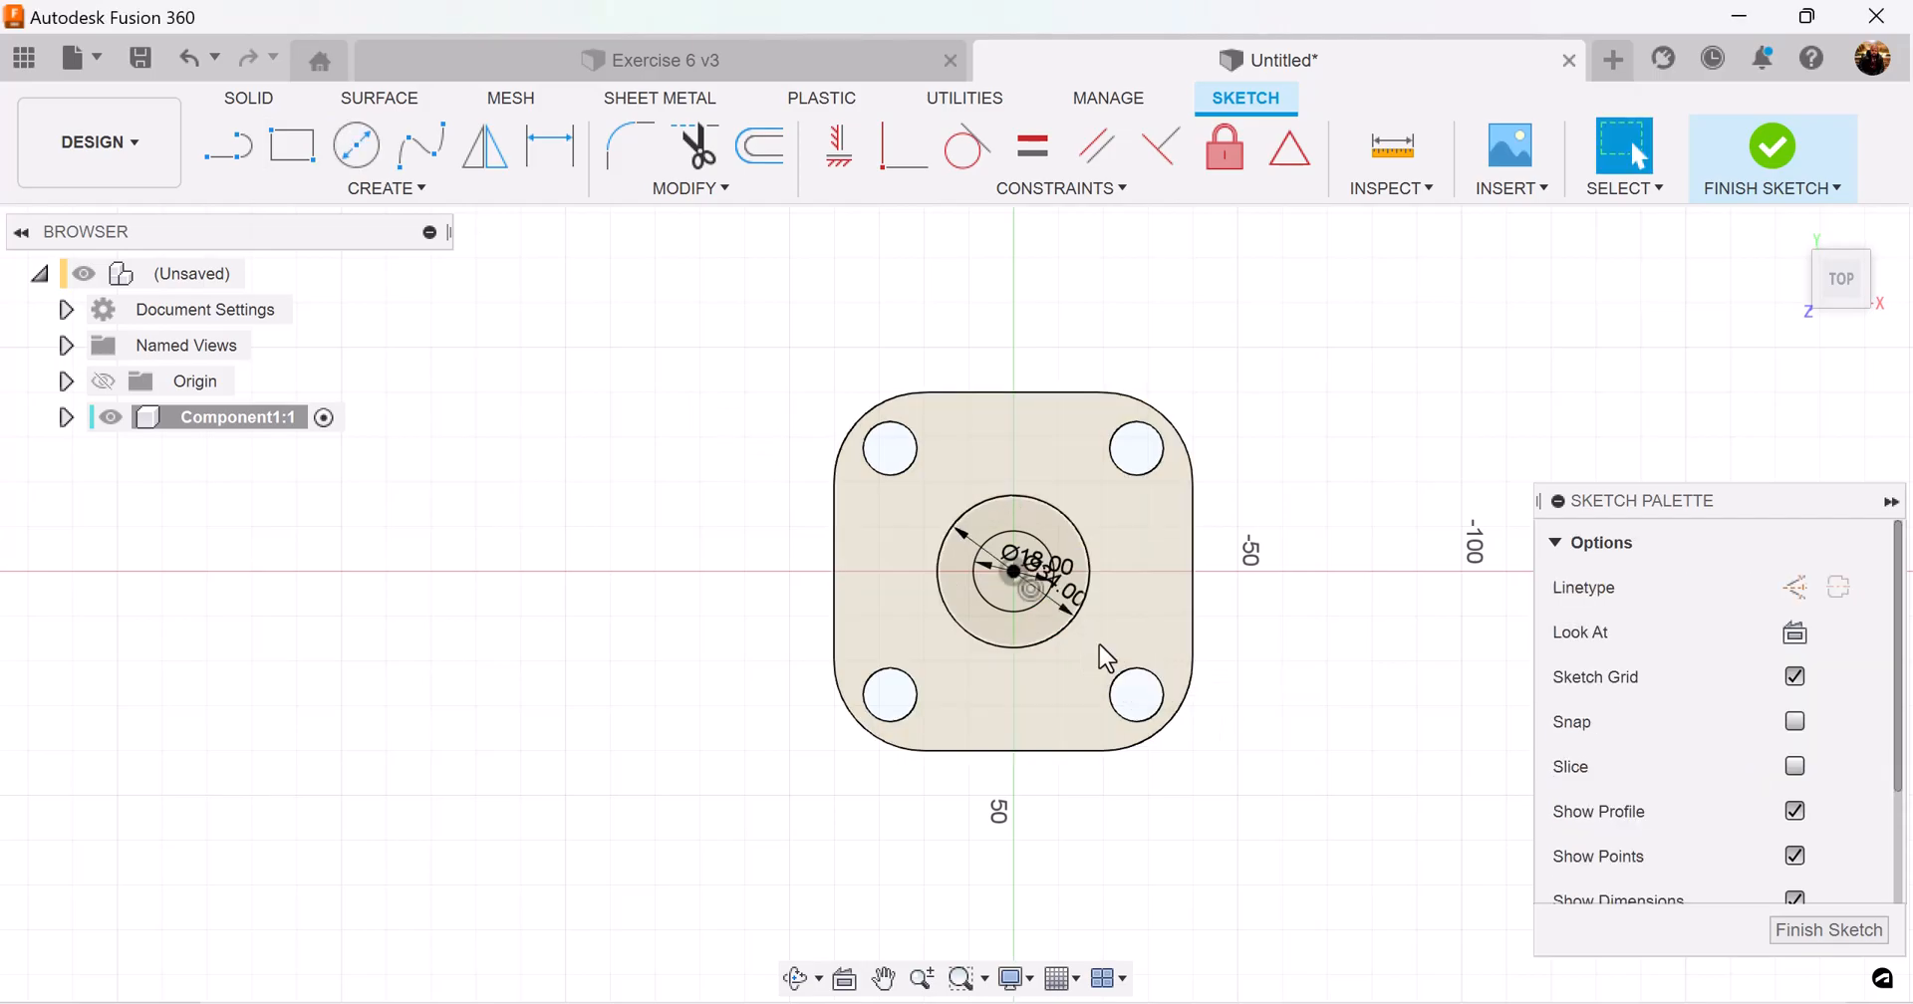
pyautogui.moveTo(1829, 931)
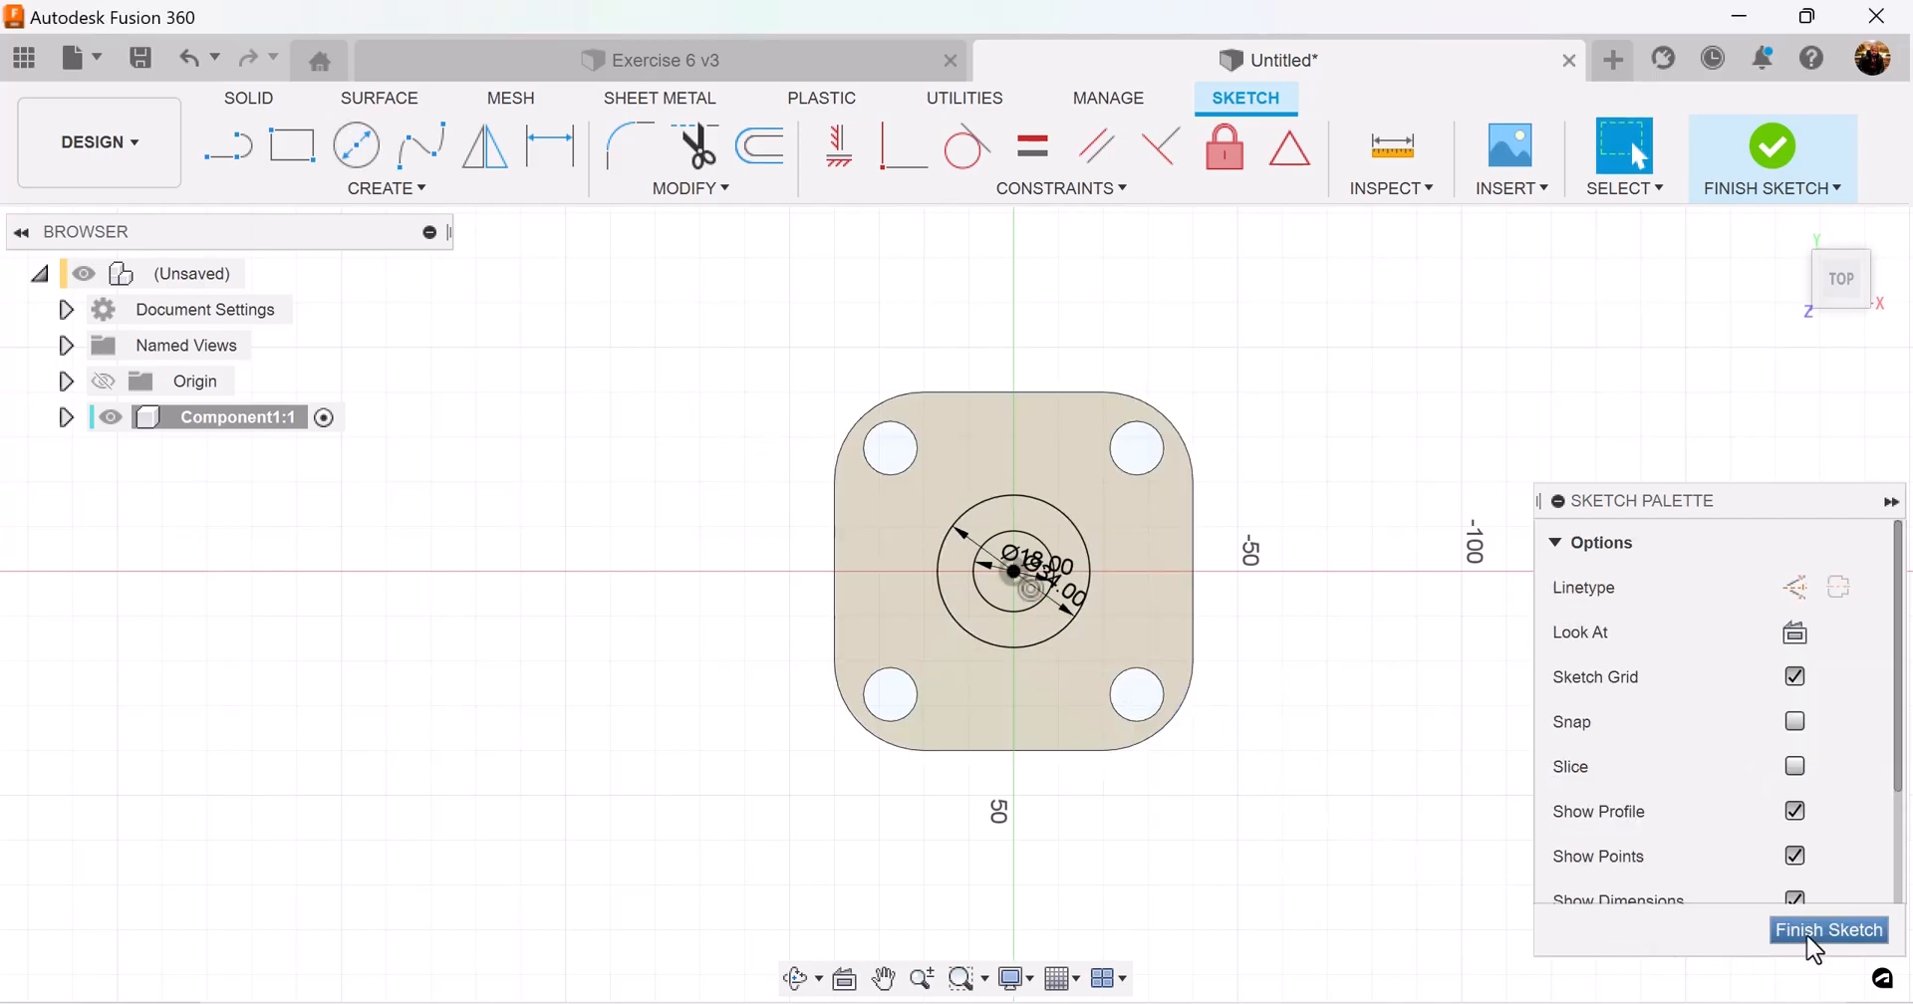
pyautogui.click(1830, 931)
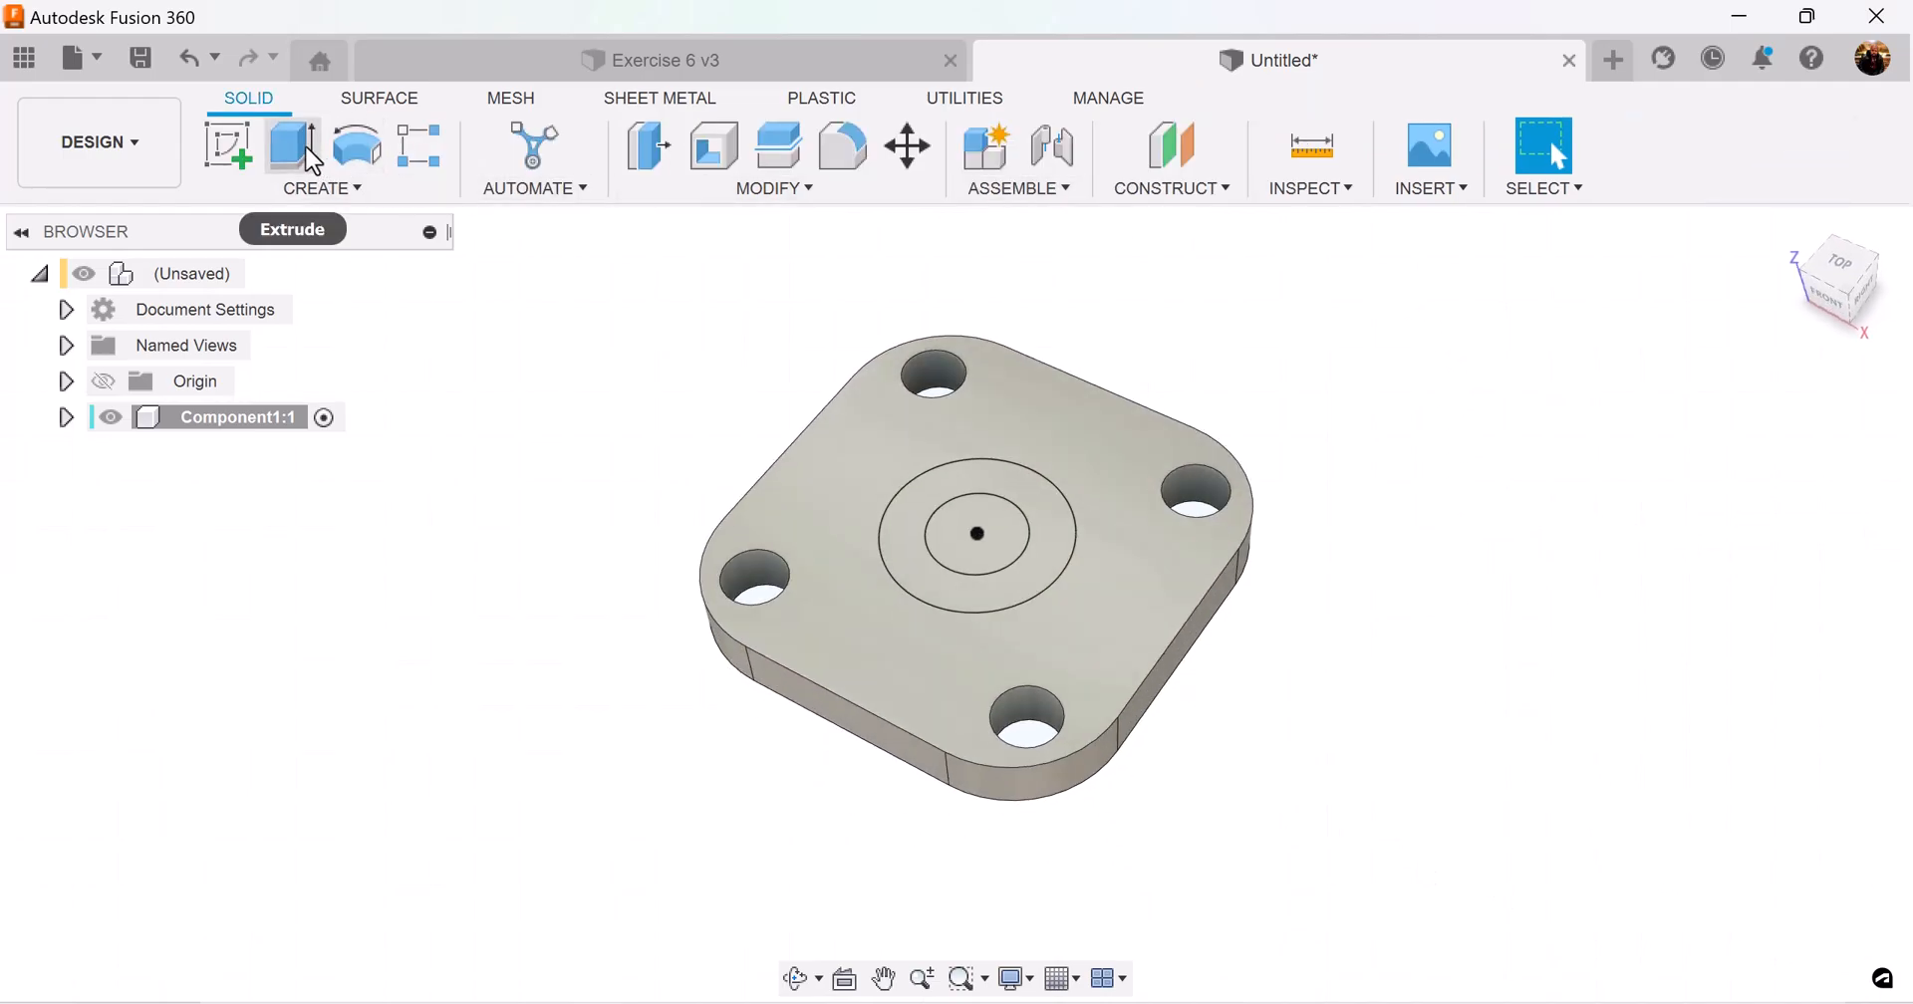
# Extrude the ring profile 40 mm upward as a hollow cylinder joined to the plate
pyautogui.click(291, 145)
pyautogui.write('40')
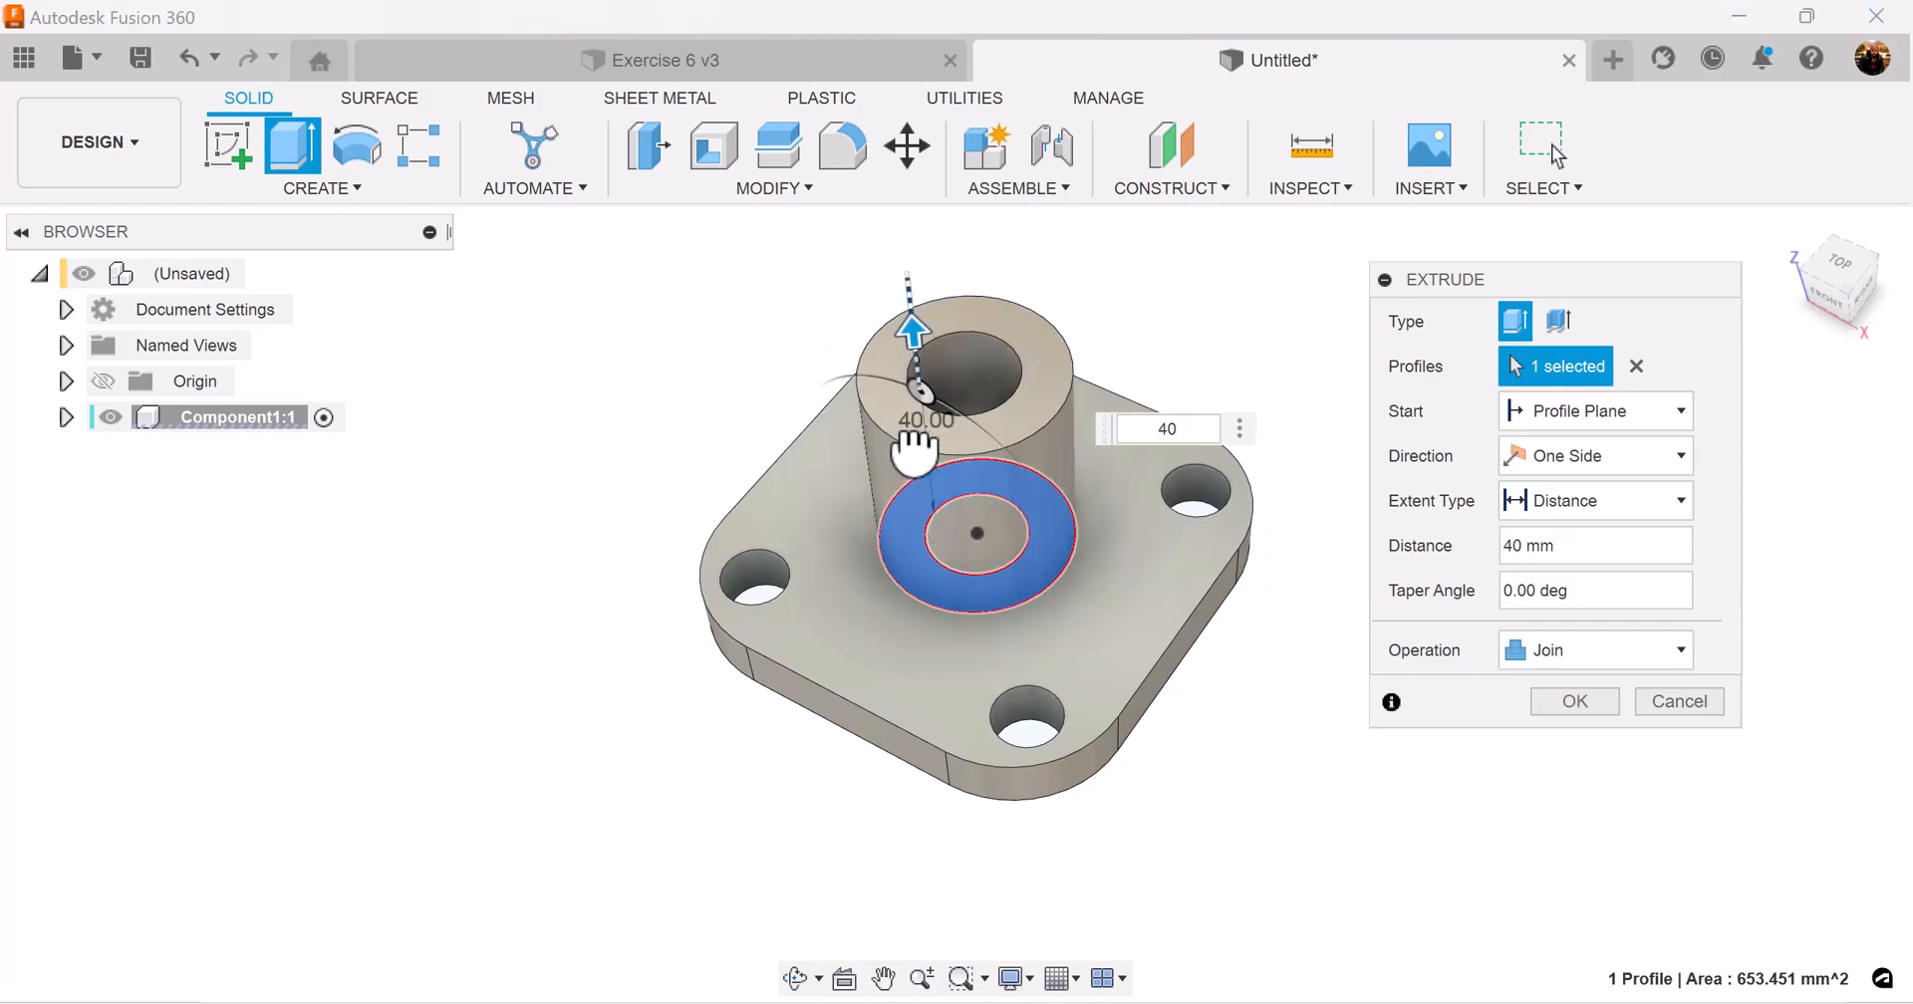
pyautogui.click(1572, 701)
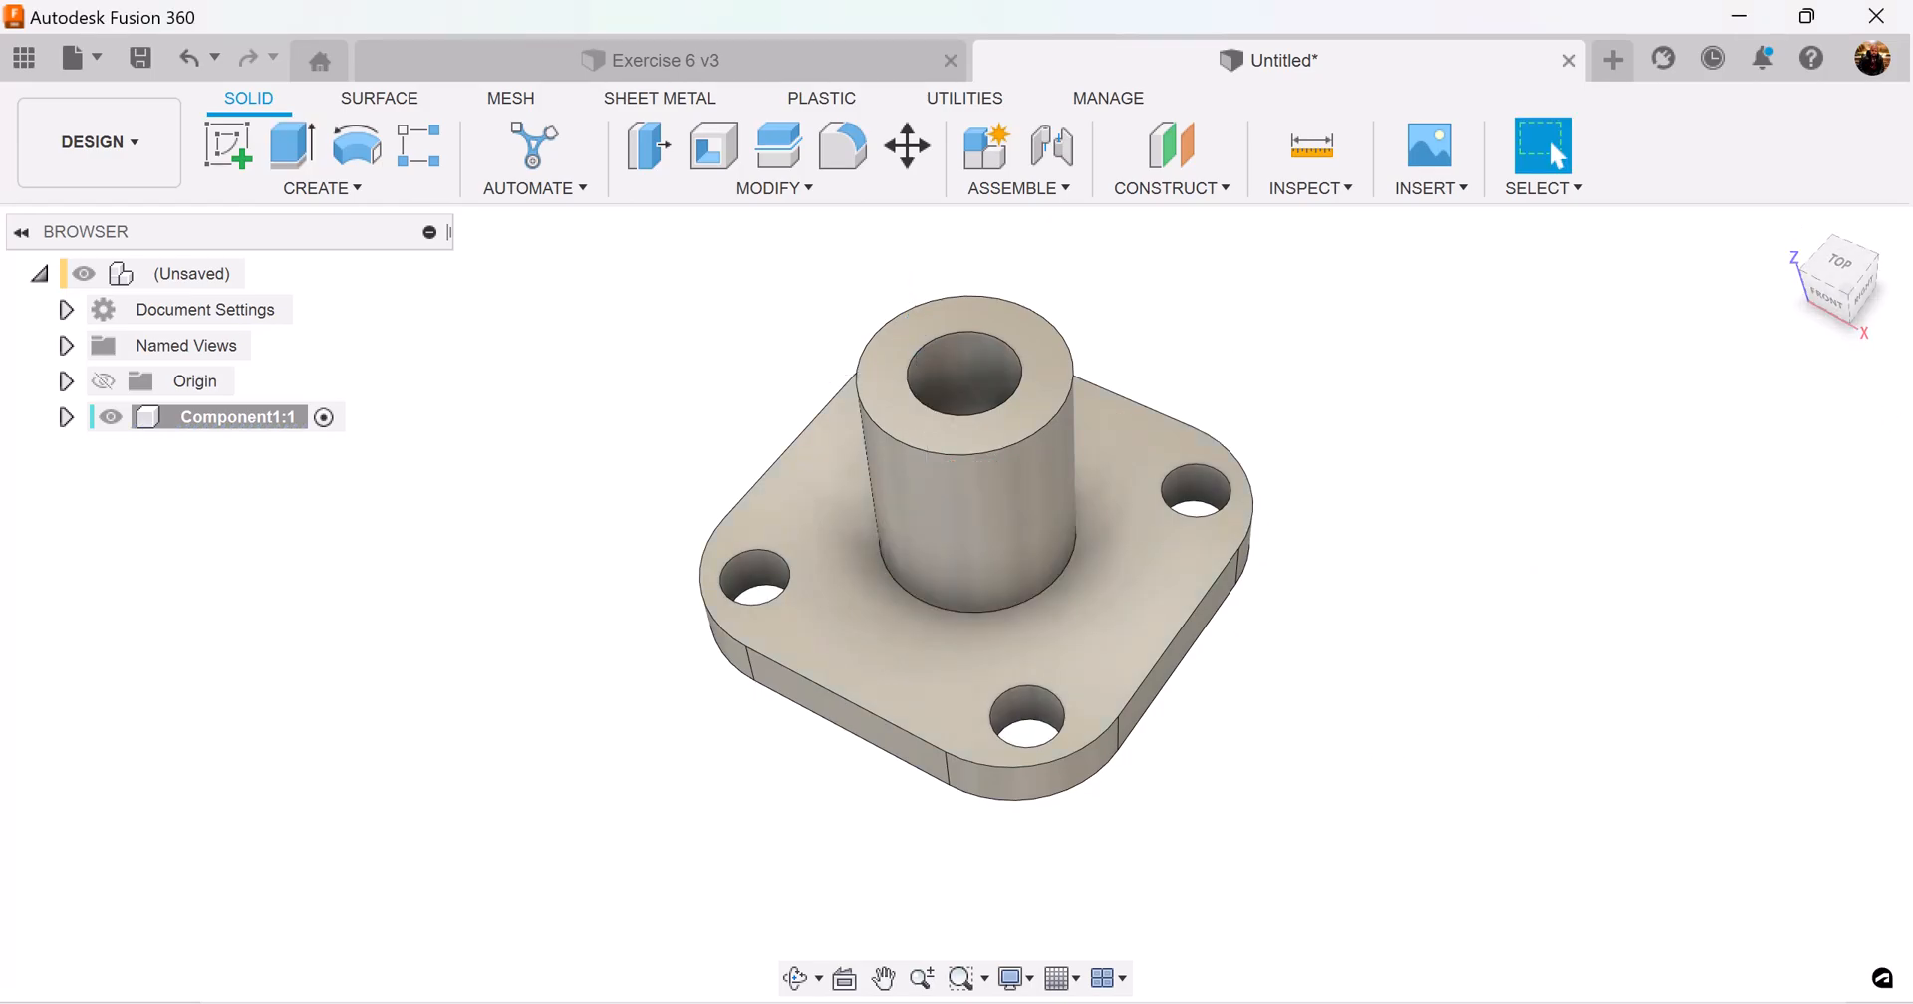
pyautogui.moveTo(1684, 461)
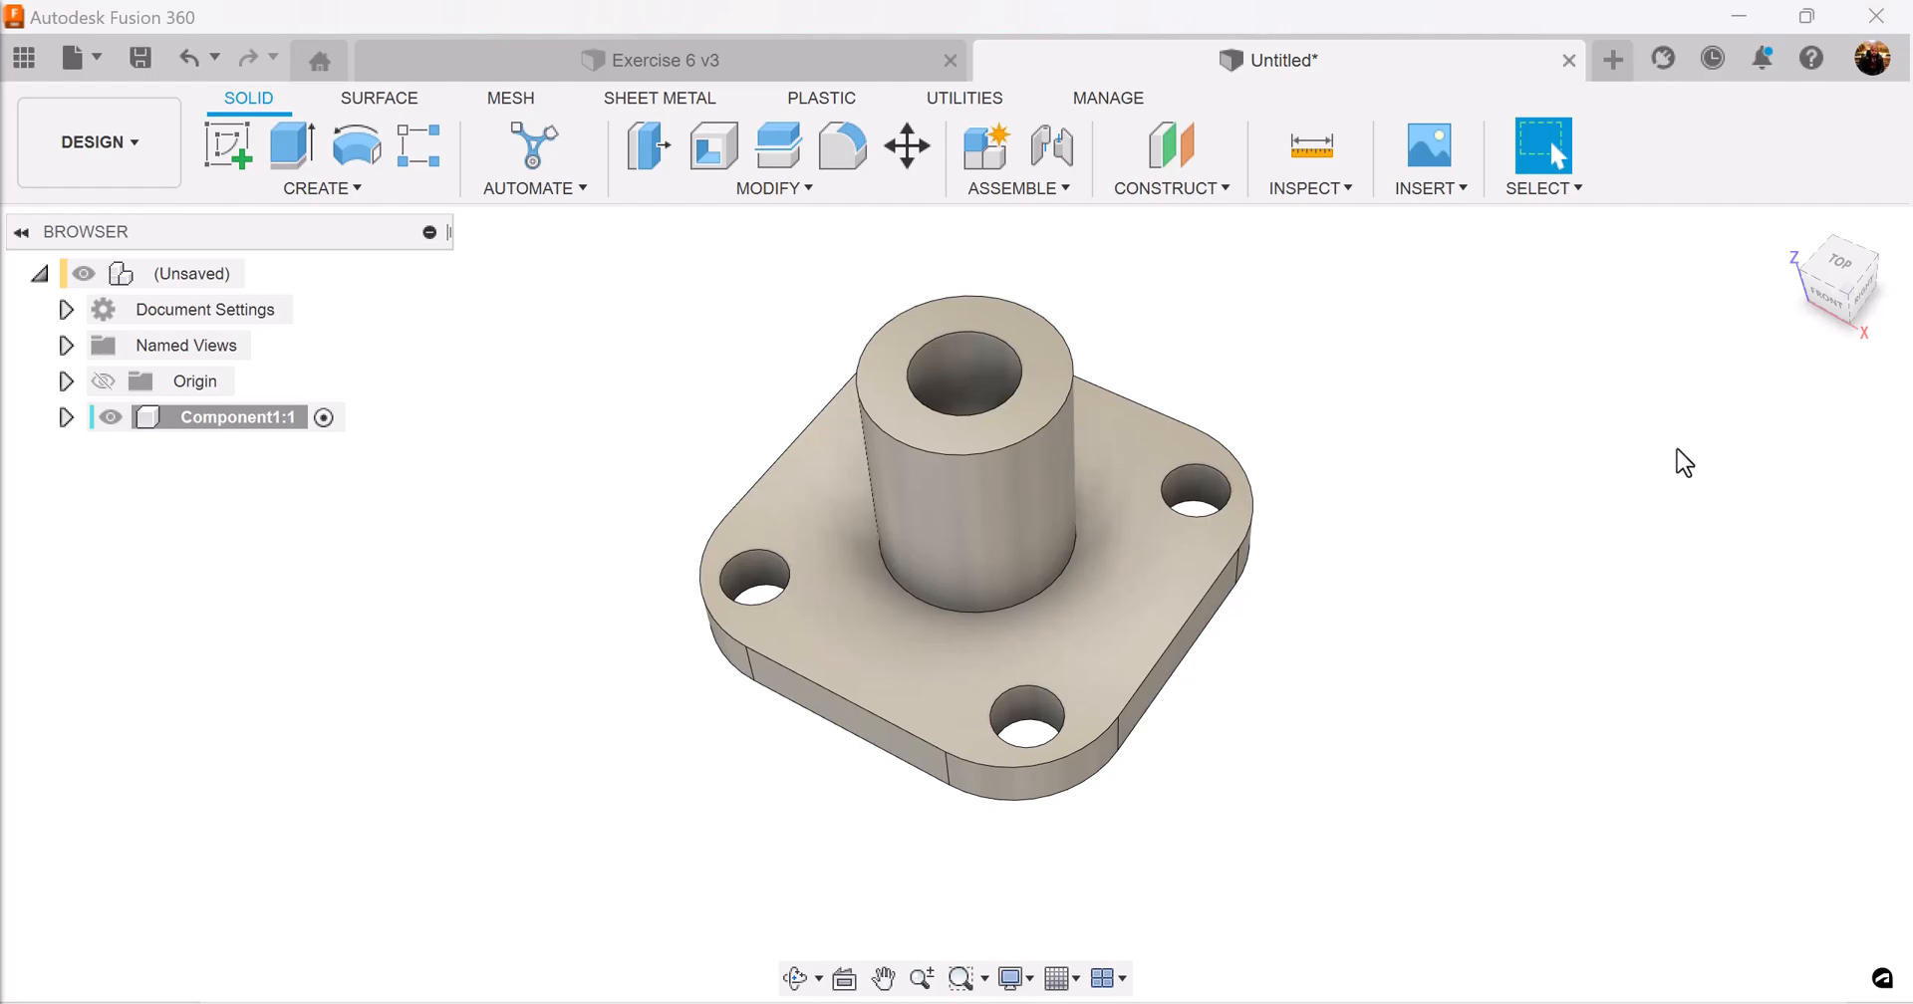
pyautogui.click(289, 145)
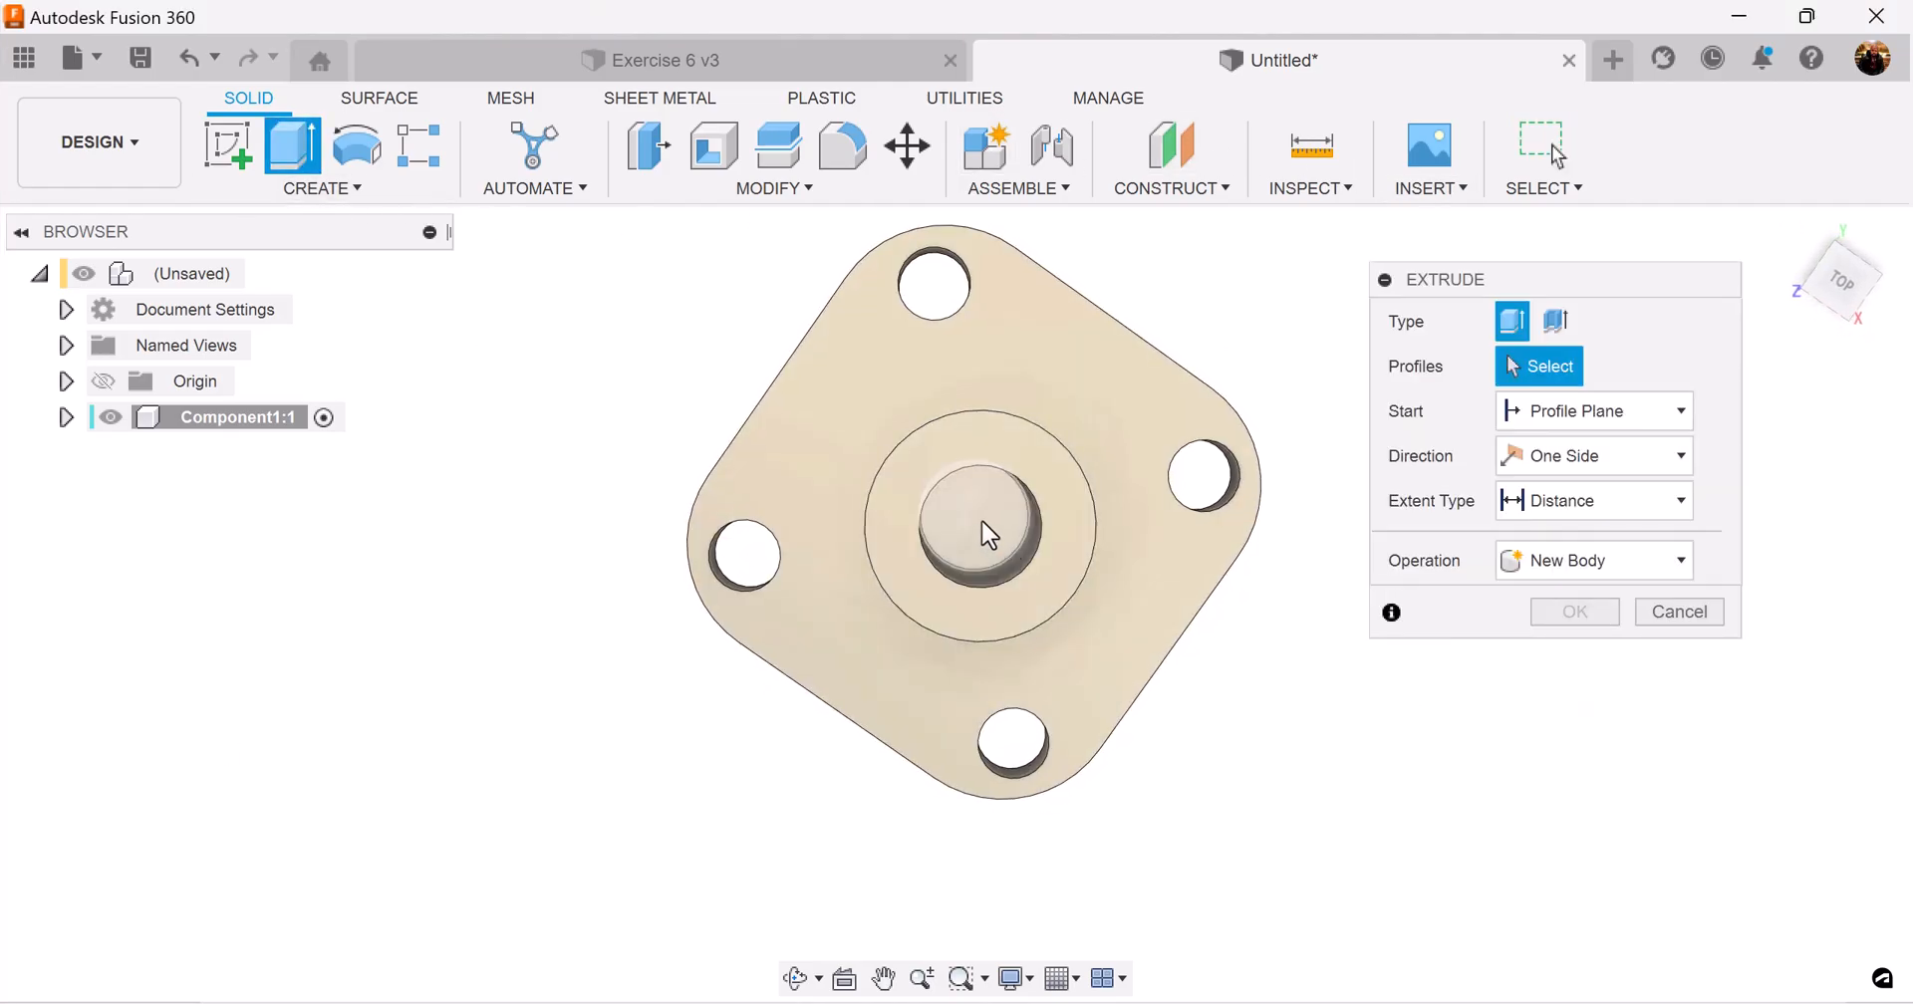
# Cut the central 18 mm circle through-all from the plate's underside to open the bore
pyautogui.click(986, 534)
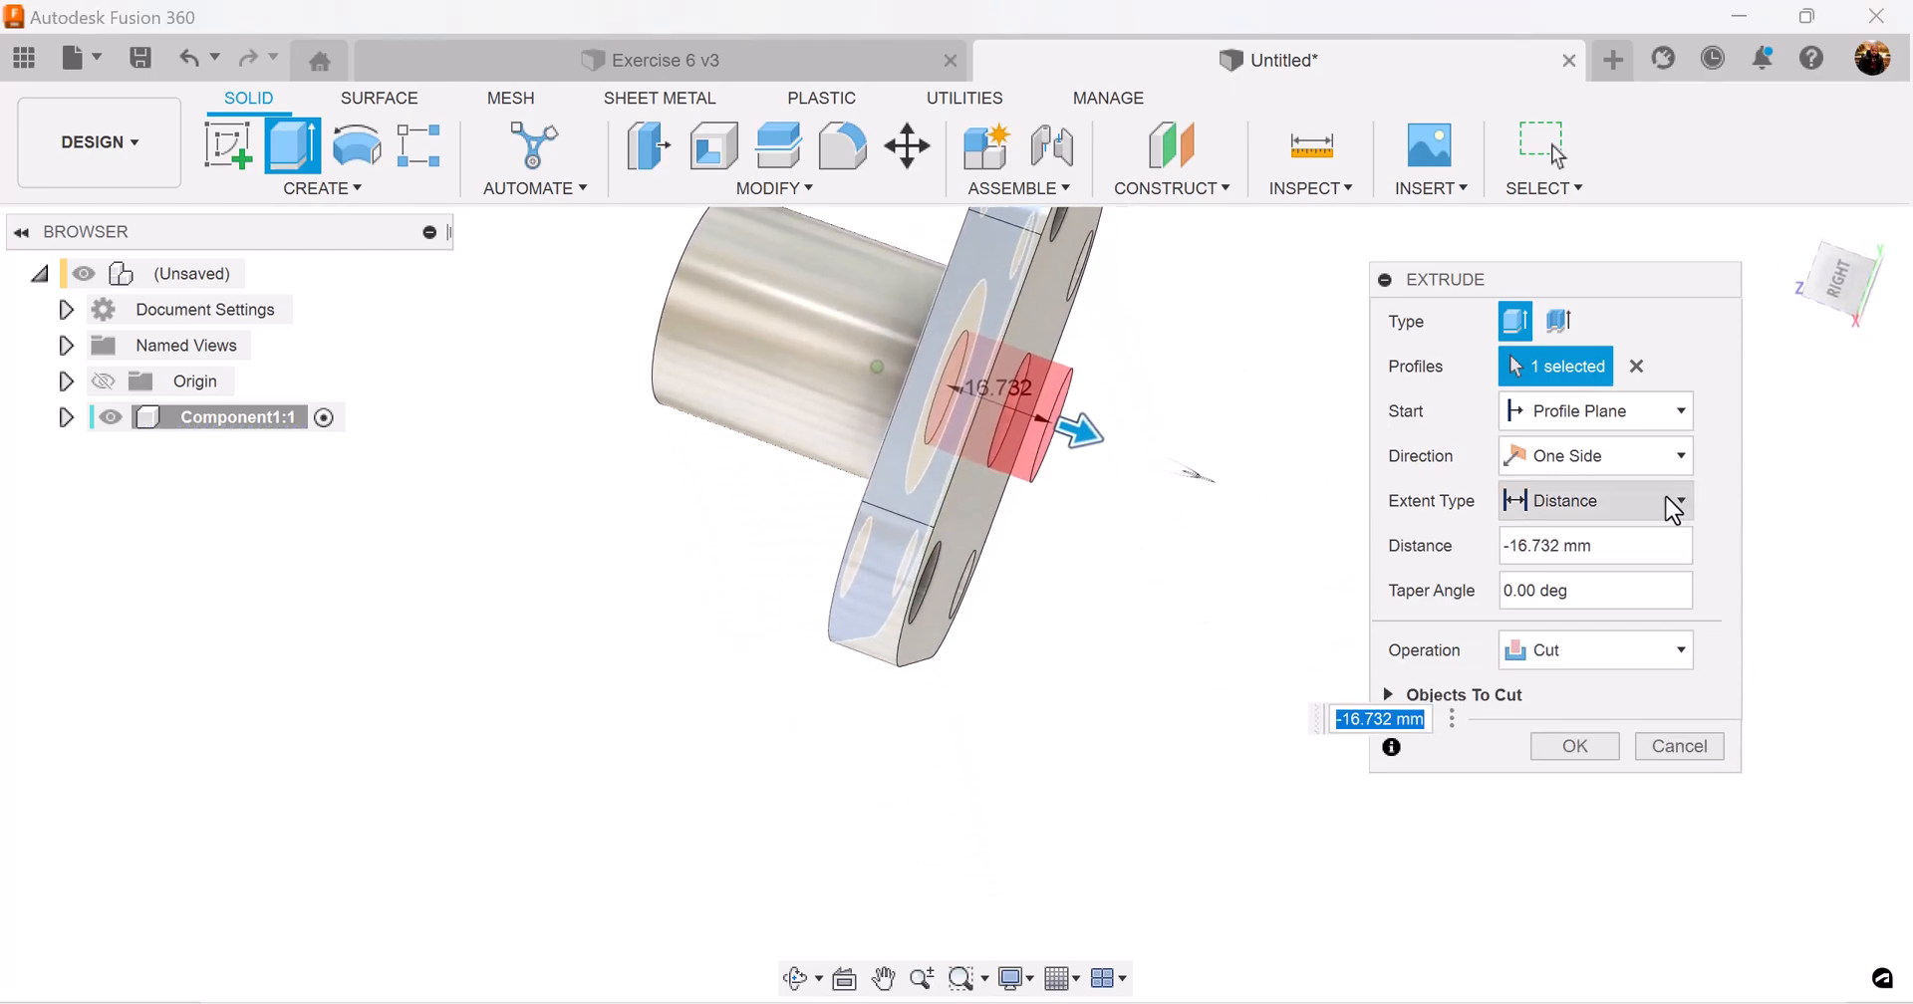
pyautogui.click(1671, 500)
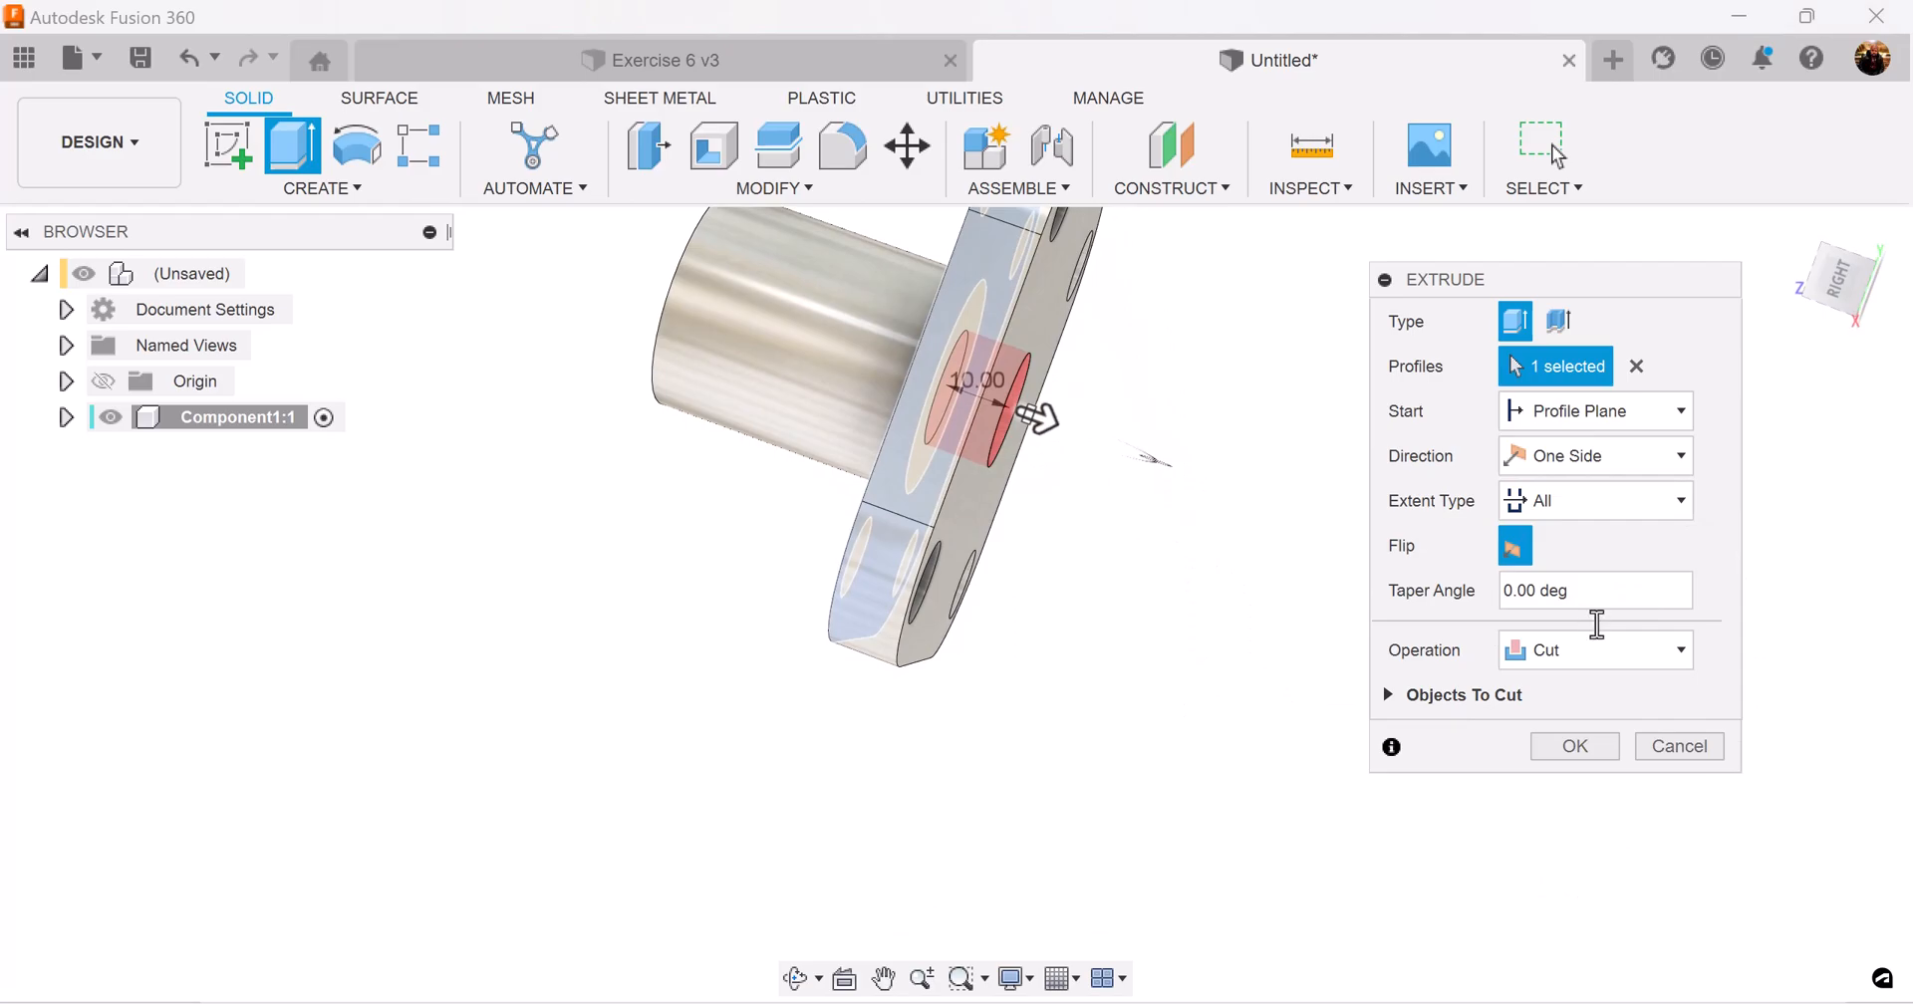
pyautogui.click(1574, 746)
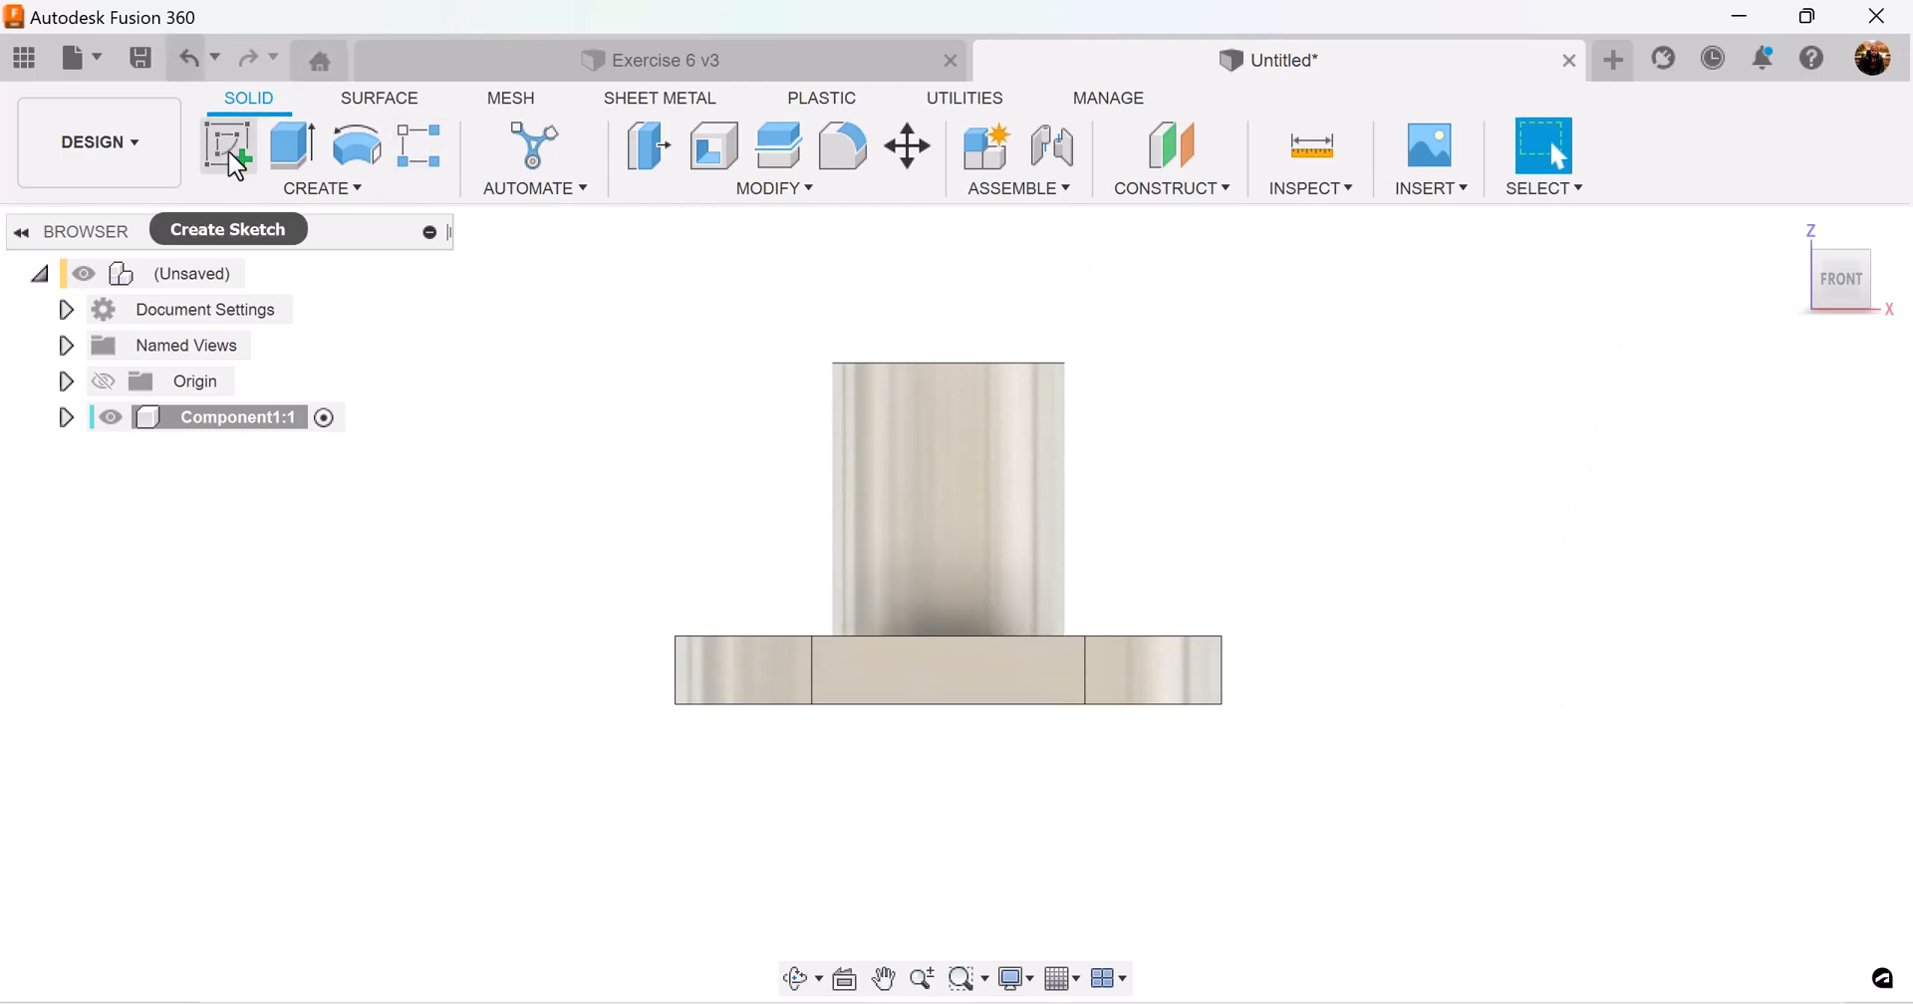
# Start a front-view sketch and project the plate-and-cylinder body's outline into it
pyautogui.click(227, 145)
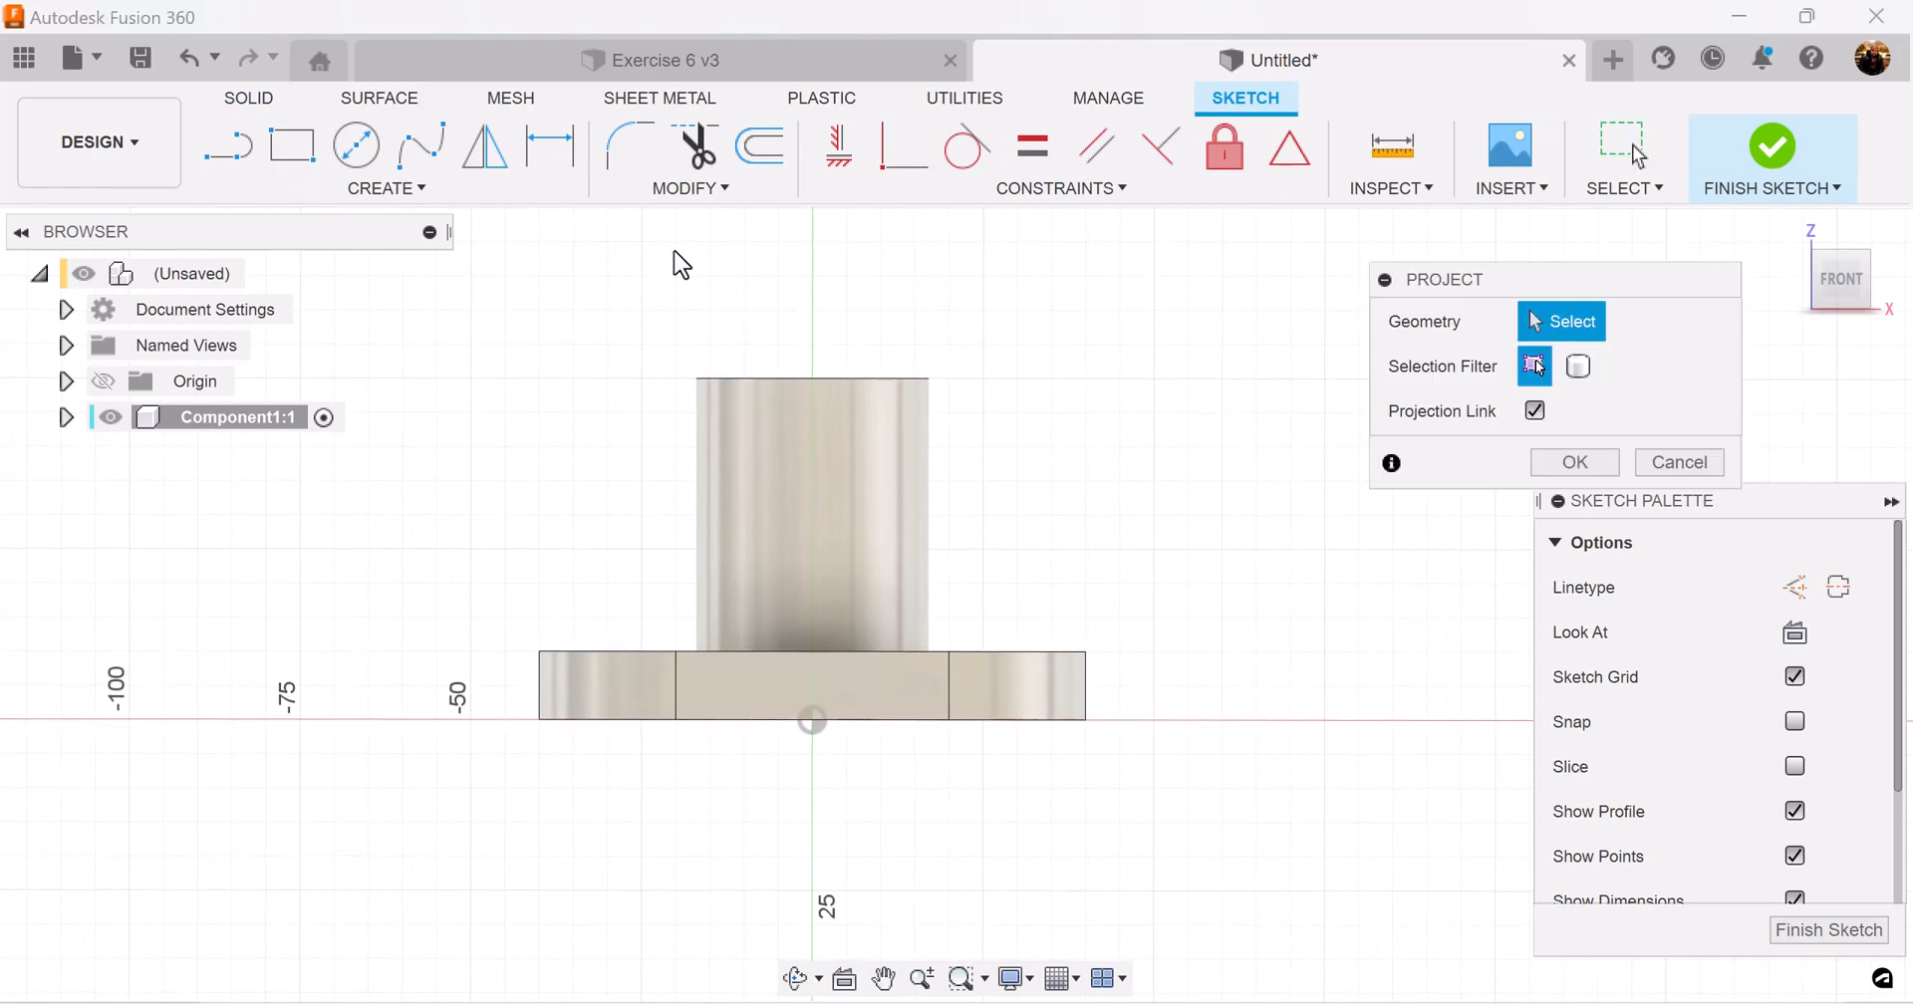
pyautogui.moveTo(1535, 366)
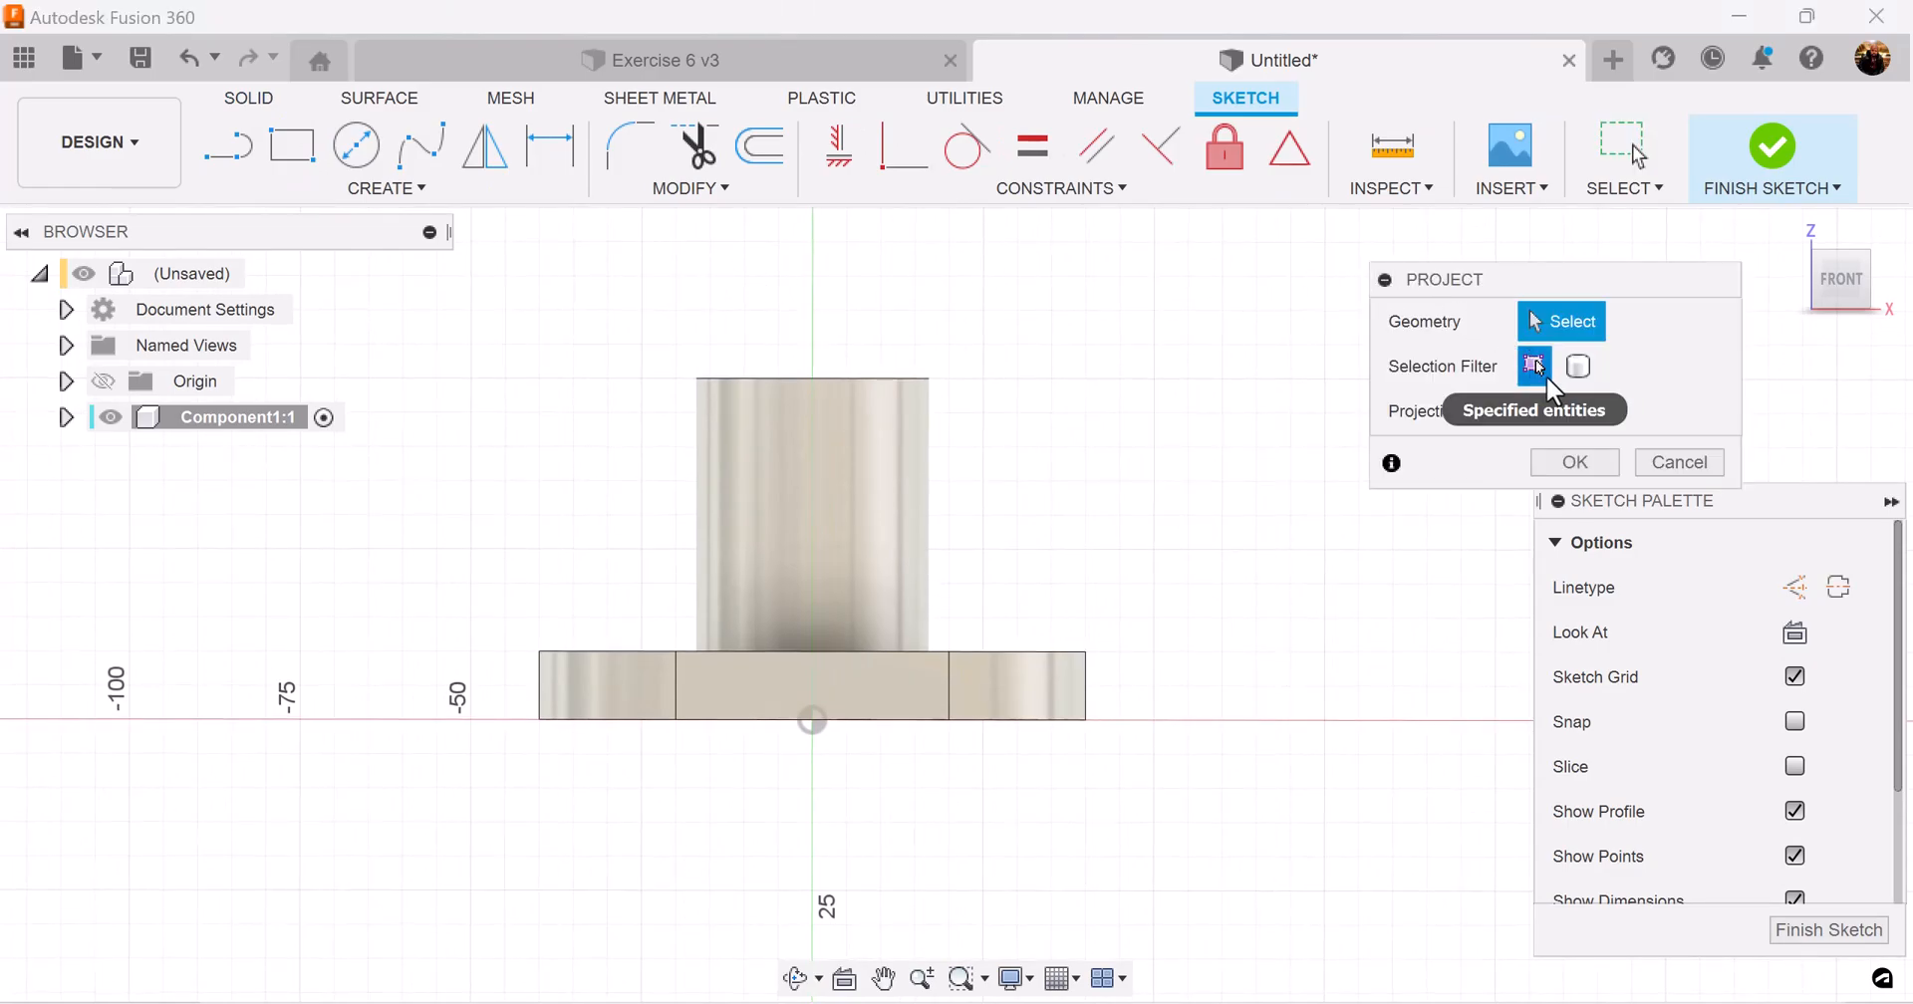
pyautogui.click(1578, 366)
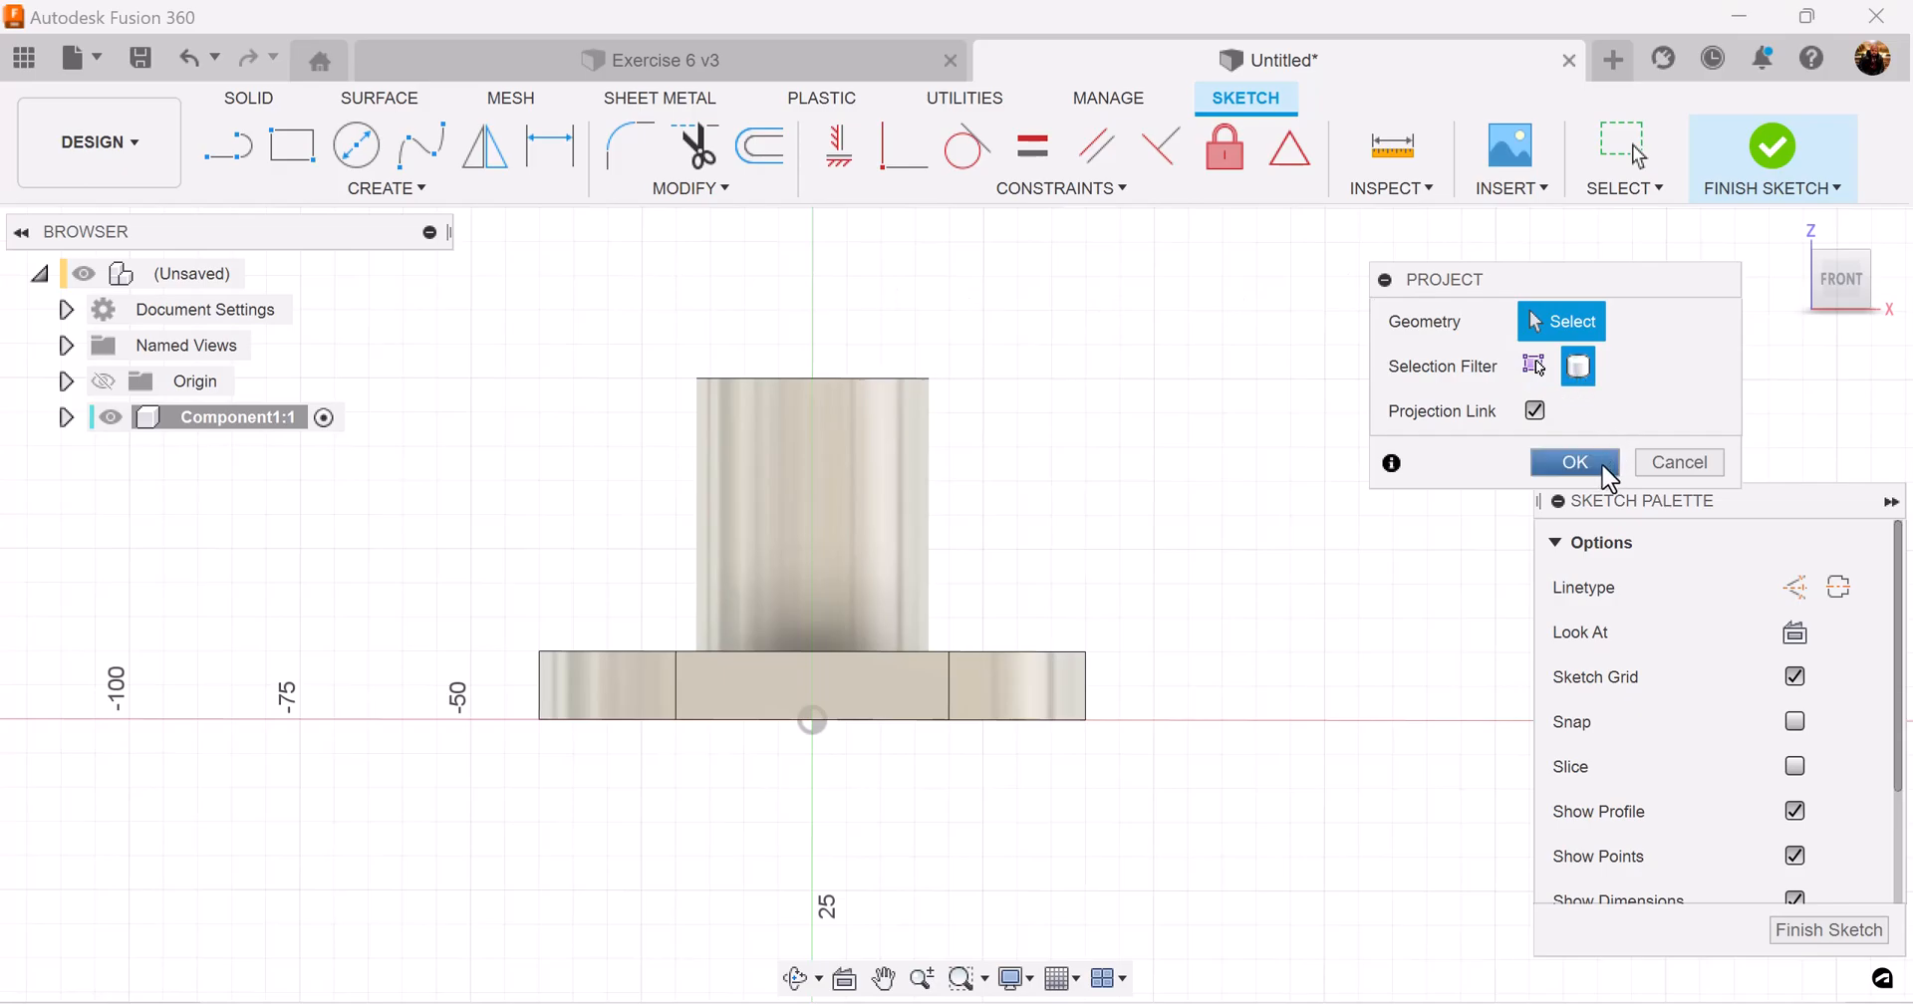
pyautogui.click(811, 512)
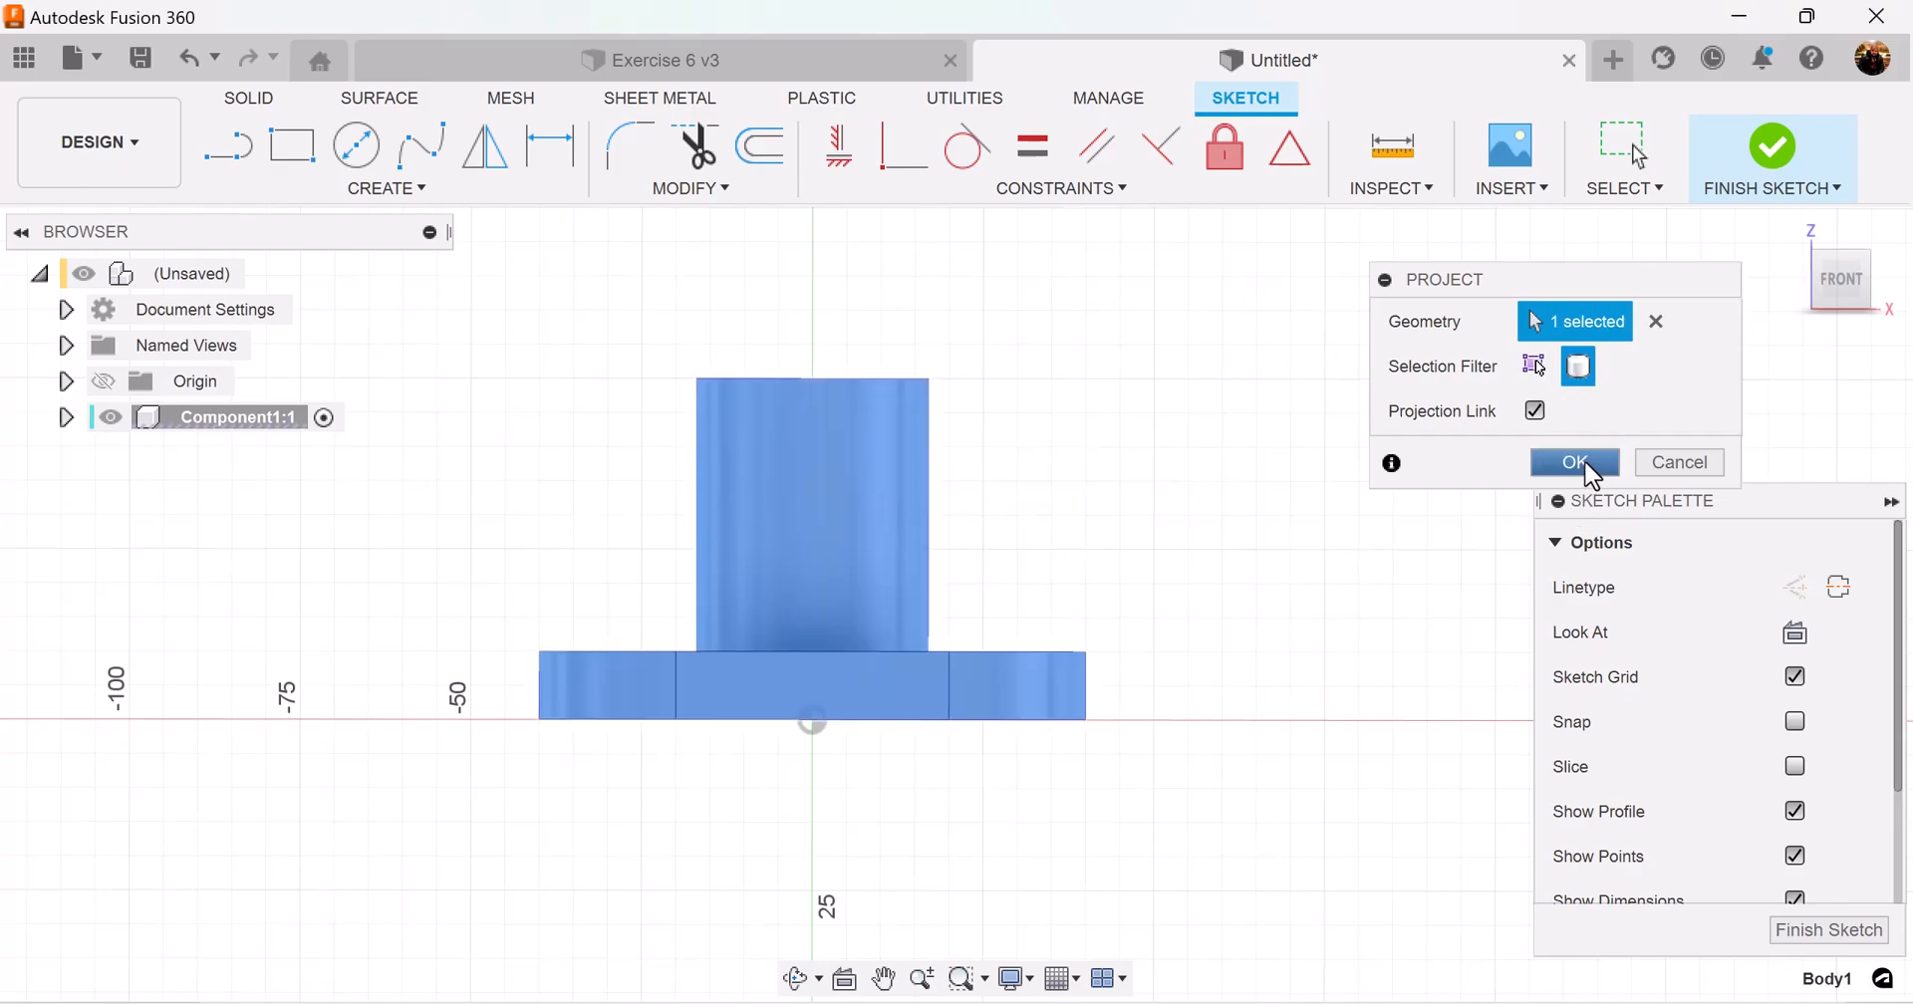
pyautogui.click(1574, 461)
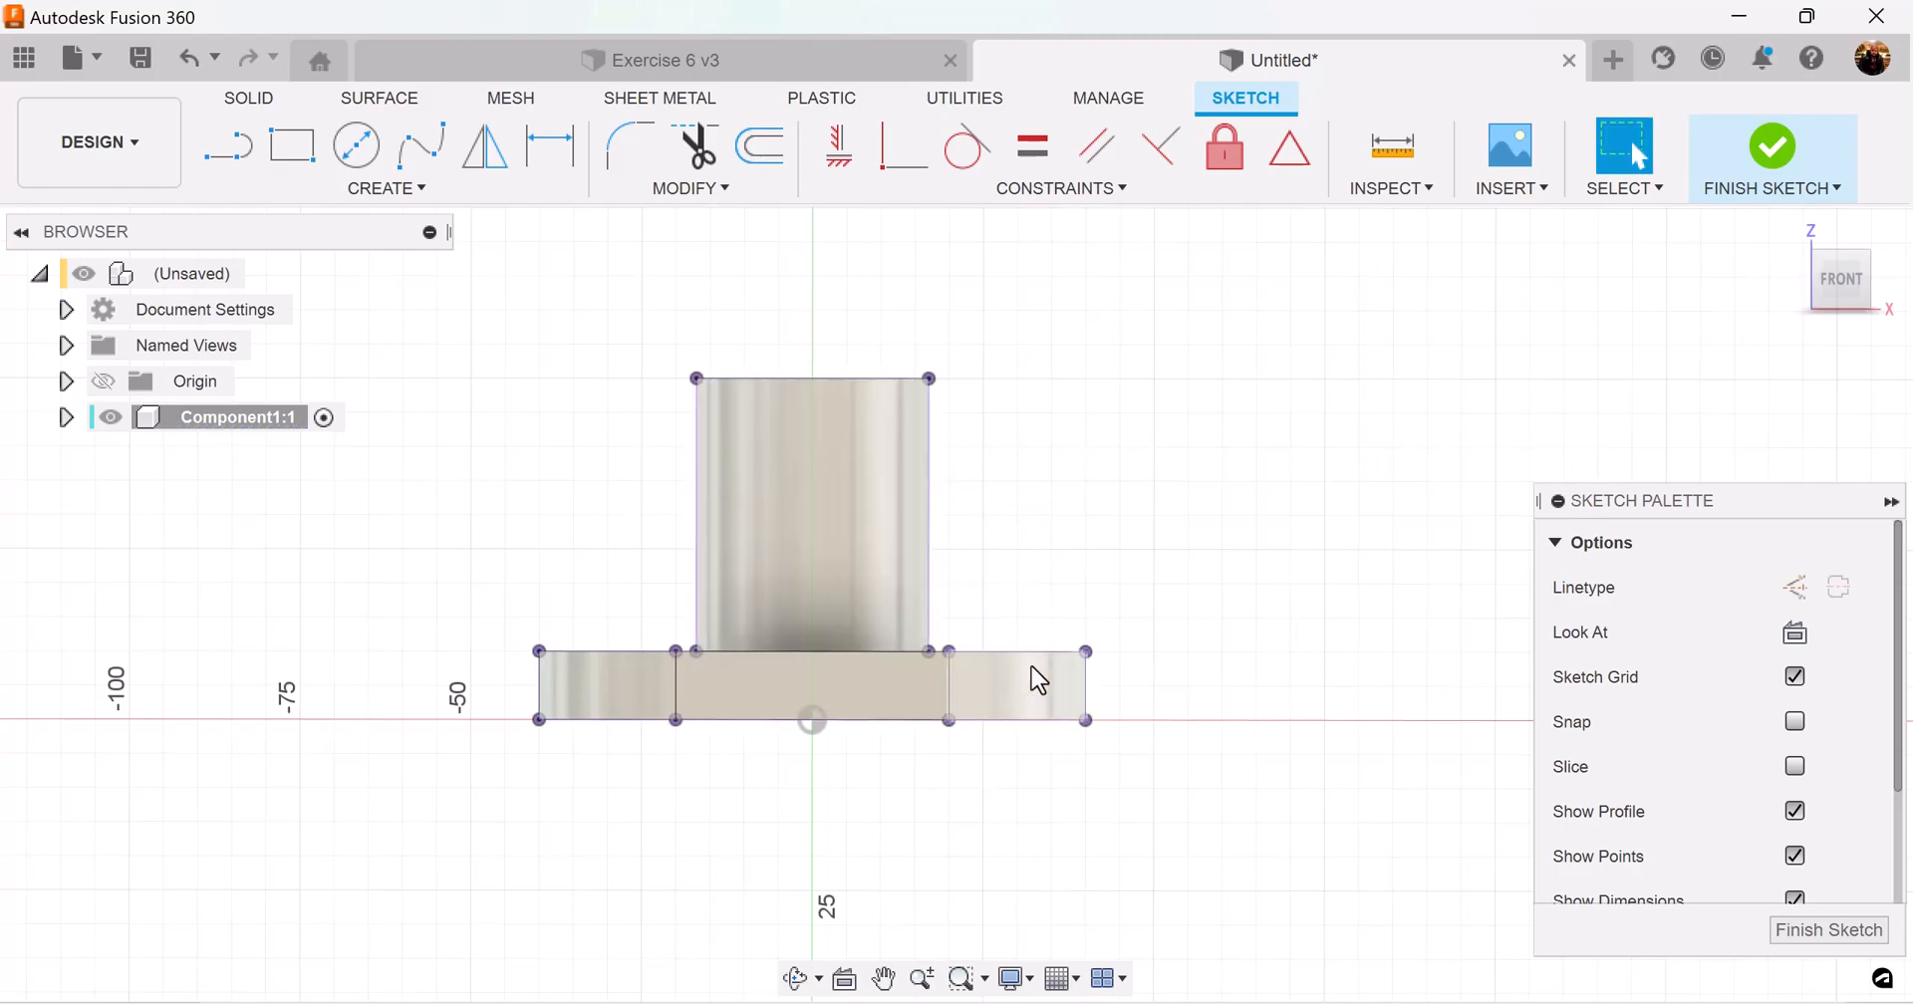
# Draw the slanted rib line beside the cylinder and dimension it 37 mm and 4 mm
pyautogui.click(227, 146)
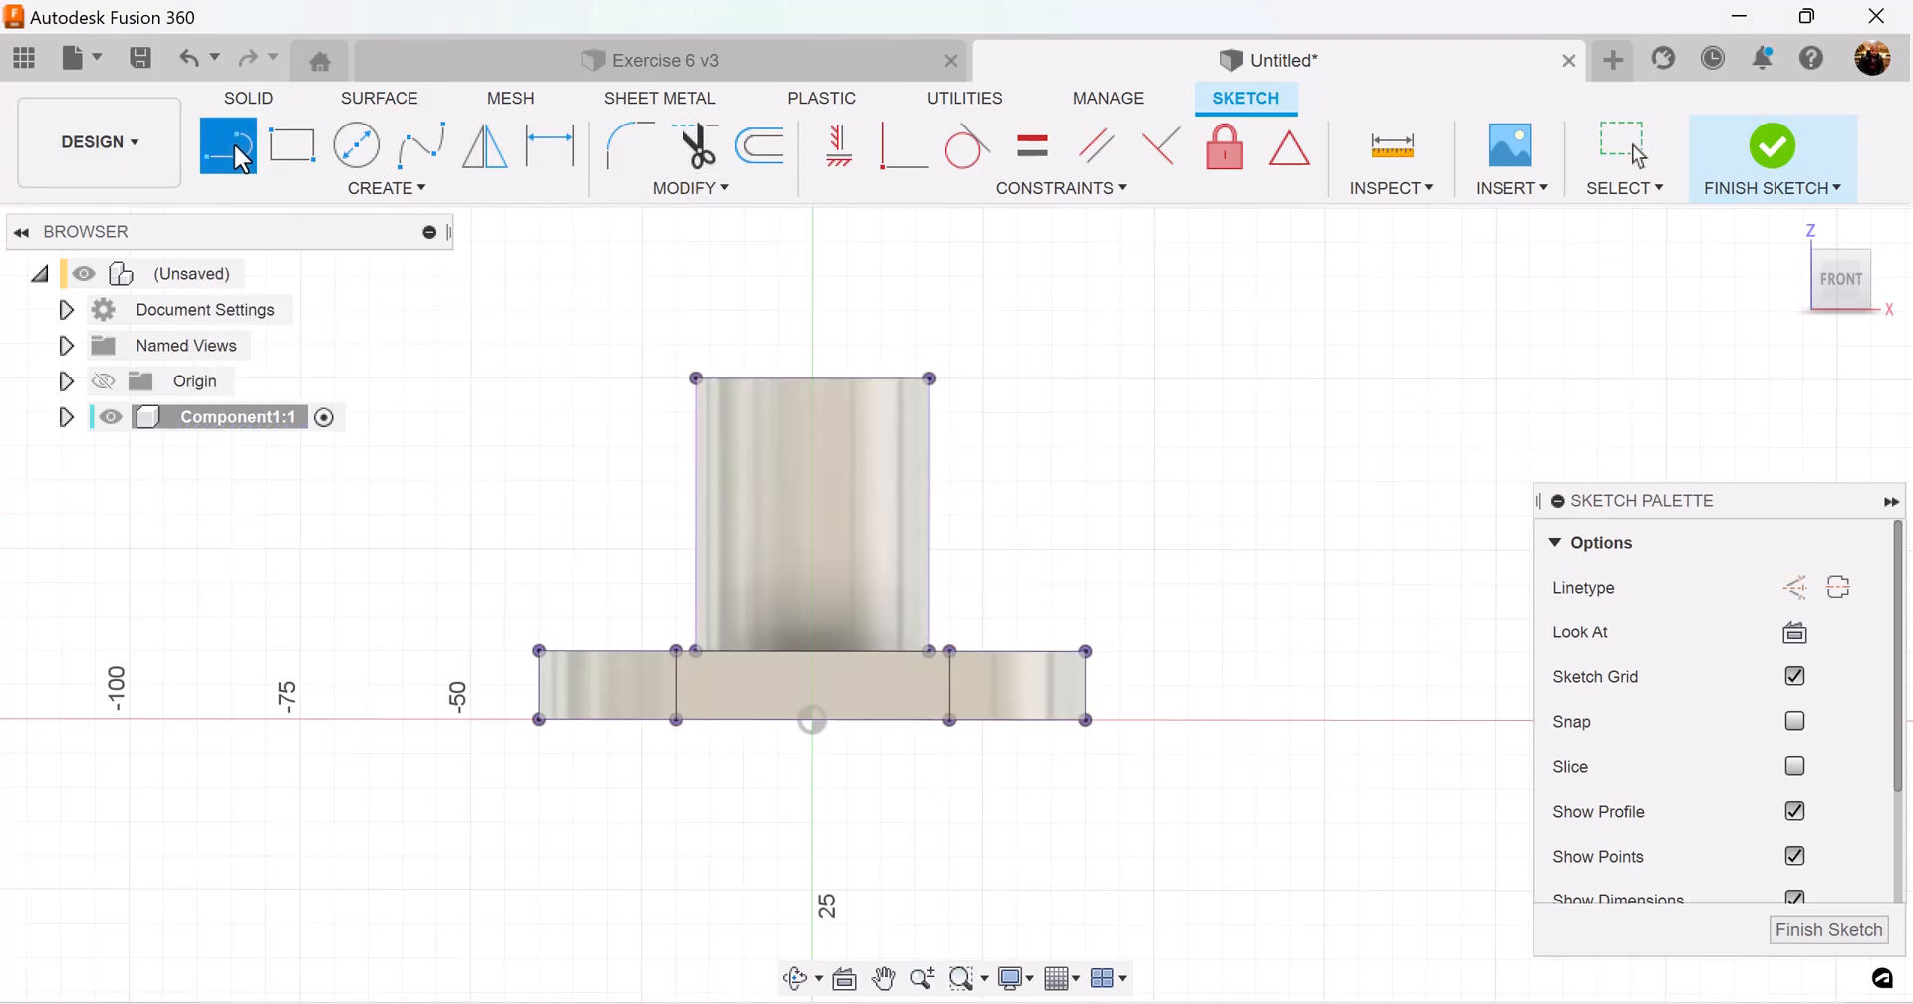
pyautogui.click(227, 145)
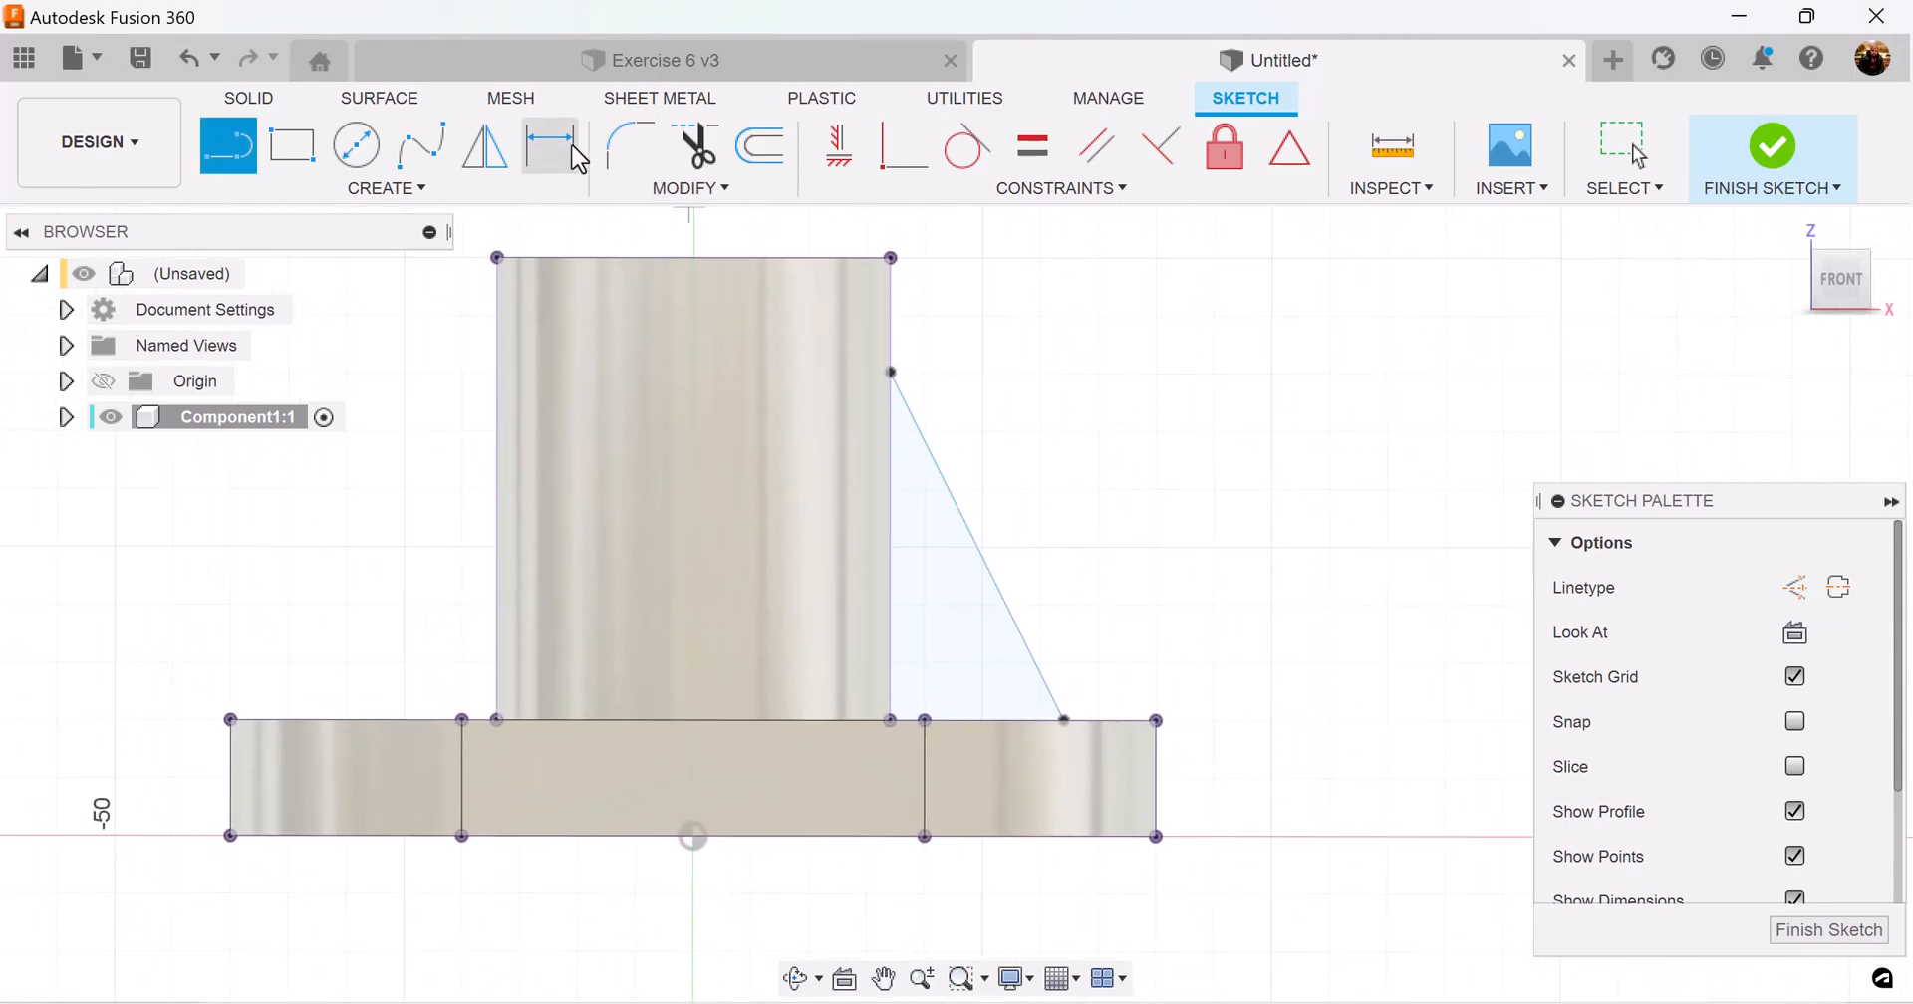
pyautogui.click(550, 145)
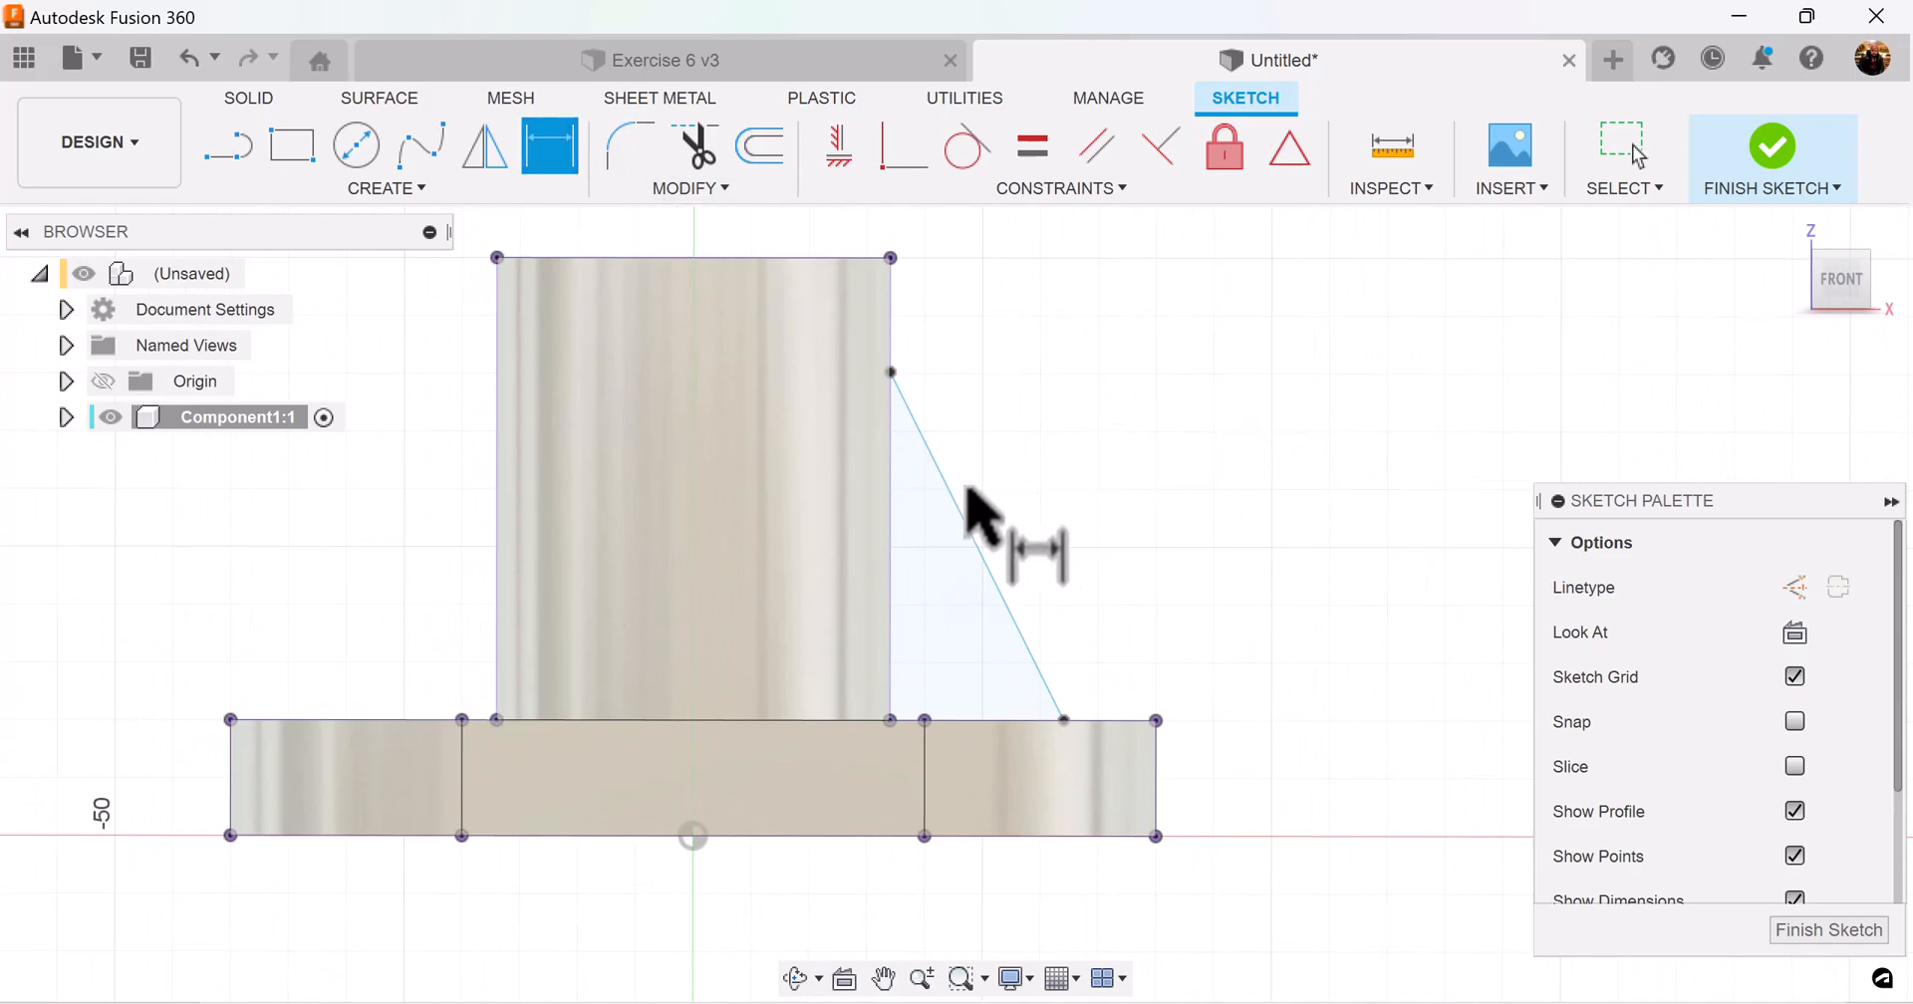
pyautogui.click(976, 544)
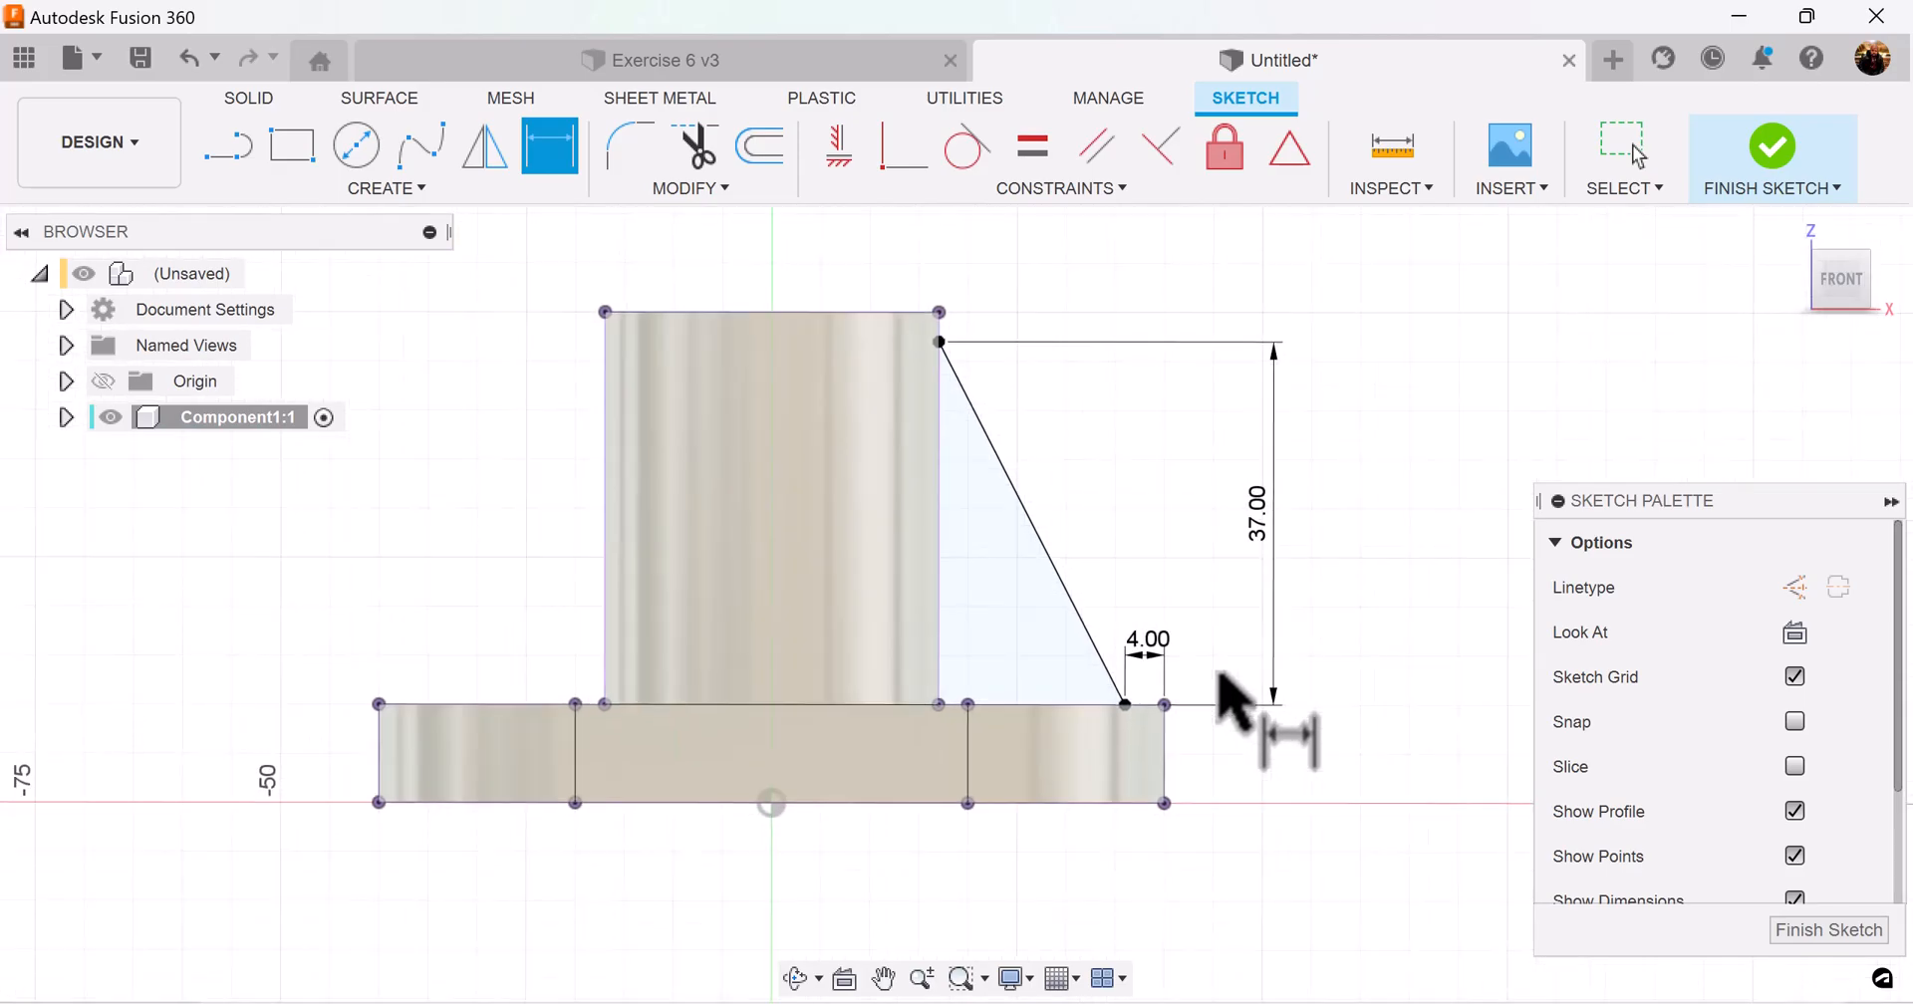
pyautogui.scroll(-3)
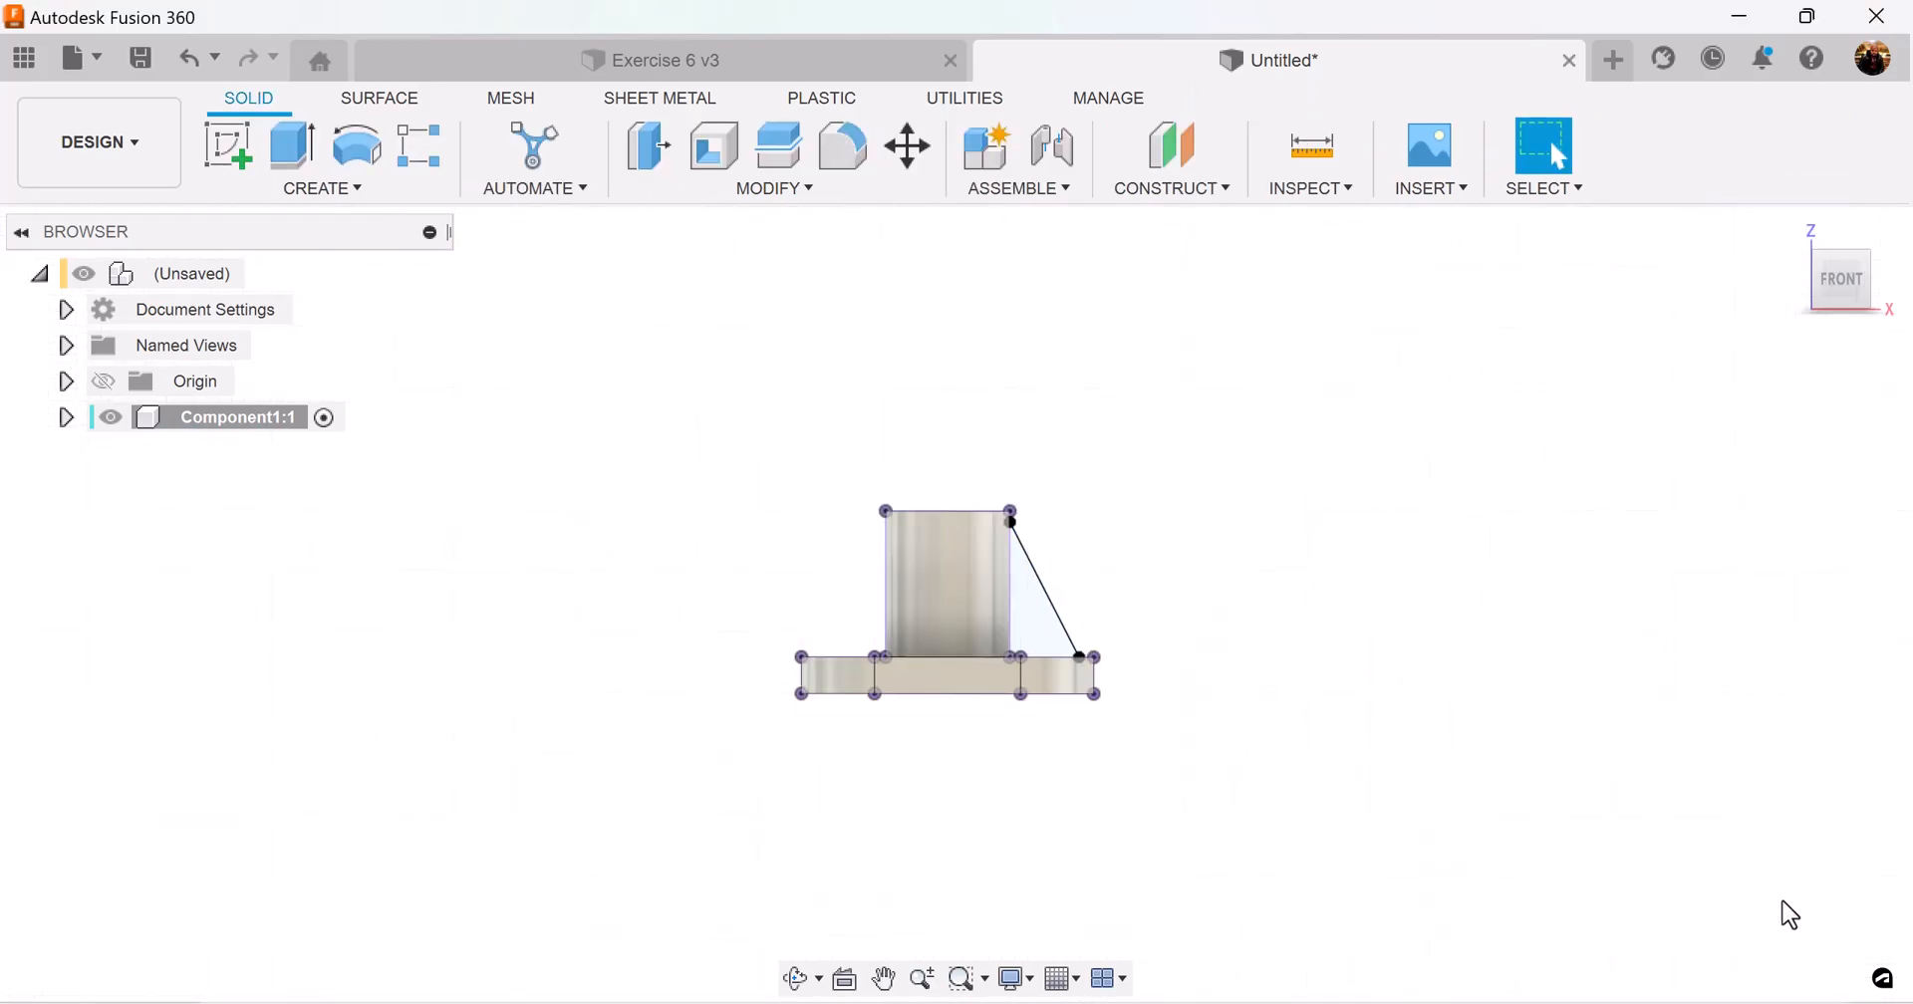
# Create a 5 mm rib from the slanted line, flipped toward the cylinder and flange
pyautogui.click(323, 159)
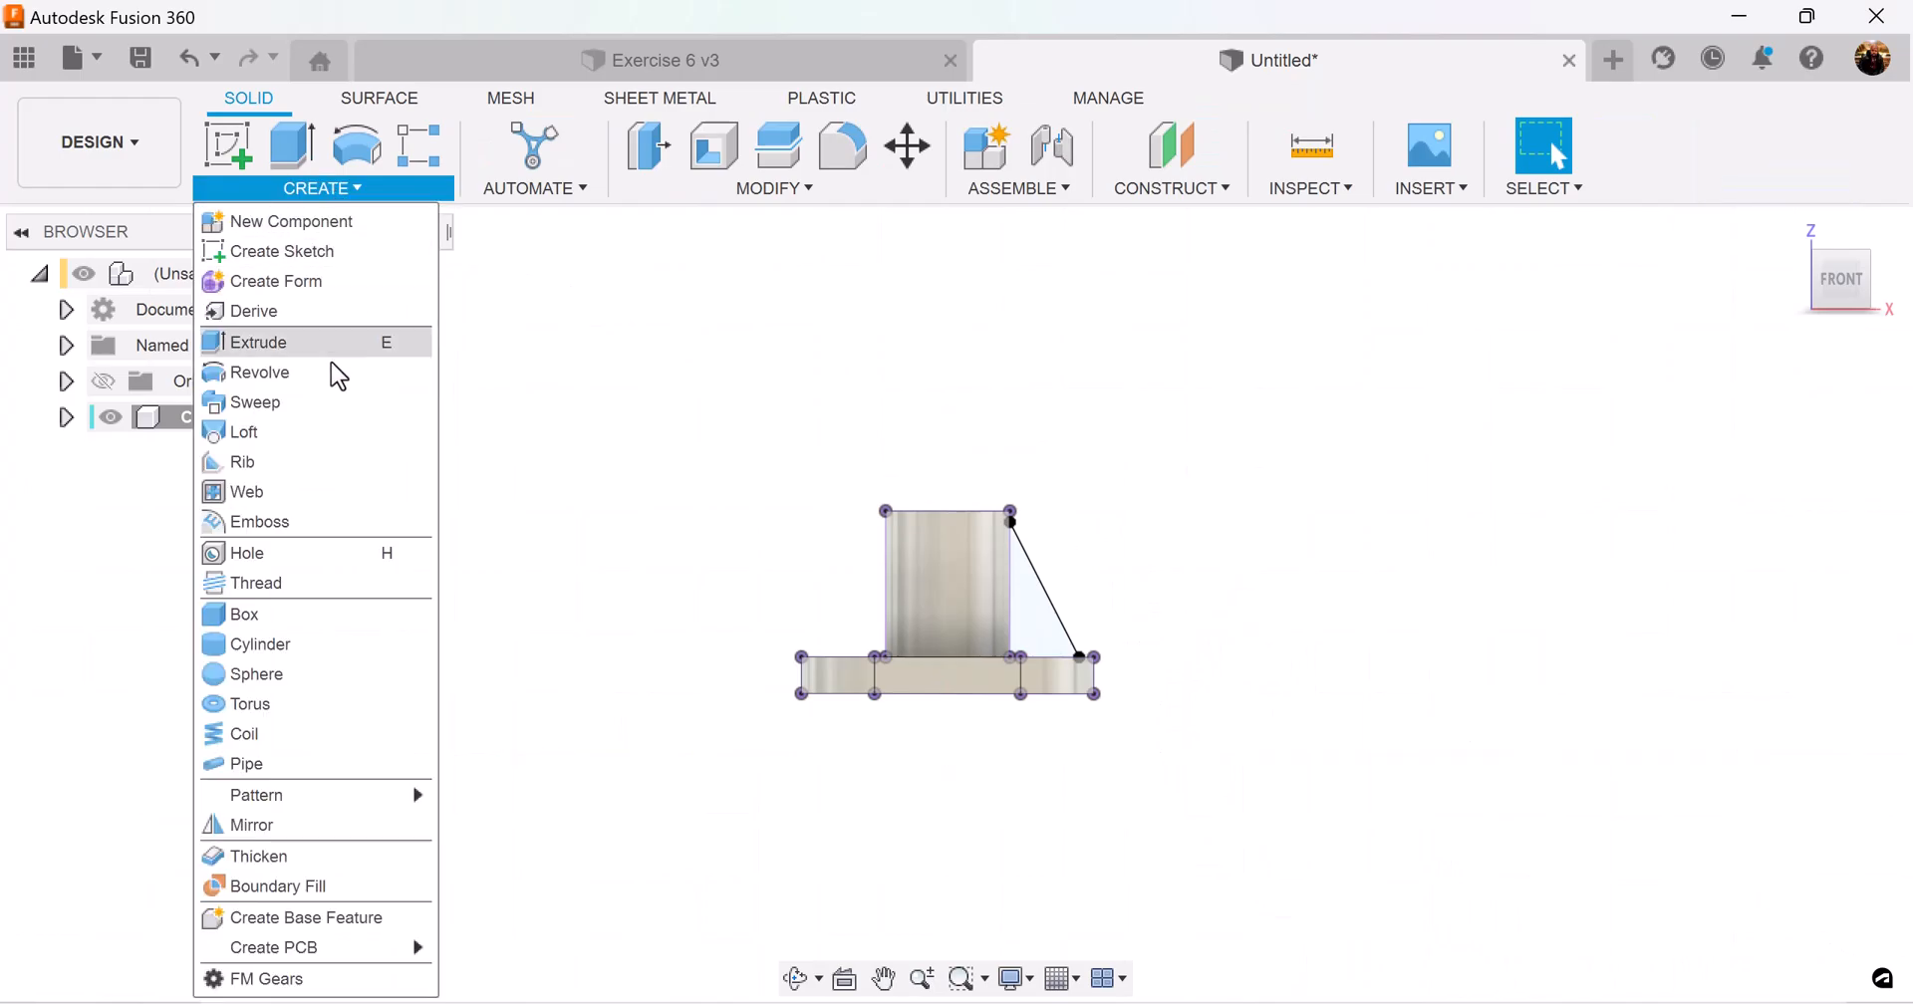
pyautogui.click(241, 461)
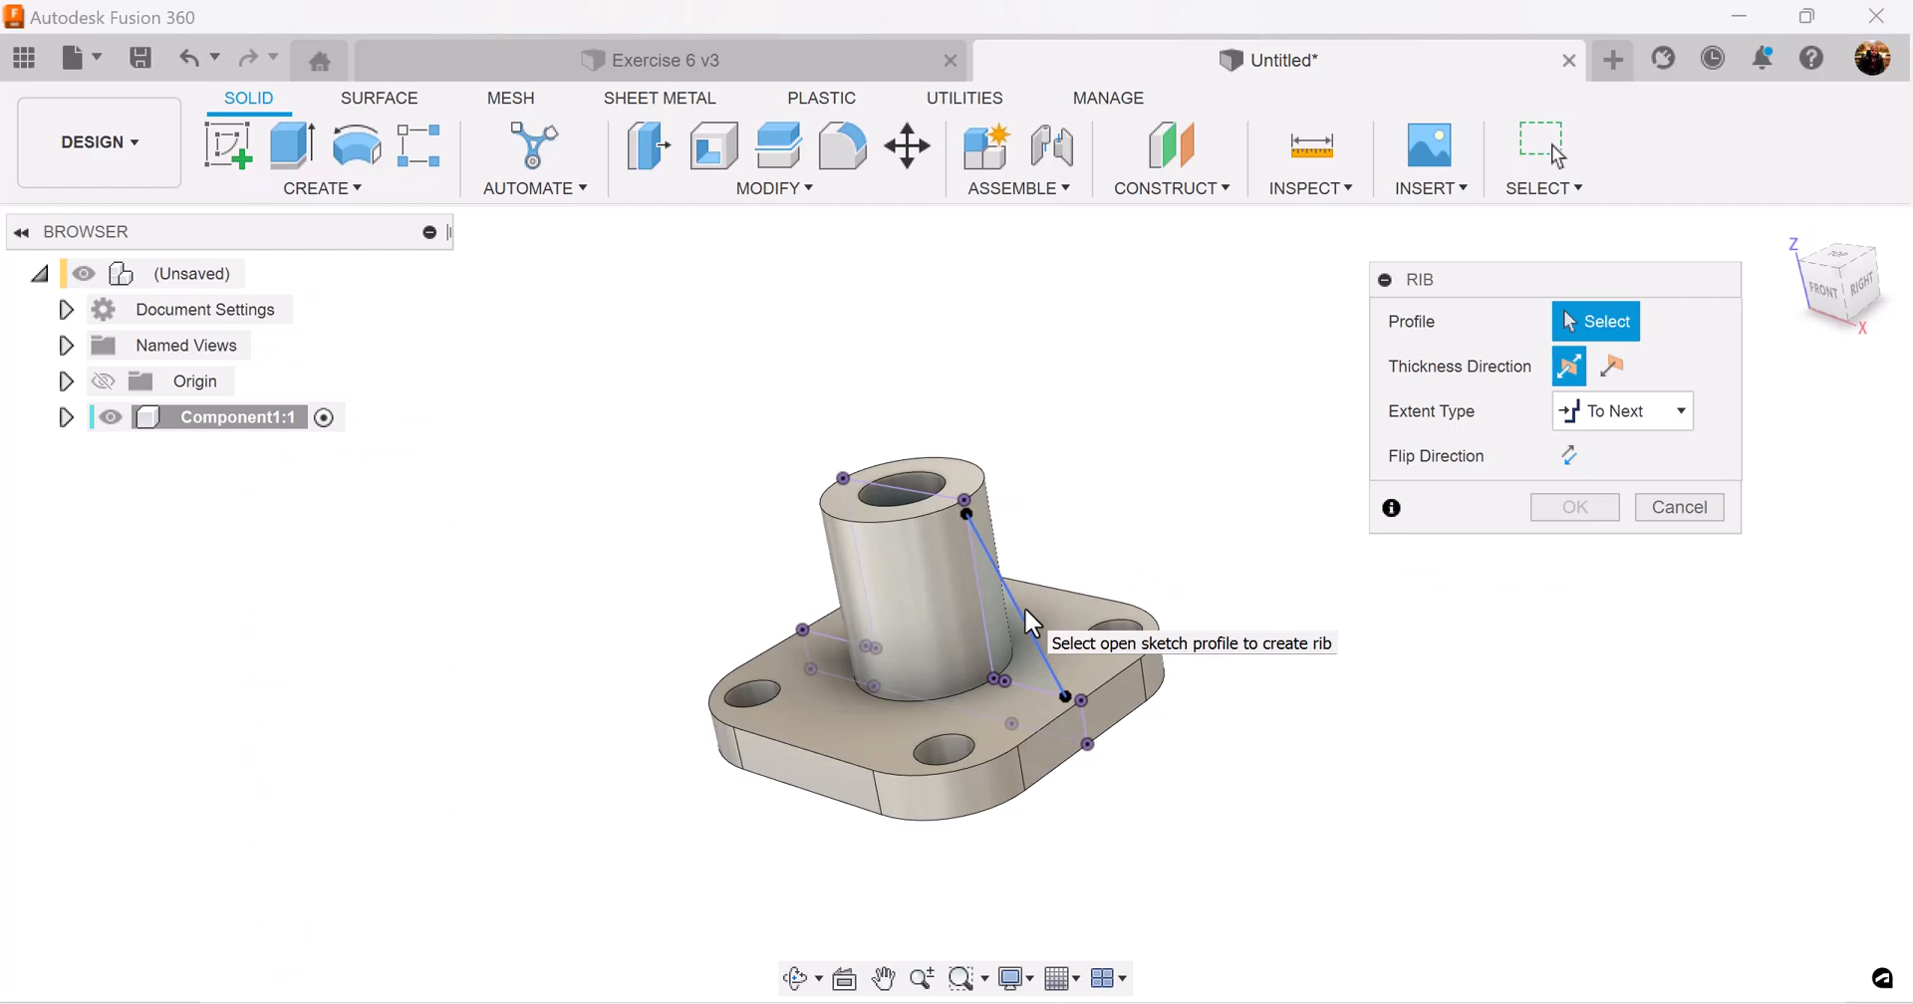
pyautogui.click(1034, 604)
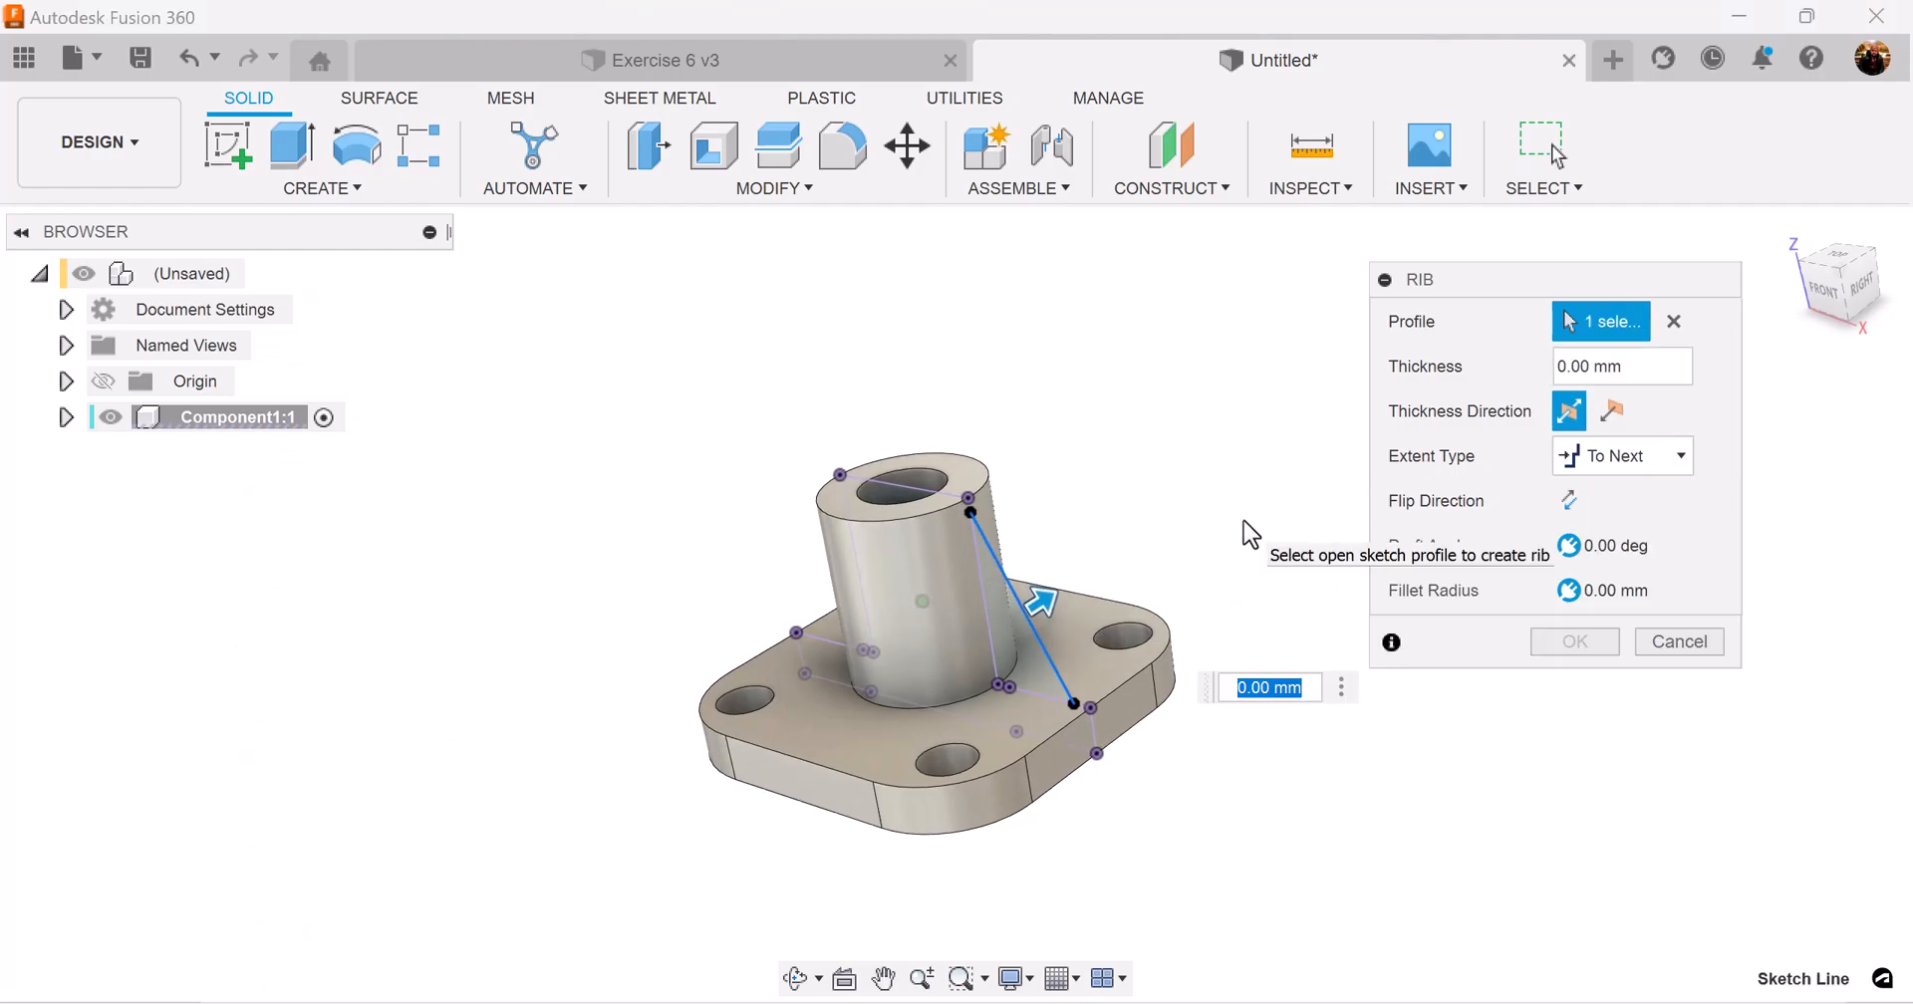
pyautogui.write('5')
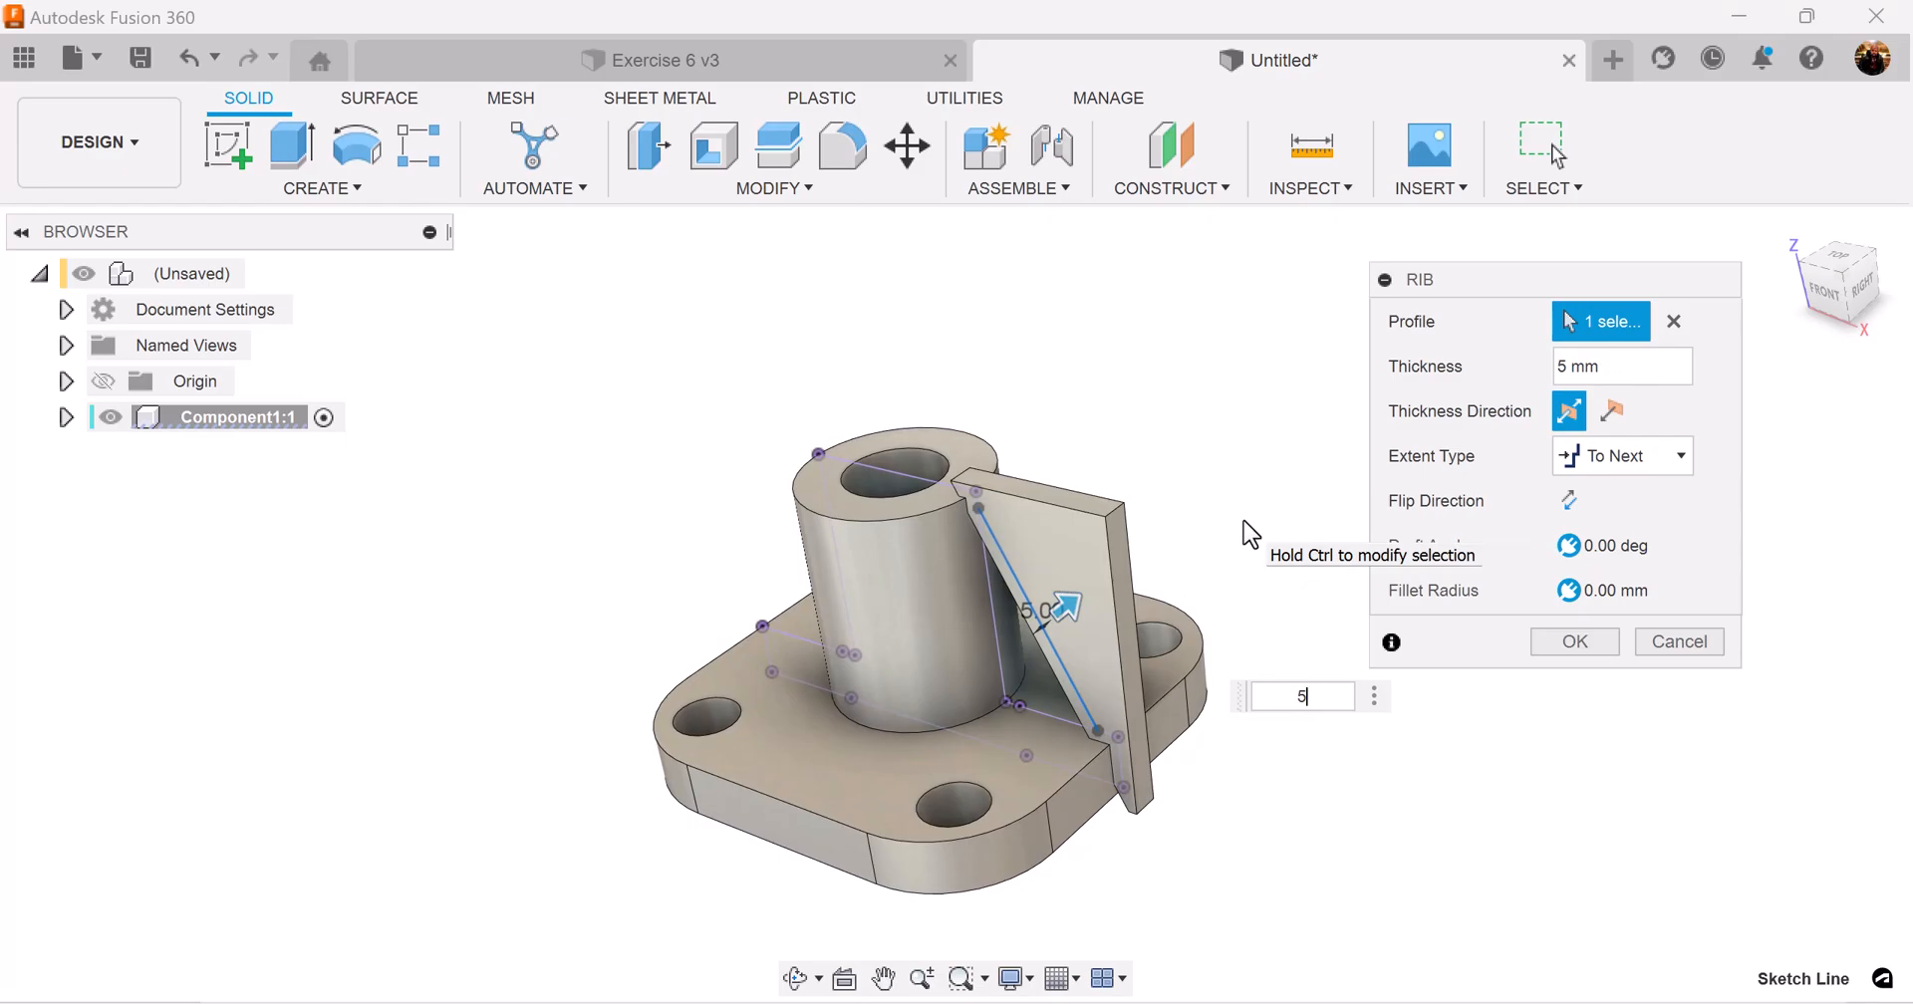
pyautogui.click(1568, 500)
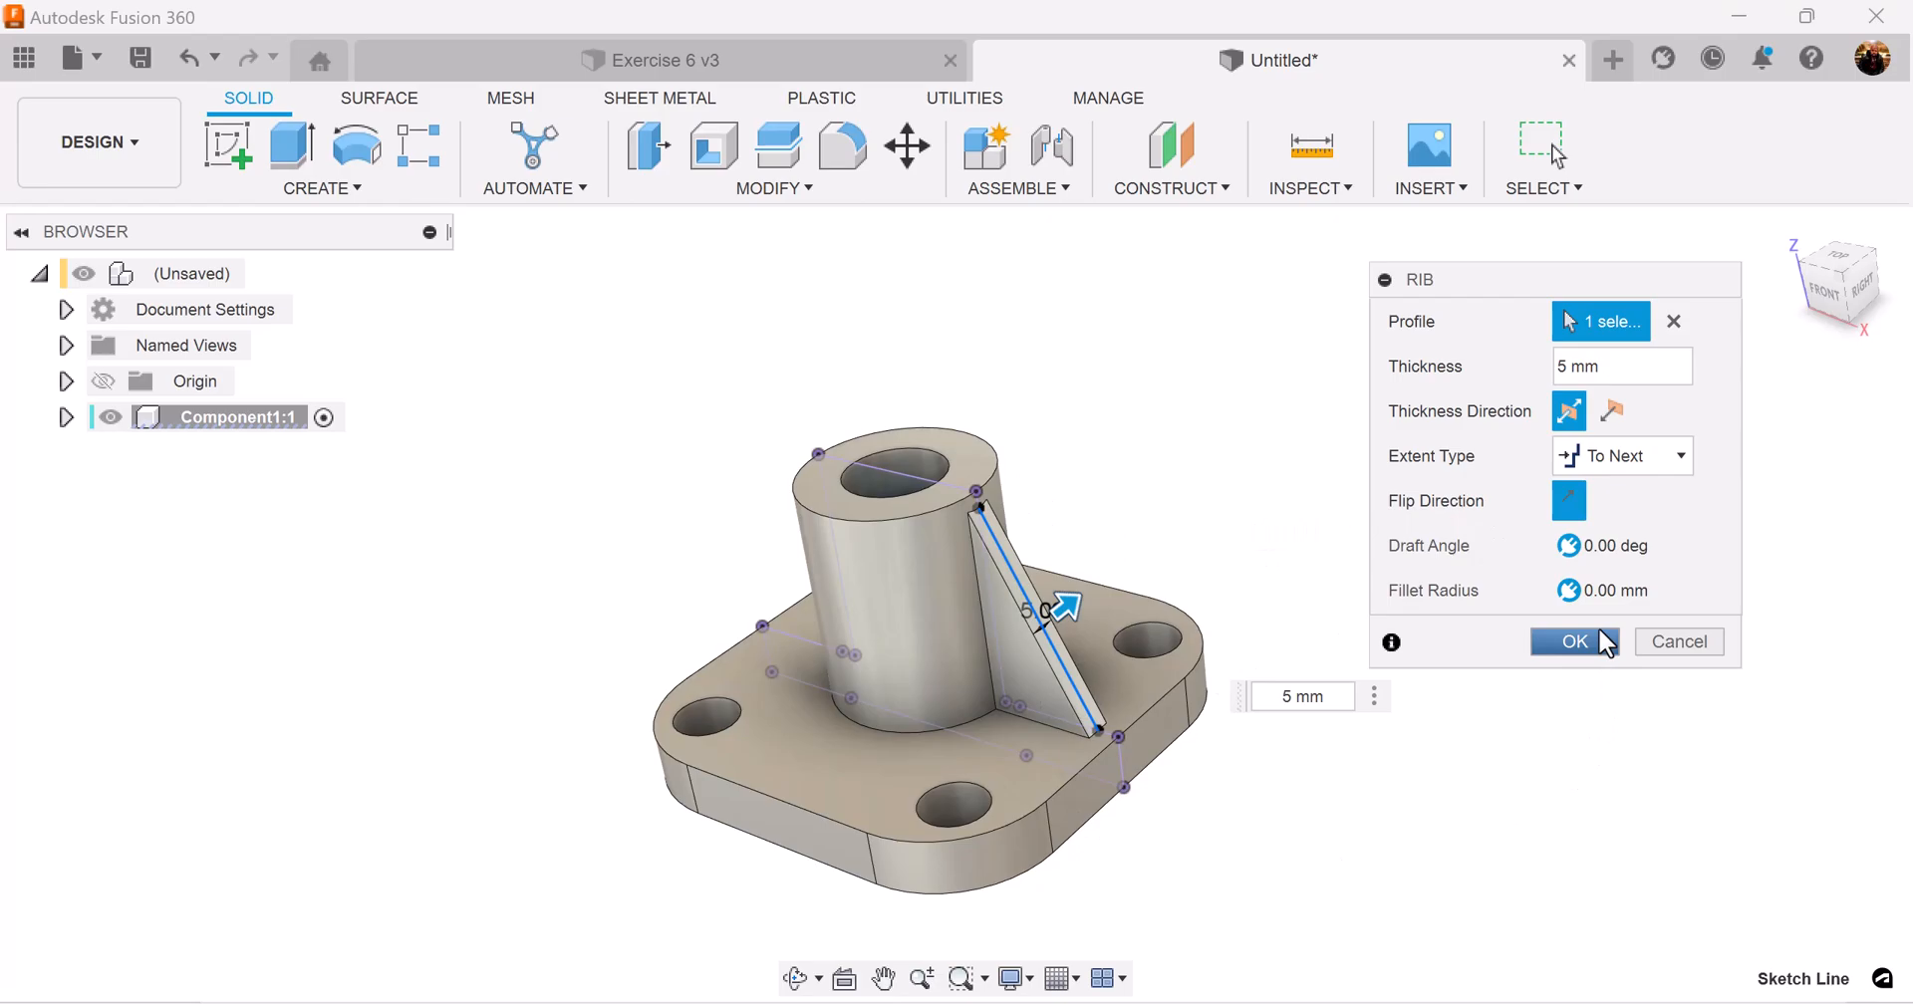
pyautogui.click(1572, 642)
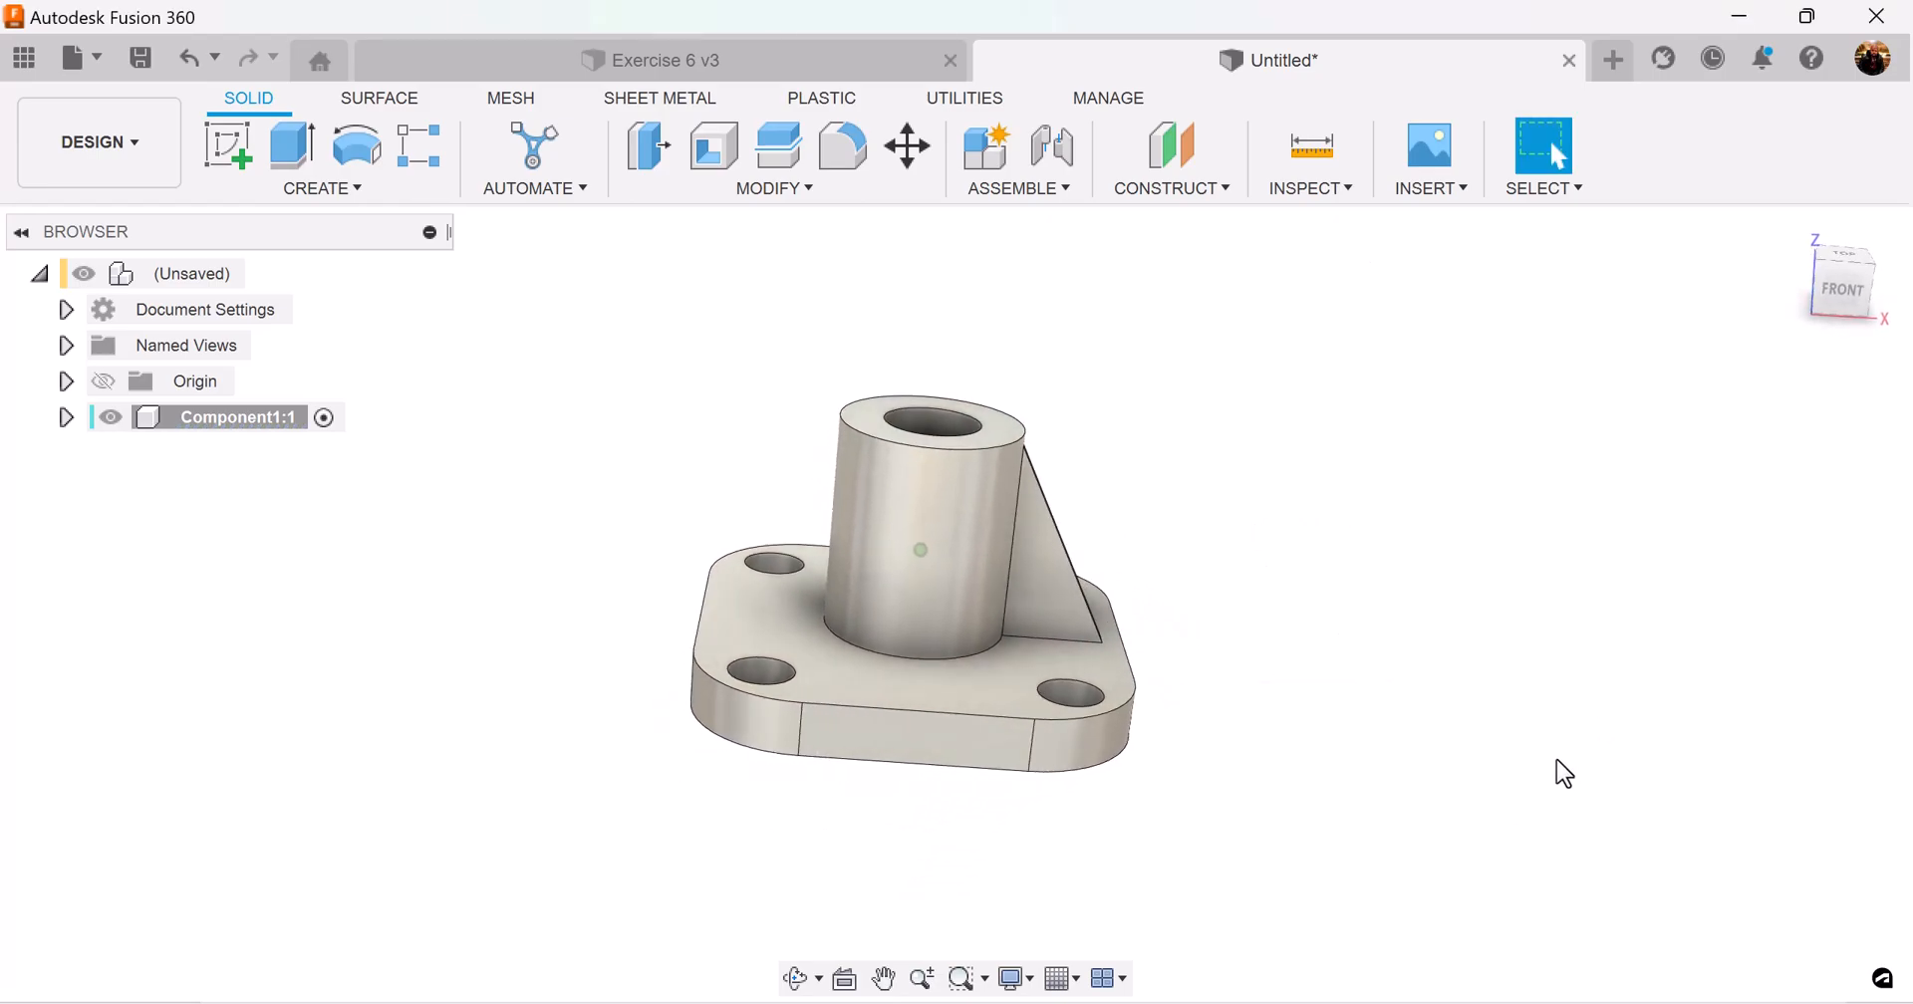
pyautogui.moveTo(1566, 771); pyautogui.dragTo(960, 676)
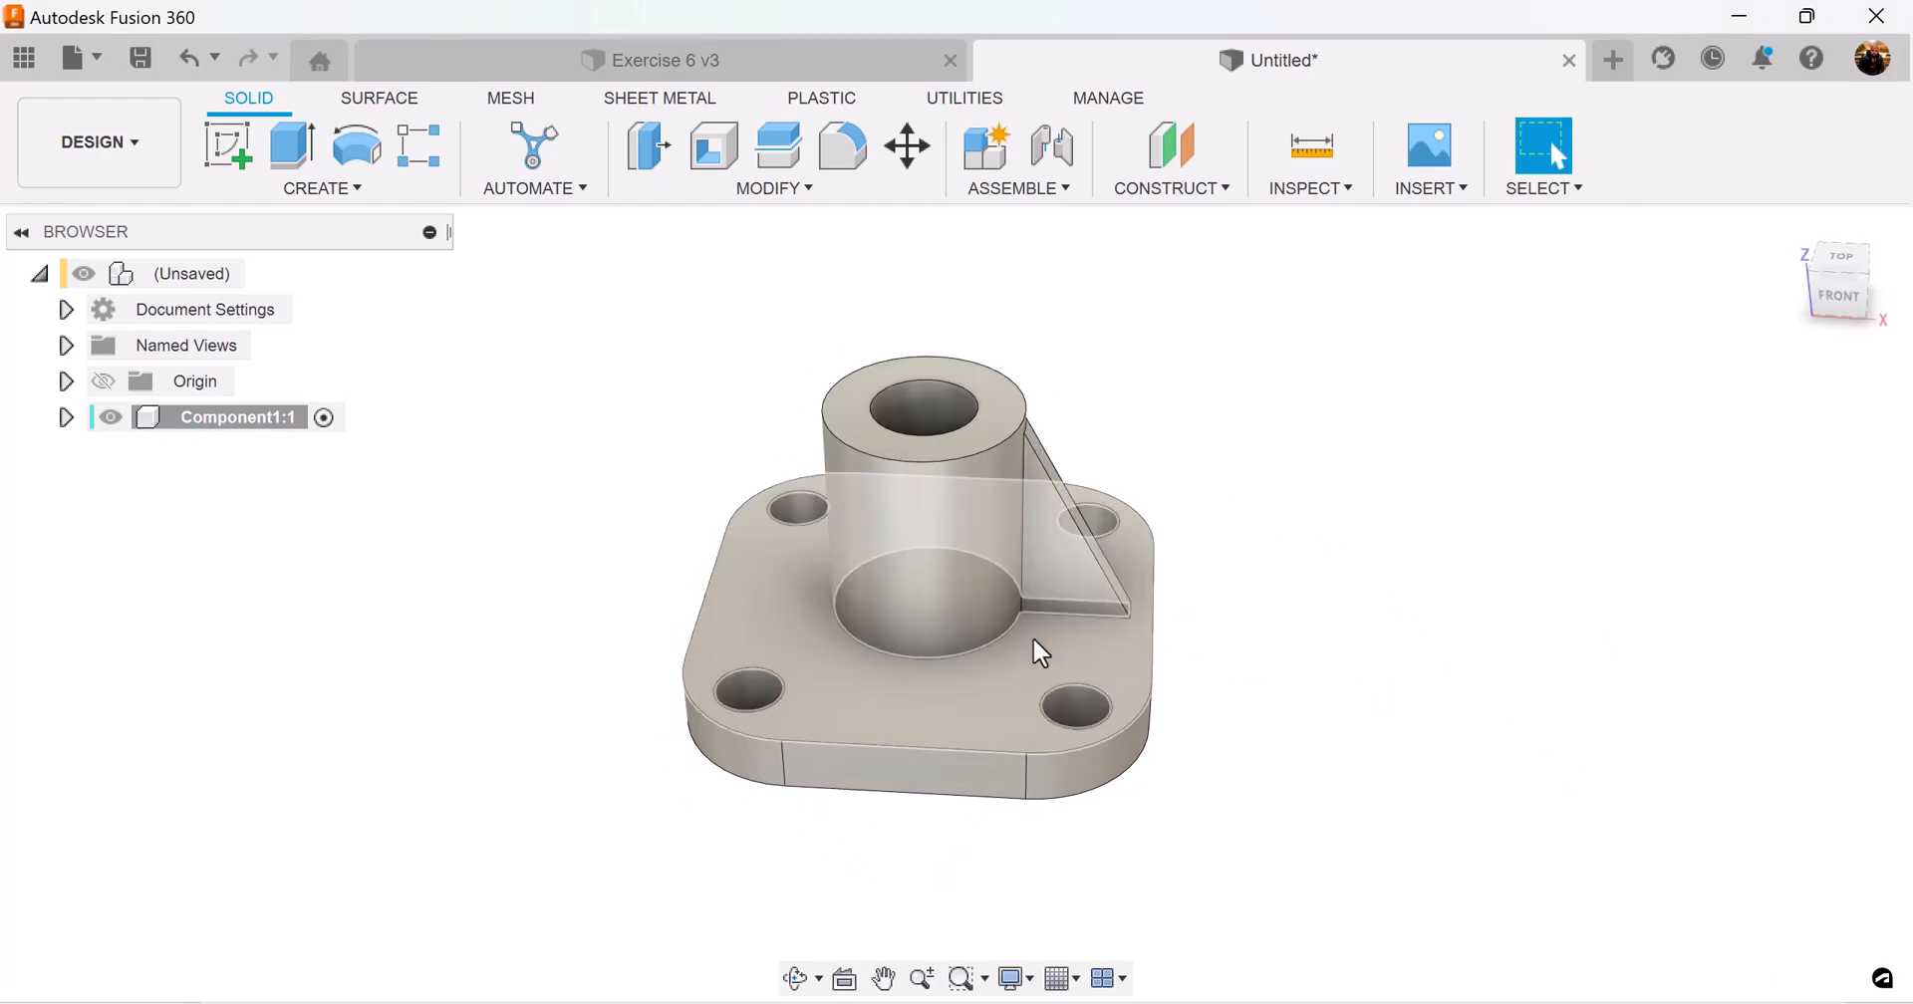
# Circular-pattern the rib feature around the cylinder to get four evenly spaced ribs
pyautogui.click(321, 187)
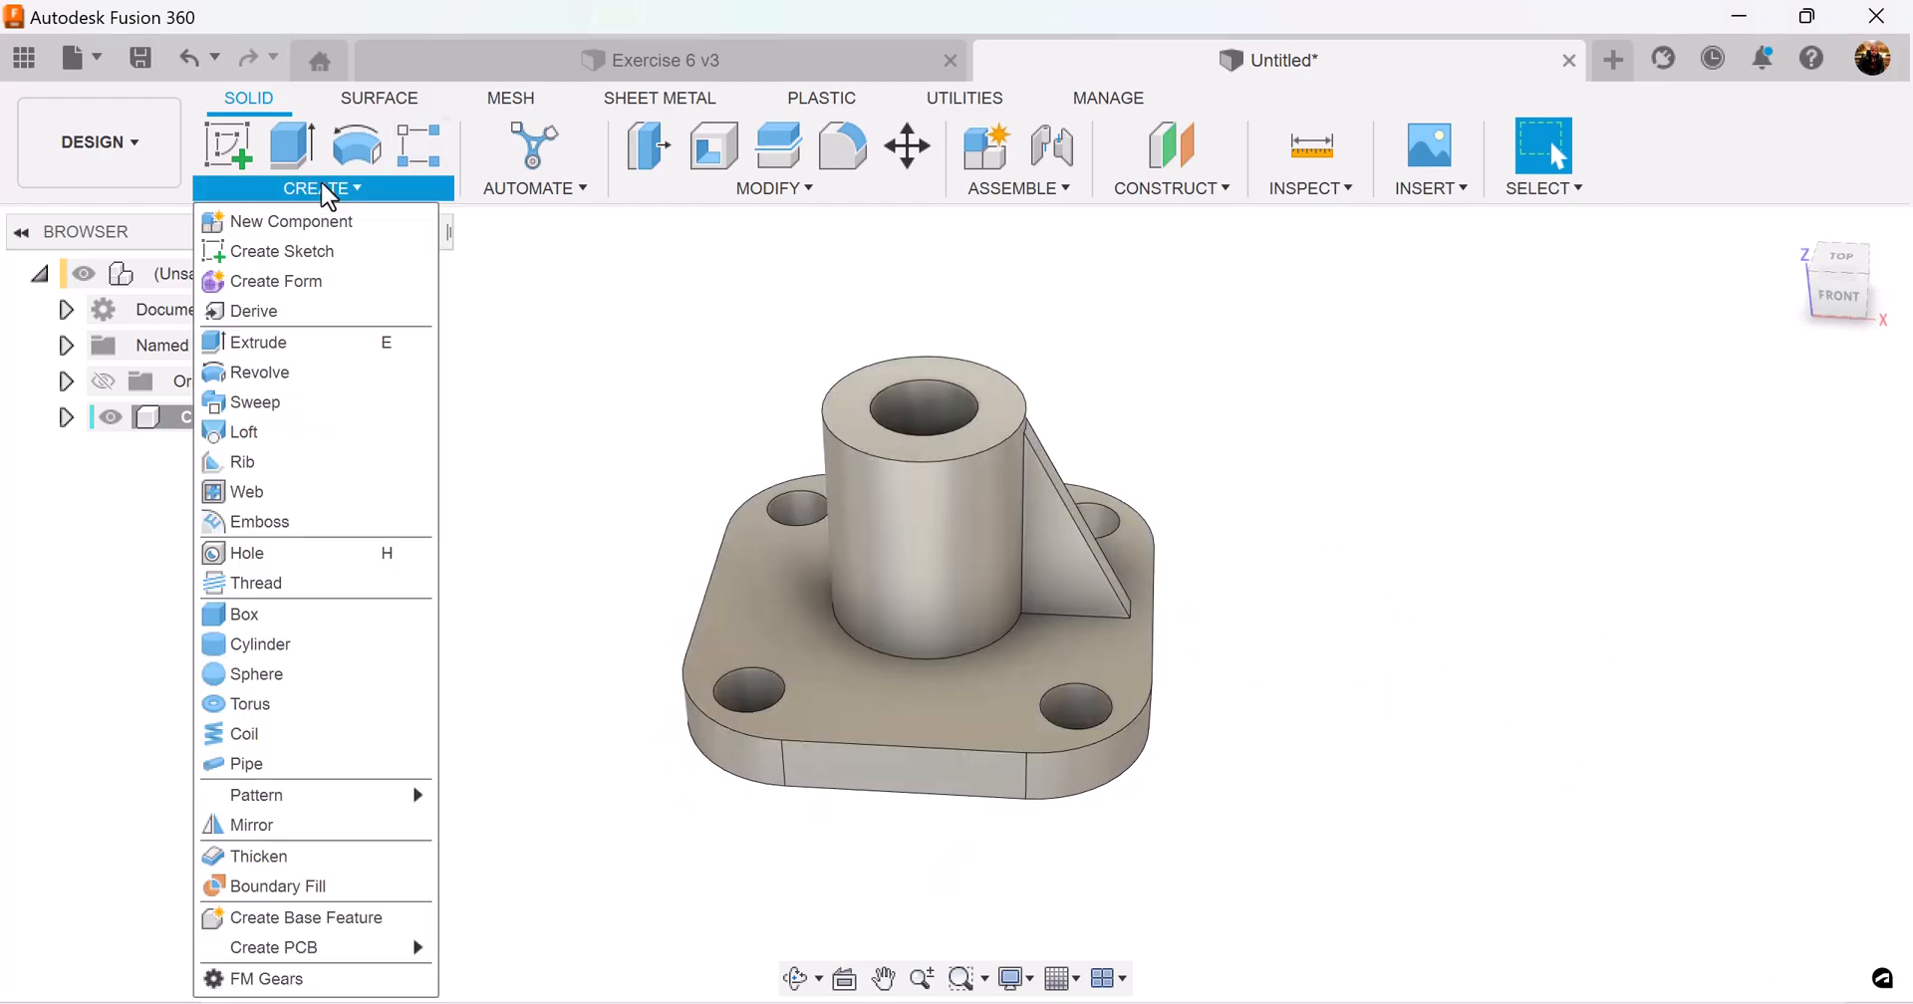
pyautogui.moveTo(257, 795)
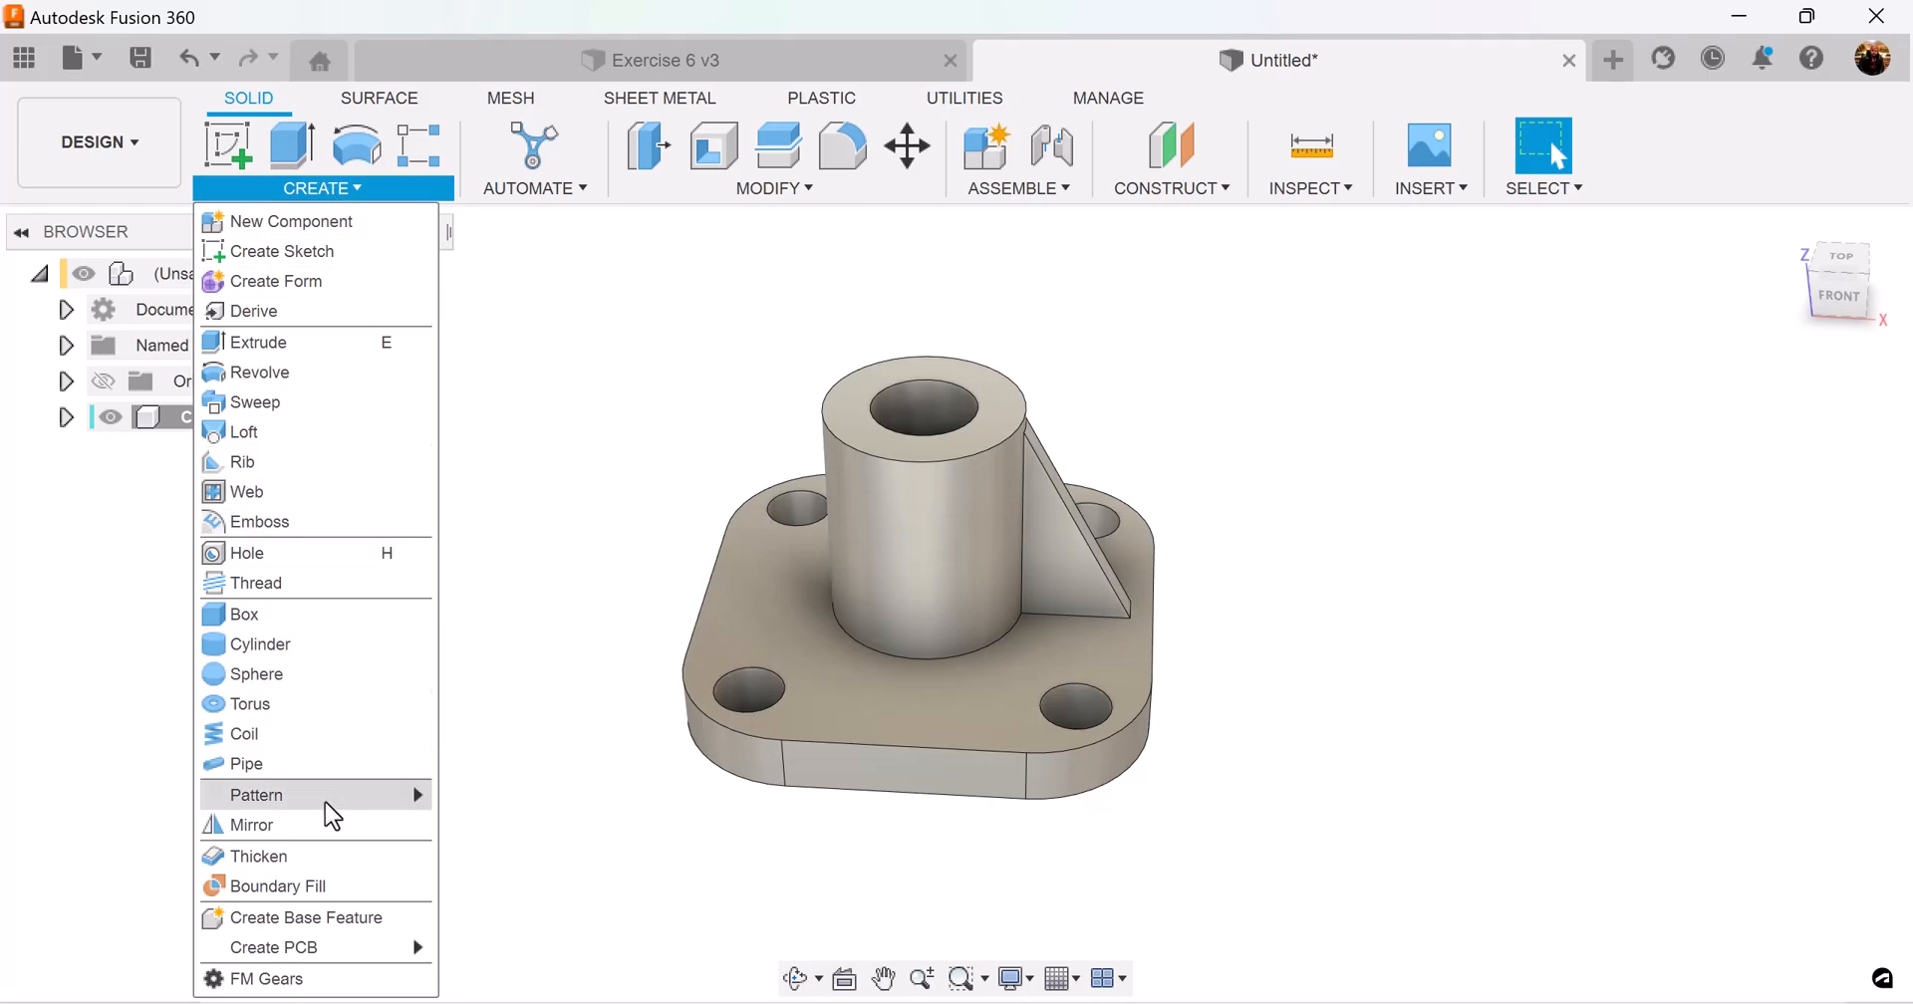
pyautogui.click(257, 795)
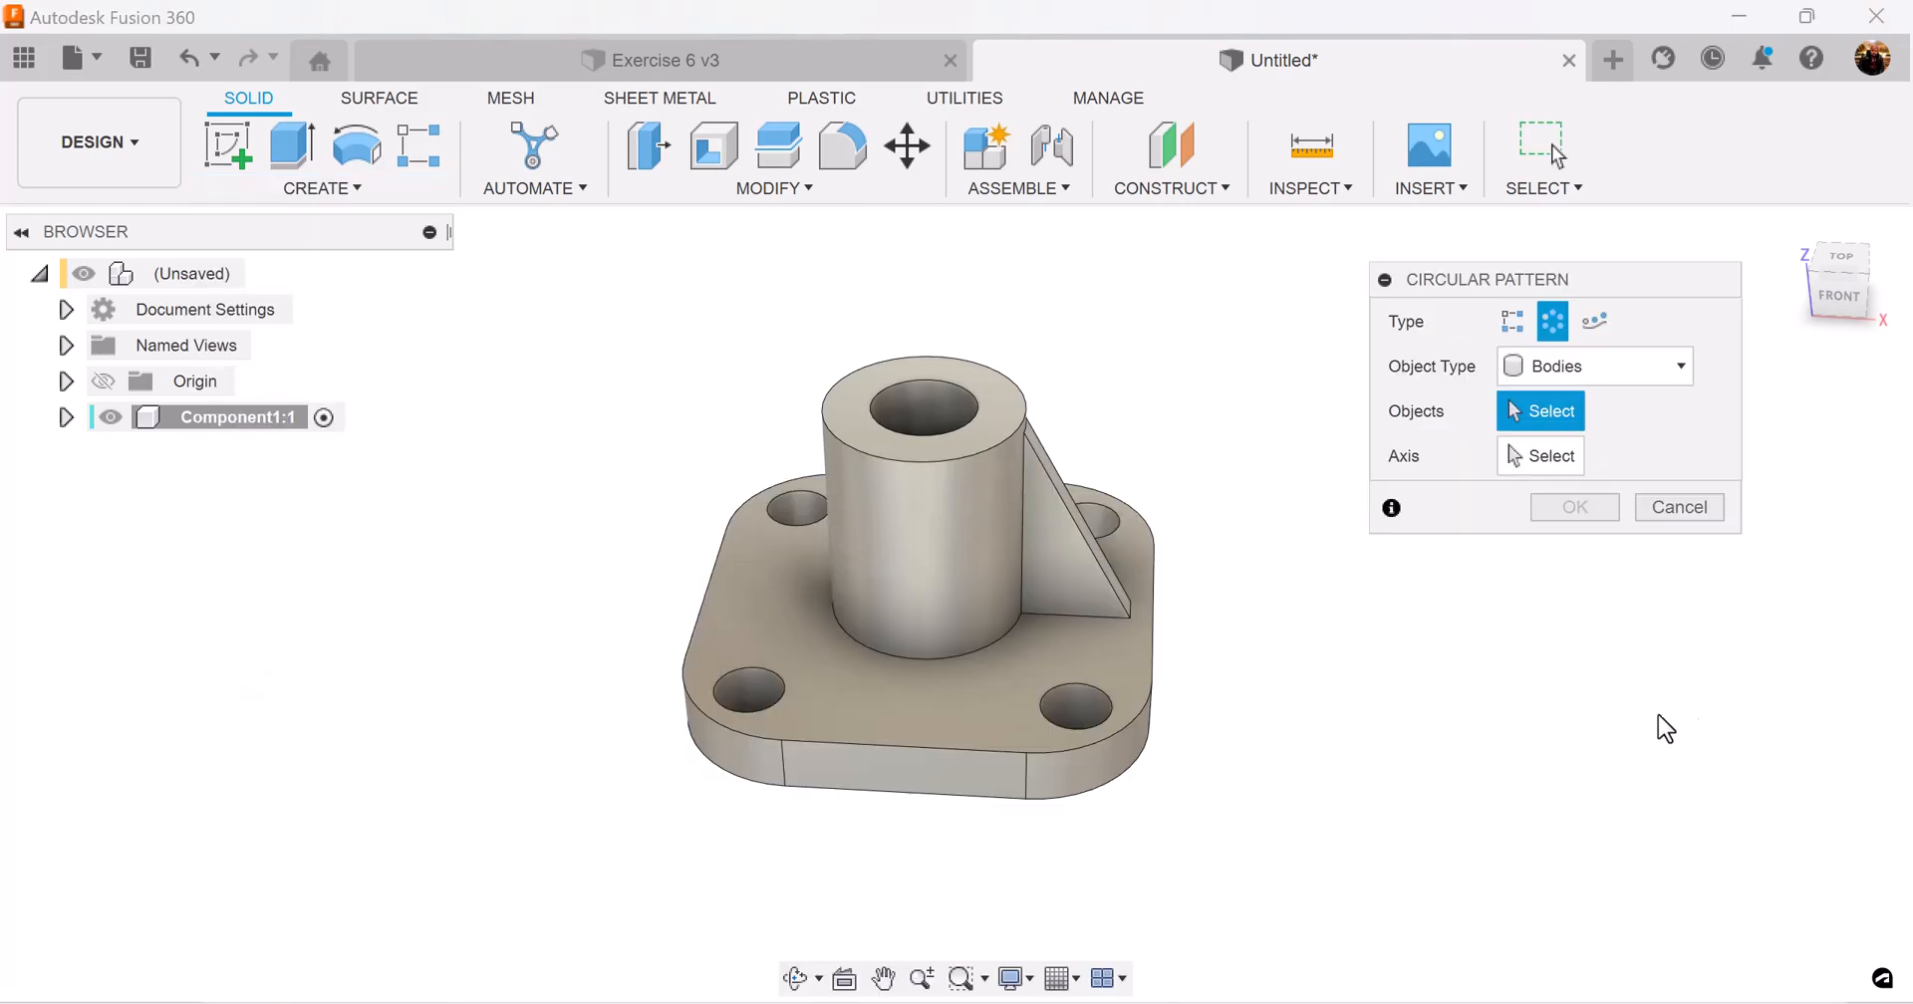
pyautogui.click(1678, 365)
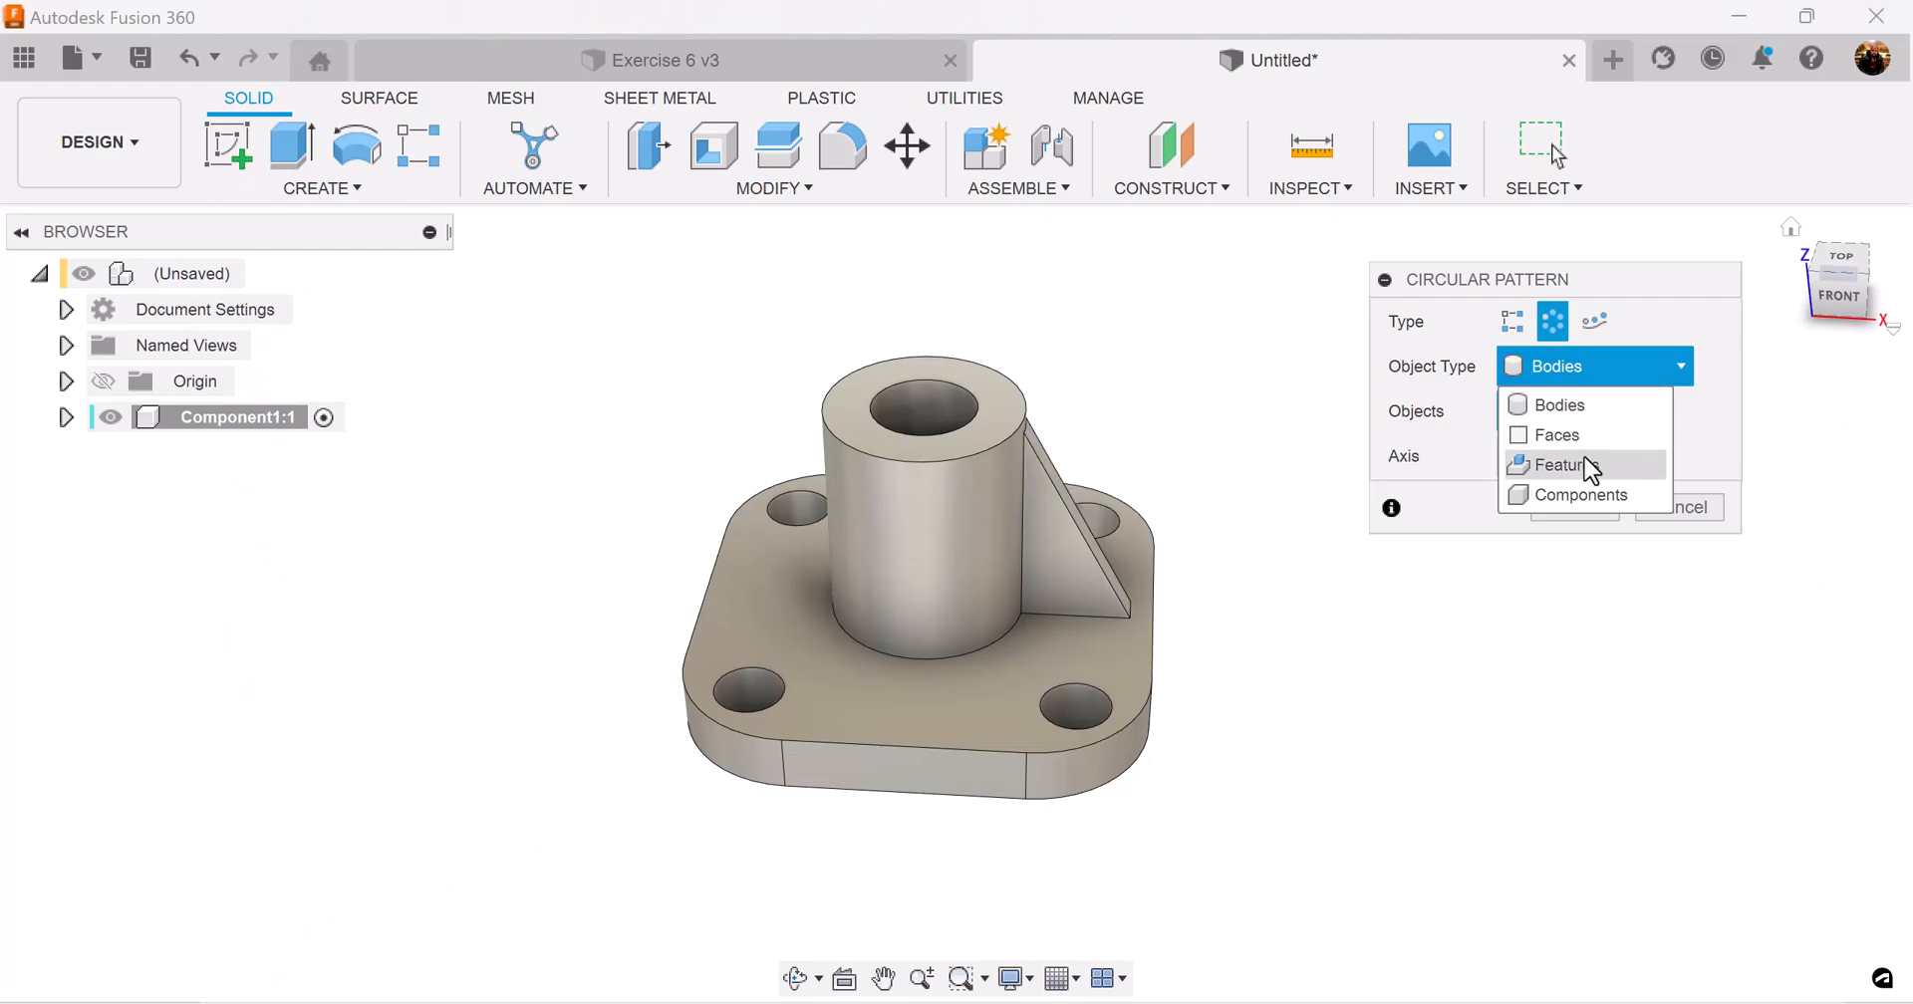
pyautogui.click(1560, 464)
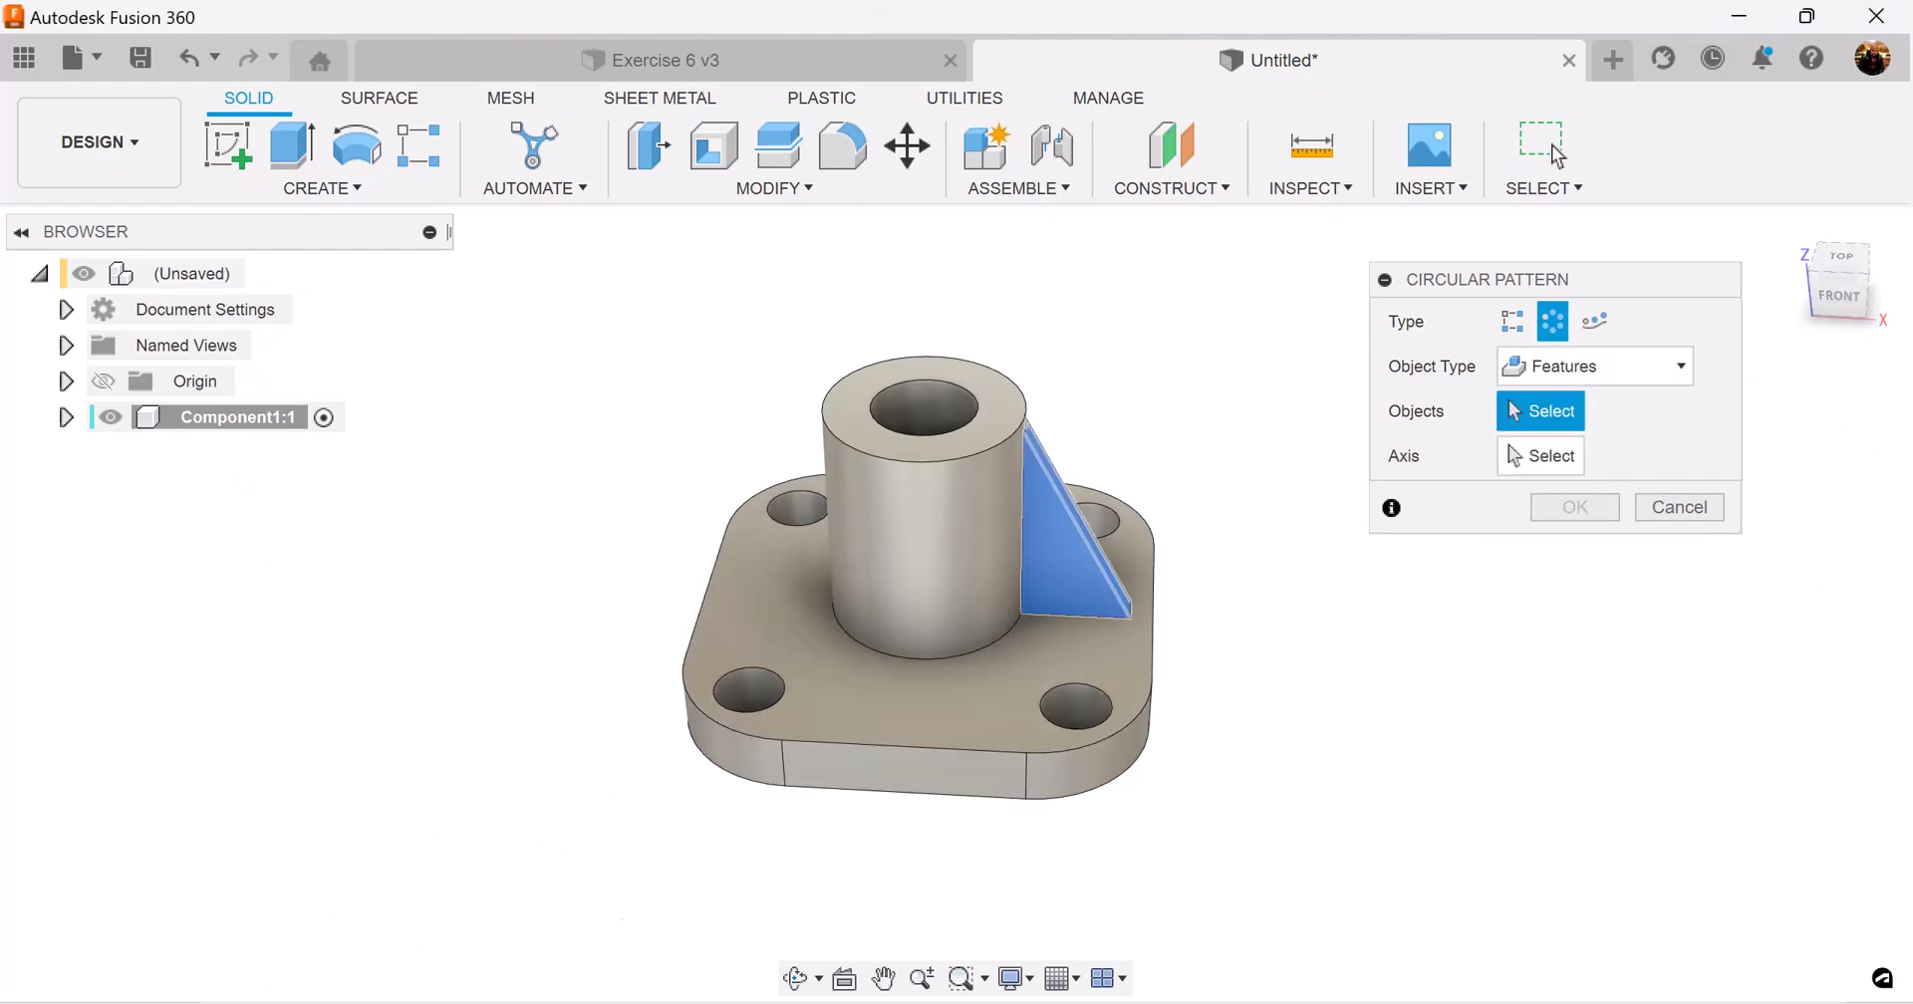
pyautogui.click(952, 562)
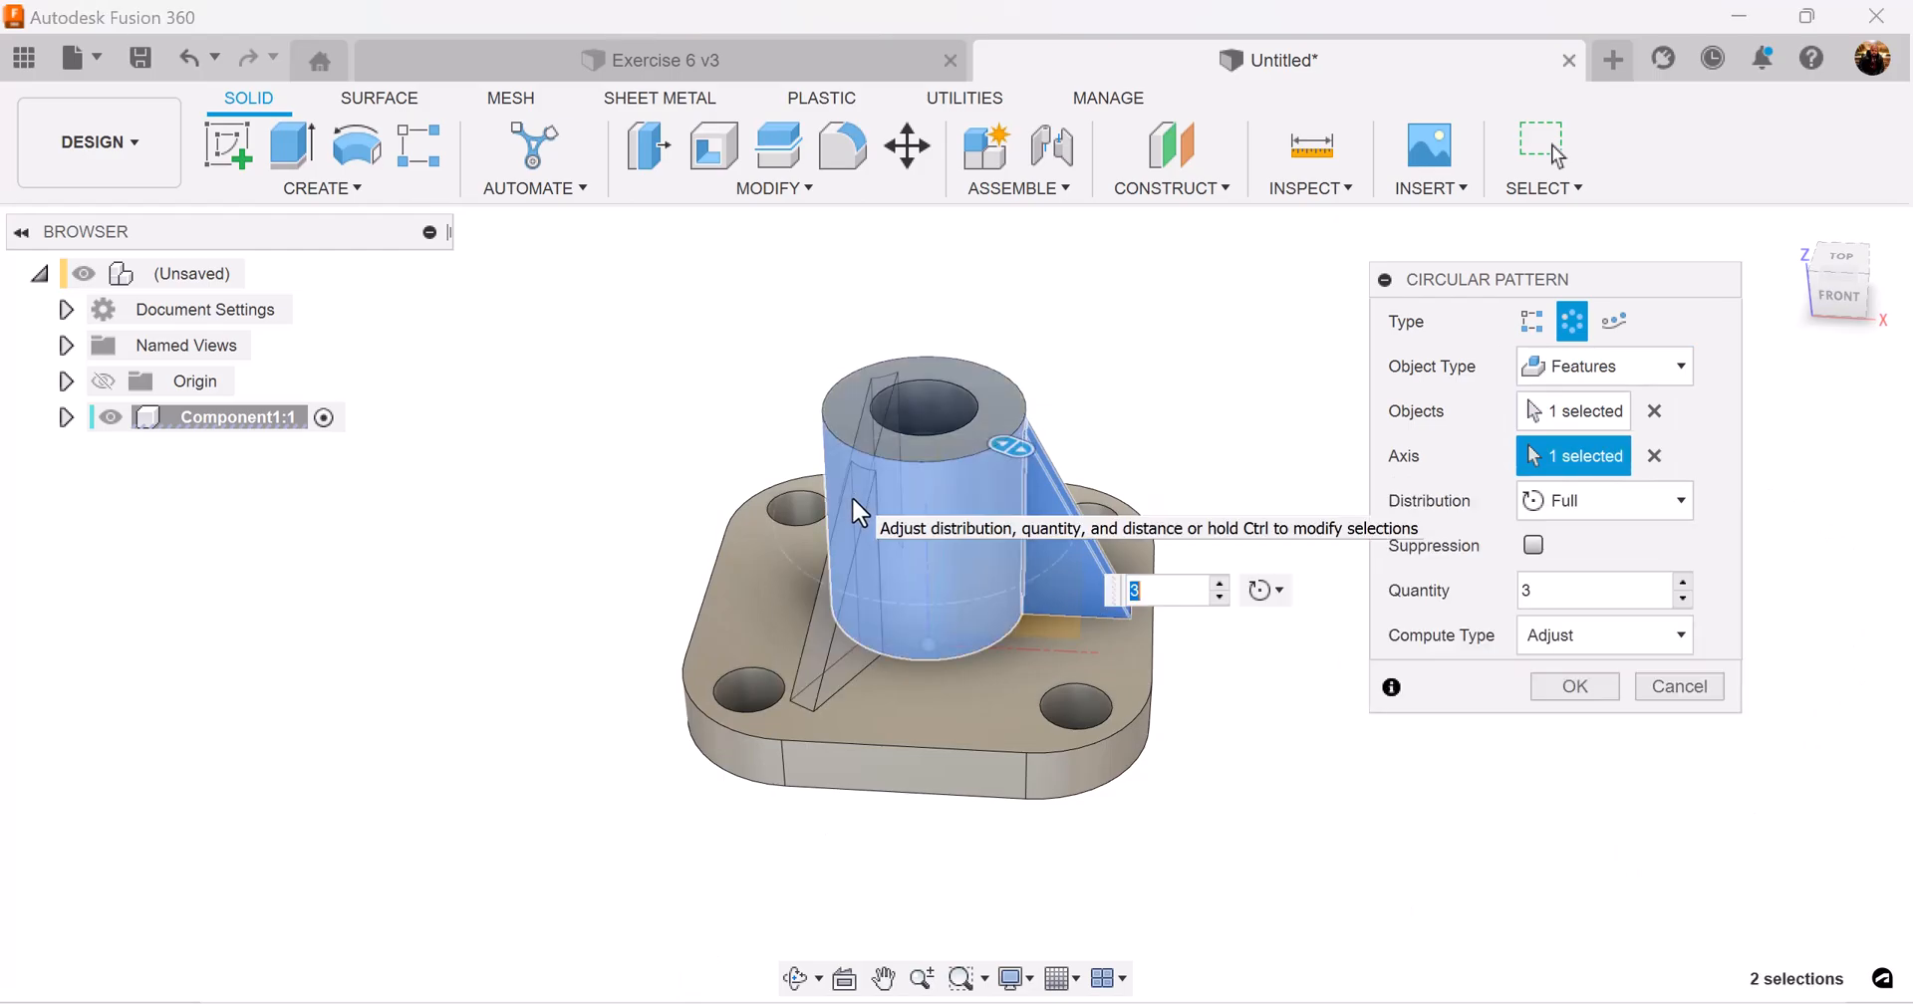
pyautogui.click(1681, 584)
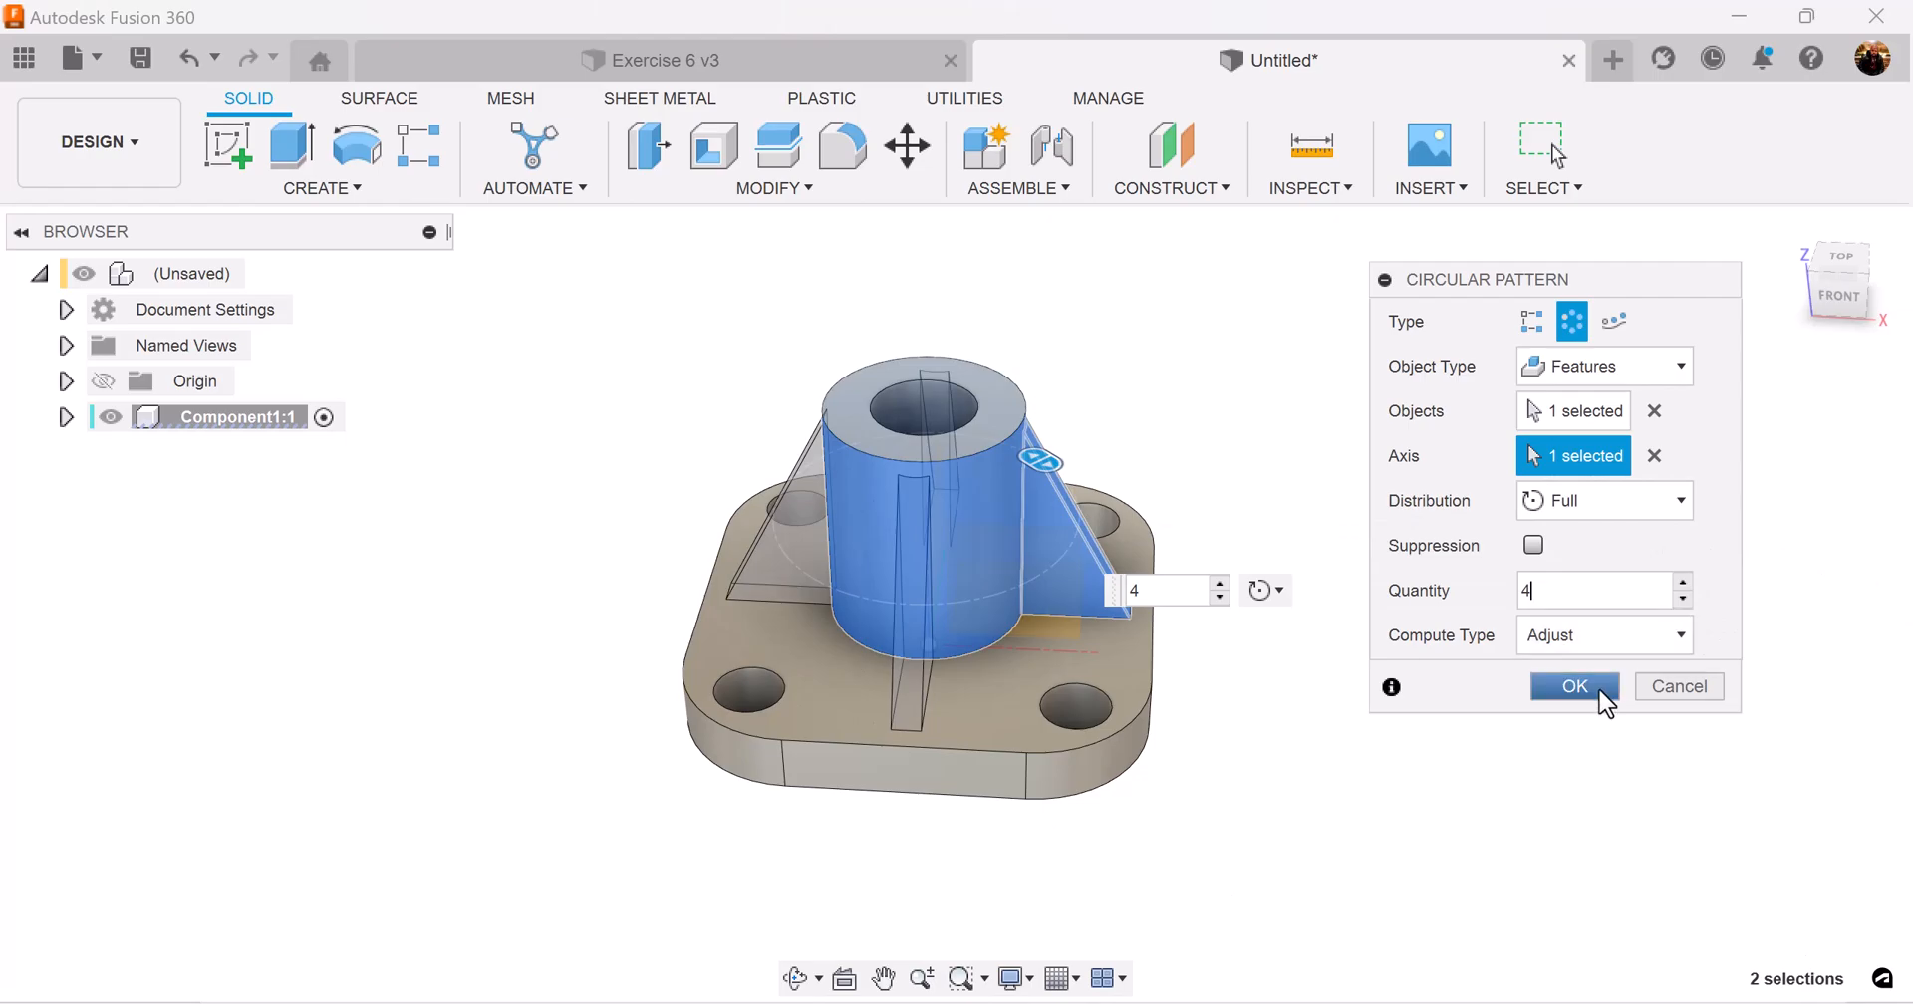
pyautogui.click(1574, 686)
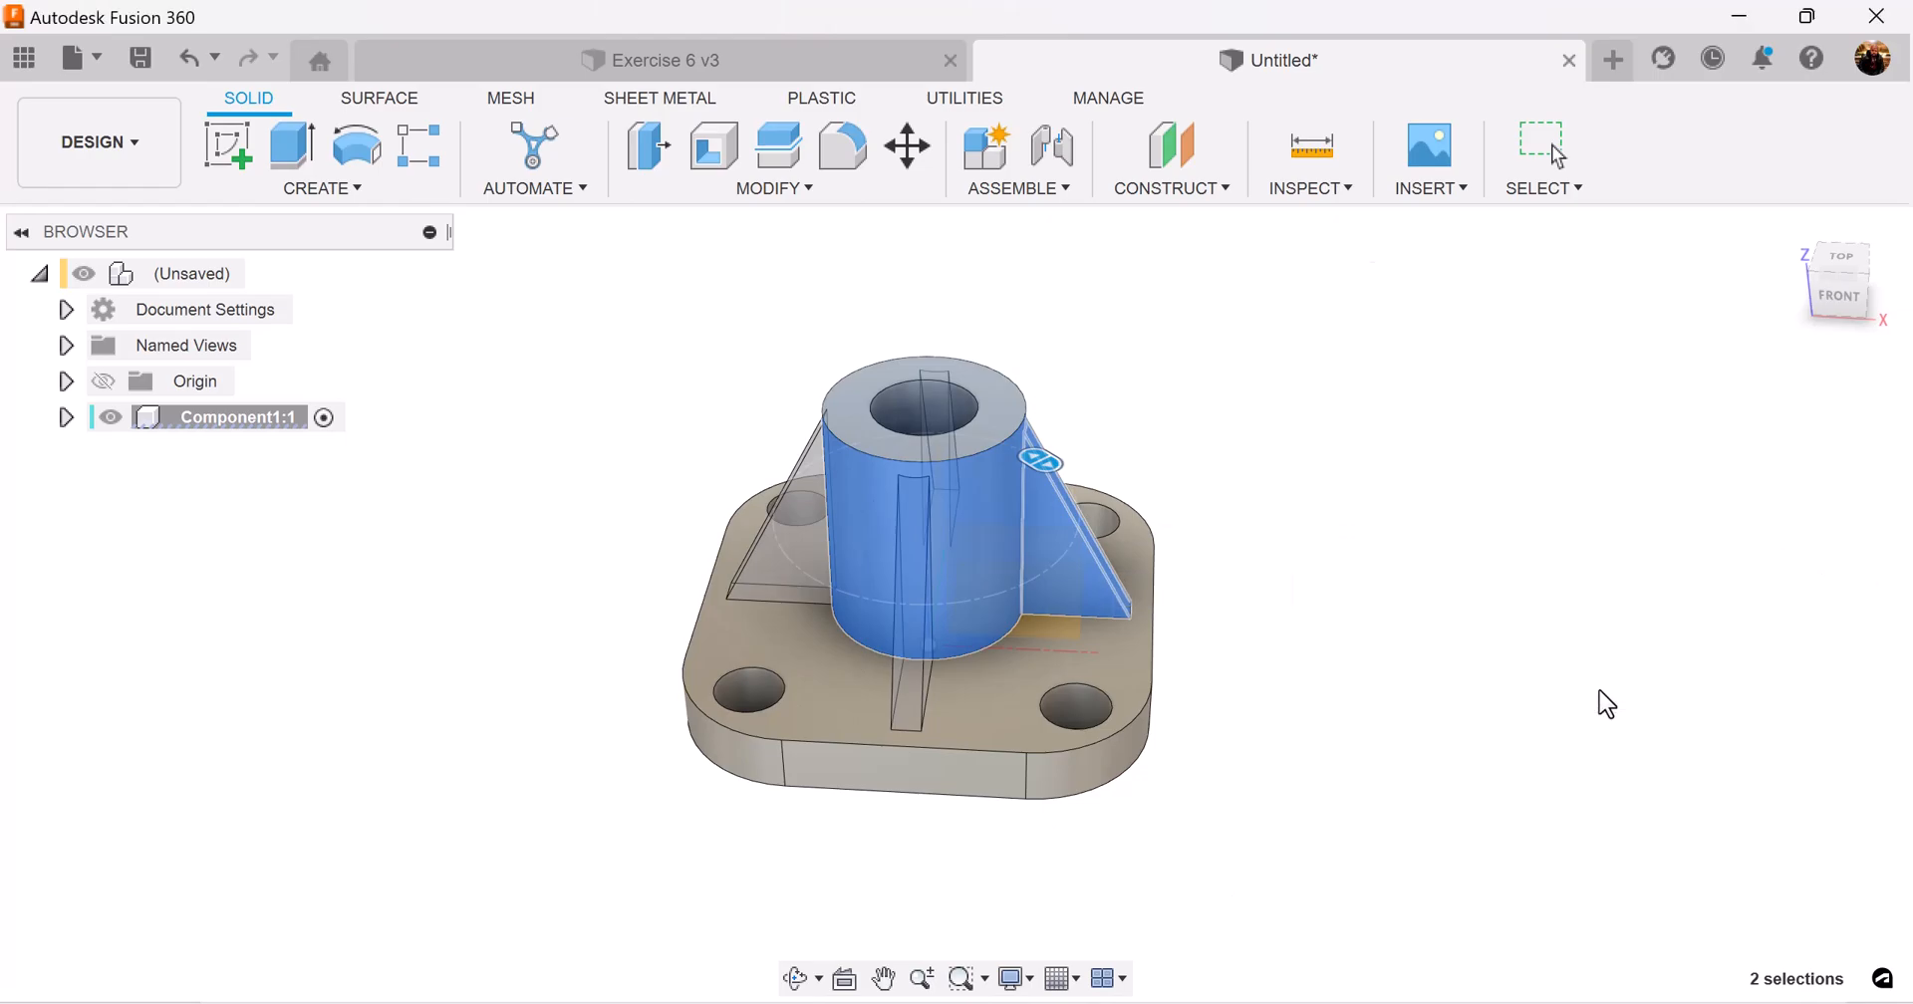
pyautogui.click(1843, 259)
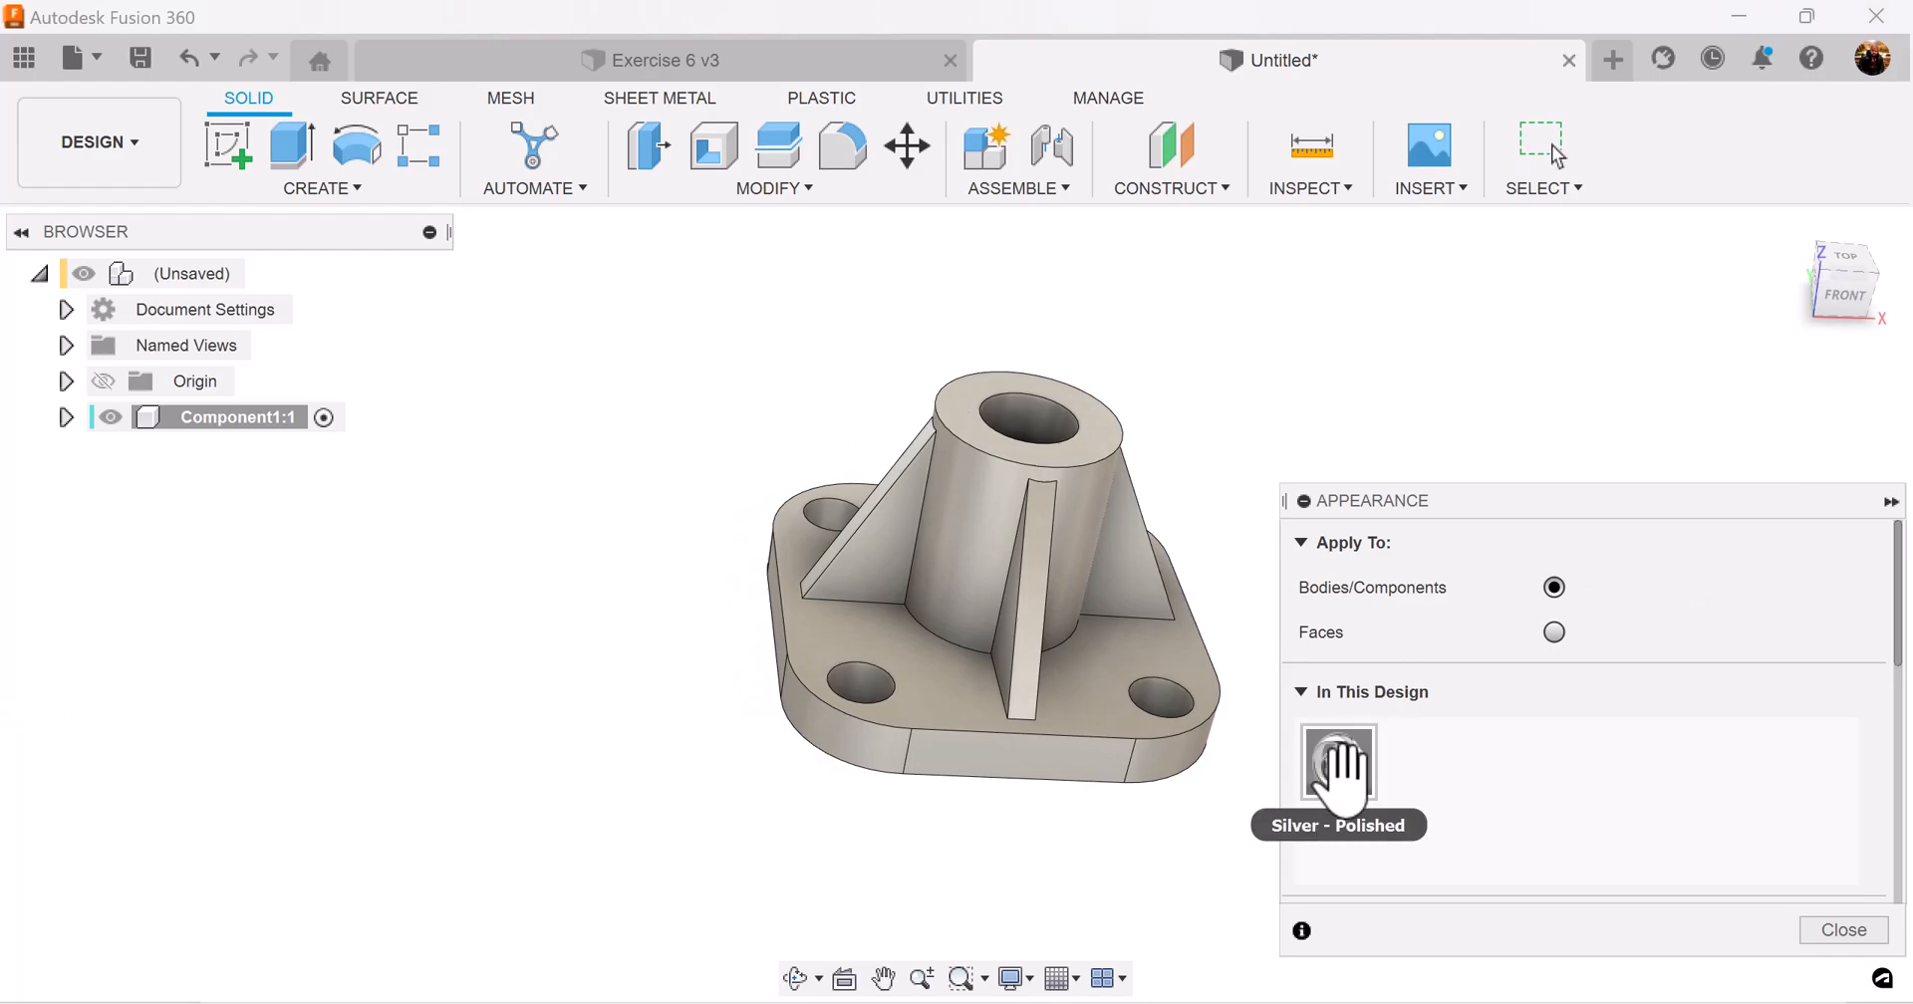
# Edit the Silver - Polished appearance to a yellow colour and inspect the bracket
pyautogui.doubleClick(1337, 765)
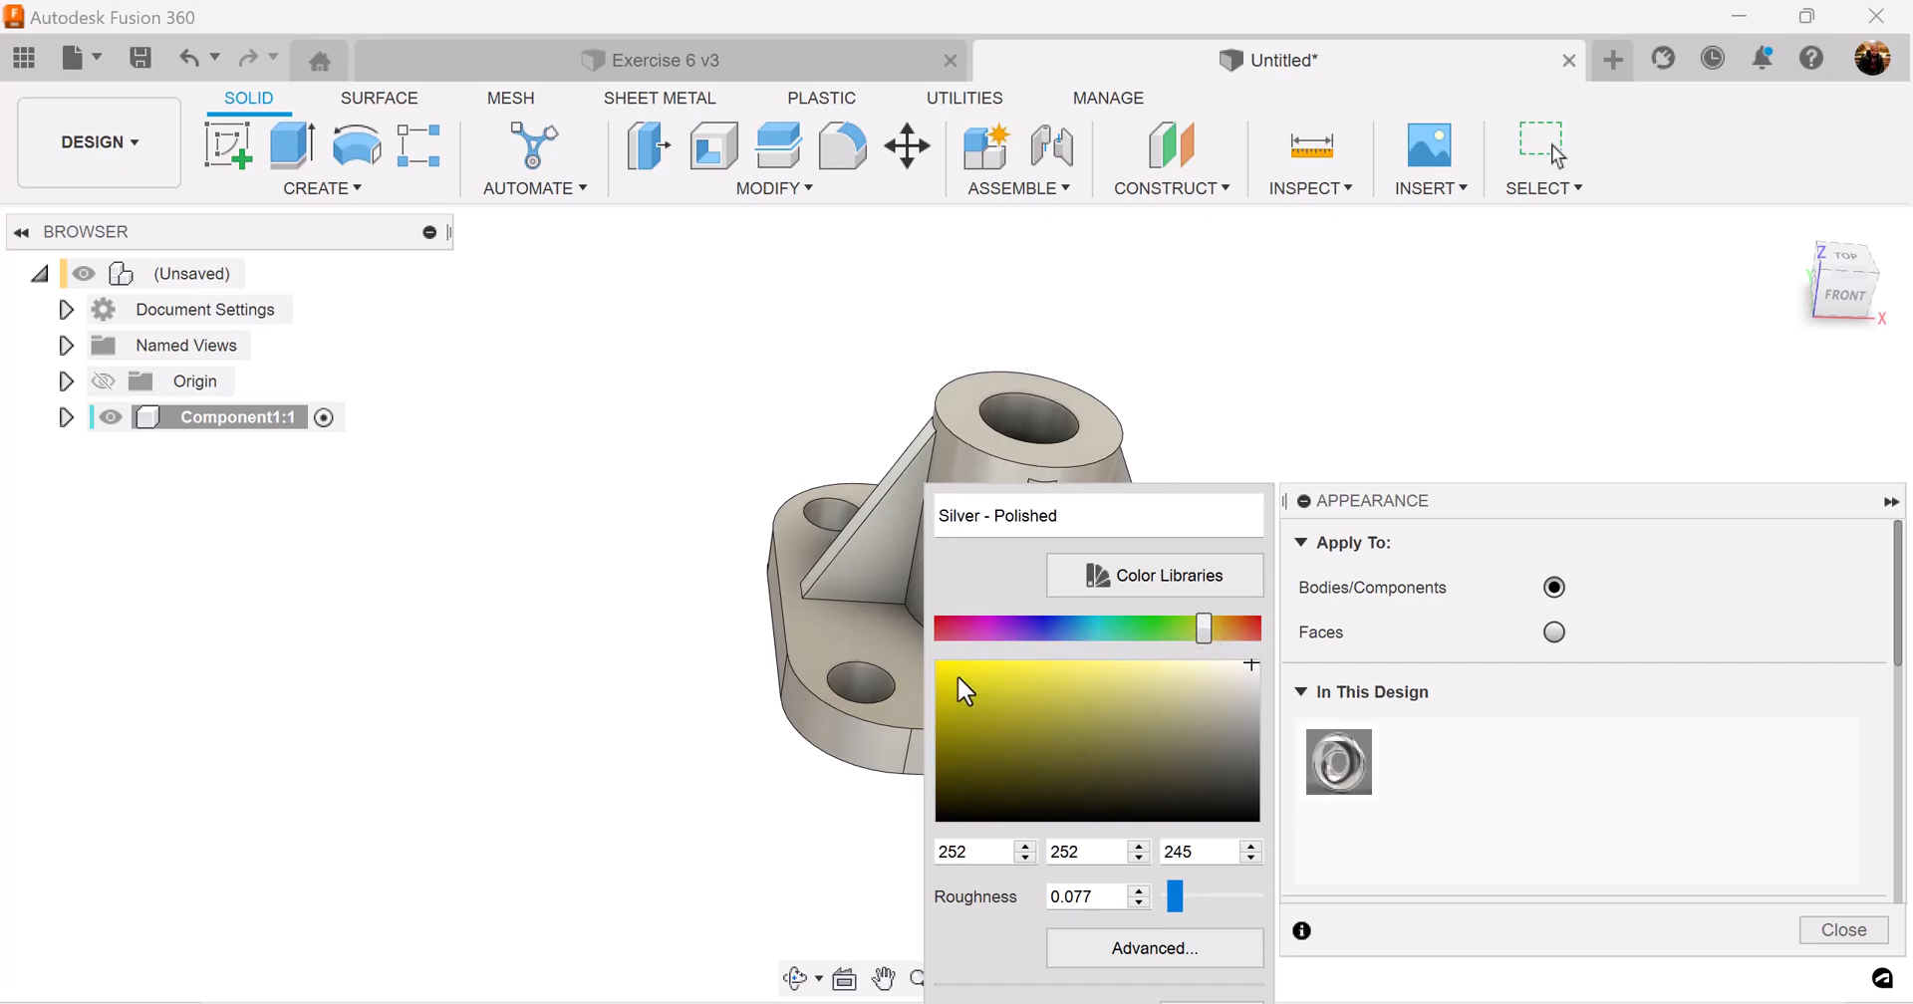
pyautogui.click(955, 663)
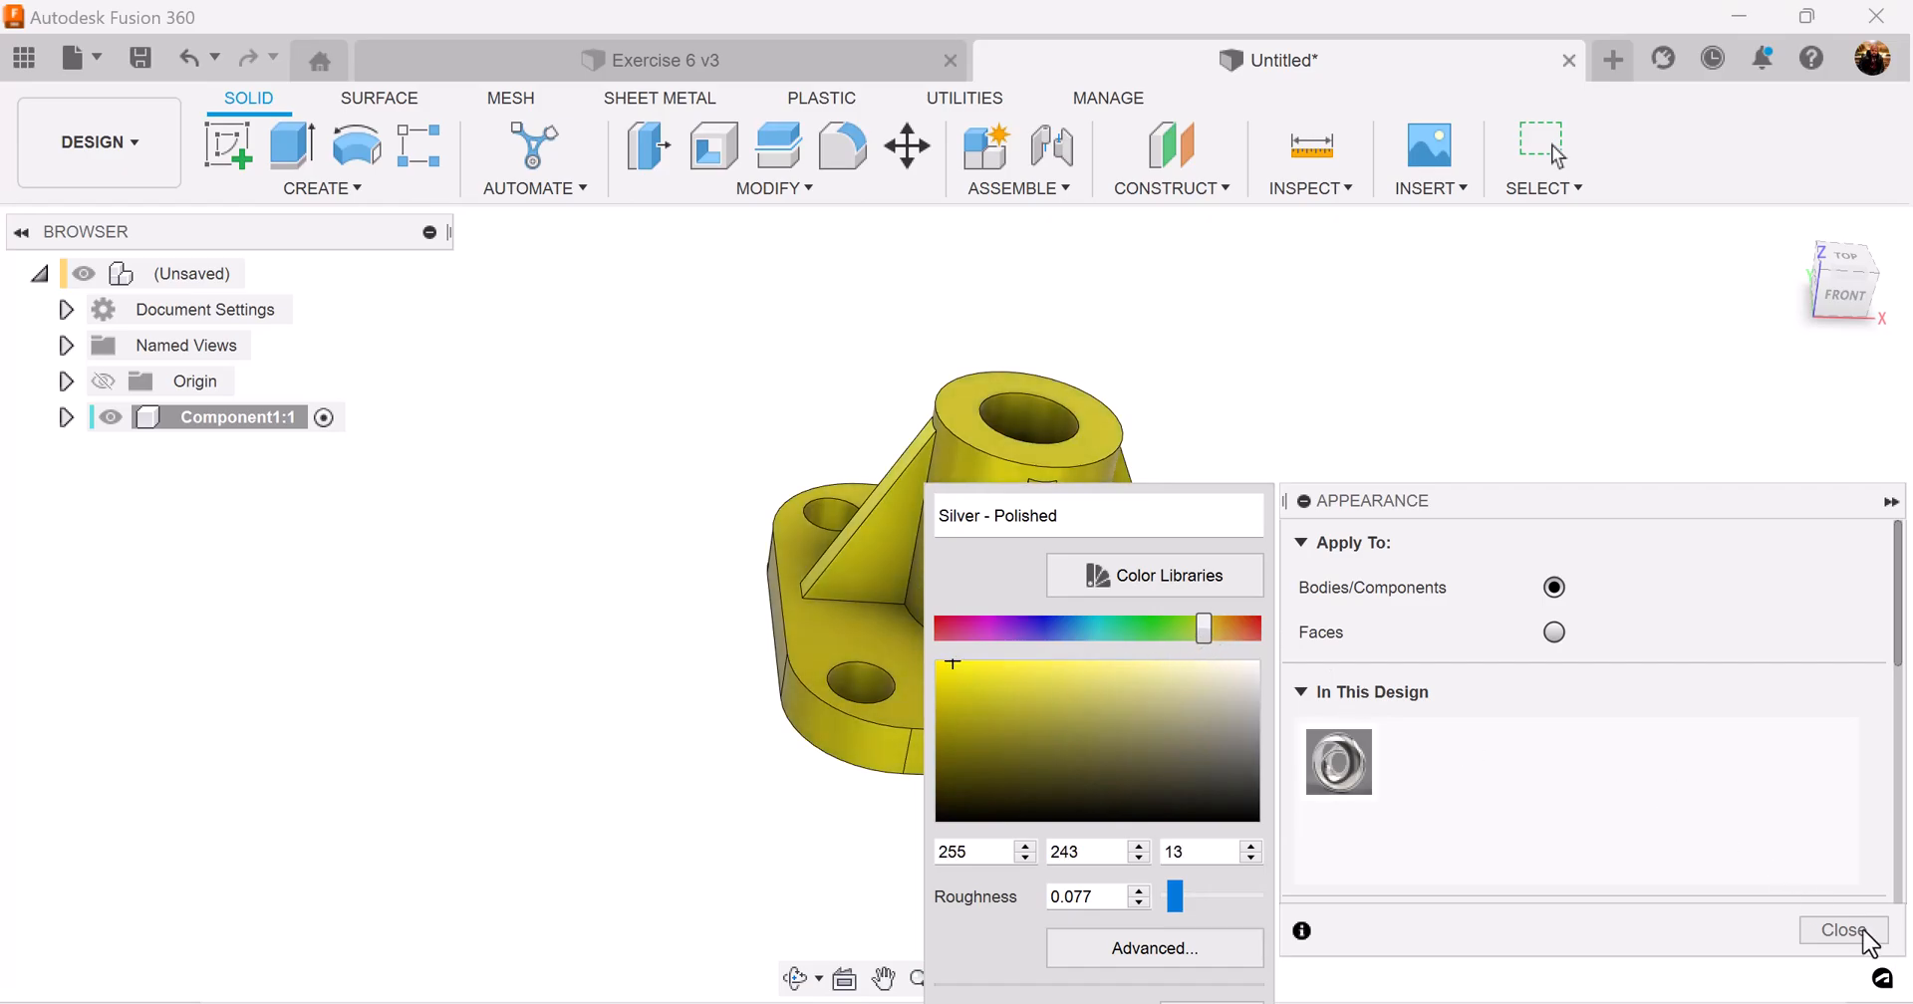
pyautogui.click(1843, 930)
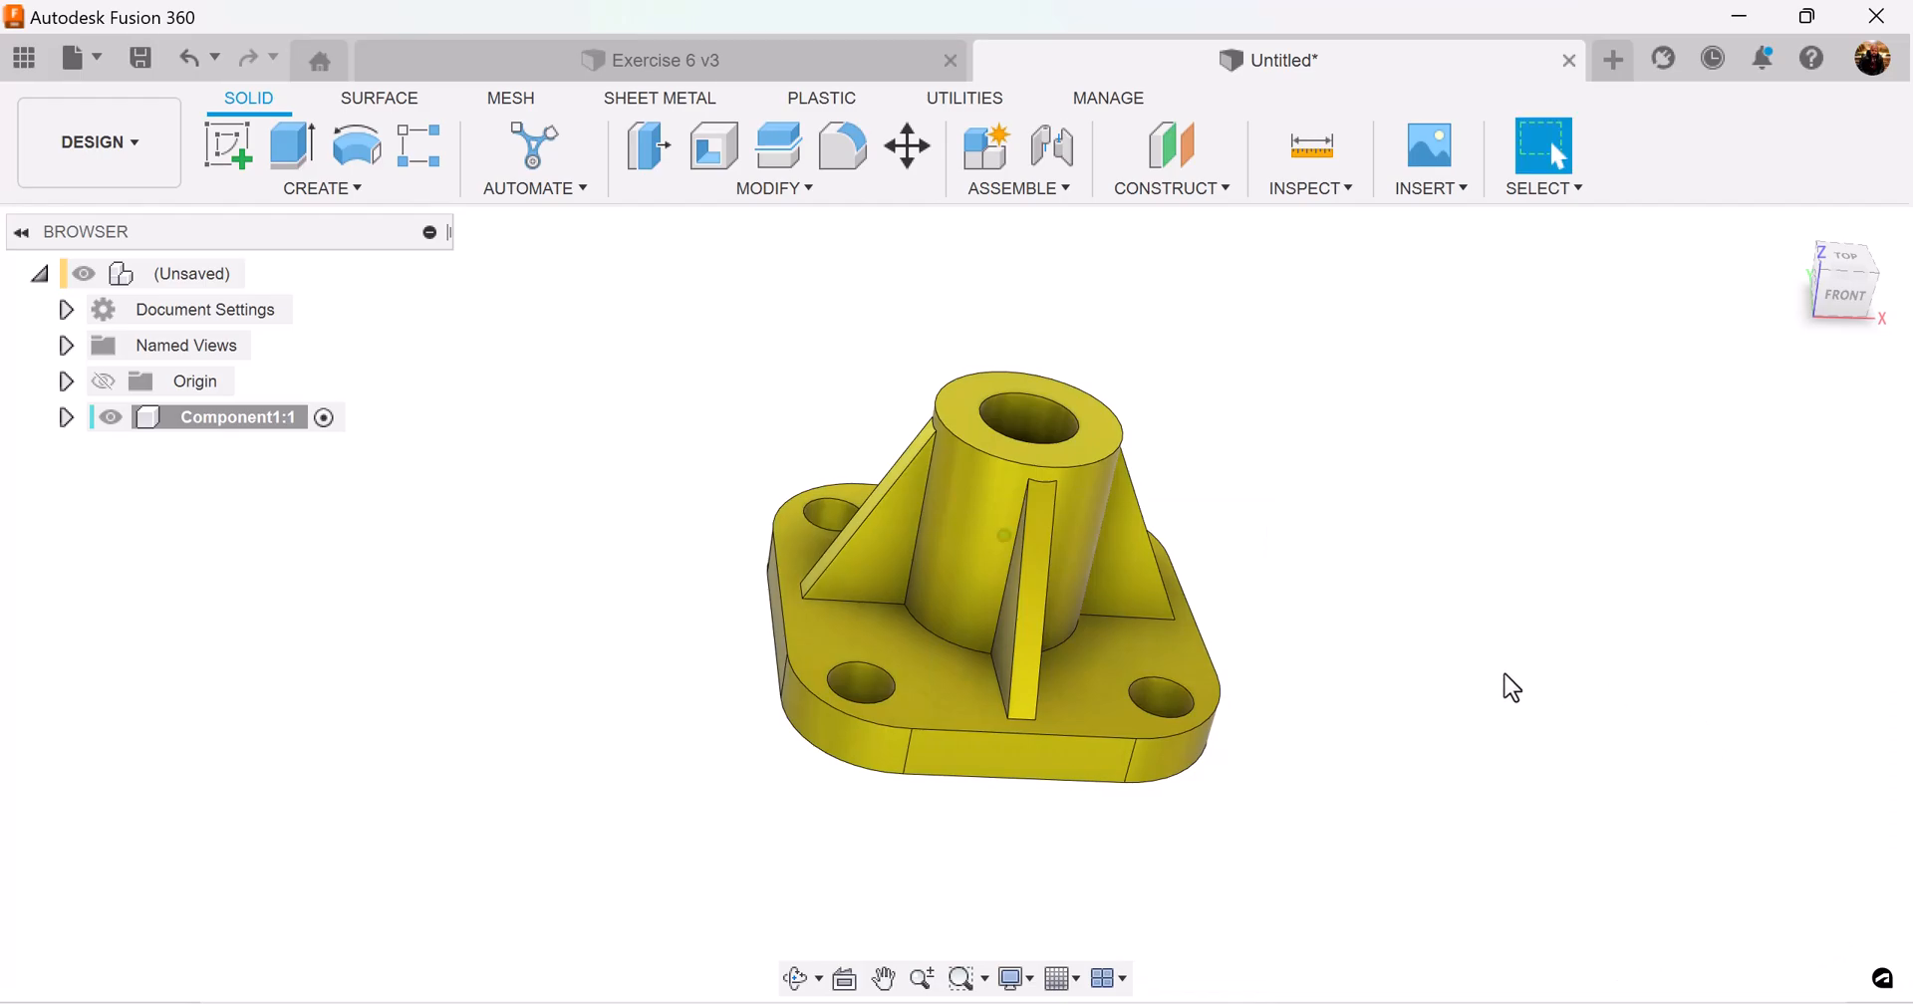
pyautogui.moveTo(1000, 550); pyautogui.dragTo(1000, 488)
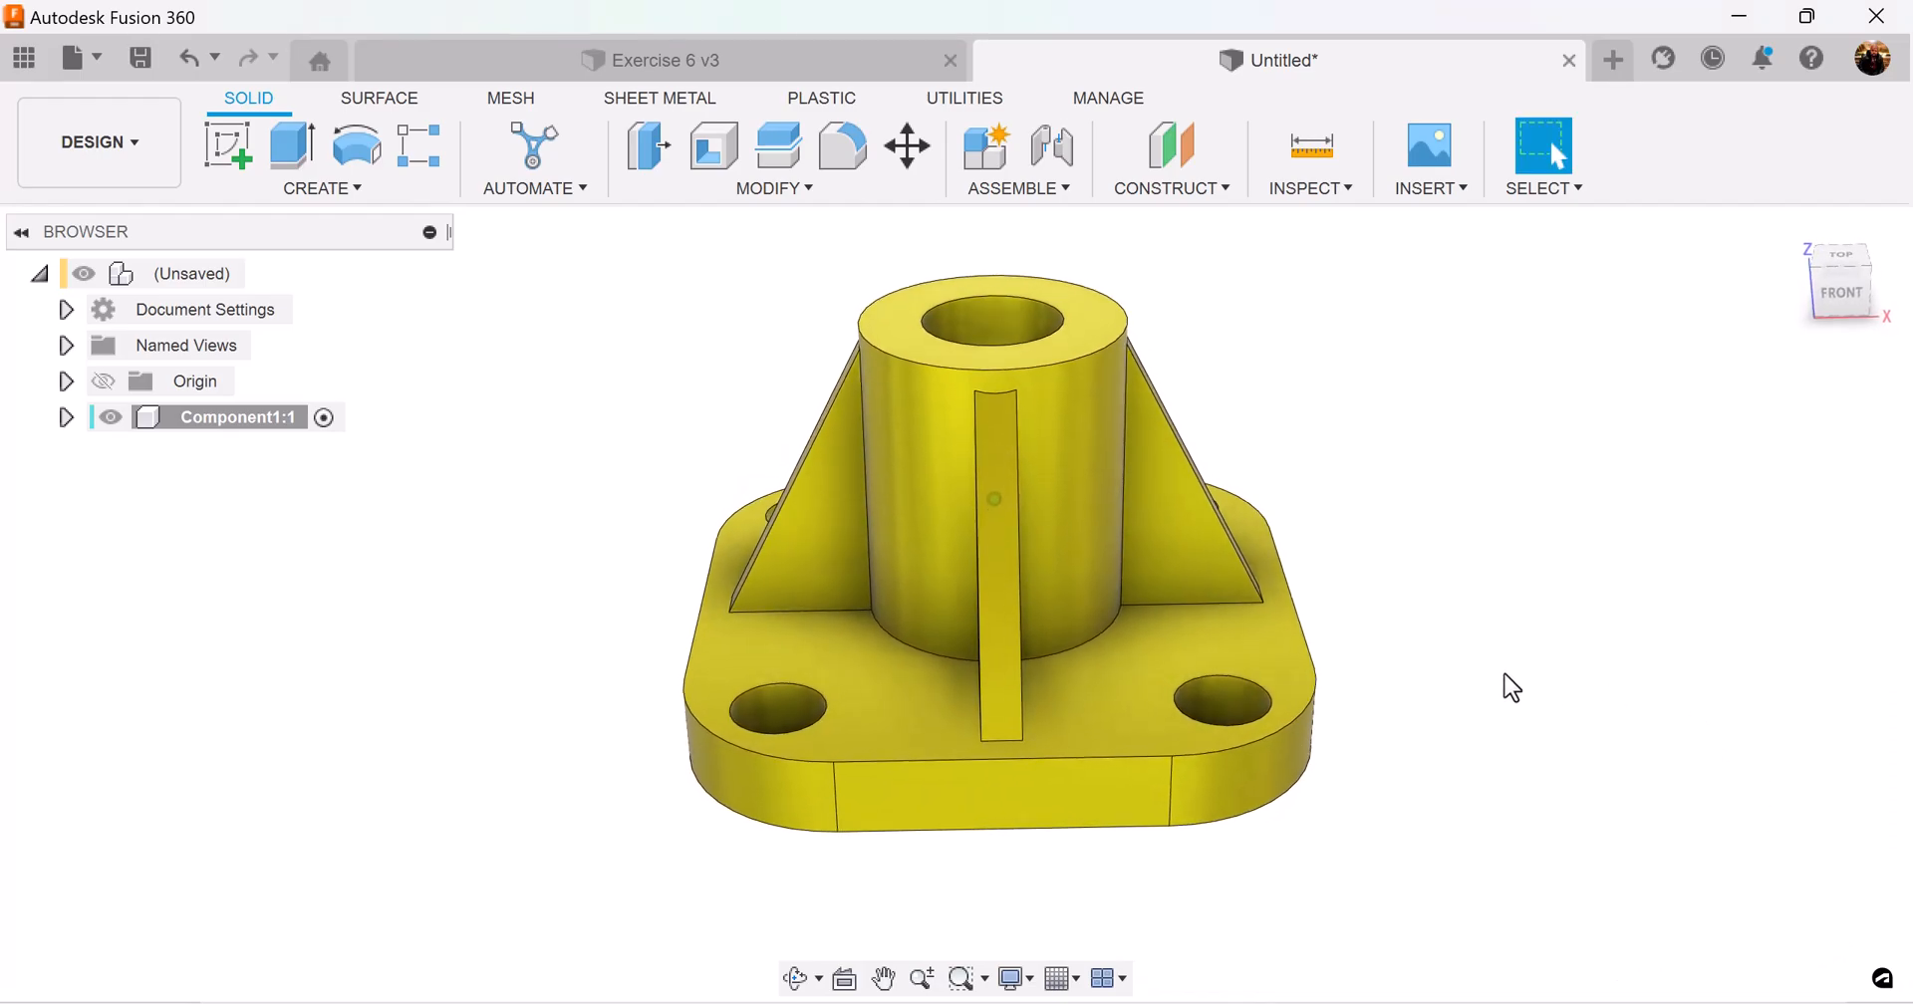
pyautogui.moveTo(1000, 550); pyautogui.dragTo(952, 586)
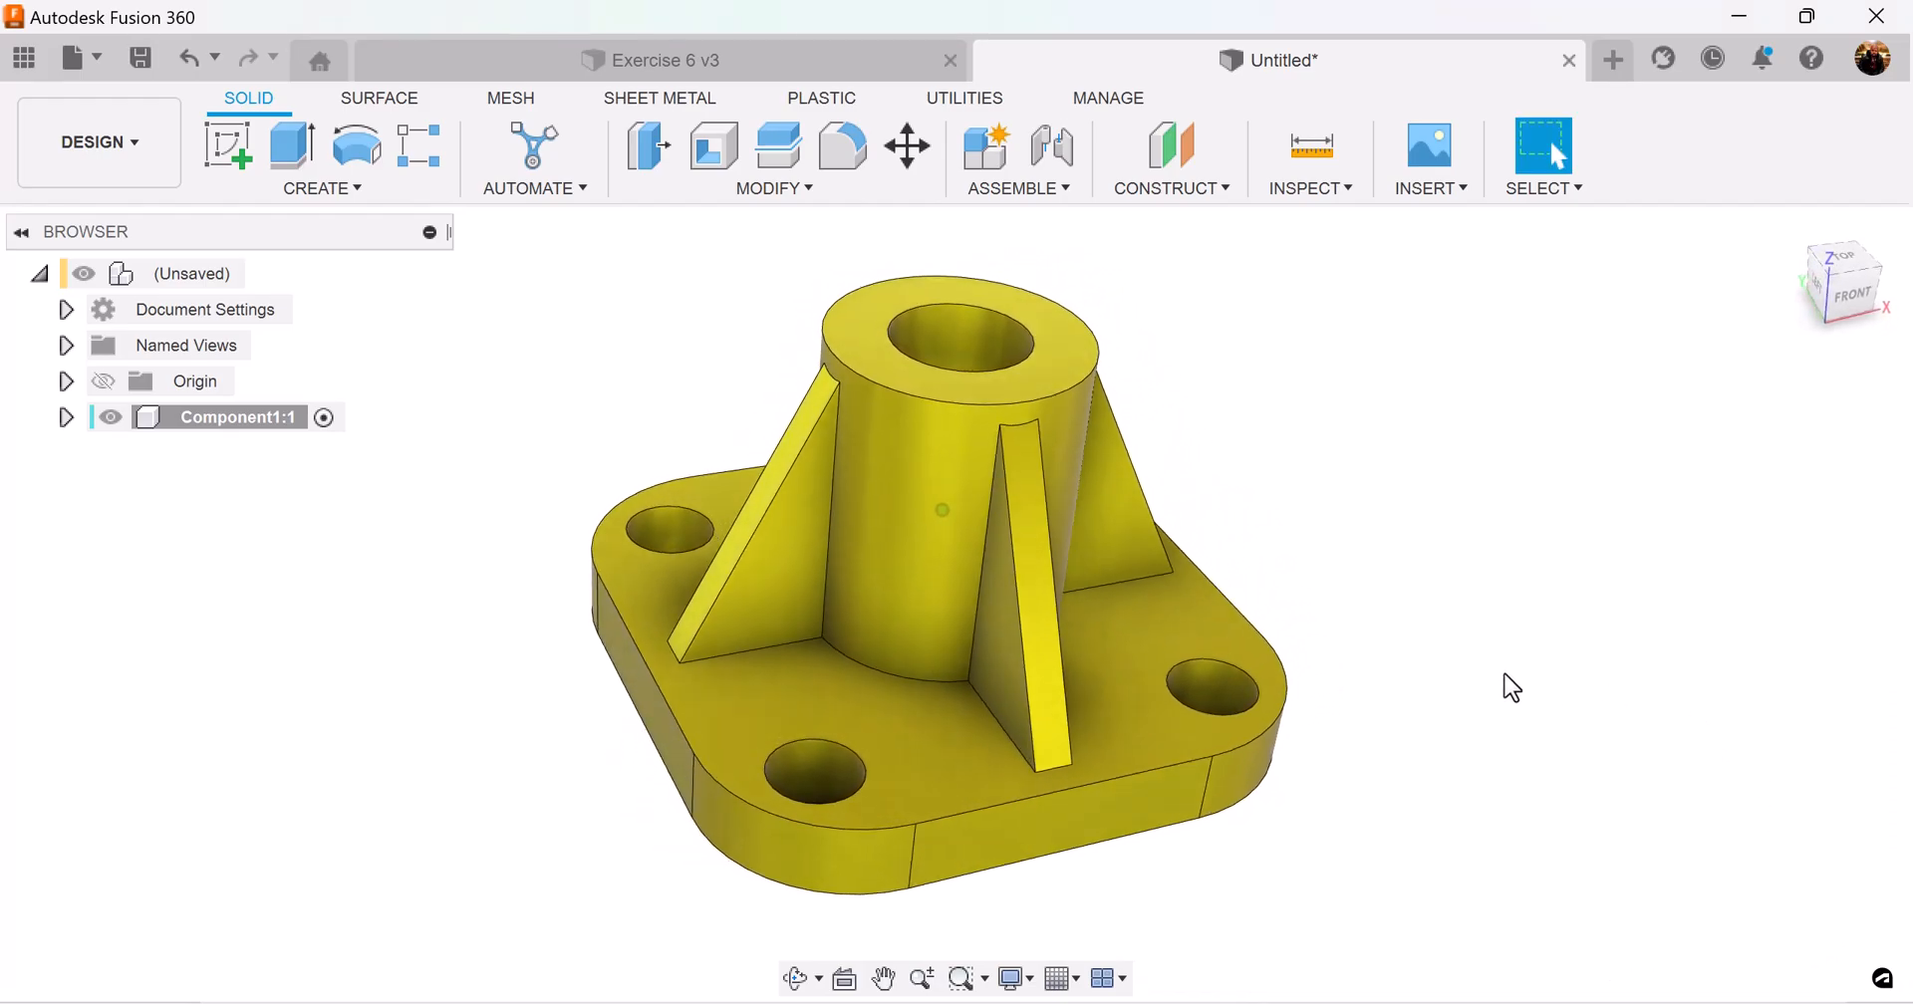